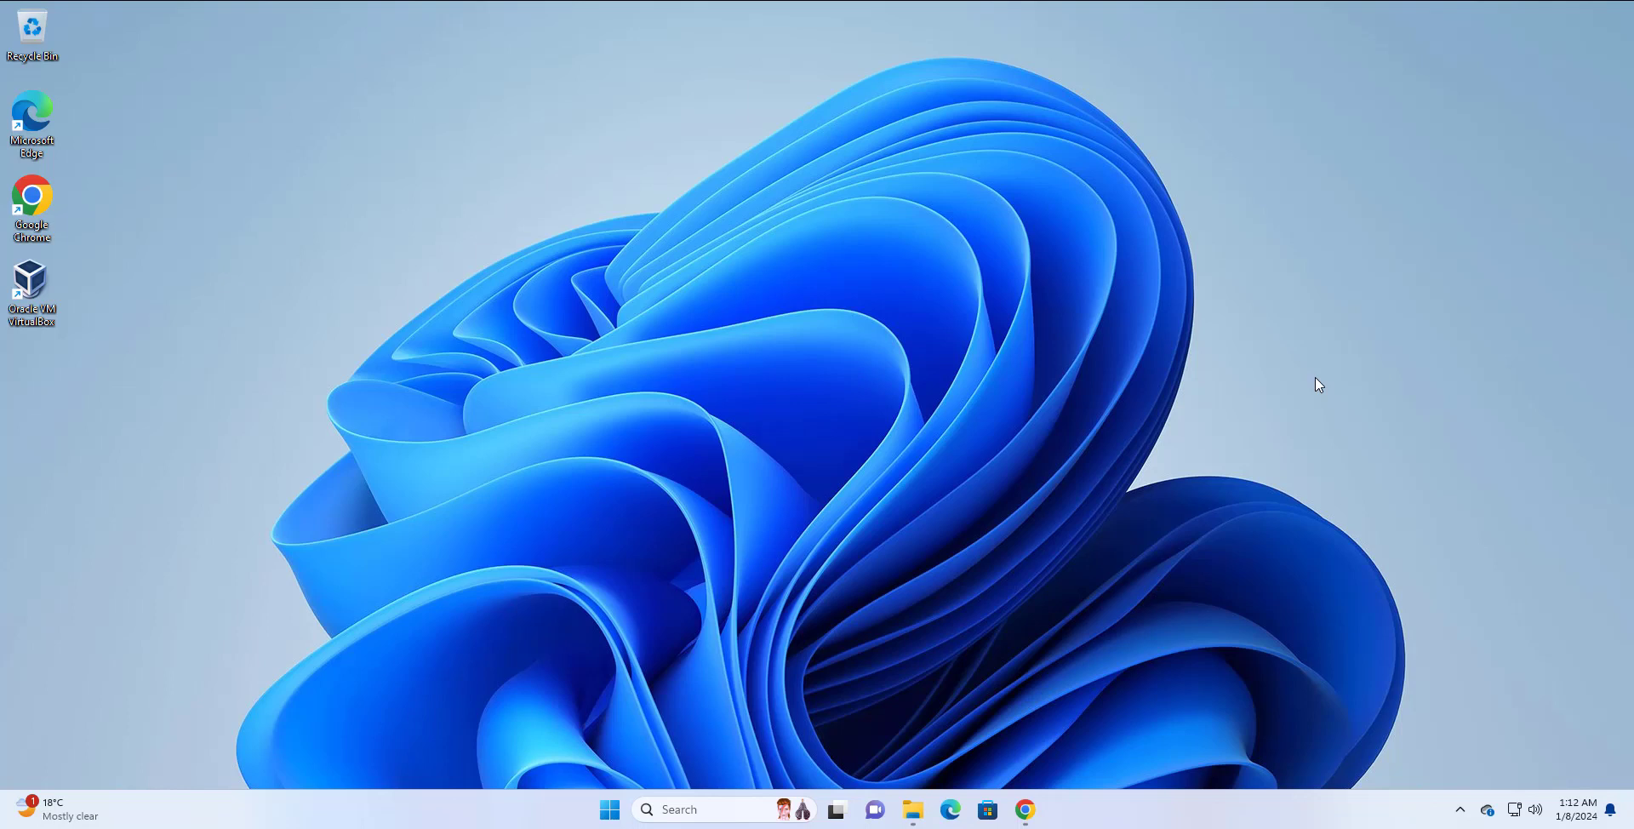
{"action": "mouse_move", "coordinate": [941, 269]}
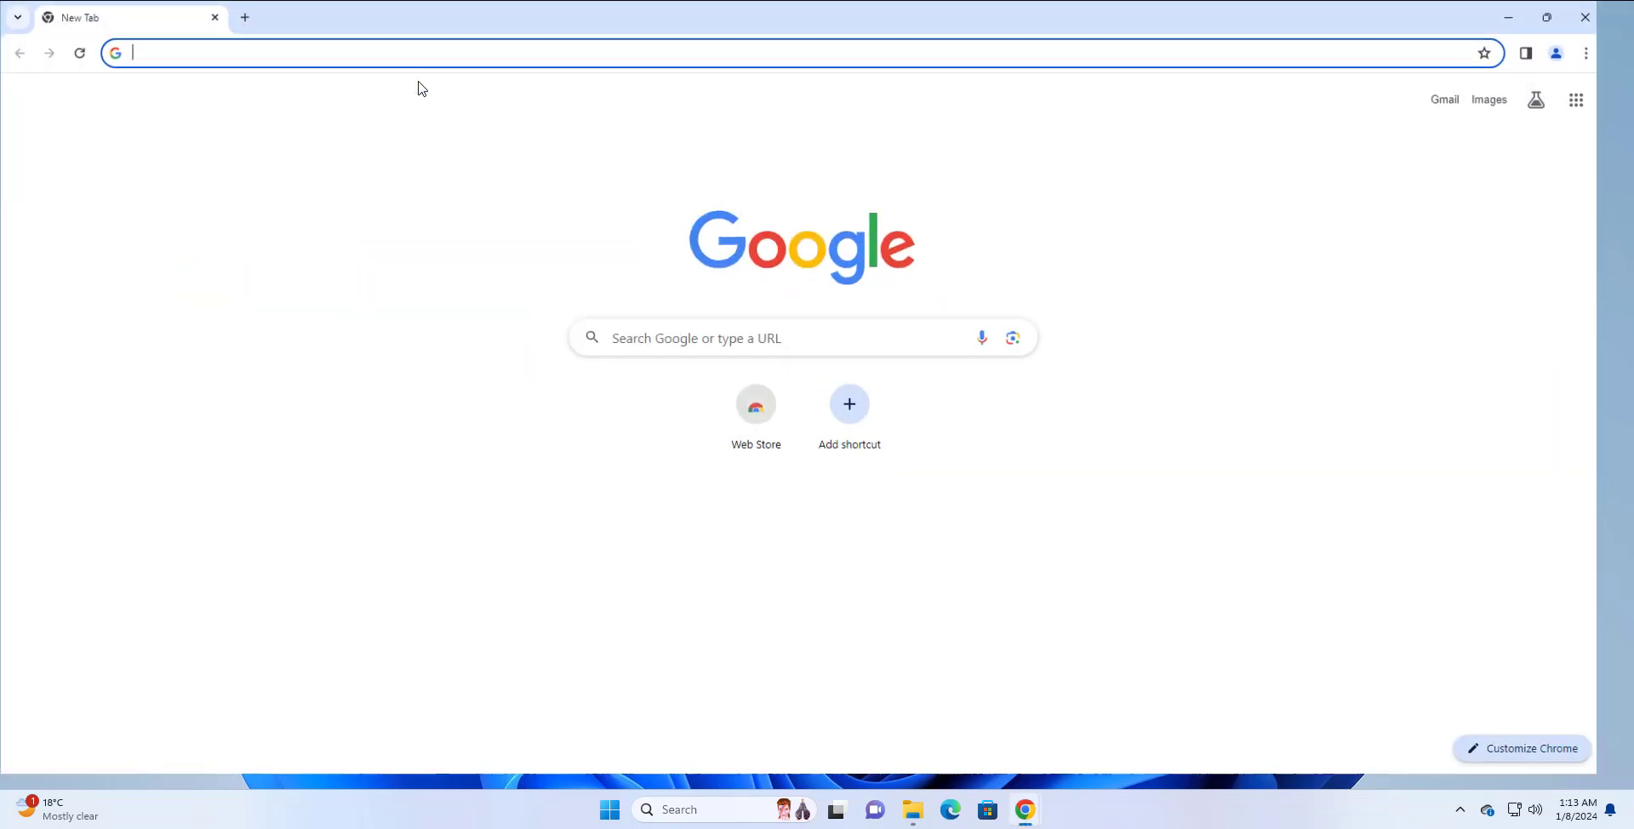
Google 'ubuntu download' and open the Download Ubuntu Desktop result in a new tab
{"action": "left_click", "coordinate": [417, 52]}
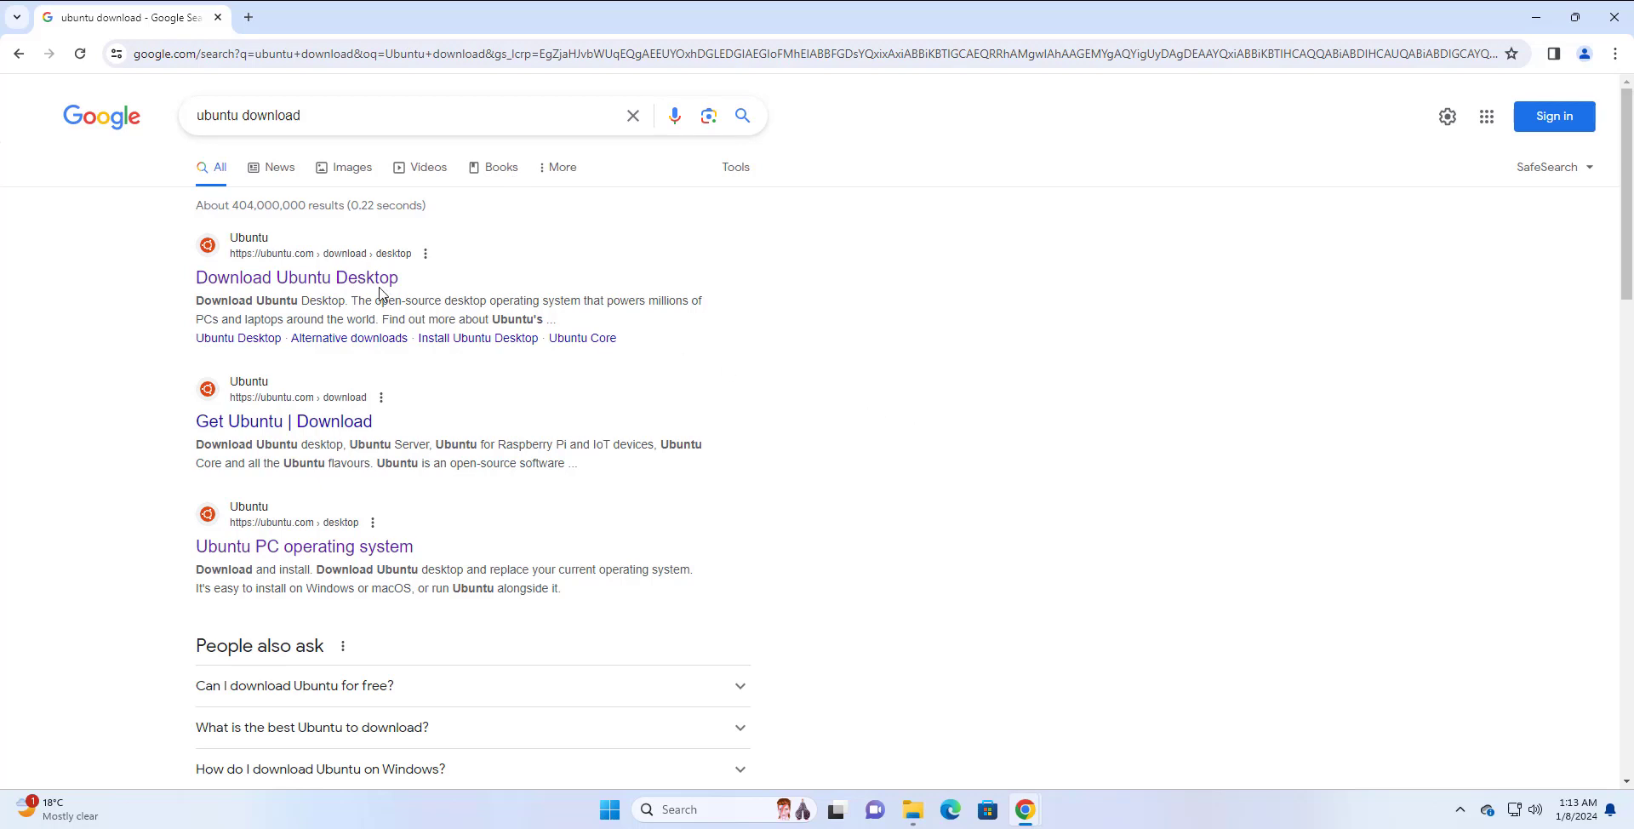
{"action": "right_click", "coordinate": [296, 277]}
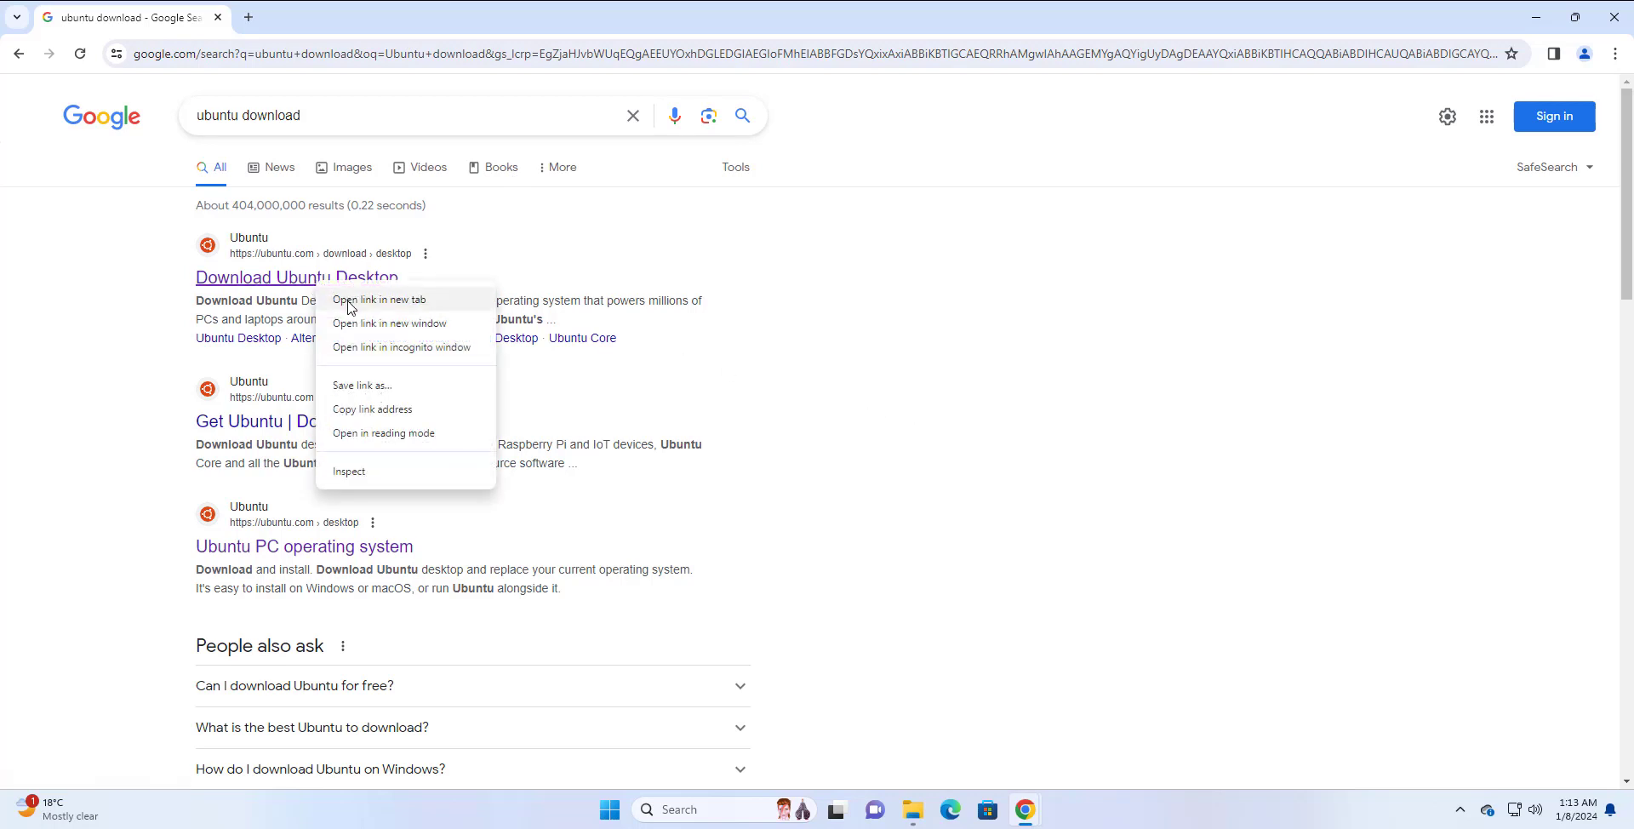
{"action": "left_click", "coordinate": [379, 300]}
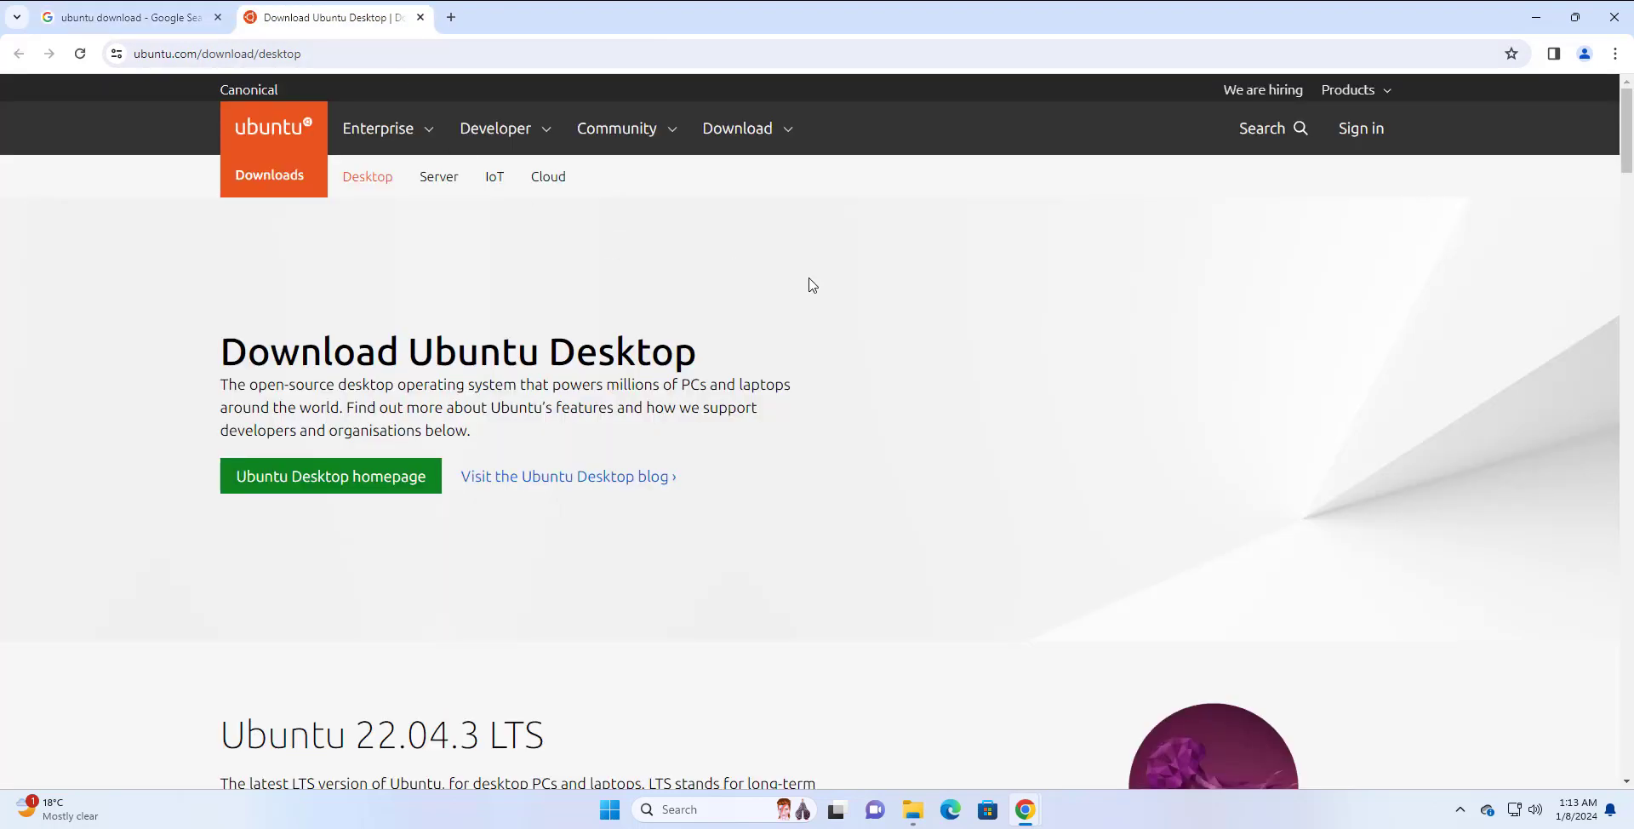
{"action": "mouse_move", "coordinate": [949, 237]}
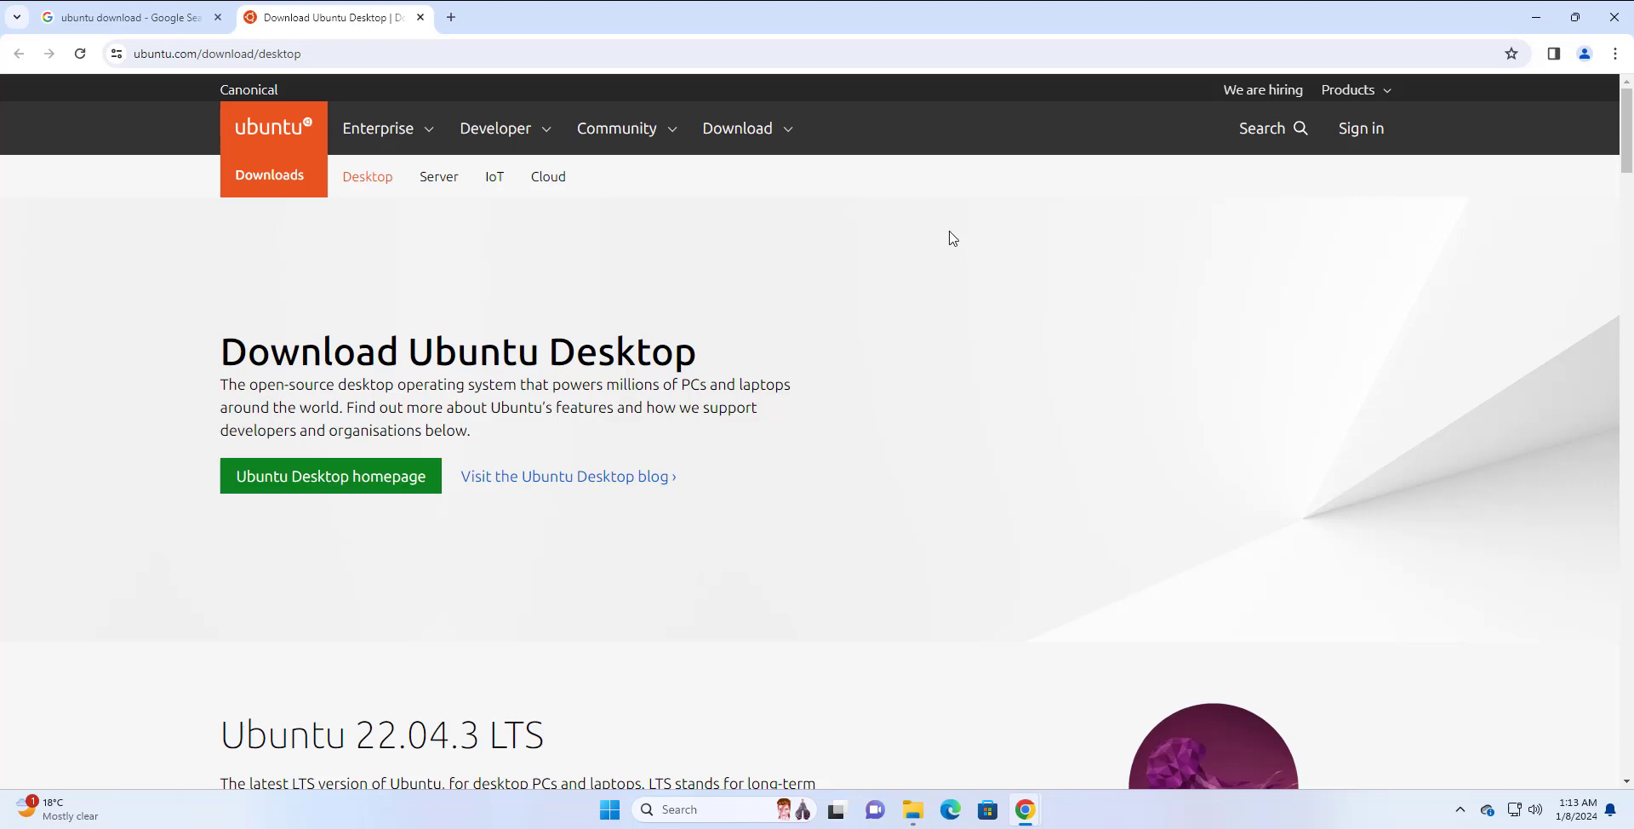
Scroll to Ubuntu 22.04.3 LTS and highlight the long-term support and April 2027 sentences
{"action": "scroll", "scroll_direction": "down", "scroll_amount": 3}
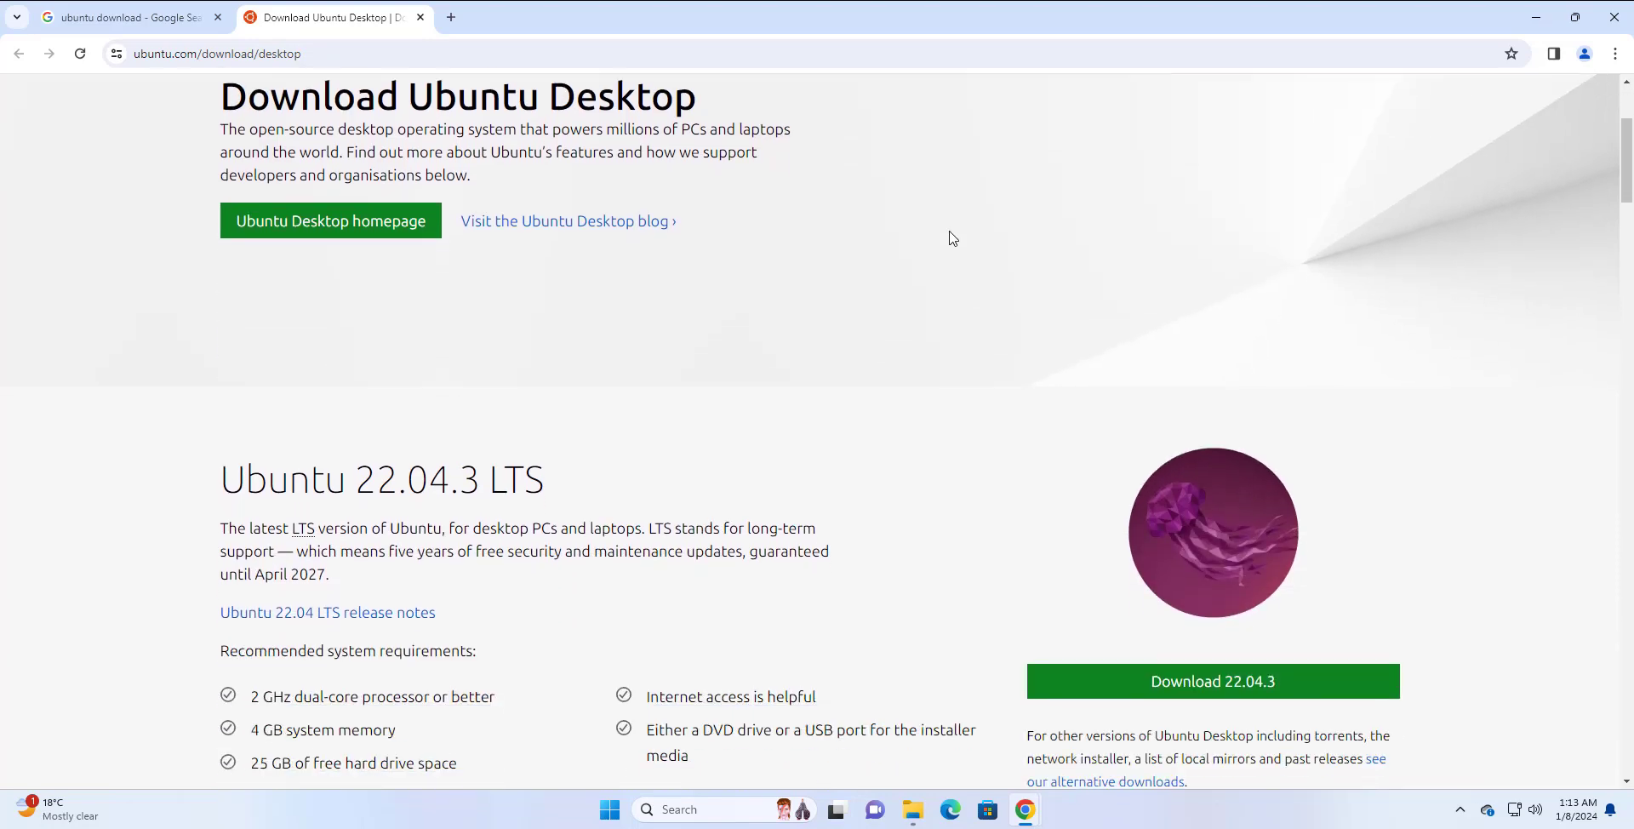
{"action": "scroll", "scroll_direction": "down", "scroll_amount": 3}
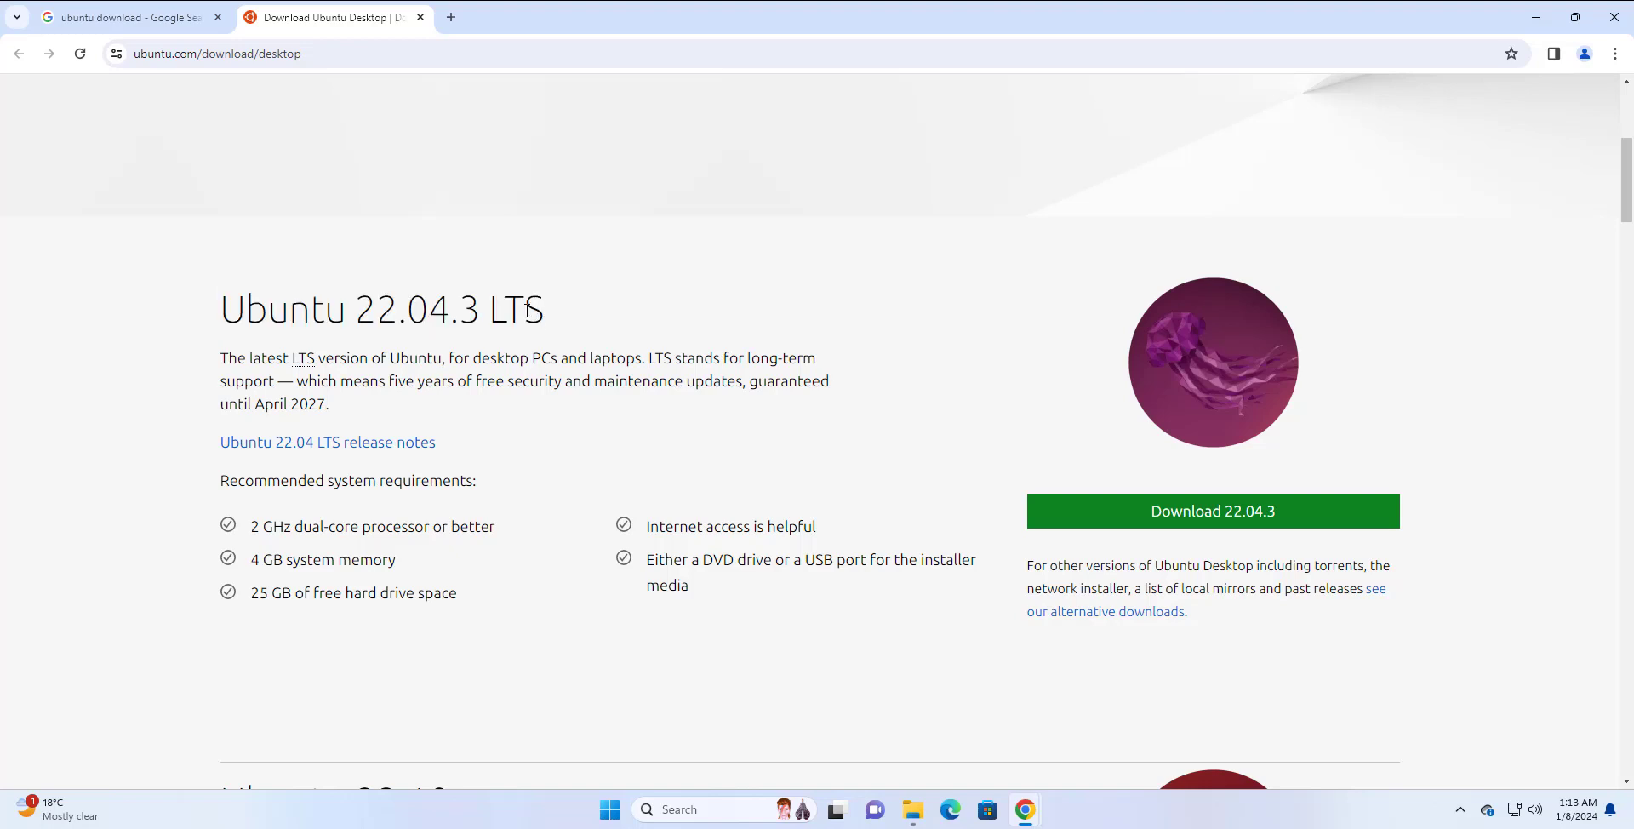
{"action": "mouse_move", "coordinate": [746, 358]}
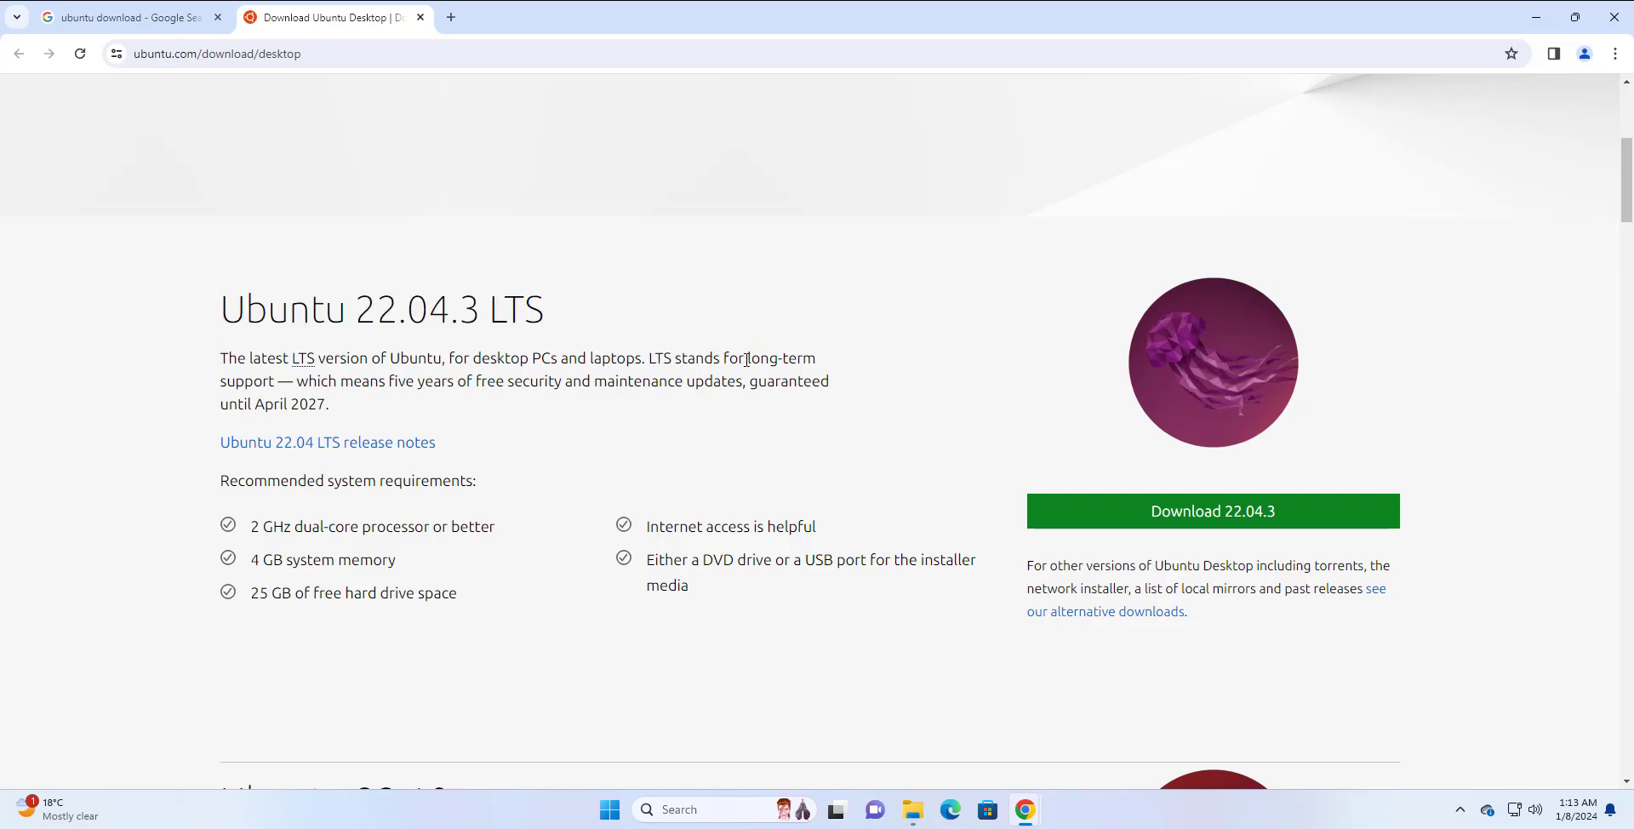
{"action": "left_click_drag", "start_coordinate": [746, 358], "coordinate": [274, 381]}
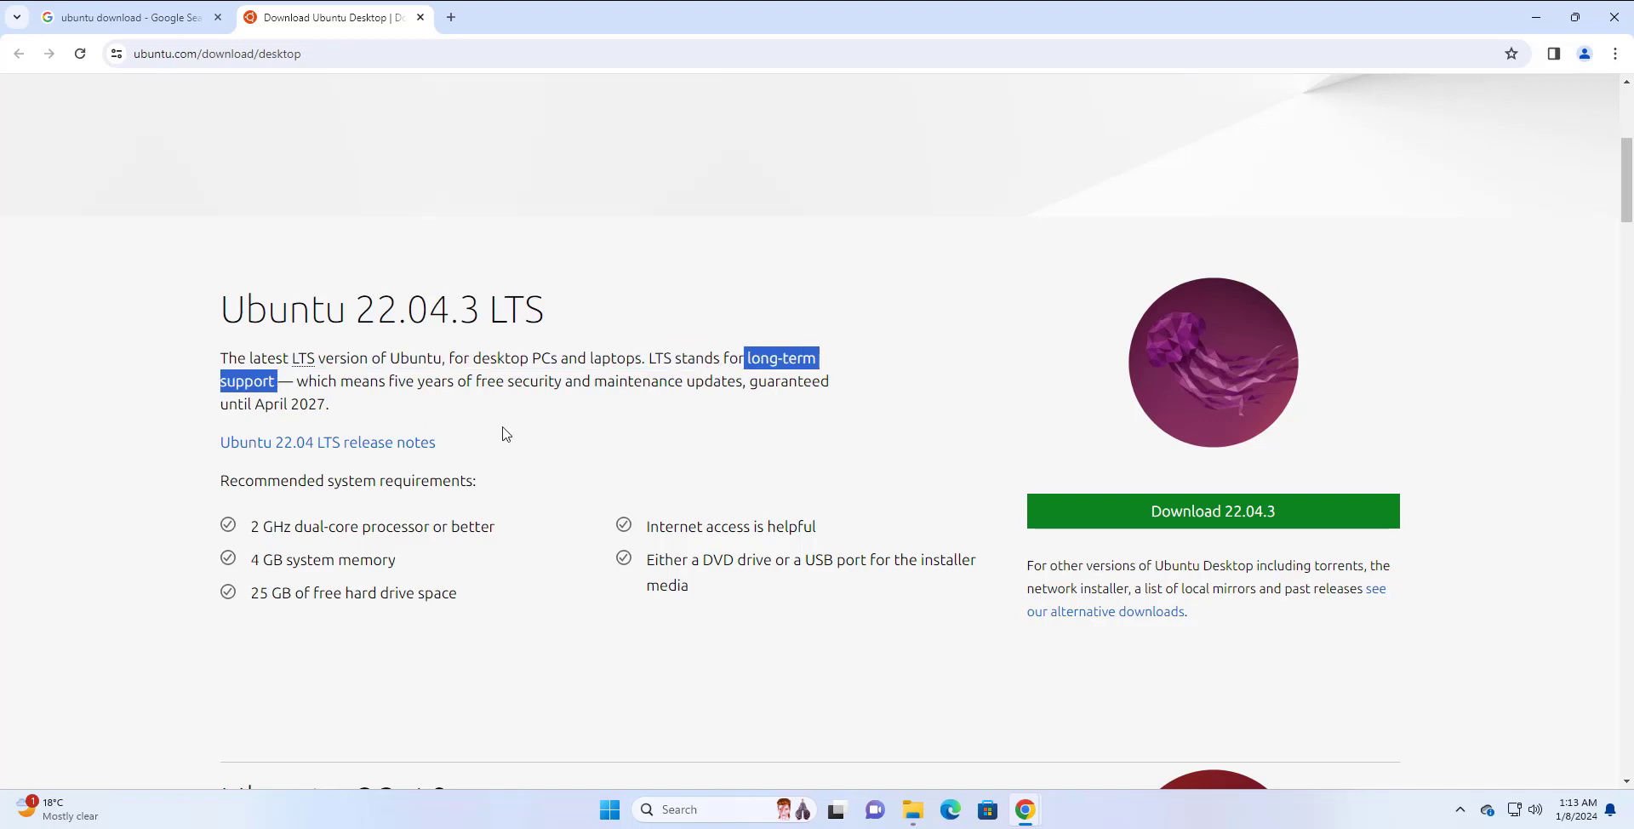
{"action": "left_click", "coordinate": [526, 451]}
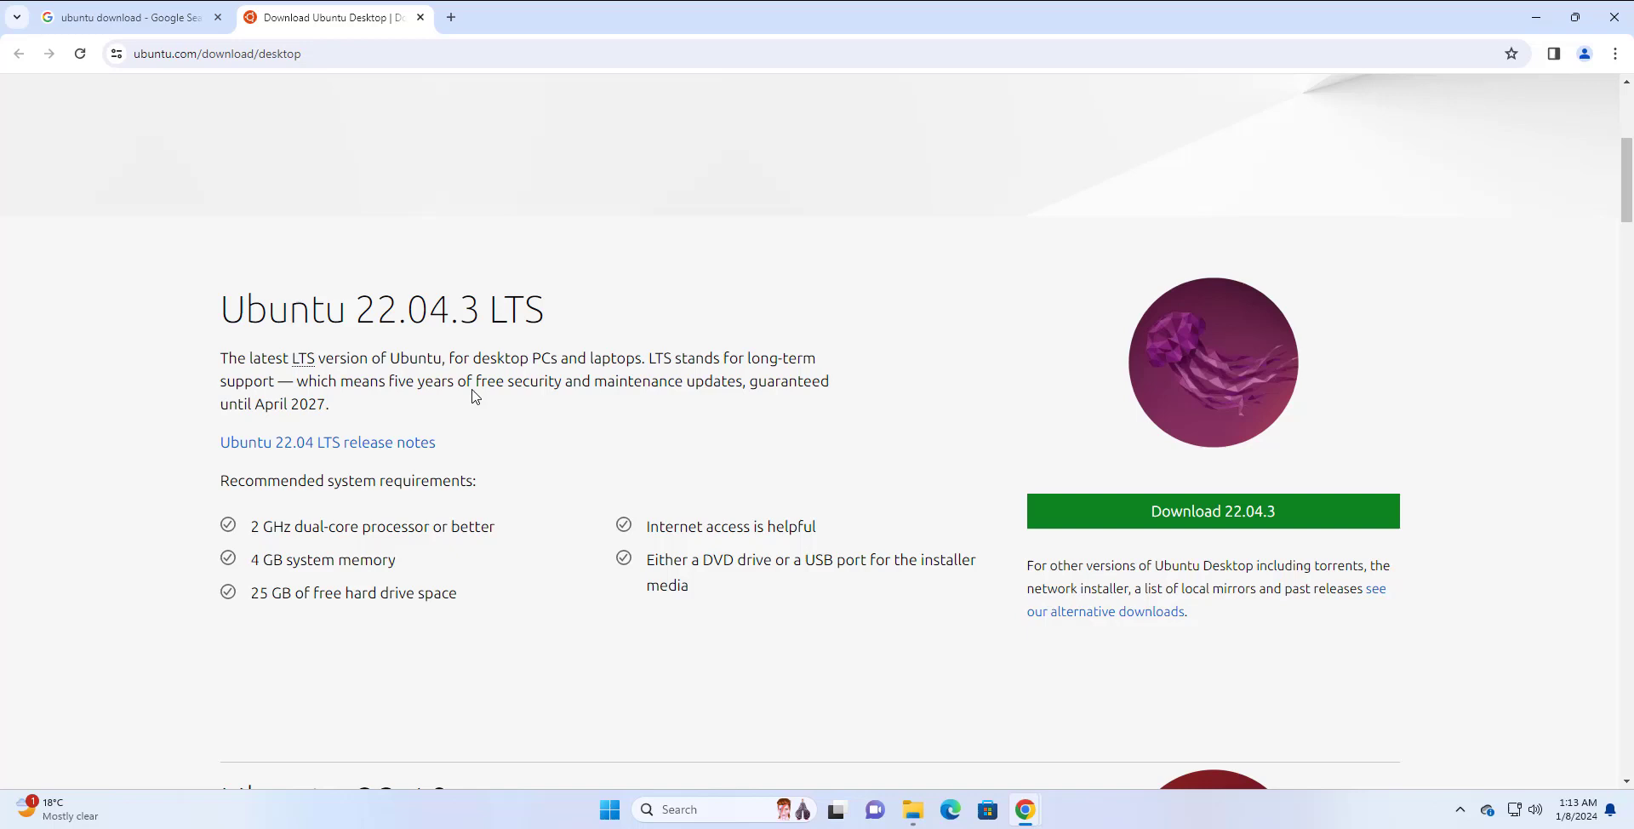
{"action": "left_click_drag", "start_coordinate": [476, 381], "coordinate": [329, 405]}
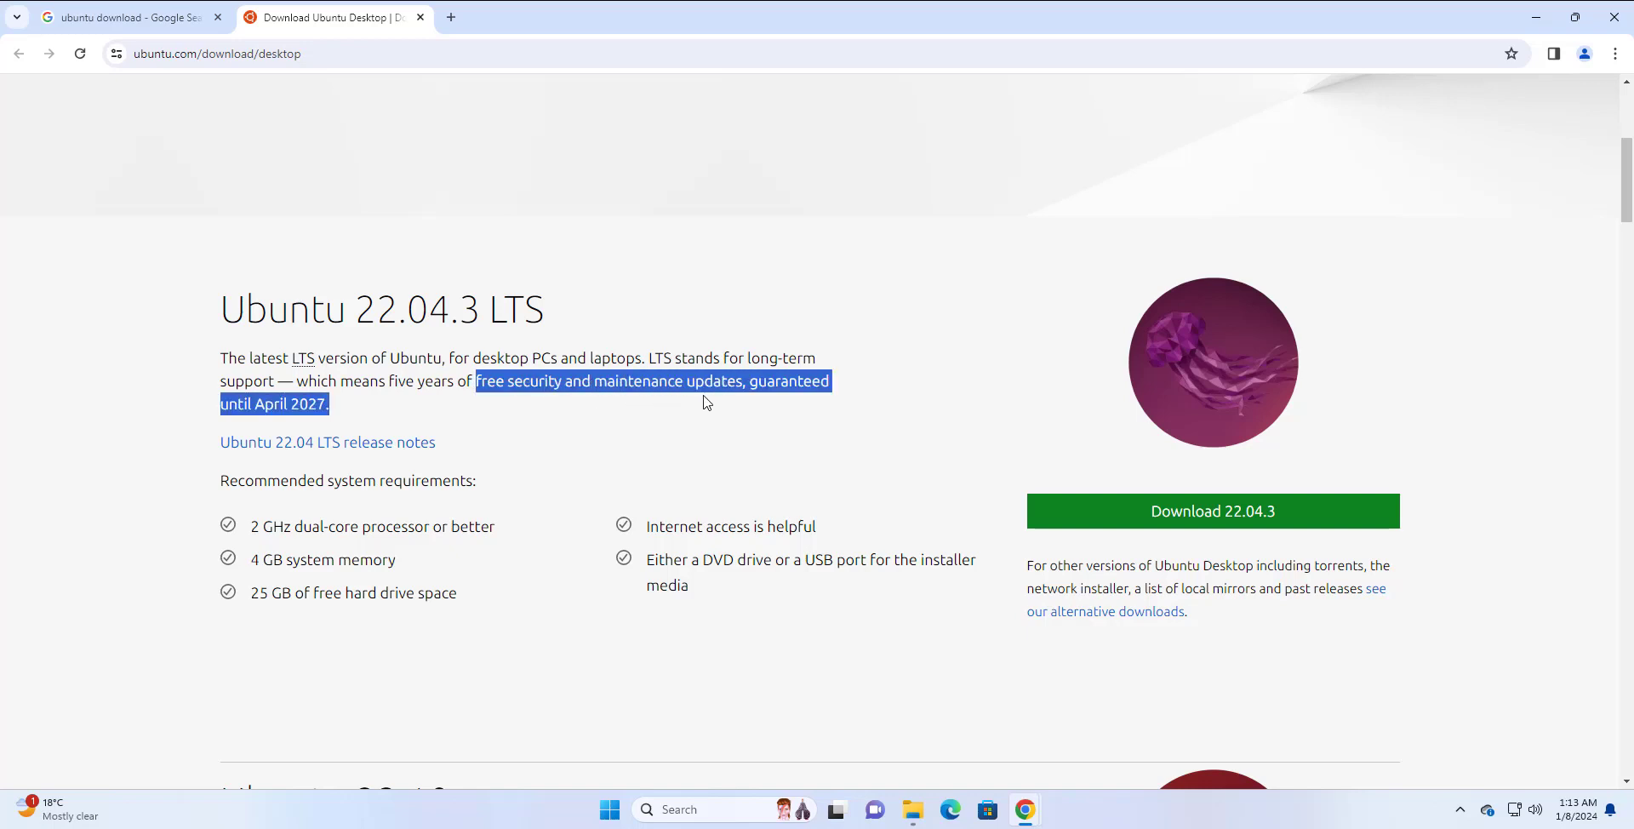
{"action": "mouse_move", "coordinate": [365, 412]}
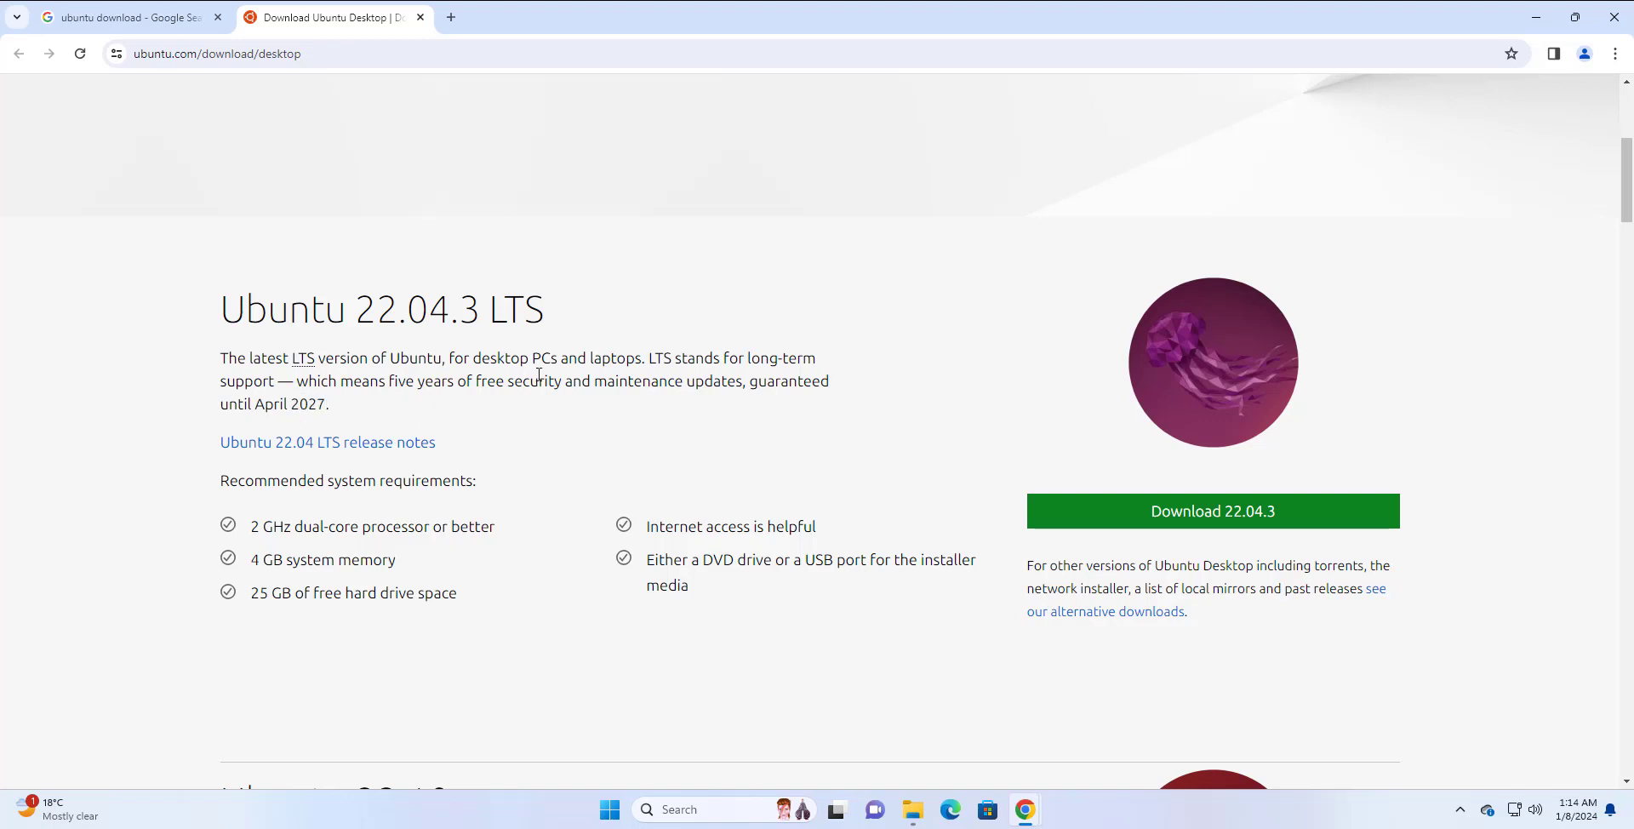
{"action": "mouse_move", "coordinate": [215, 496]}
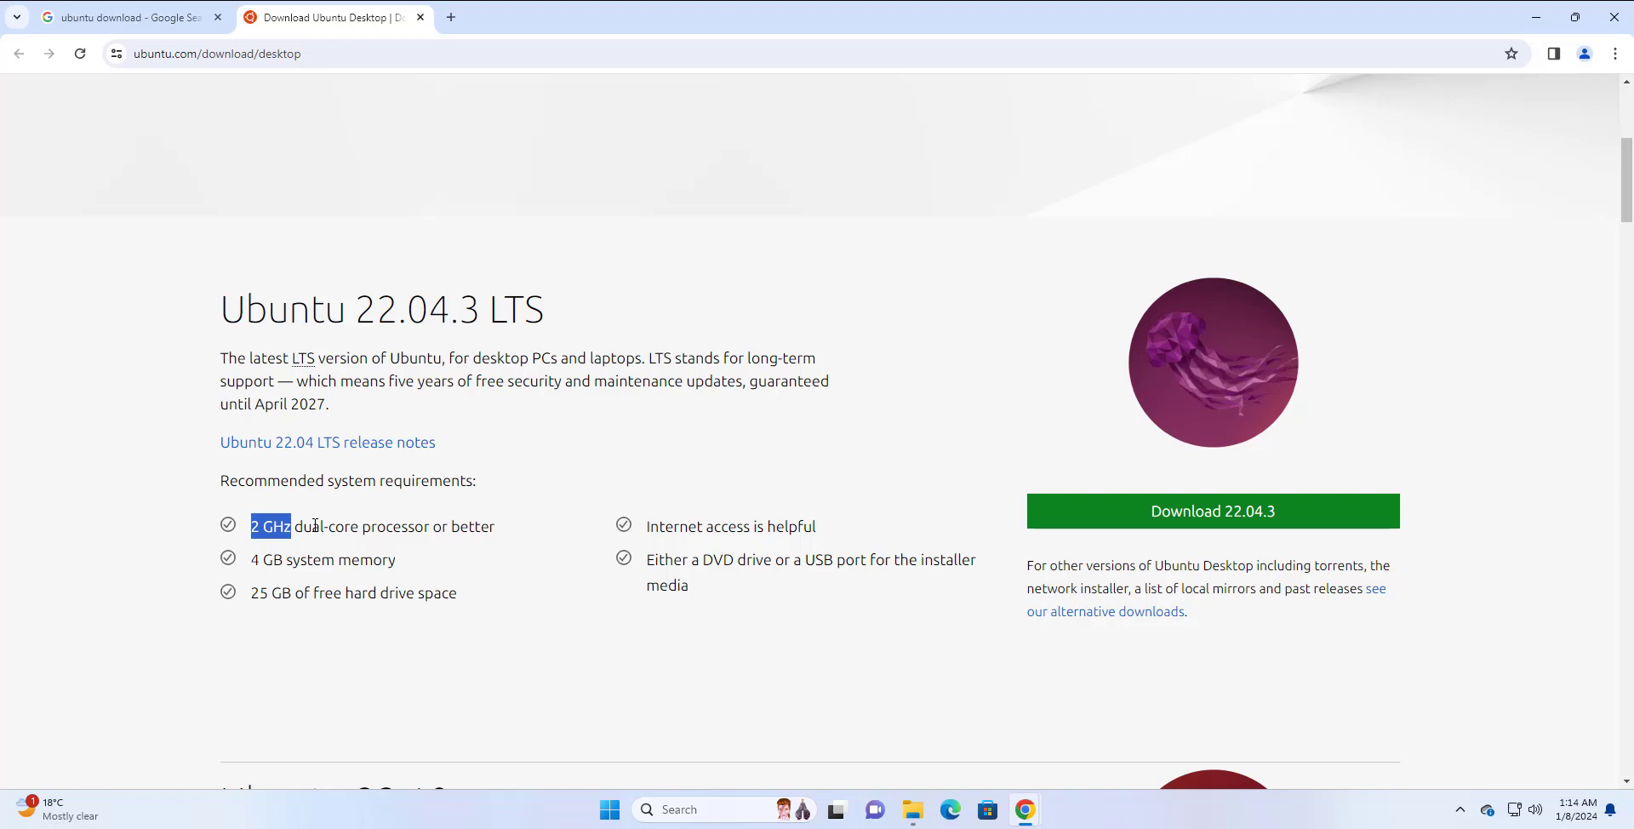
{"action": "left_click_drag", "start_coordinate": [252, 525], "coordinate": [496, 525]}
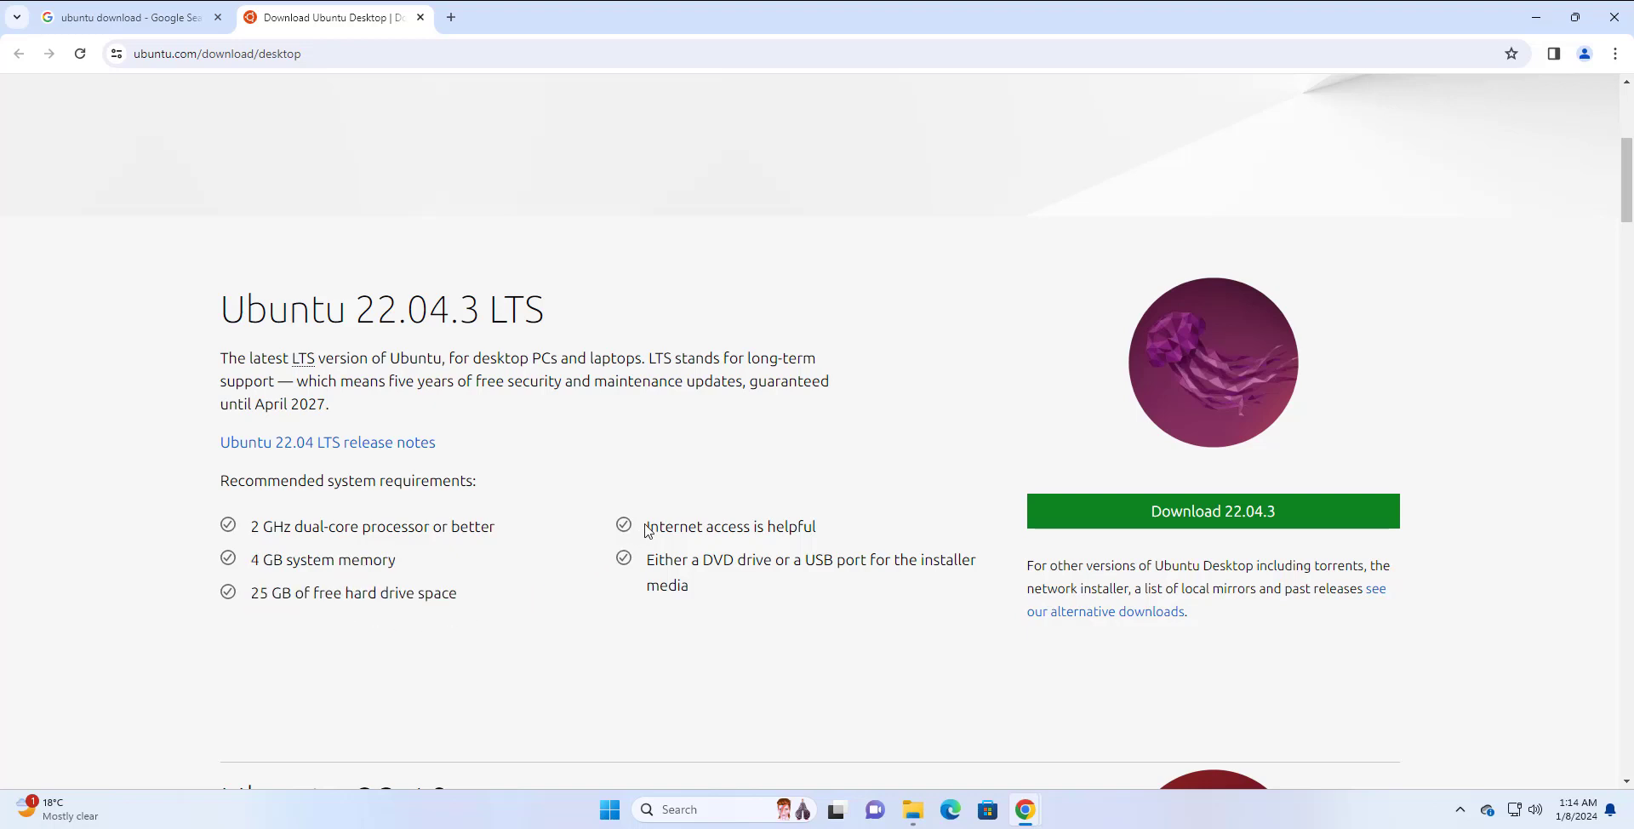
{"action": "left_click_drag", "start_coordinate": [645, 525], "coordinate": [823, 560]}
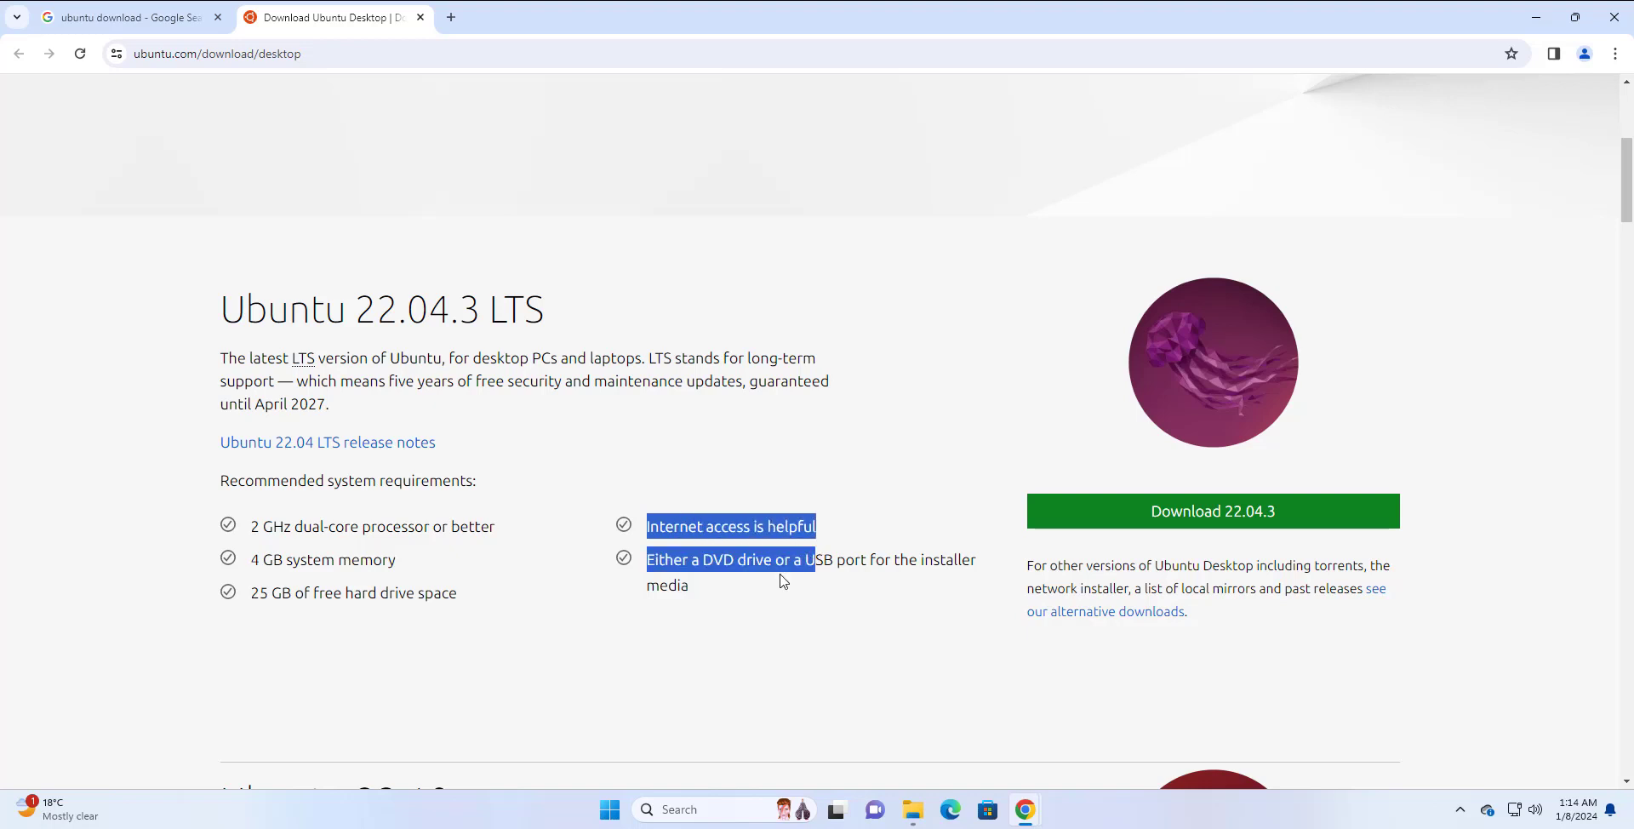
{"action": "left_click", "coordinate": [644, 568]}
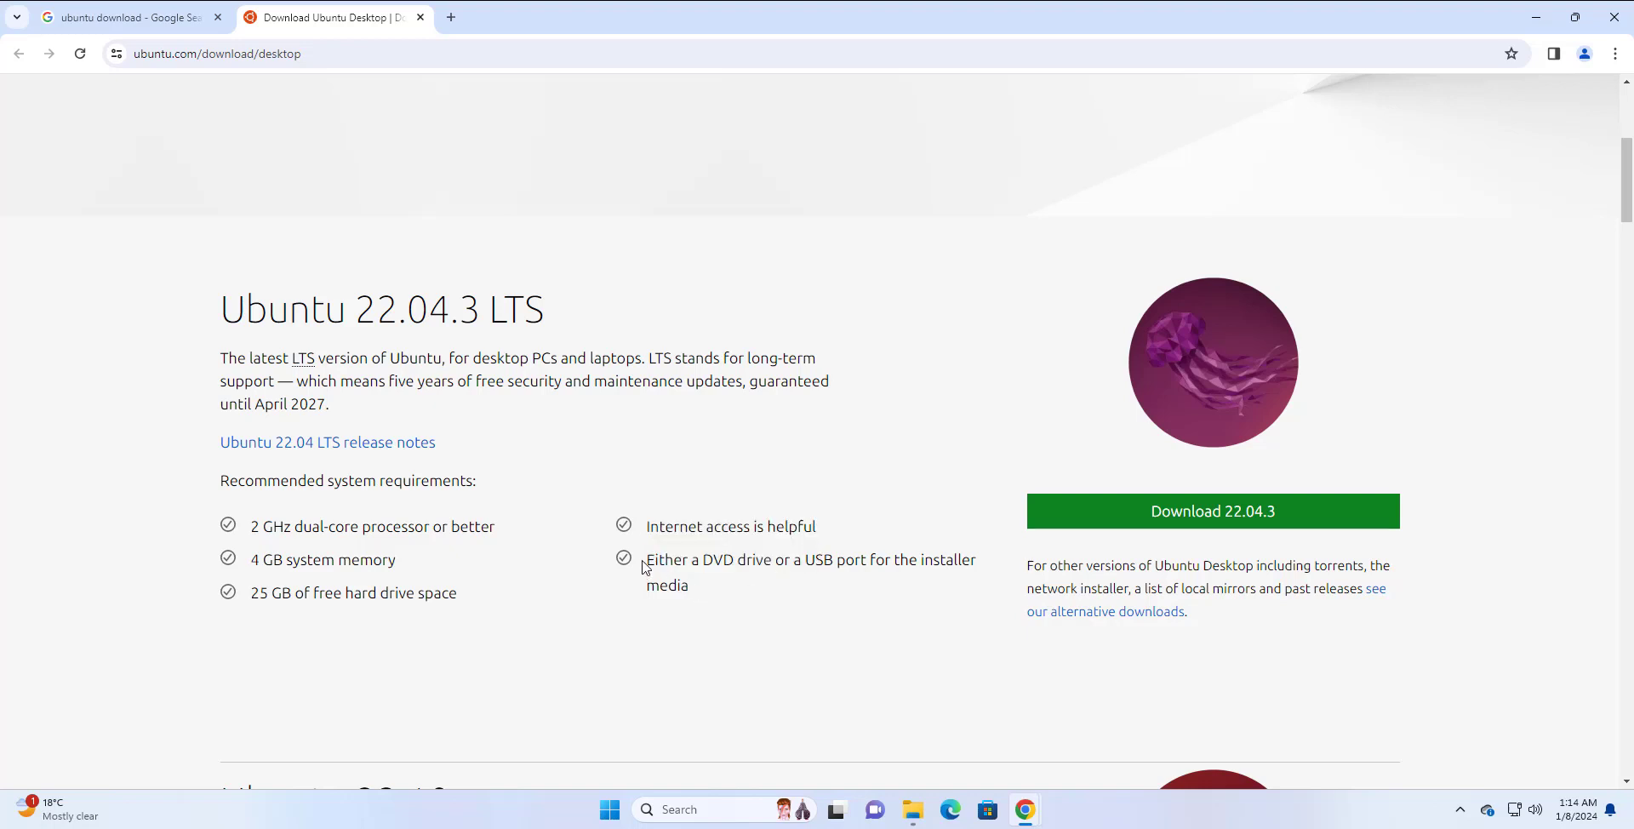
{"action": "left_click_drag", "start_coordinate": [645, 560], "coordinate": [707, 585]}
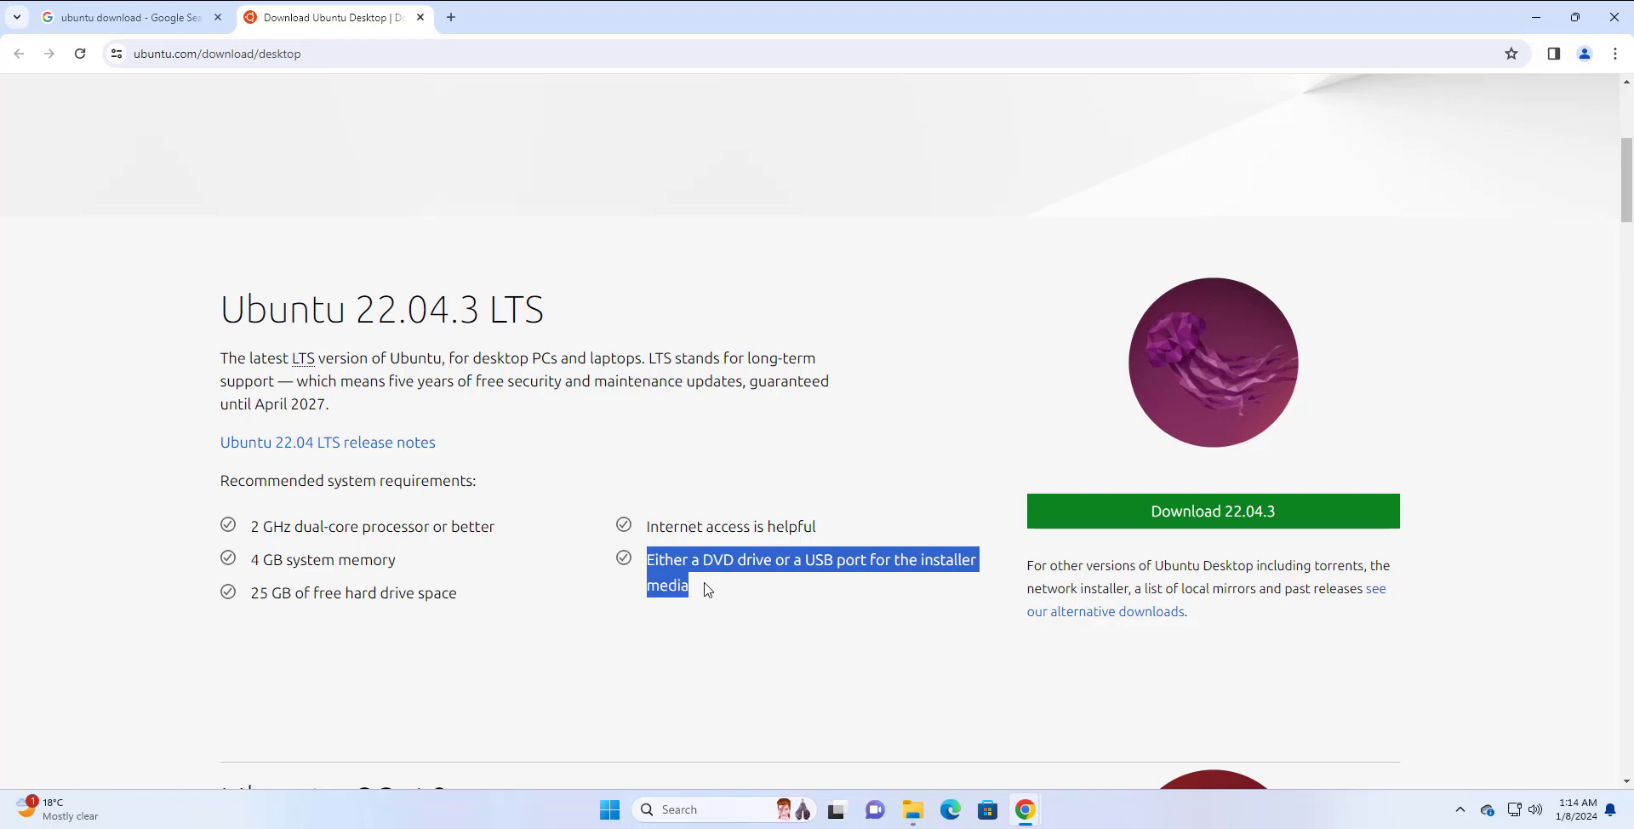
{"action": "left_click", "coordinate": [693, 594]}
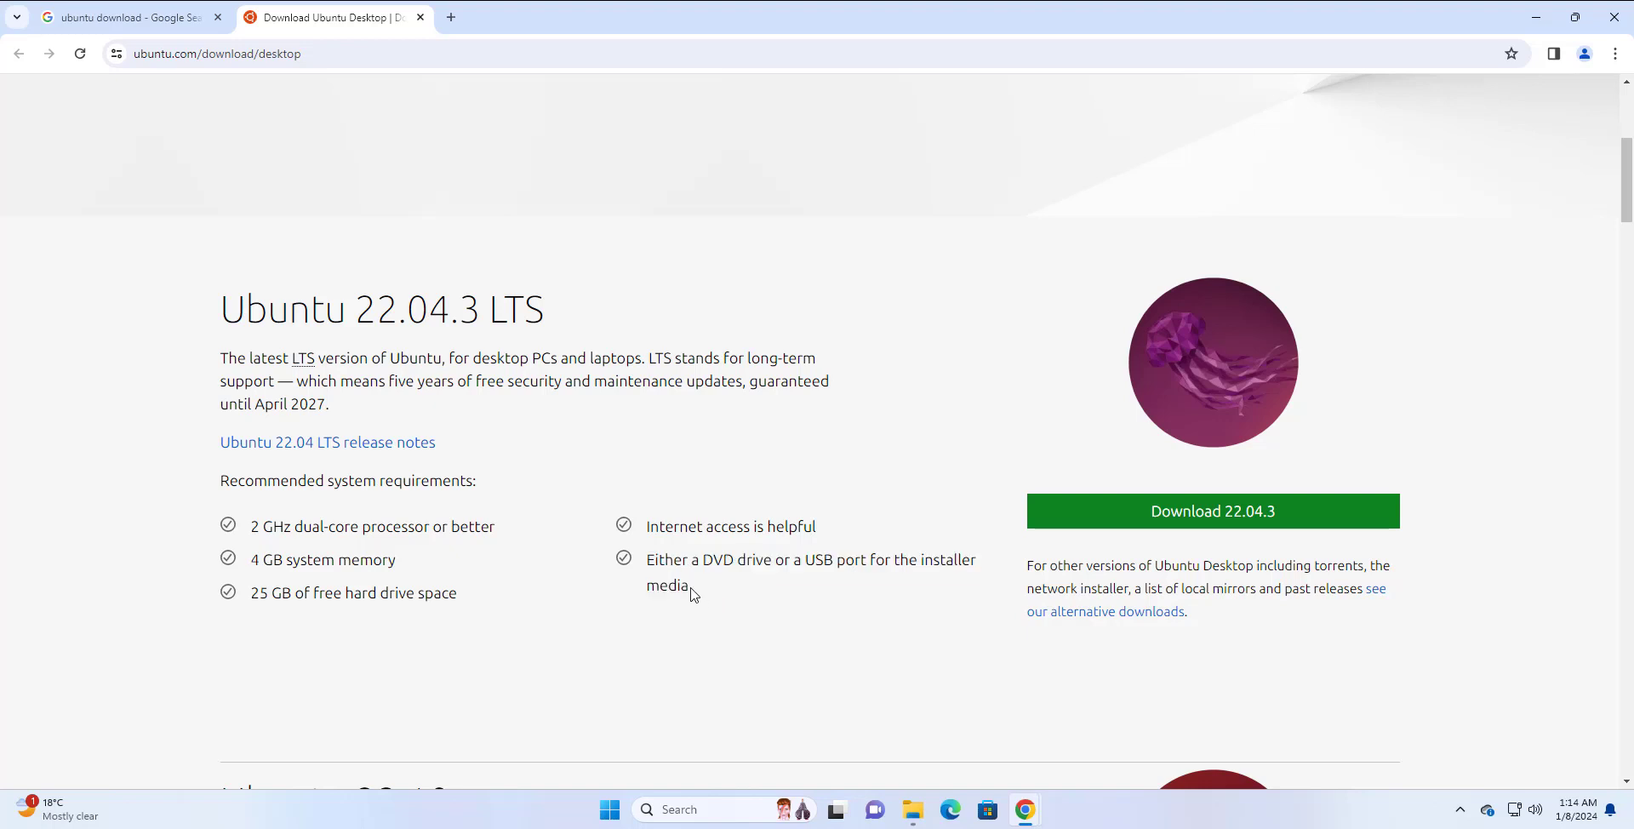
{"action": "mouse_move", "coordinate": [706, 592]}
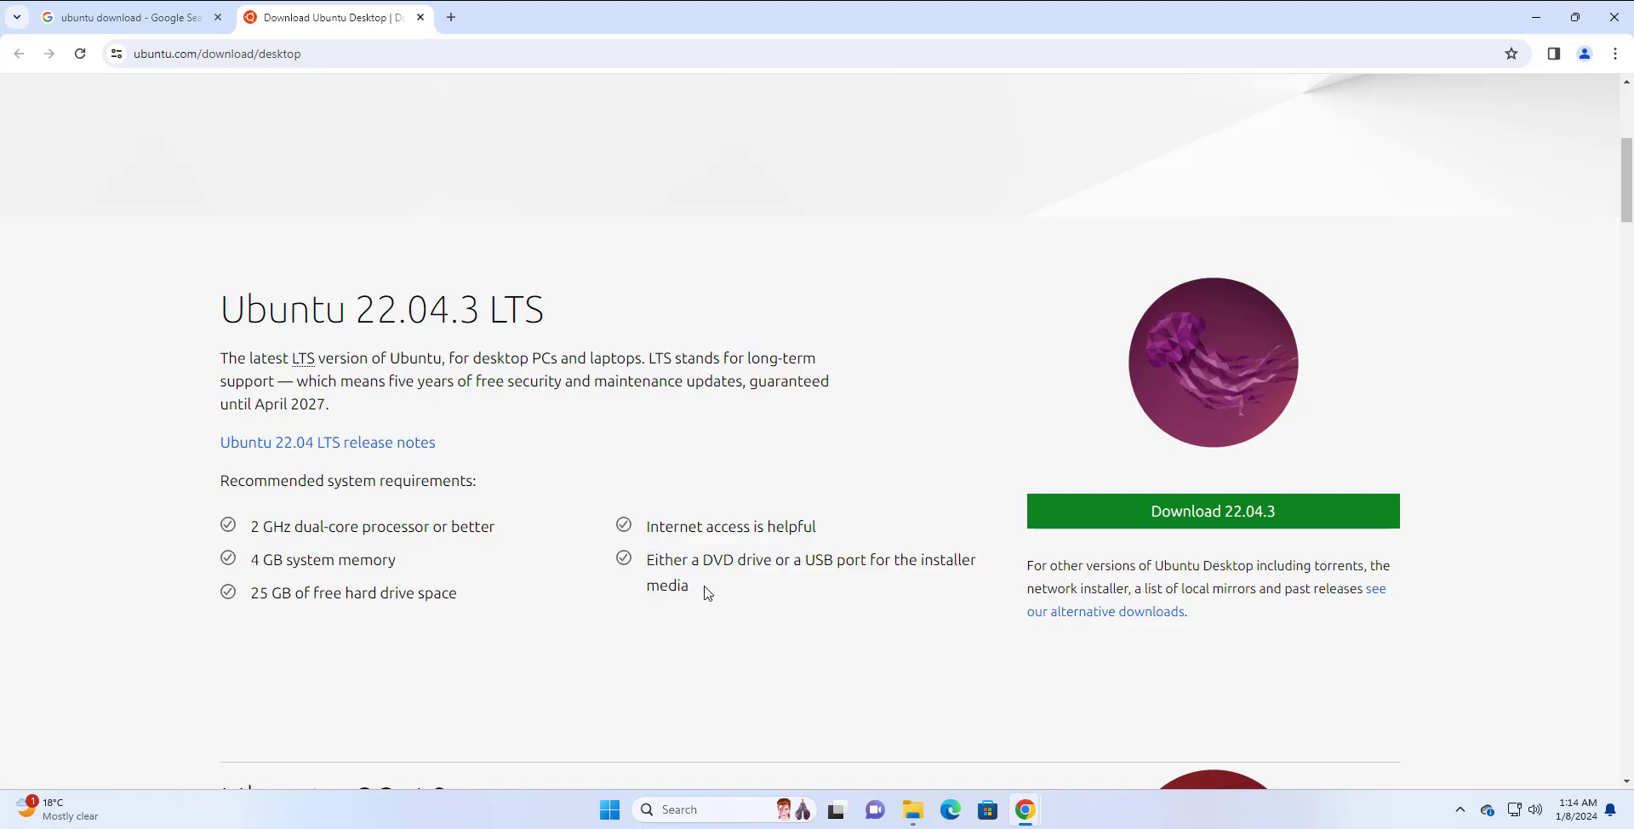
{"action": "left_click_drag", "start_coordinate": [646, 560], "coordinate": [690, 584]}
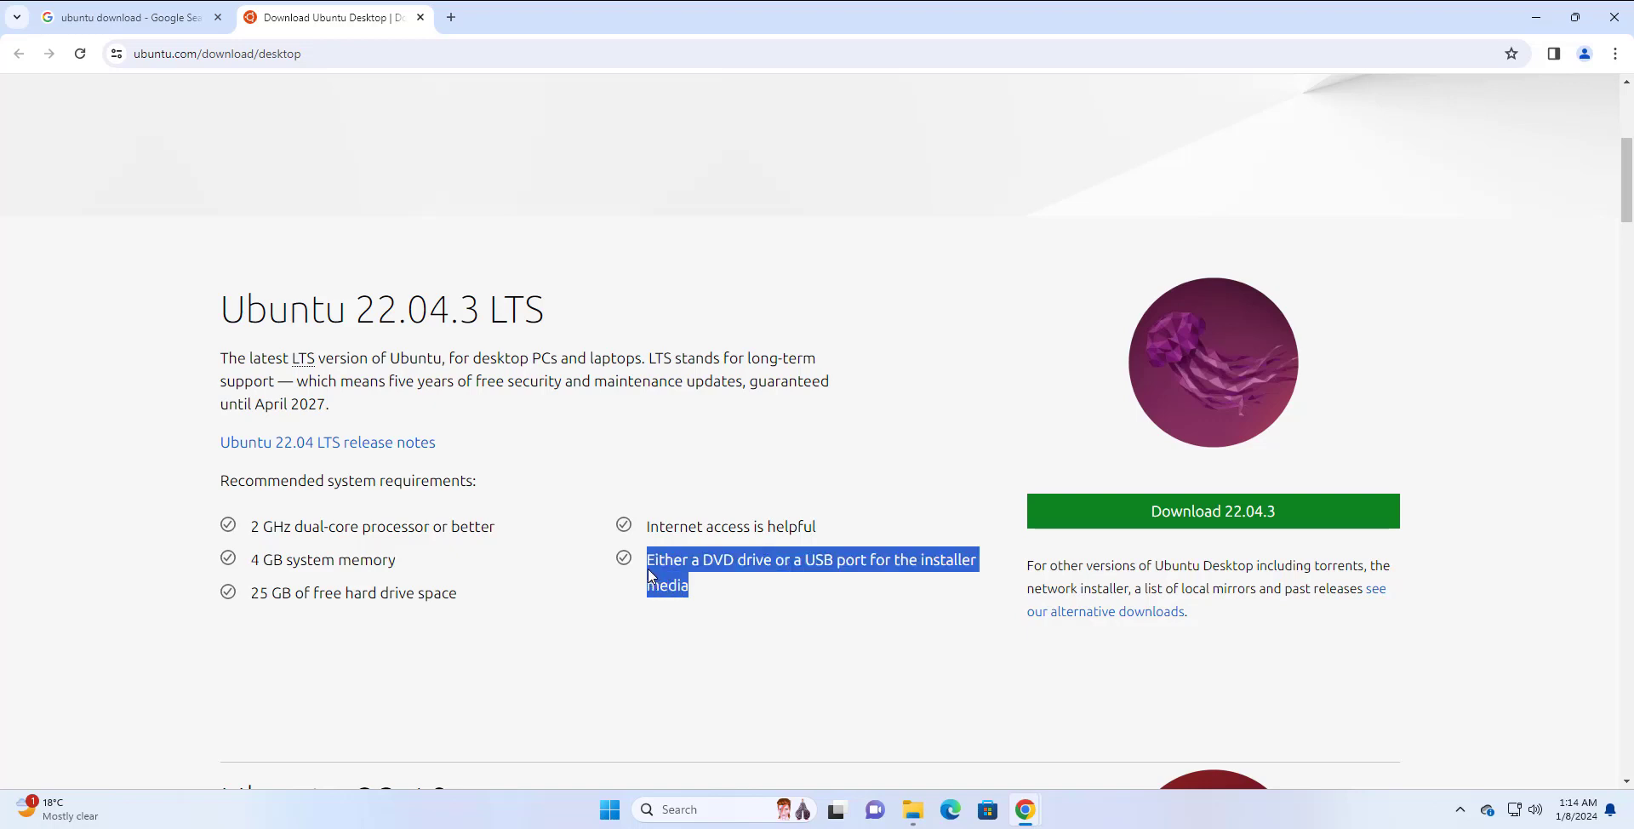
{"action": "left_click", "coordinate": [740, 621]}
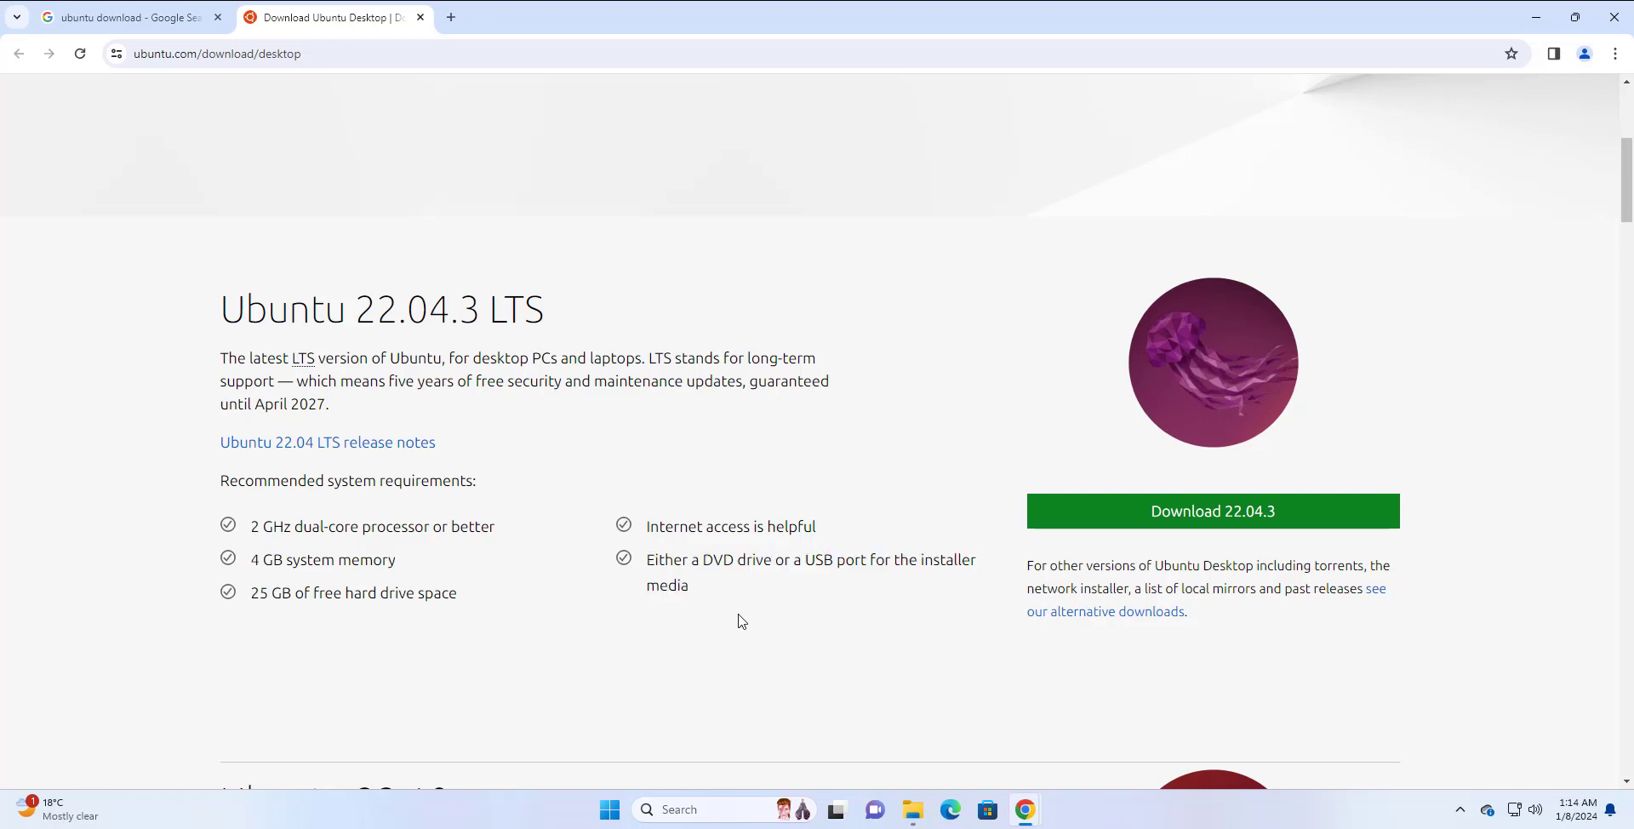
{"action": "mouse_move", "coordinate": [873, 481]}
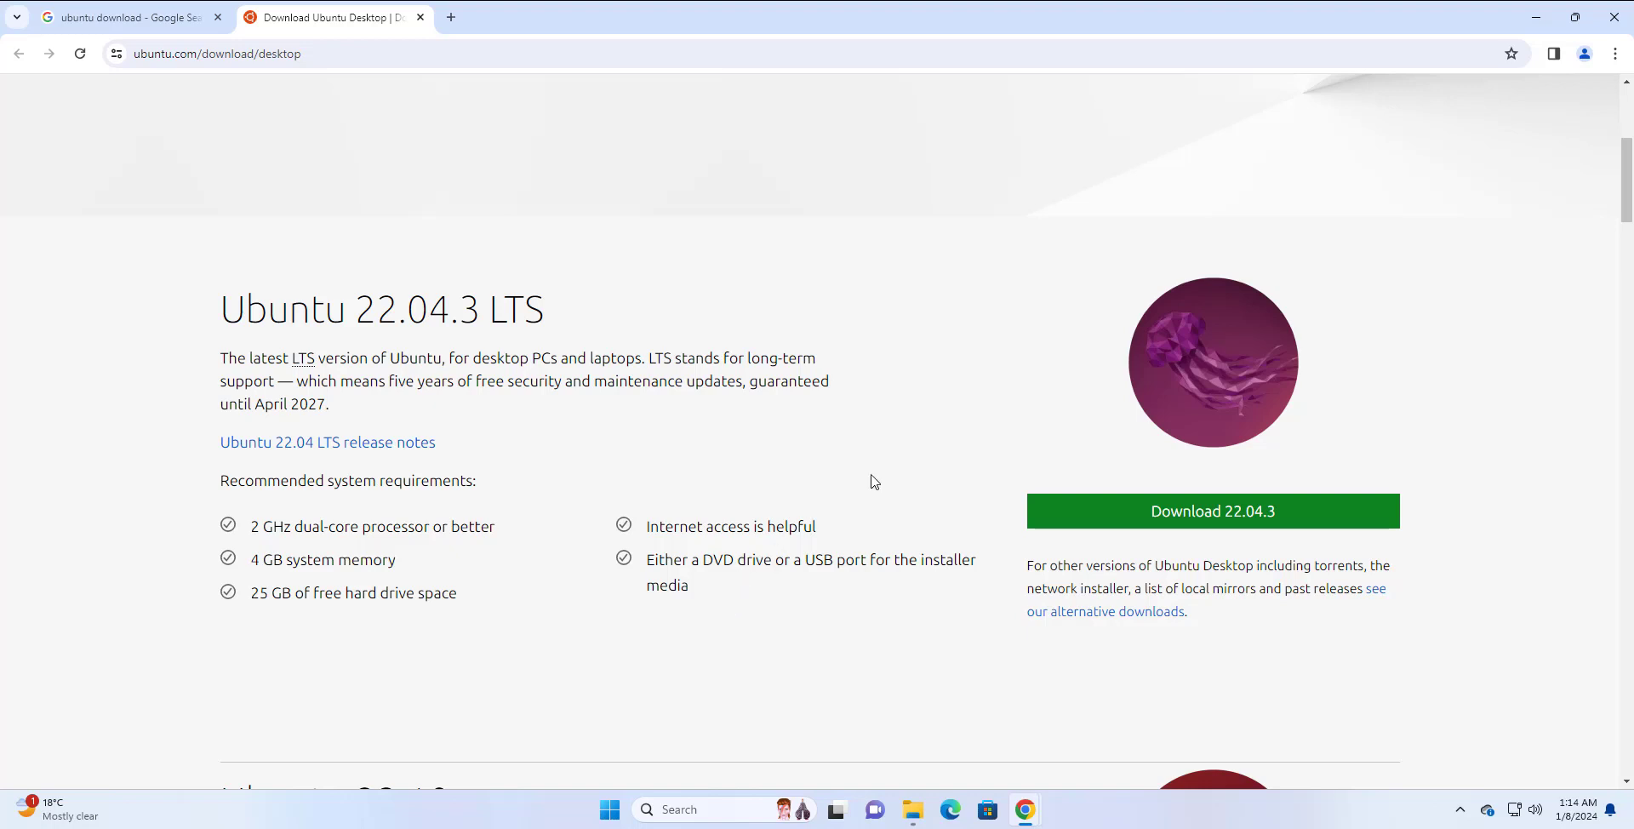
{"action": "mouse_move", "coordinate": [952, 378]}
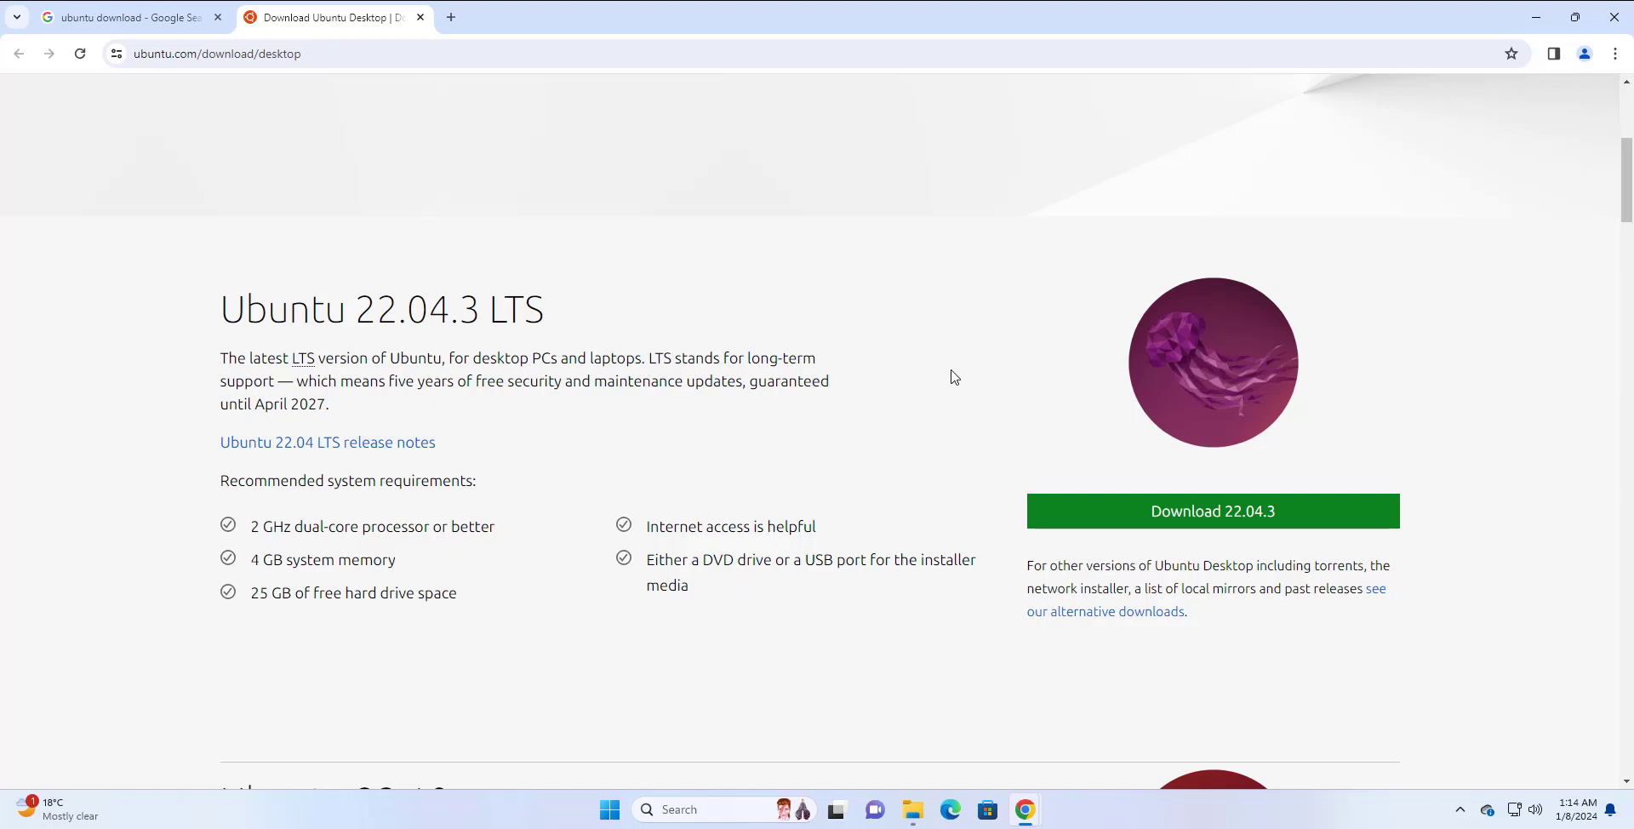
{"action": "mouse_move", "coordinate": [1179, 449]}
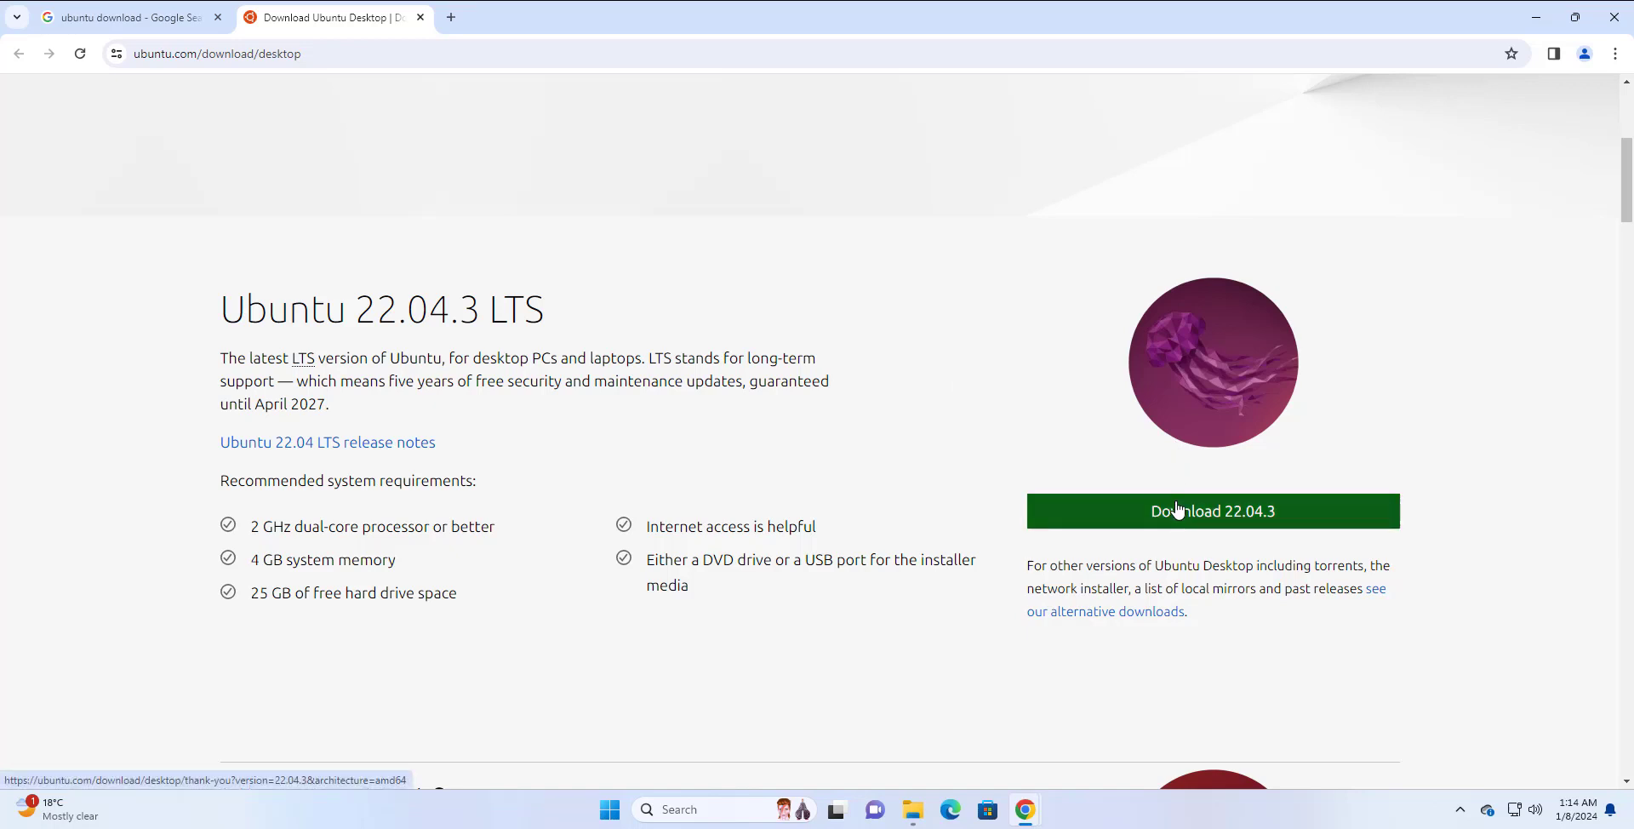
Start the Ubuntu 22.04.3 ISO download and cancel the duplicate in Chrome's downloads list
{"action": "left_click", "coordinate": [1212, 511]}
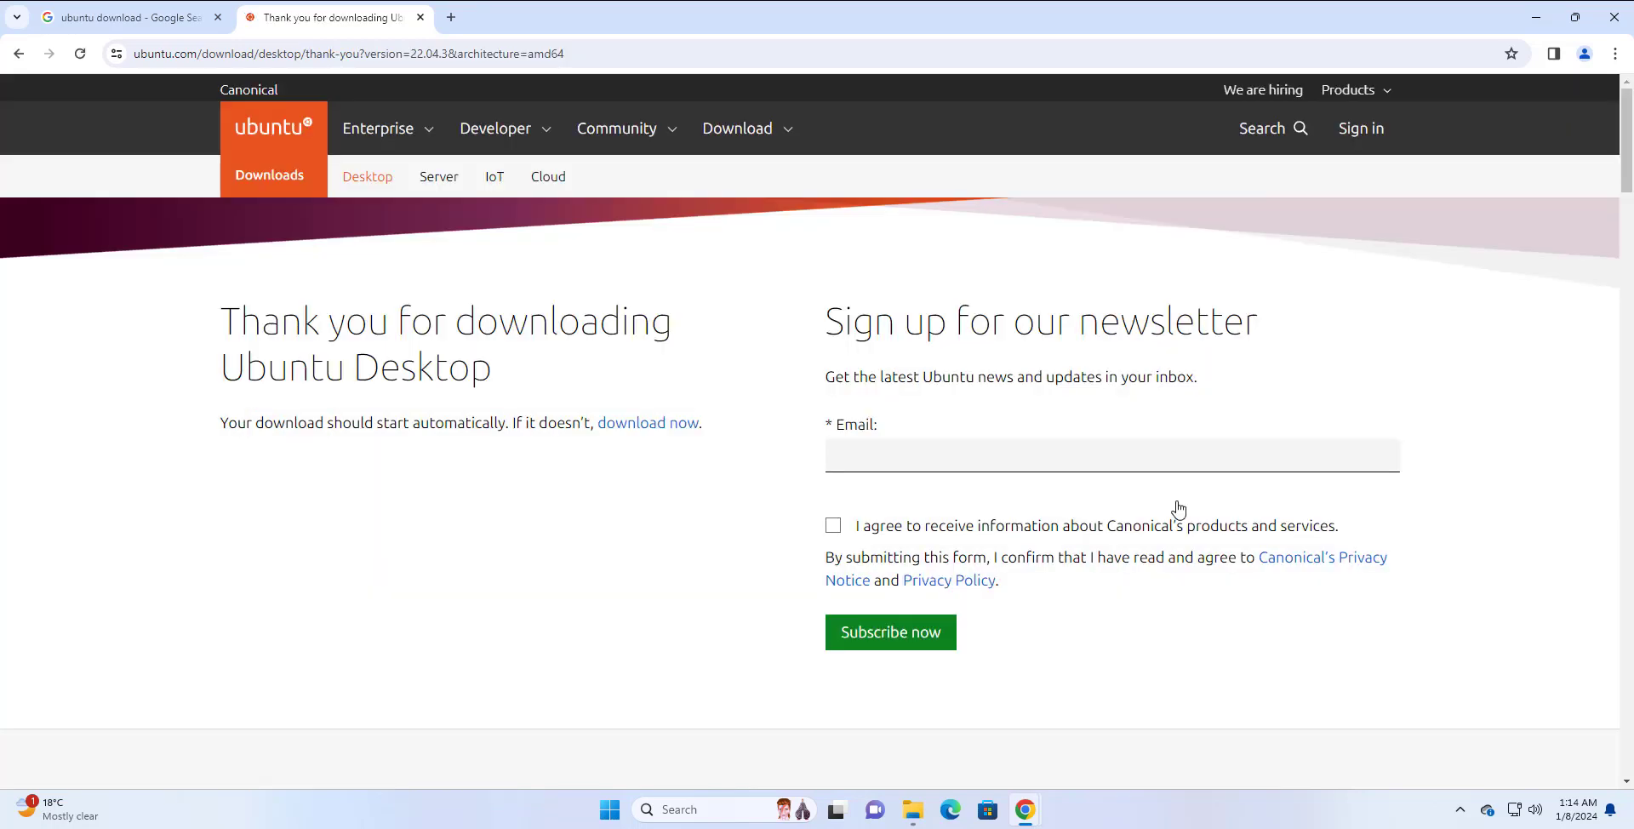
{"action": "mouse_move", "coordinate": [214, 427]}
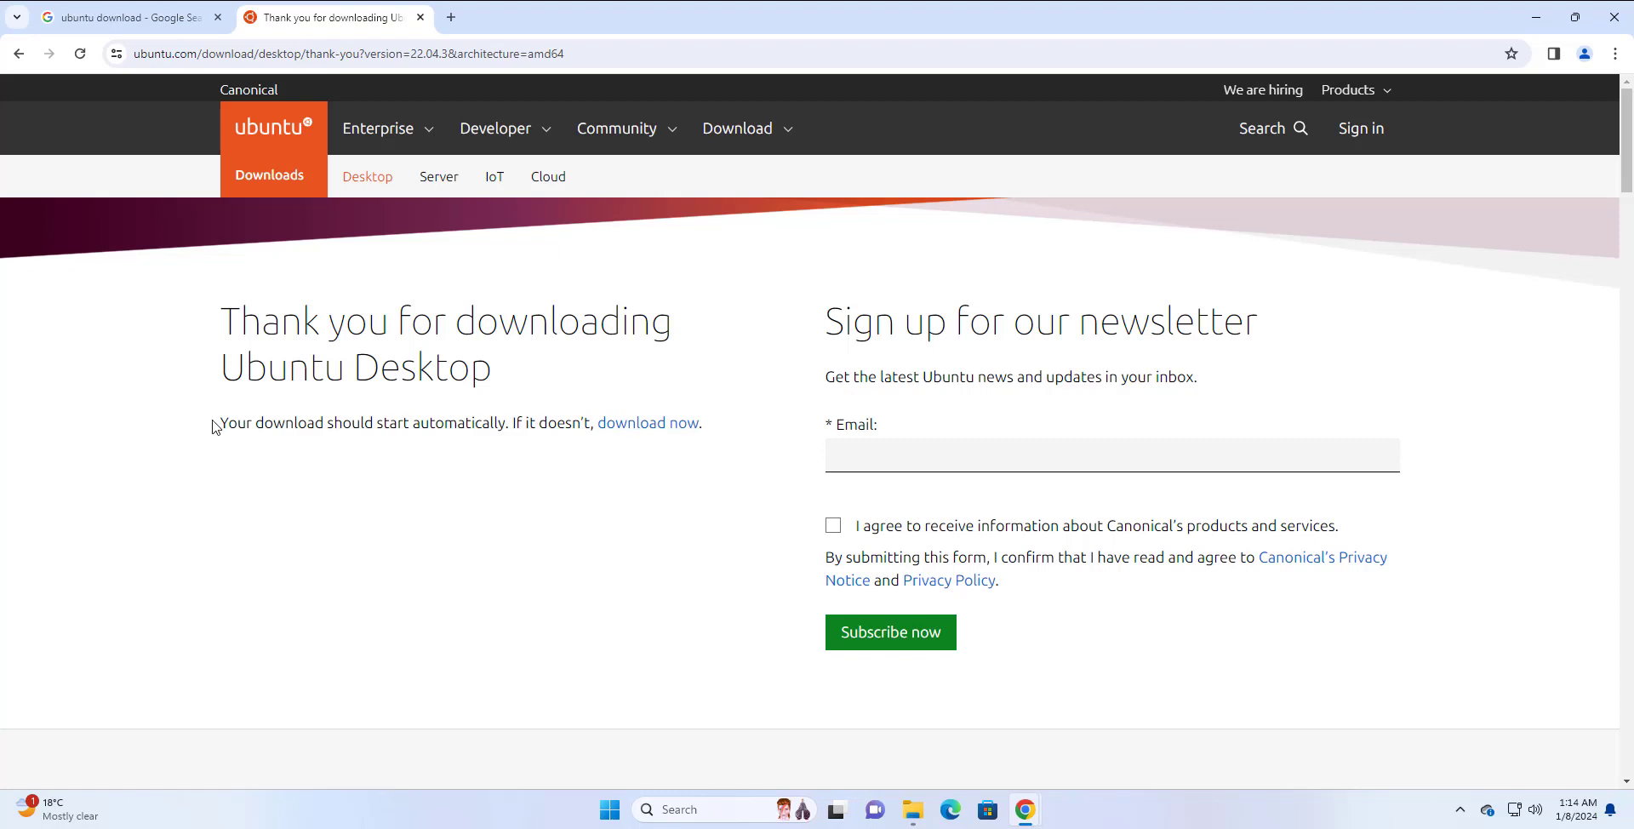
{"action": "left_click_drag", "start_coordinate": [214, 423], "coordinate": [556, 422]}
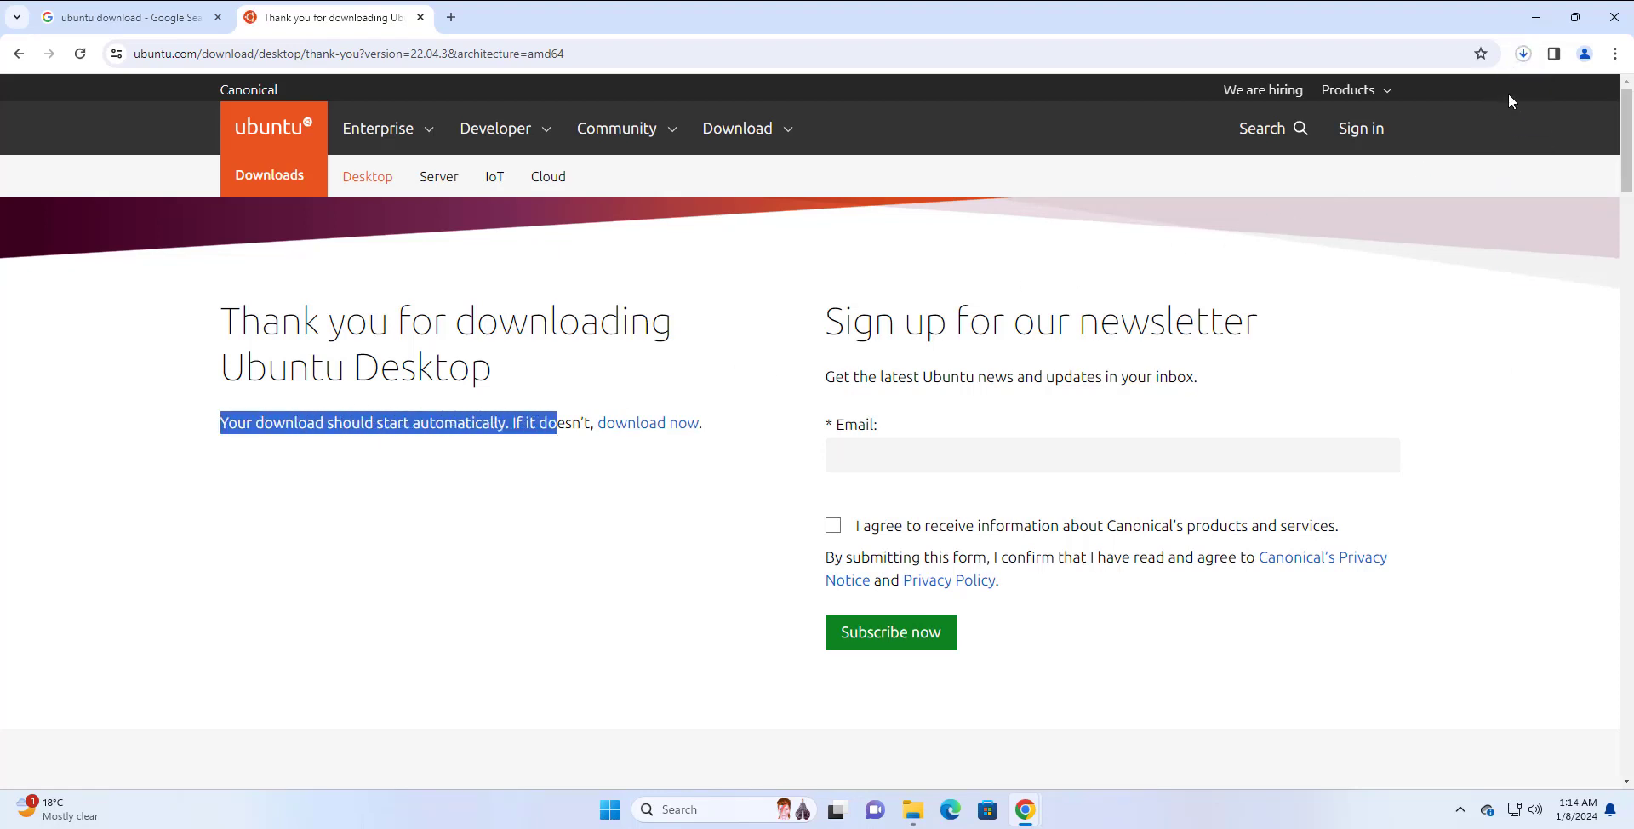
{"action": "left_click", "coordinate": [1521, 53]}
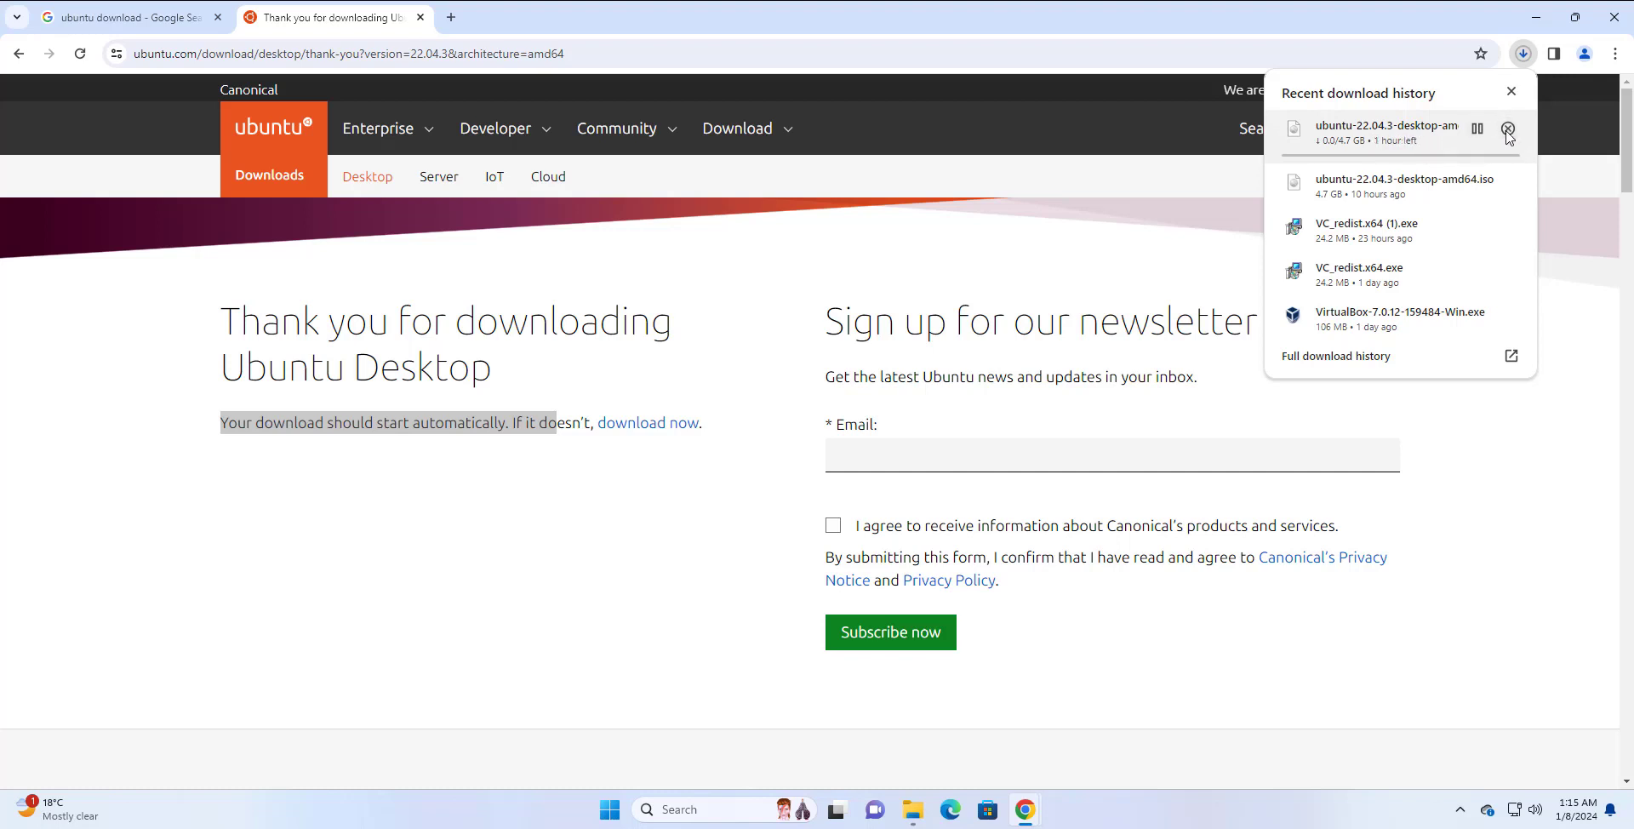
{"action": "left_click", "coordinate": [1507, 135]}
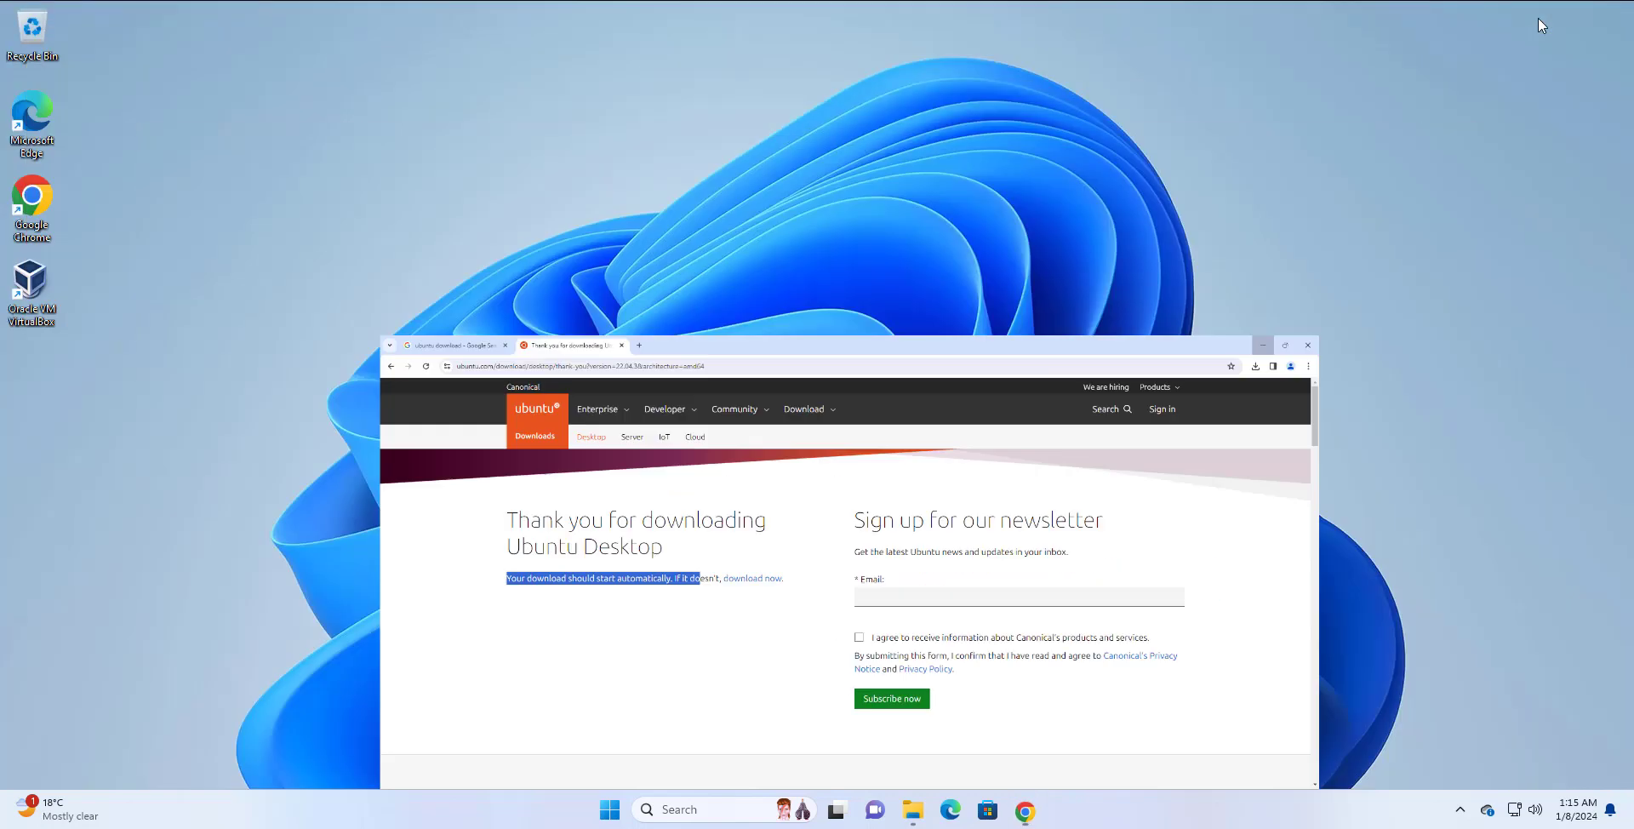
Minimize Chrome and launch Oracle VM VirtualBox from its desktop shortcut
{"action": "left_click", "coordinate": [1308, 346]}
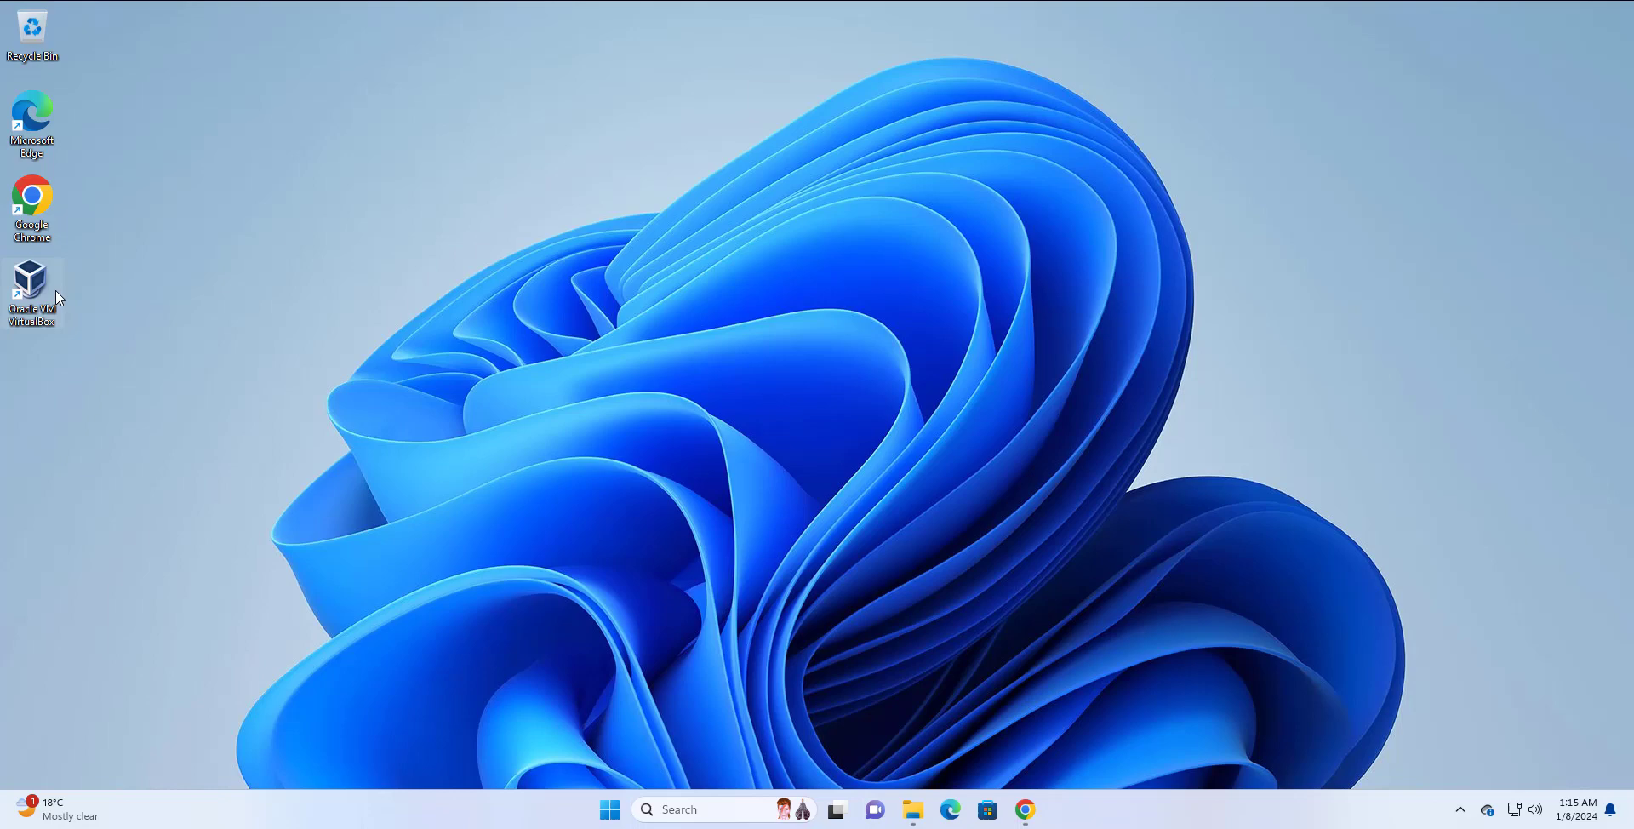
{"action": "mouse_move", "coordinate": [35, 290]}
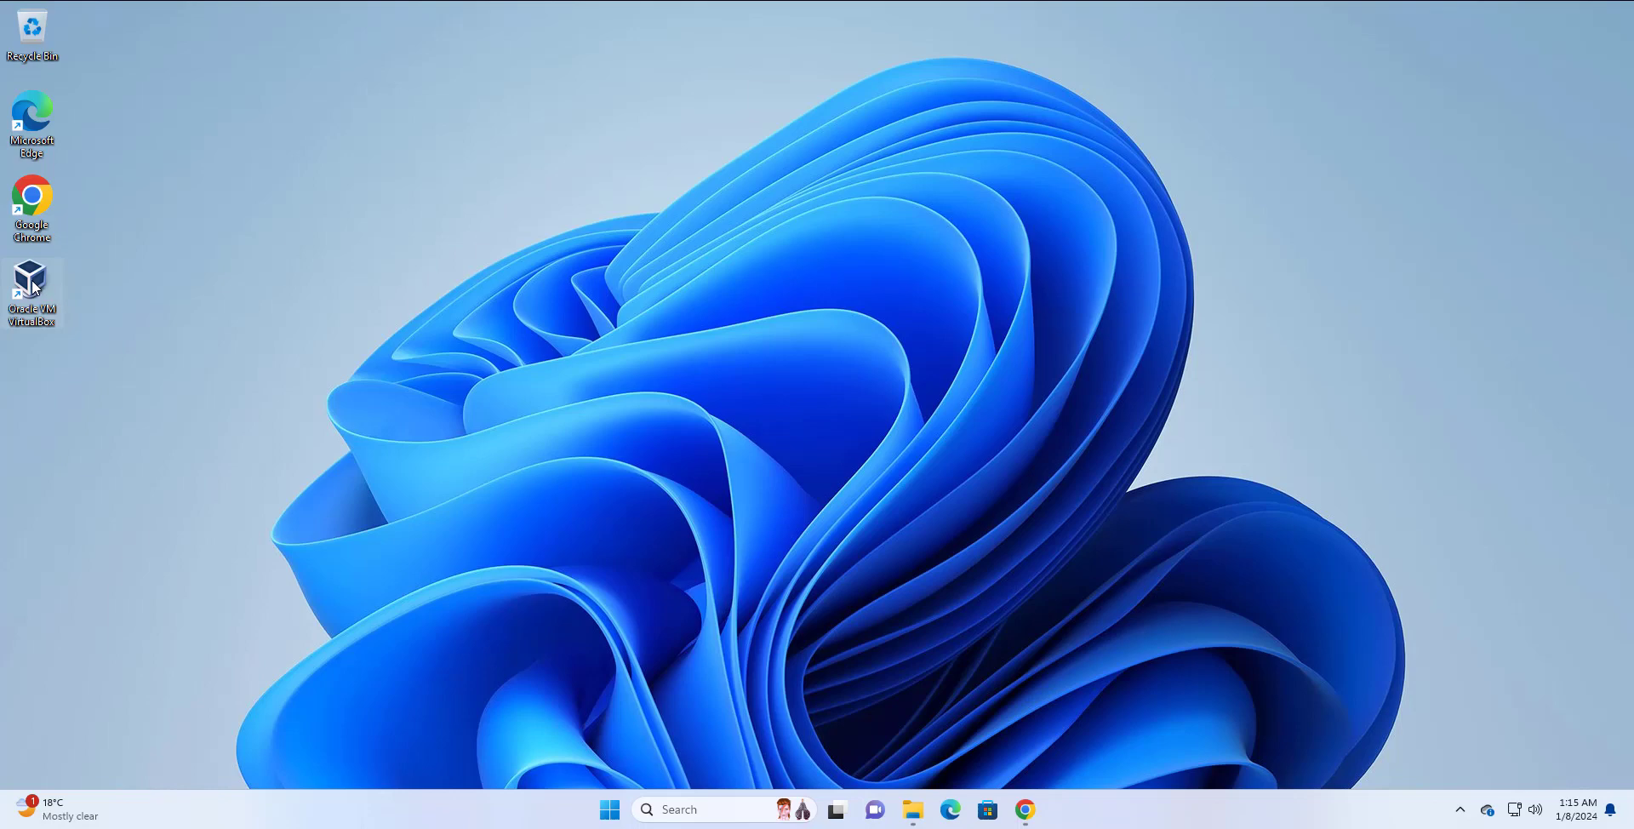
{"action": "double_click", "coordinate": [32, 292]}
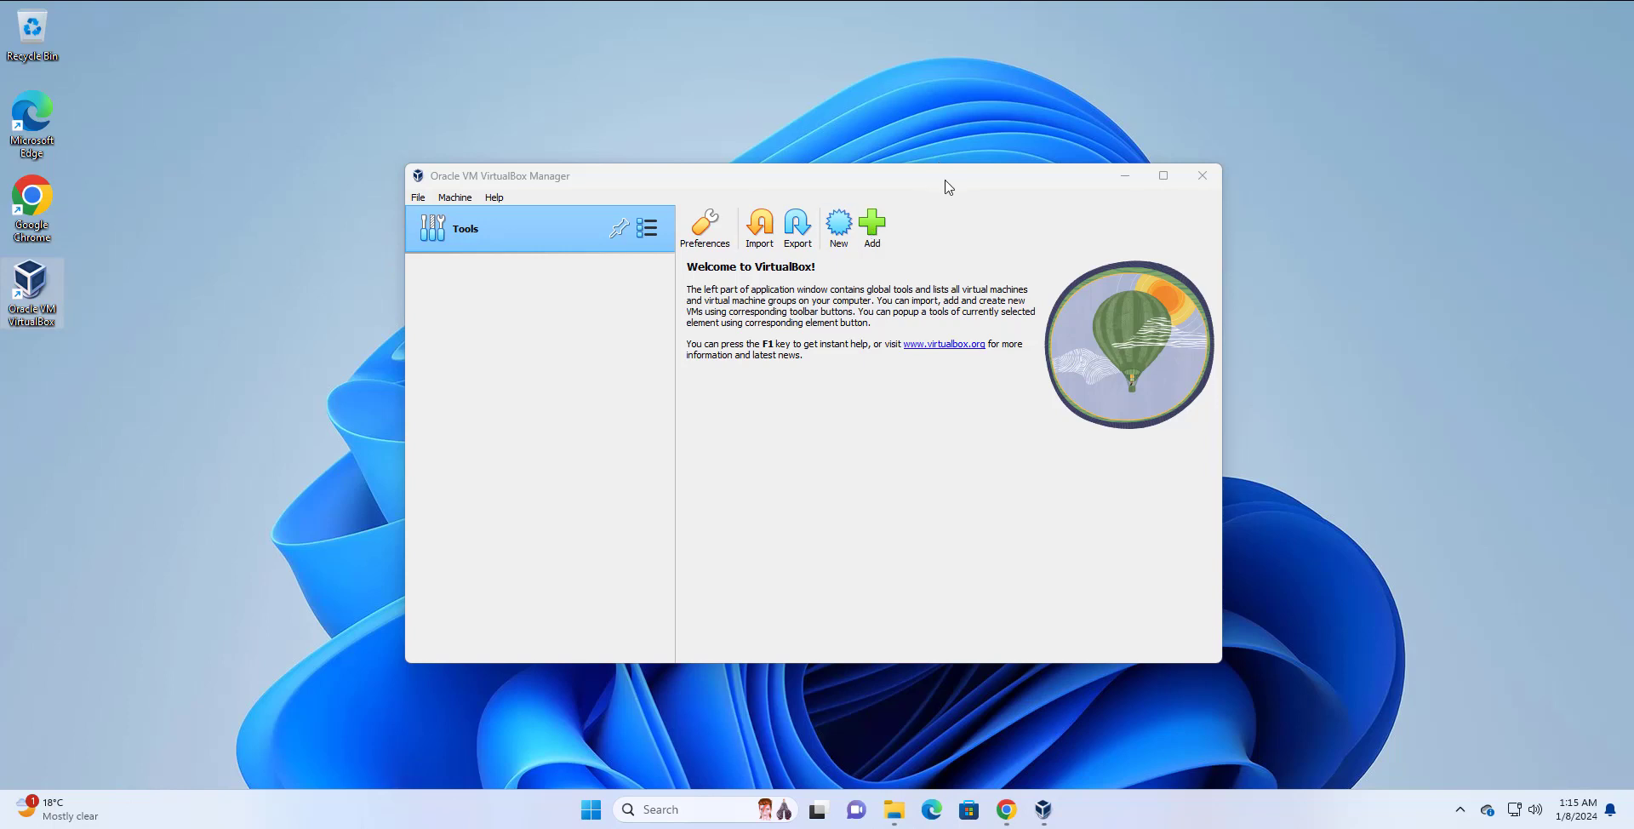
Move the VirtualBox Manager window higher and begin a new virtual machine
{"action": "left_click_drag", "start_coordinate": [948, 175], "coordinate": [948, 106]}
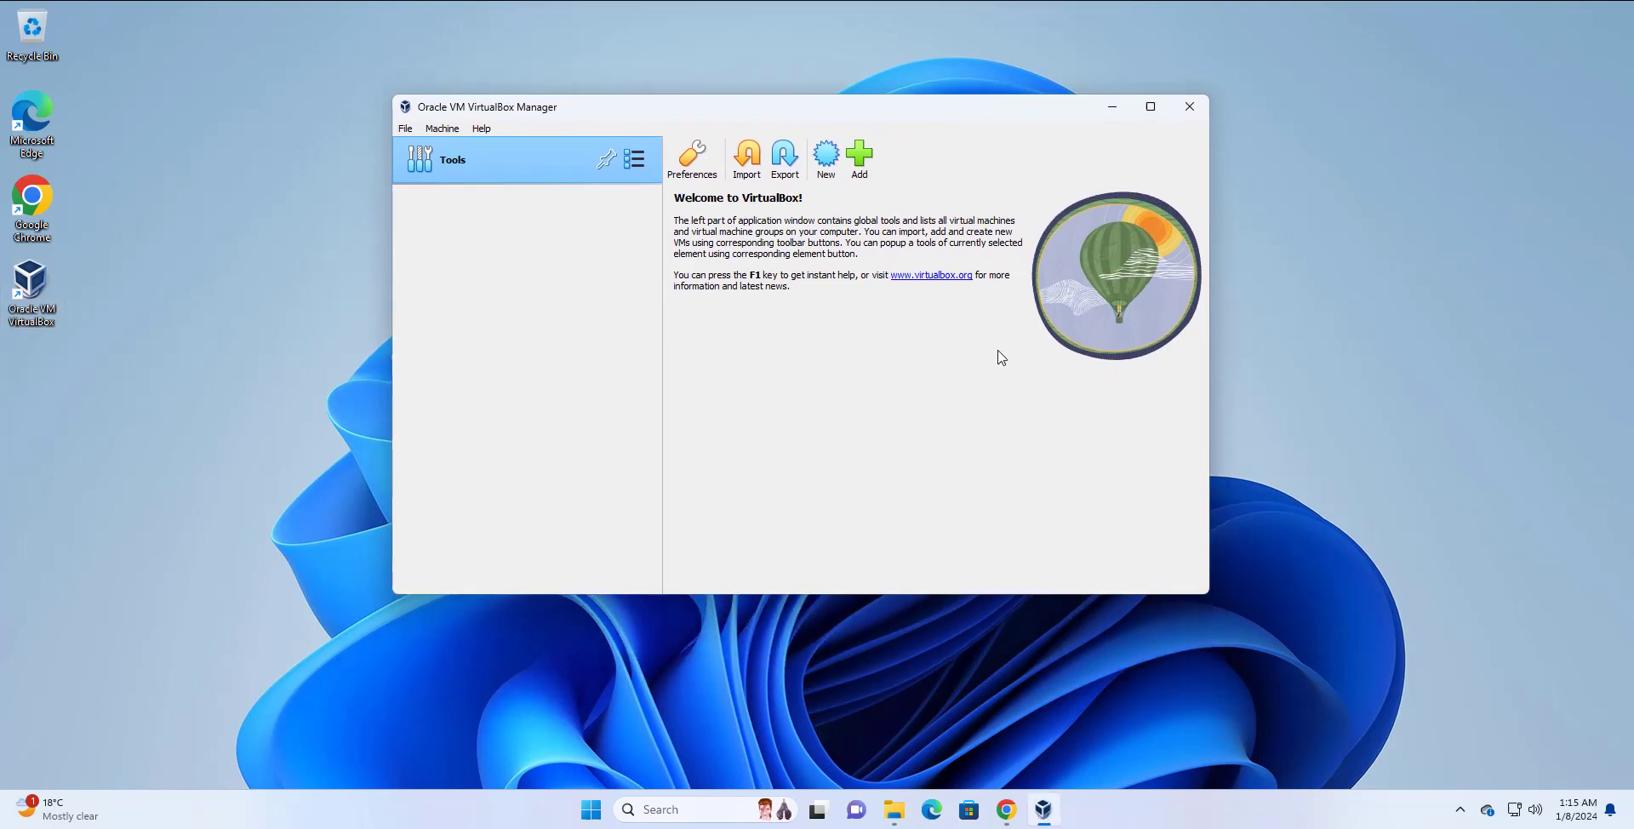
{"action": "mouse_move", "coordinate": [974, 336]}
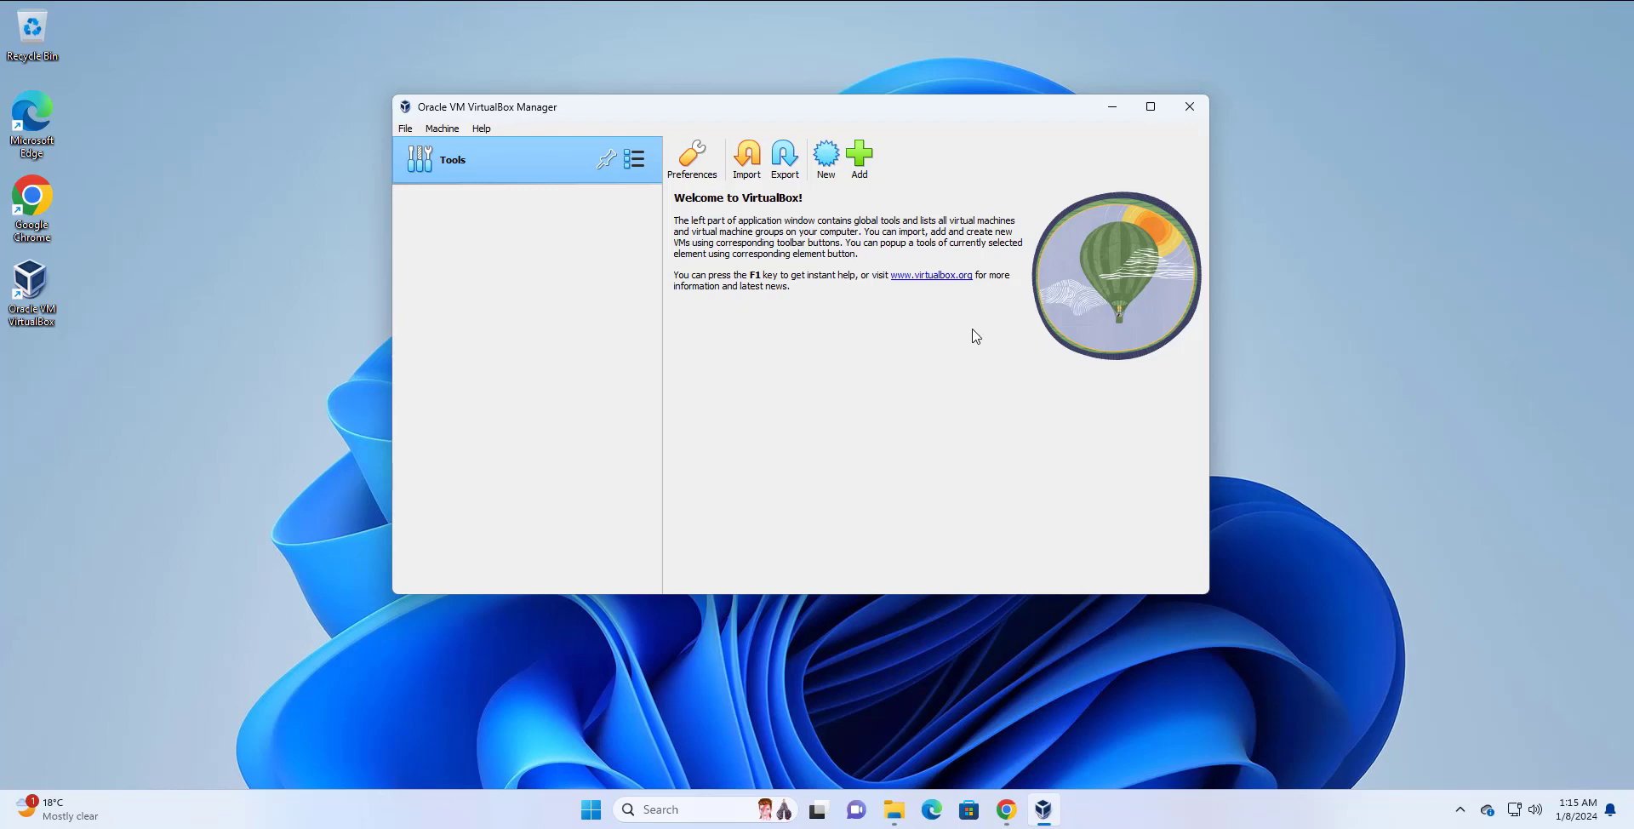
{"action": "left_click", "coordinate": [824, 158]}
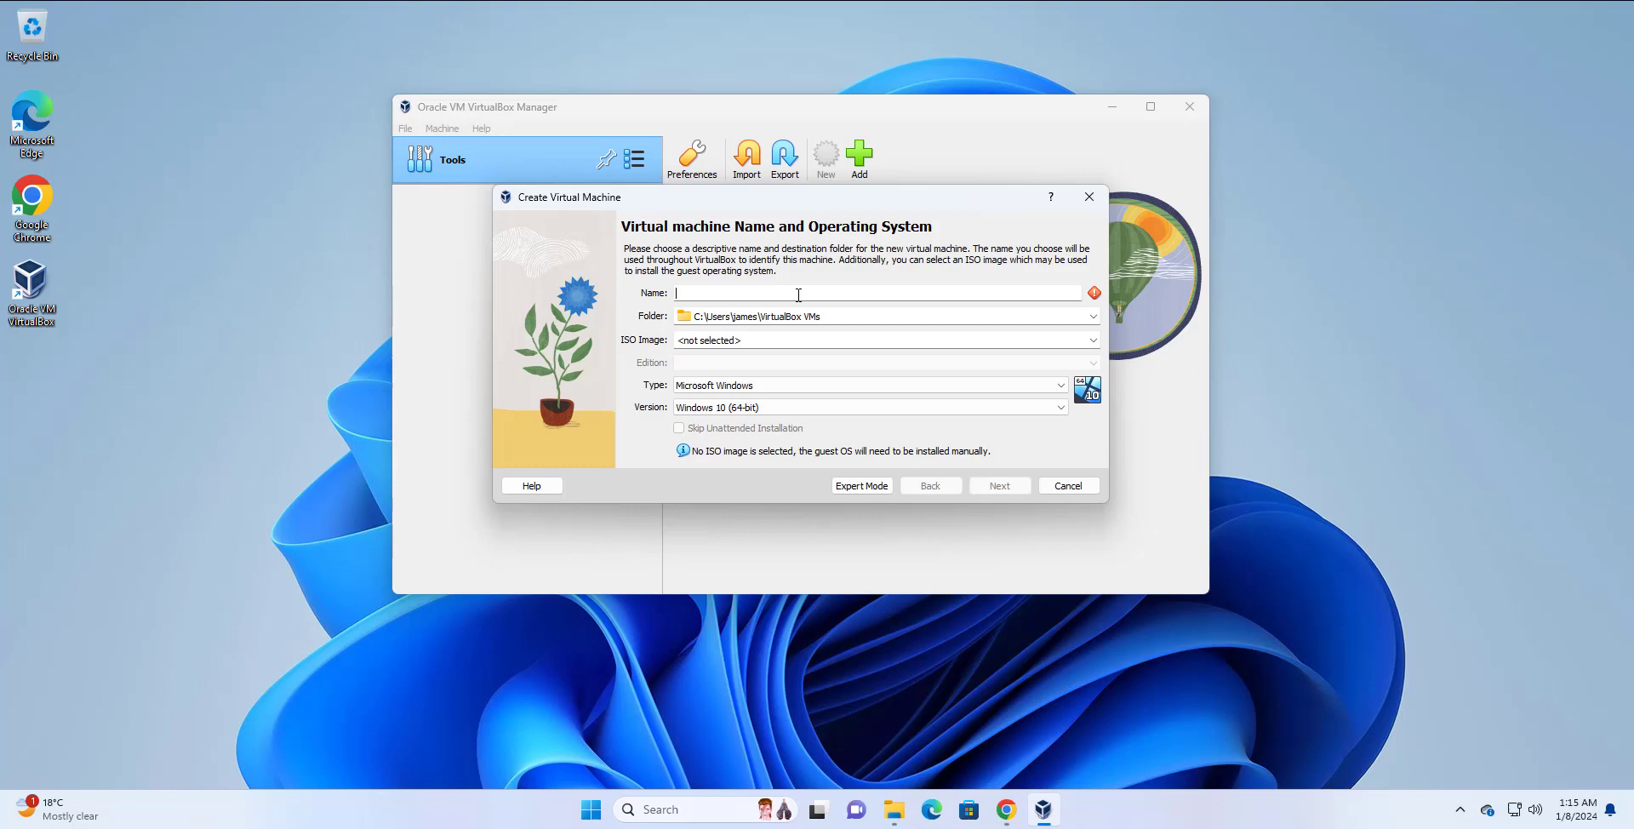
{"action": "mouse_move", "coordinate": [797, 292]}
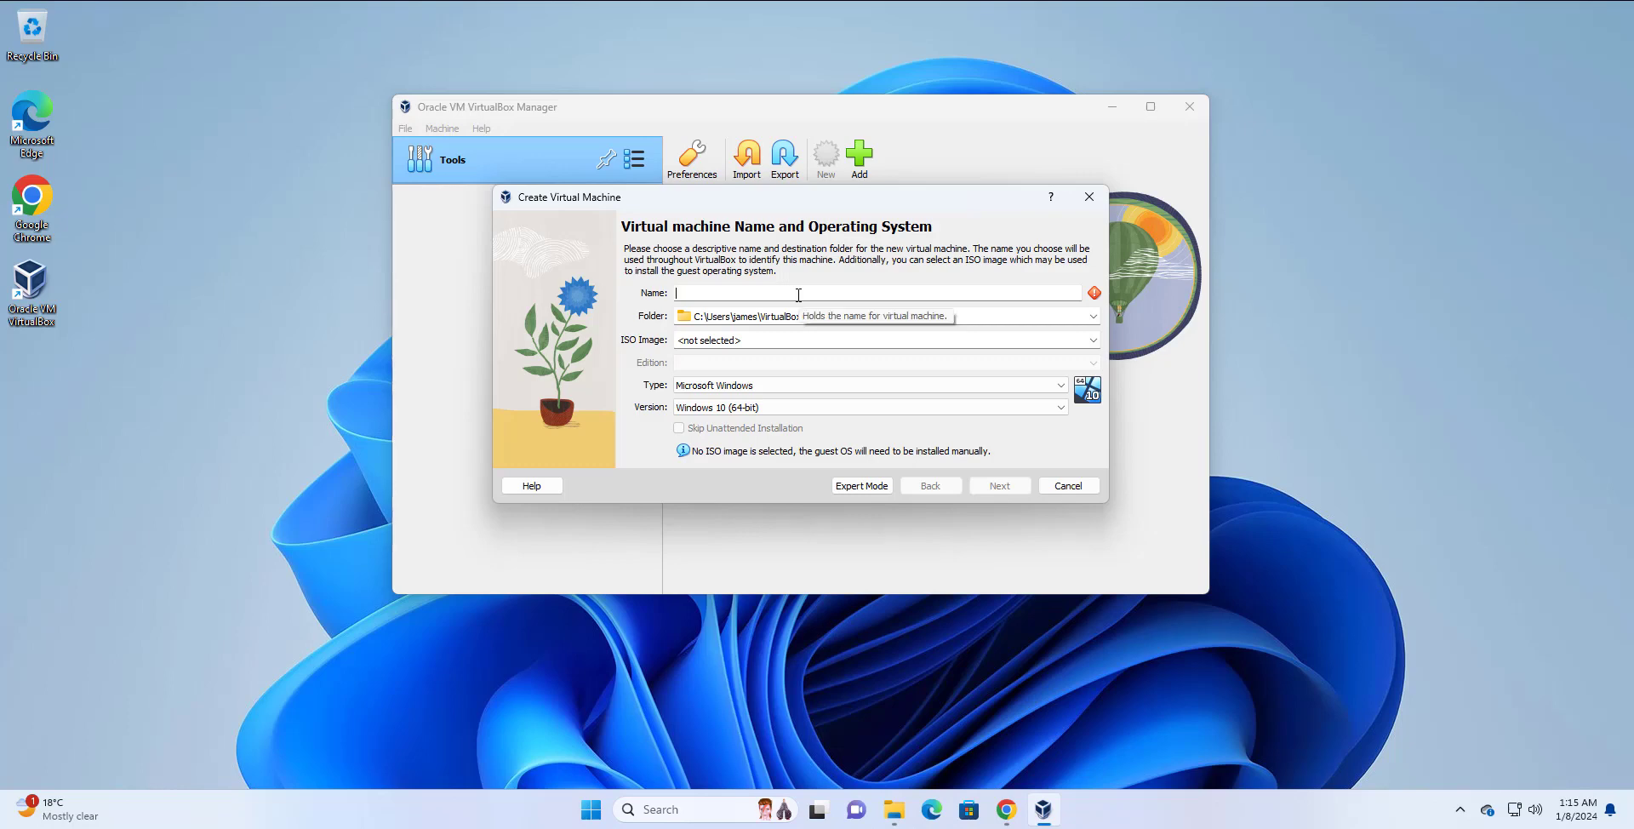
Name the new virtual machine 'ubuntu-22.04'
{"action": "type", "text": "ubuntu"}
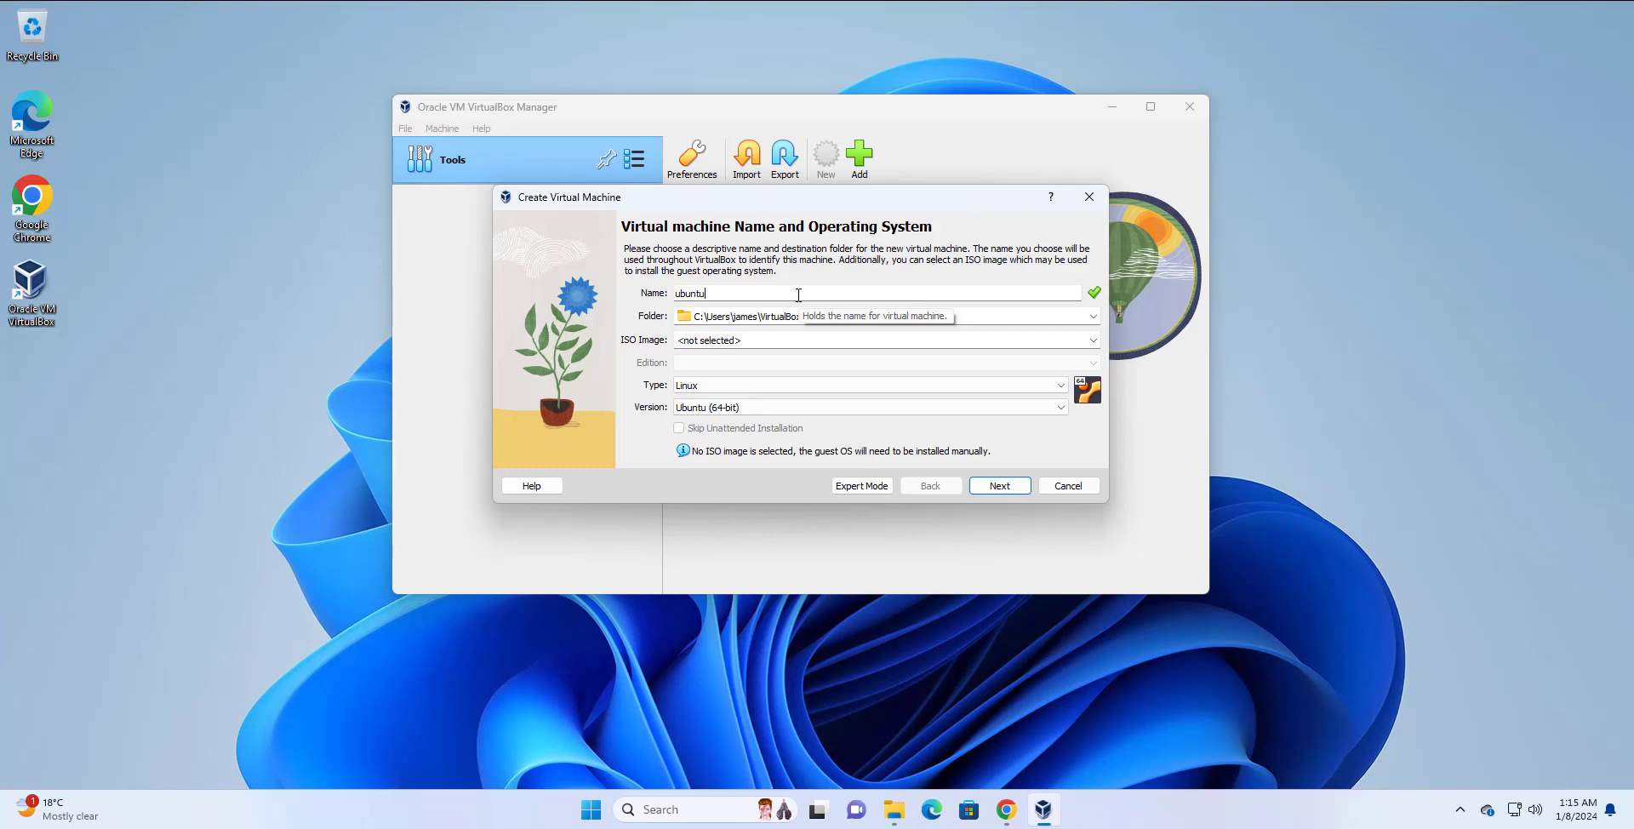
{"action": "type", "text": "-"}
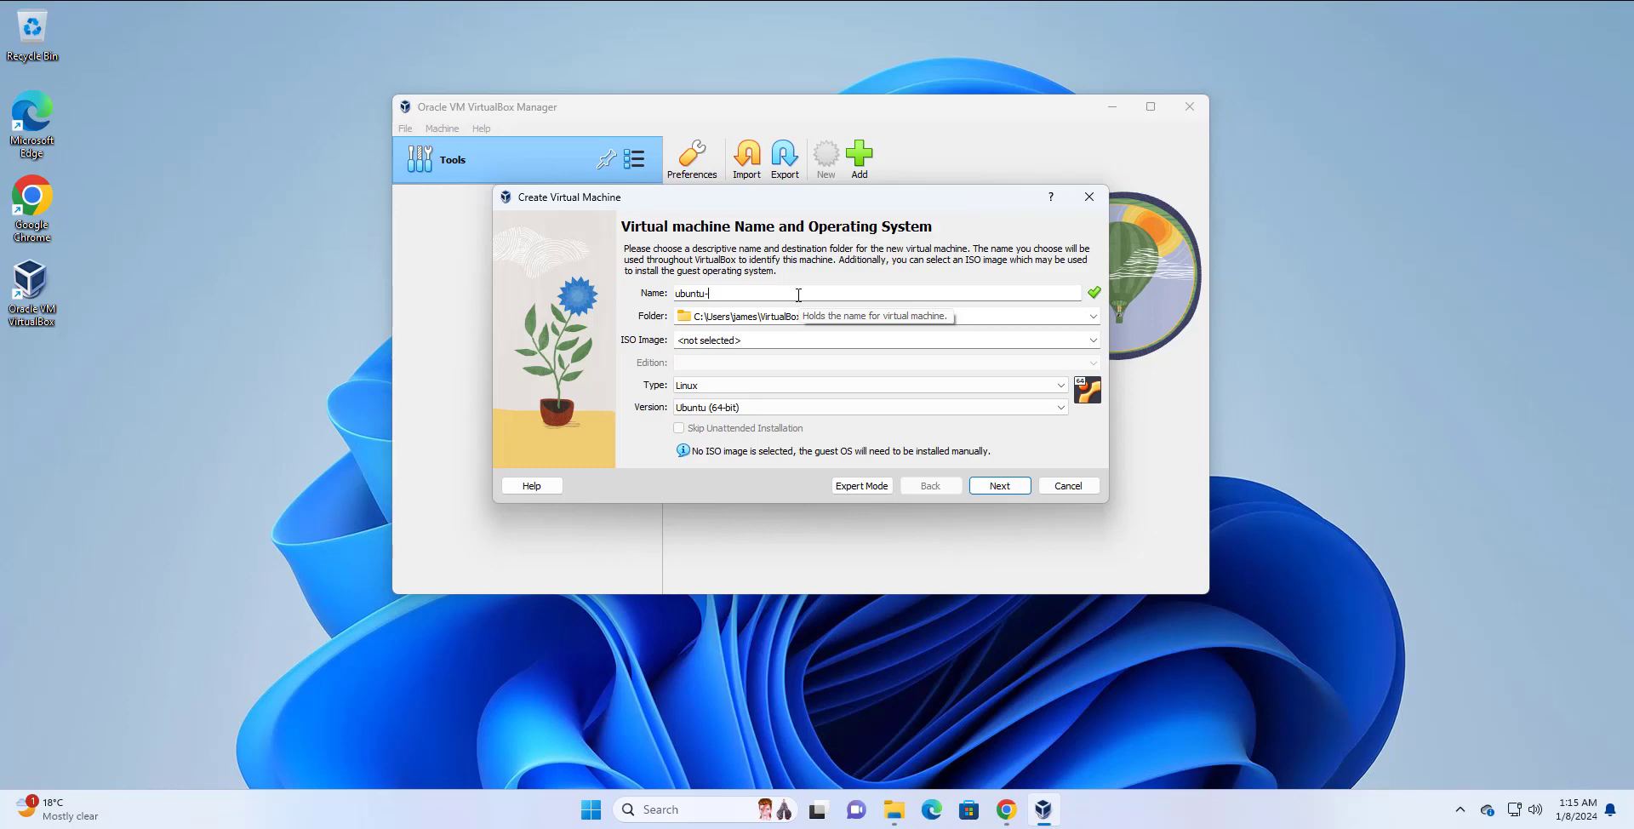
{"action": "type", "text": "22"}
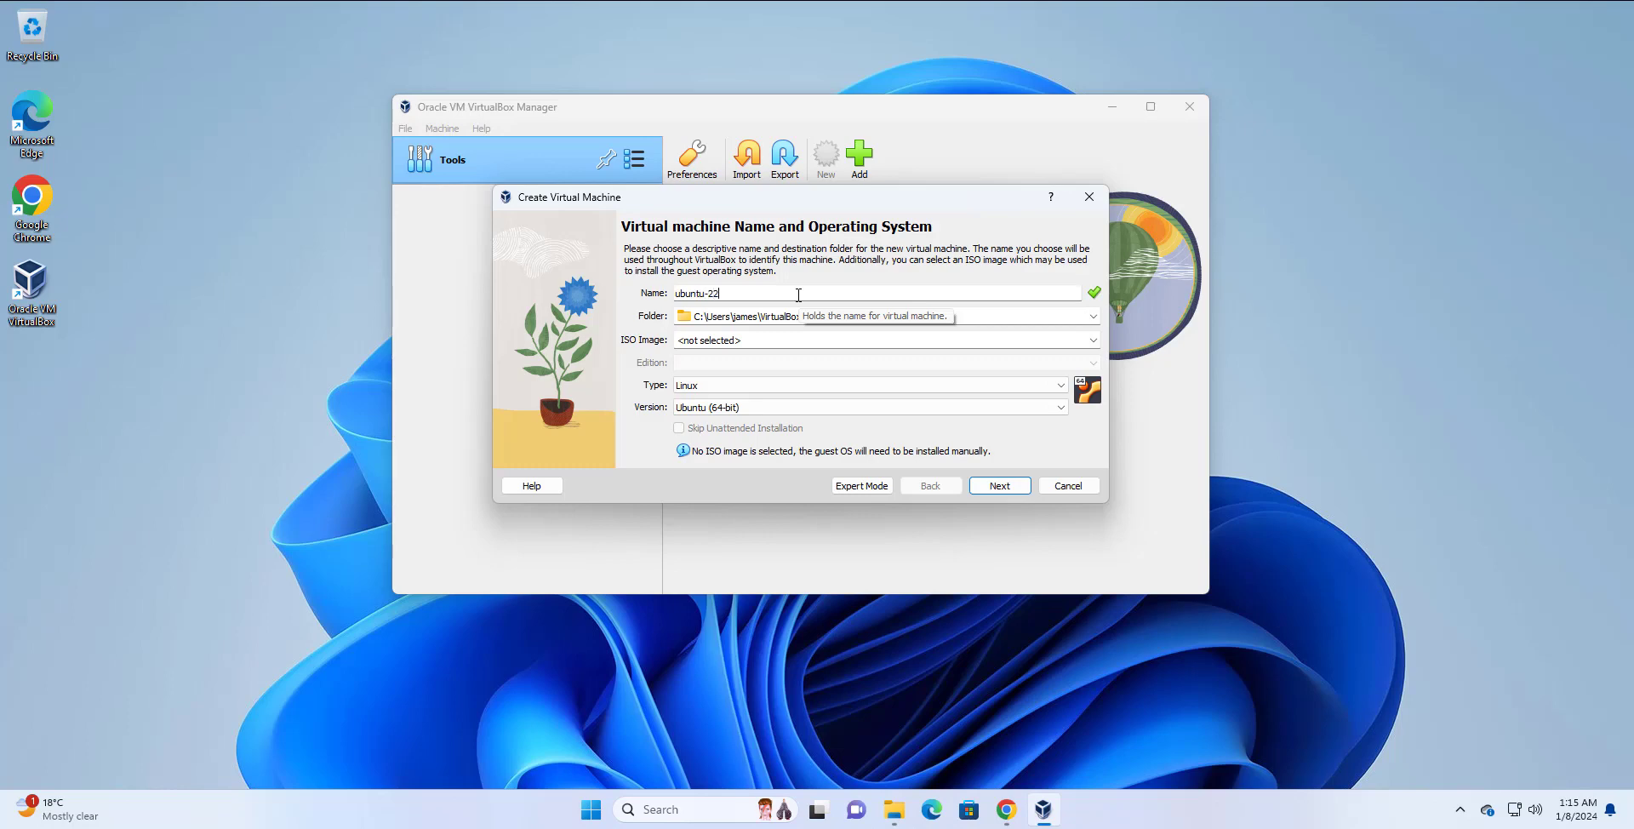
{"action": "type", "text": ".04"}
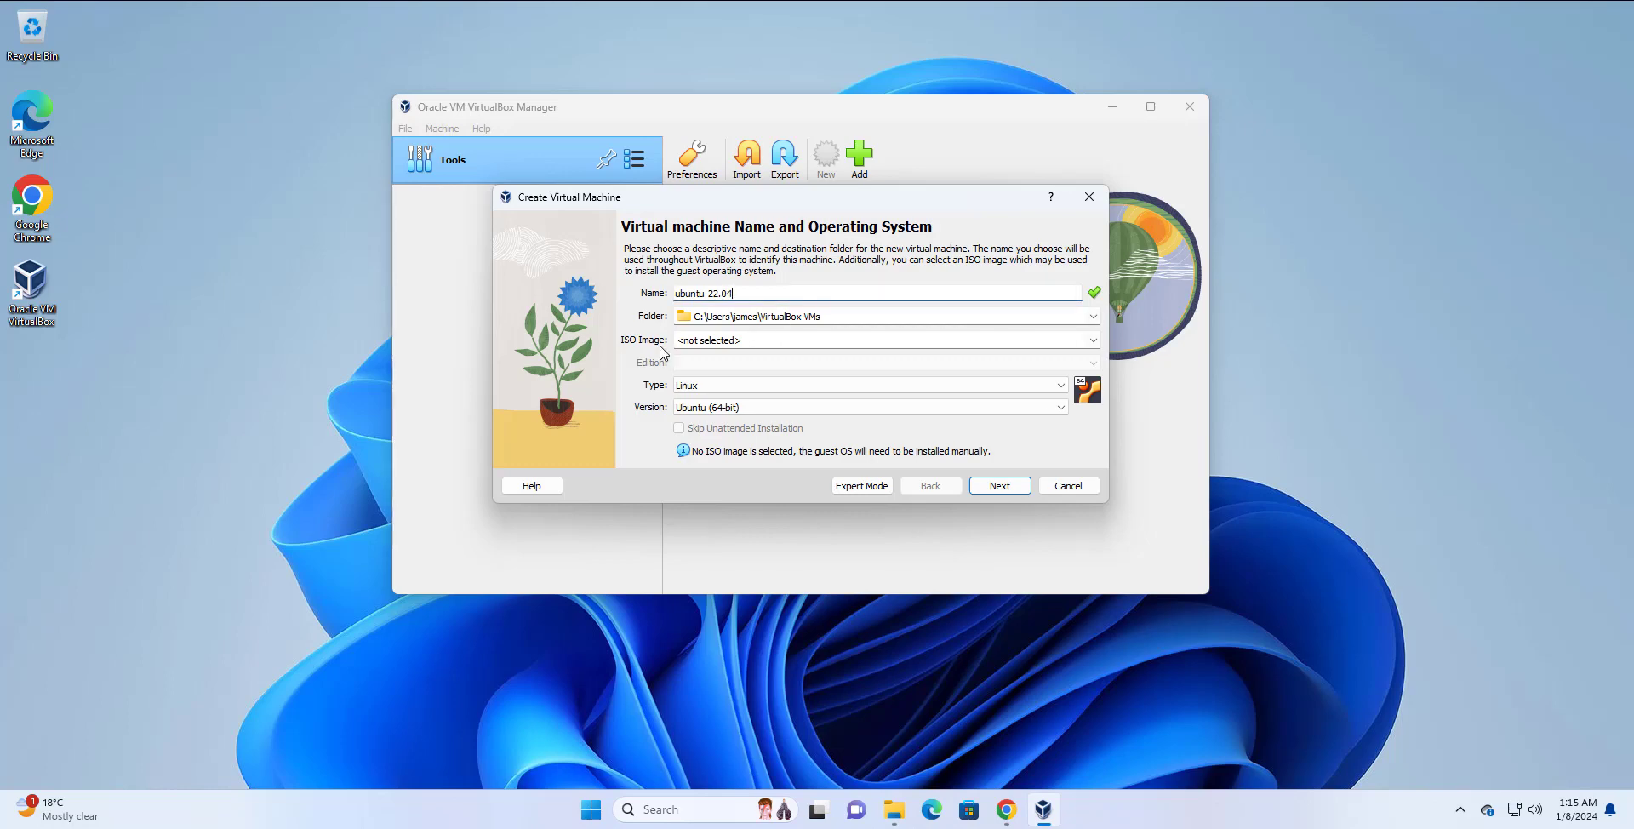
{"action": "mouse_move", "coordinate": [832, 313]}
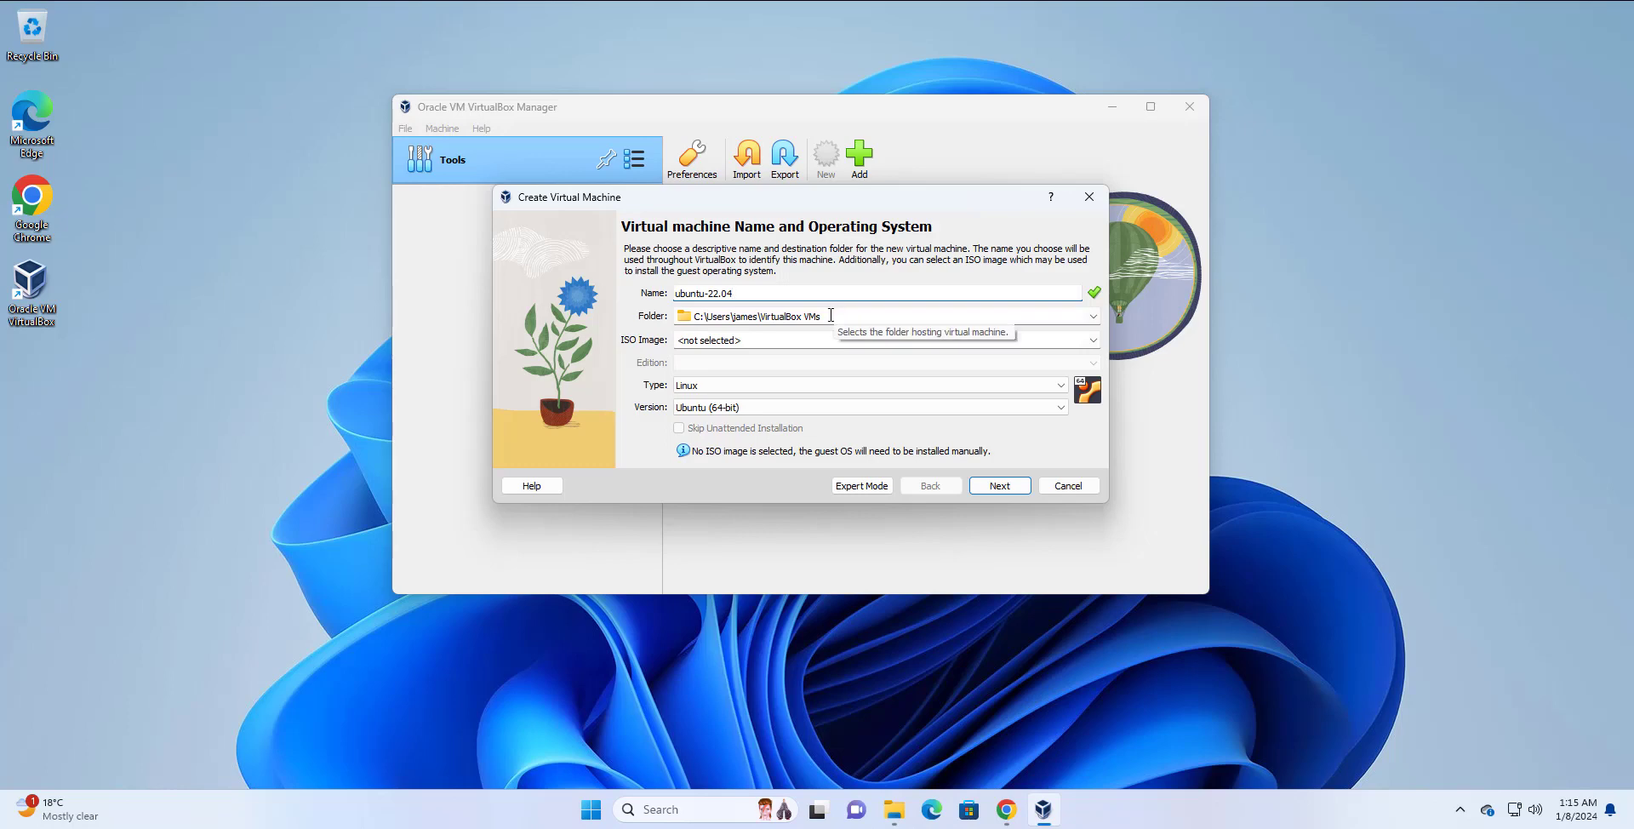
{"action": "mouse_move", "coordinate": [644, 351]}
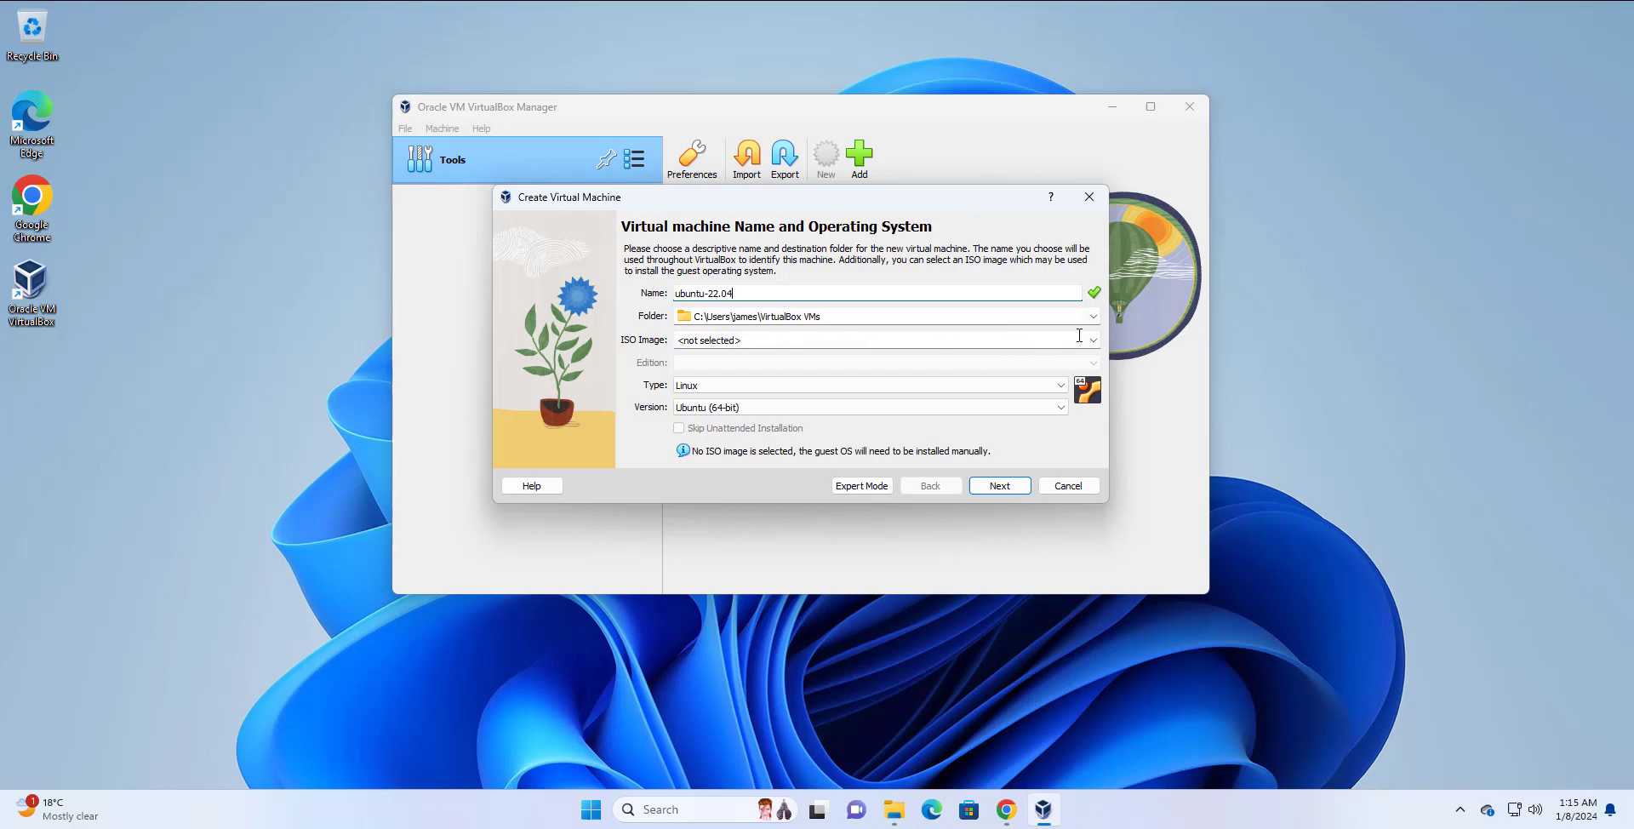
Attach ubuntu-22.04.3-desktop-amd64.iso from Downloads as the install image
{"action": "left_click", "coordinate": [1091, 338]}
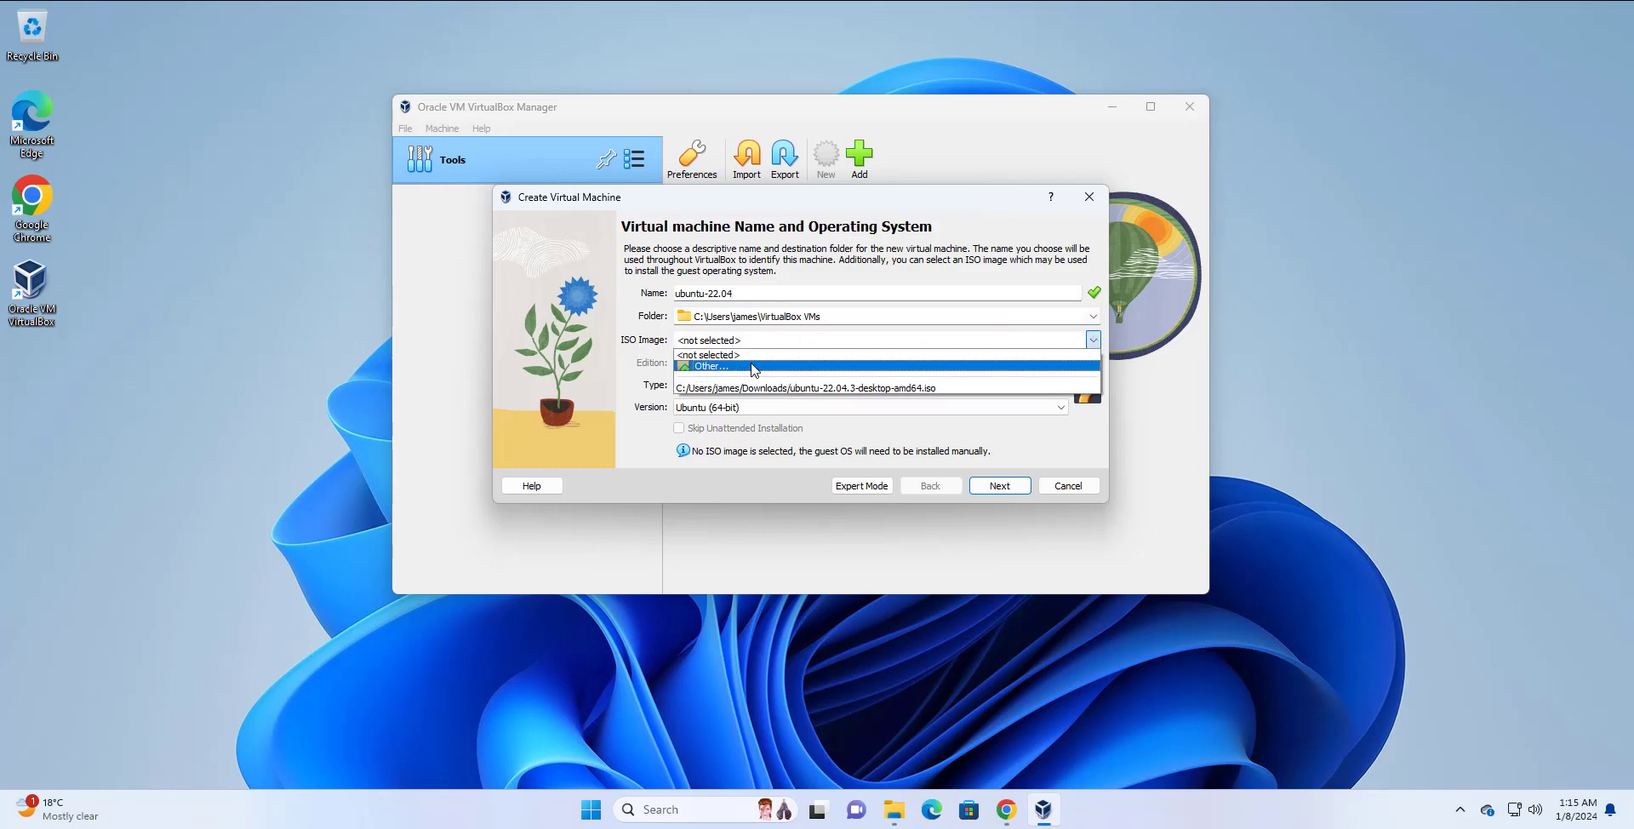
{"action": "left_click", "coordinate": [710, 365]}
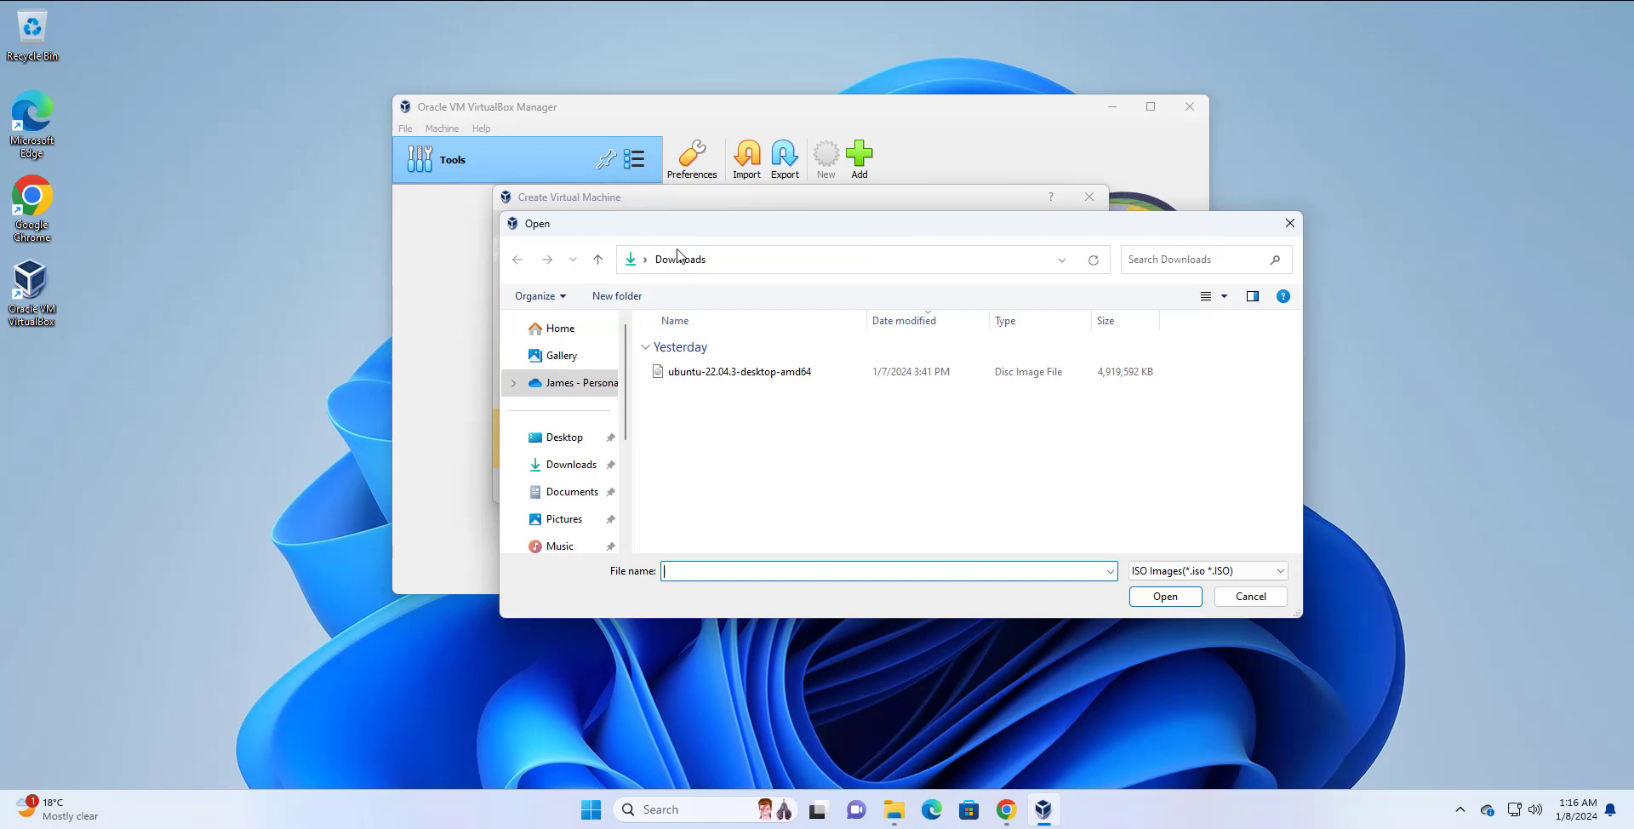
{"action": "mouse_move", "coordinate": [698, 304]}
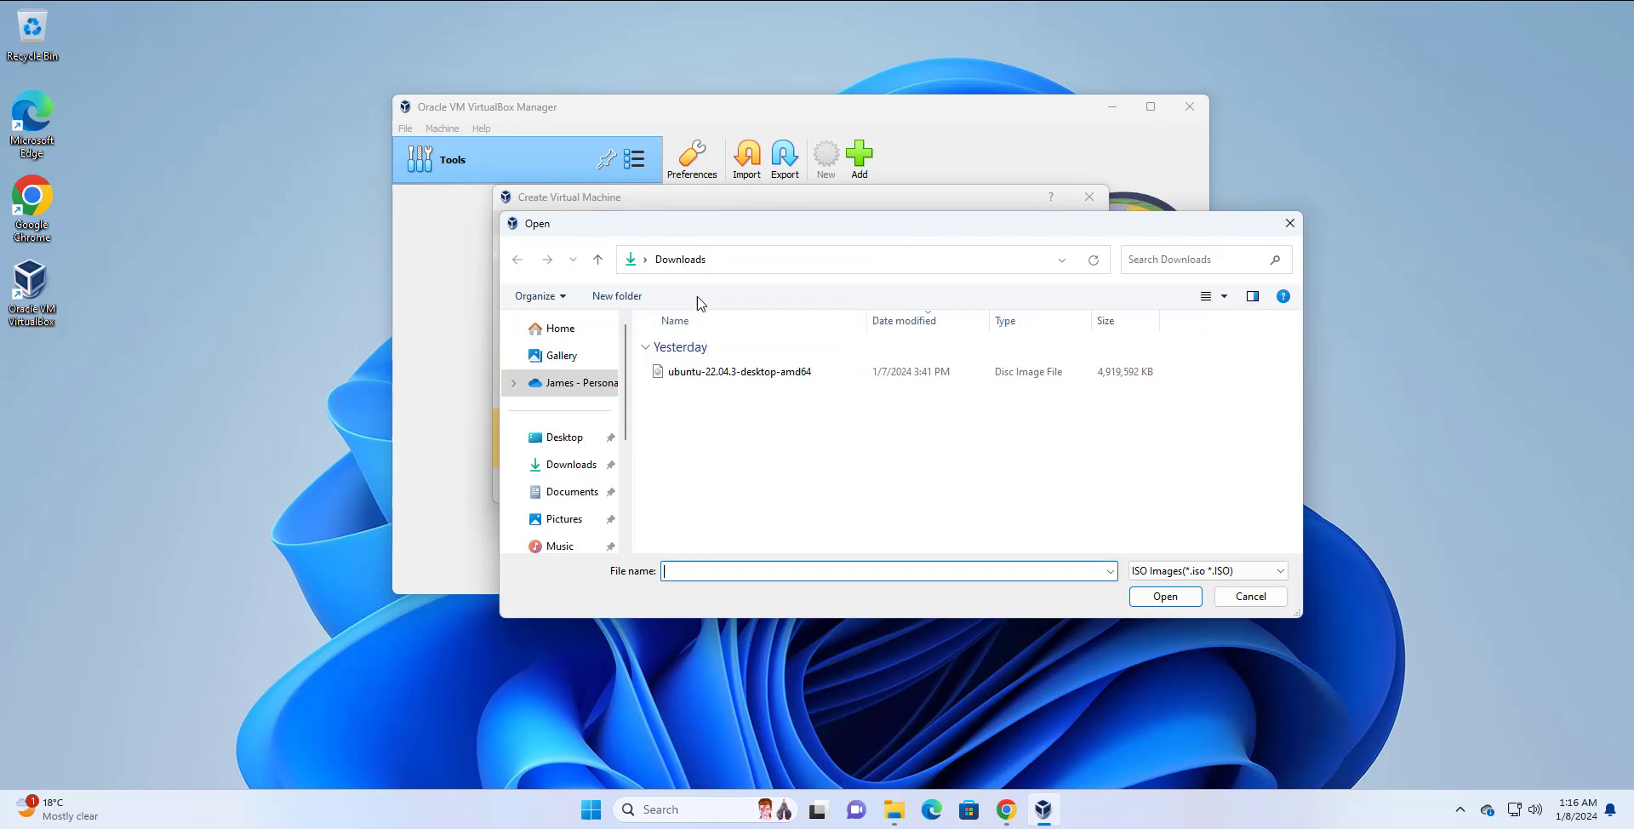
{"action": "left_click", "coordinate": [739, 371]}
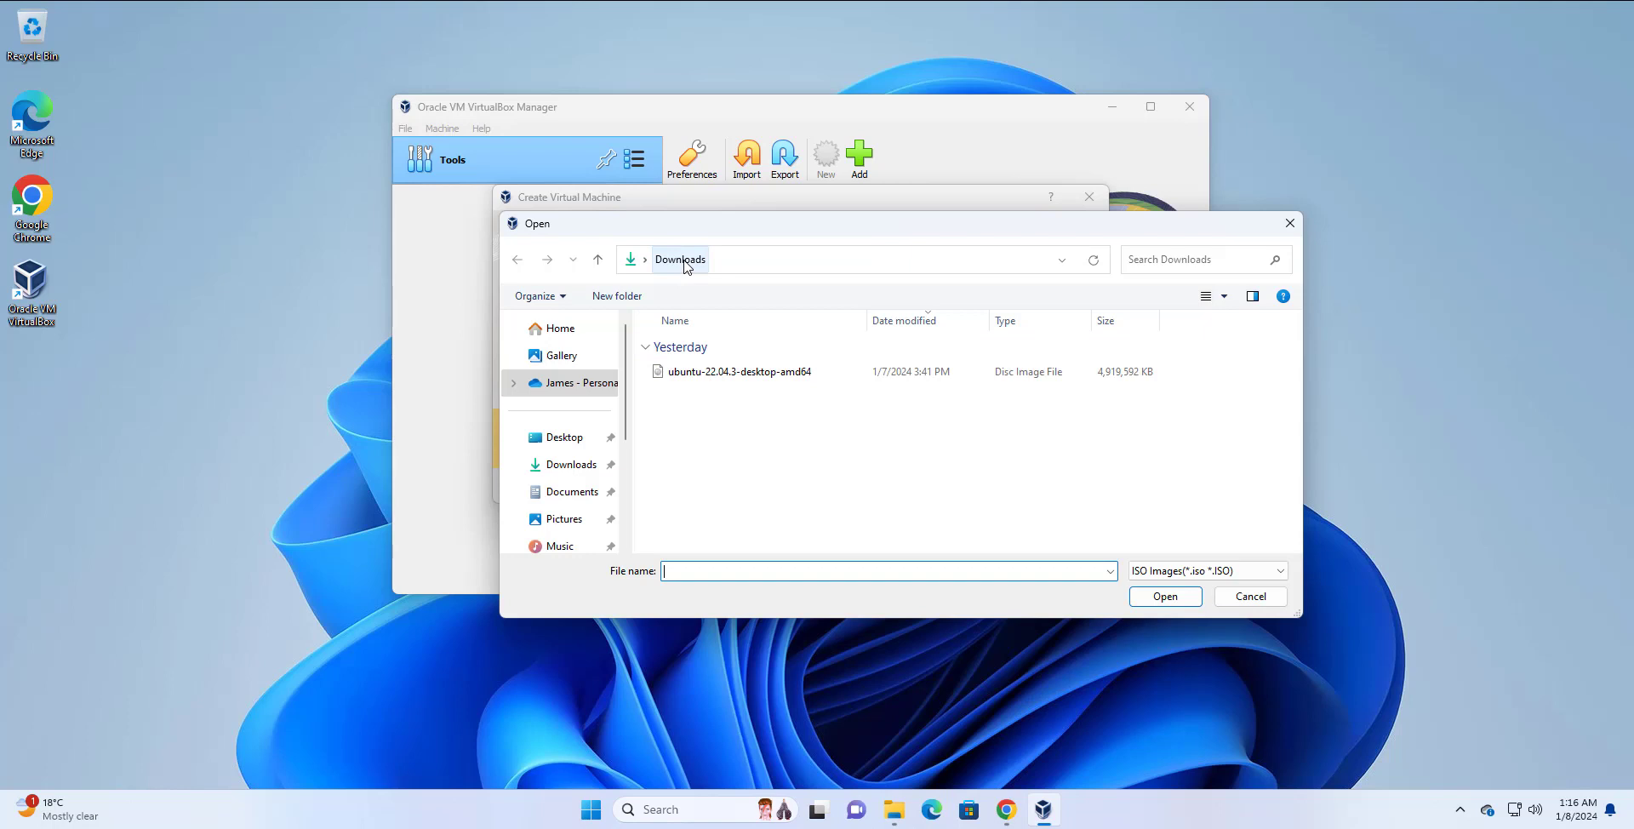
{"action": "mouse_move", "coordinate": [690, 274]}
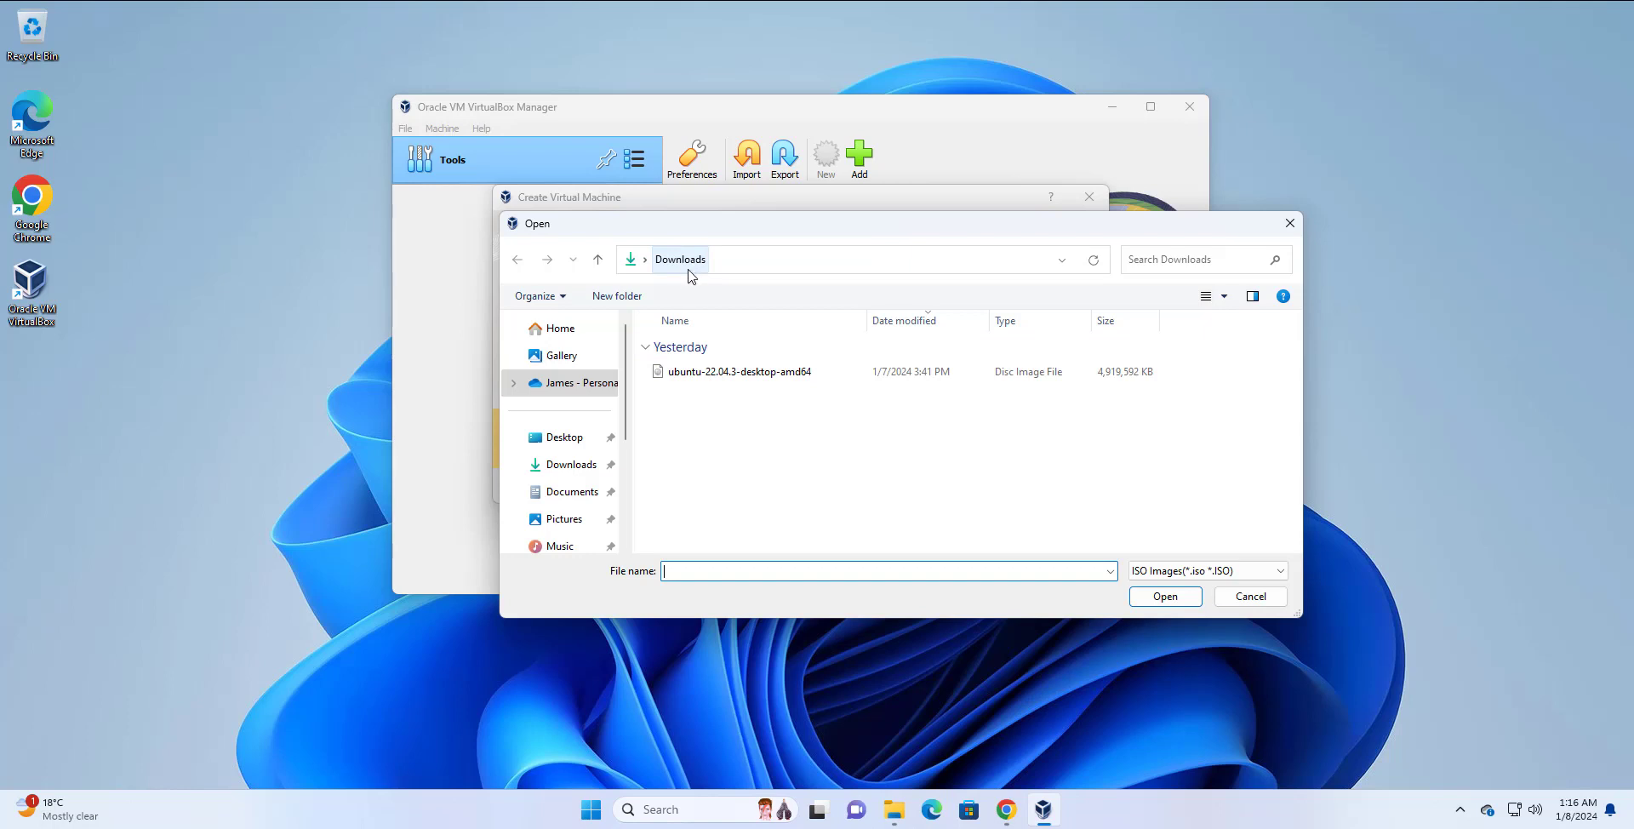
{"action": "left_click", "coordinate": [739, 372]}
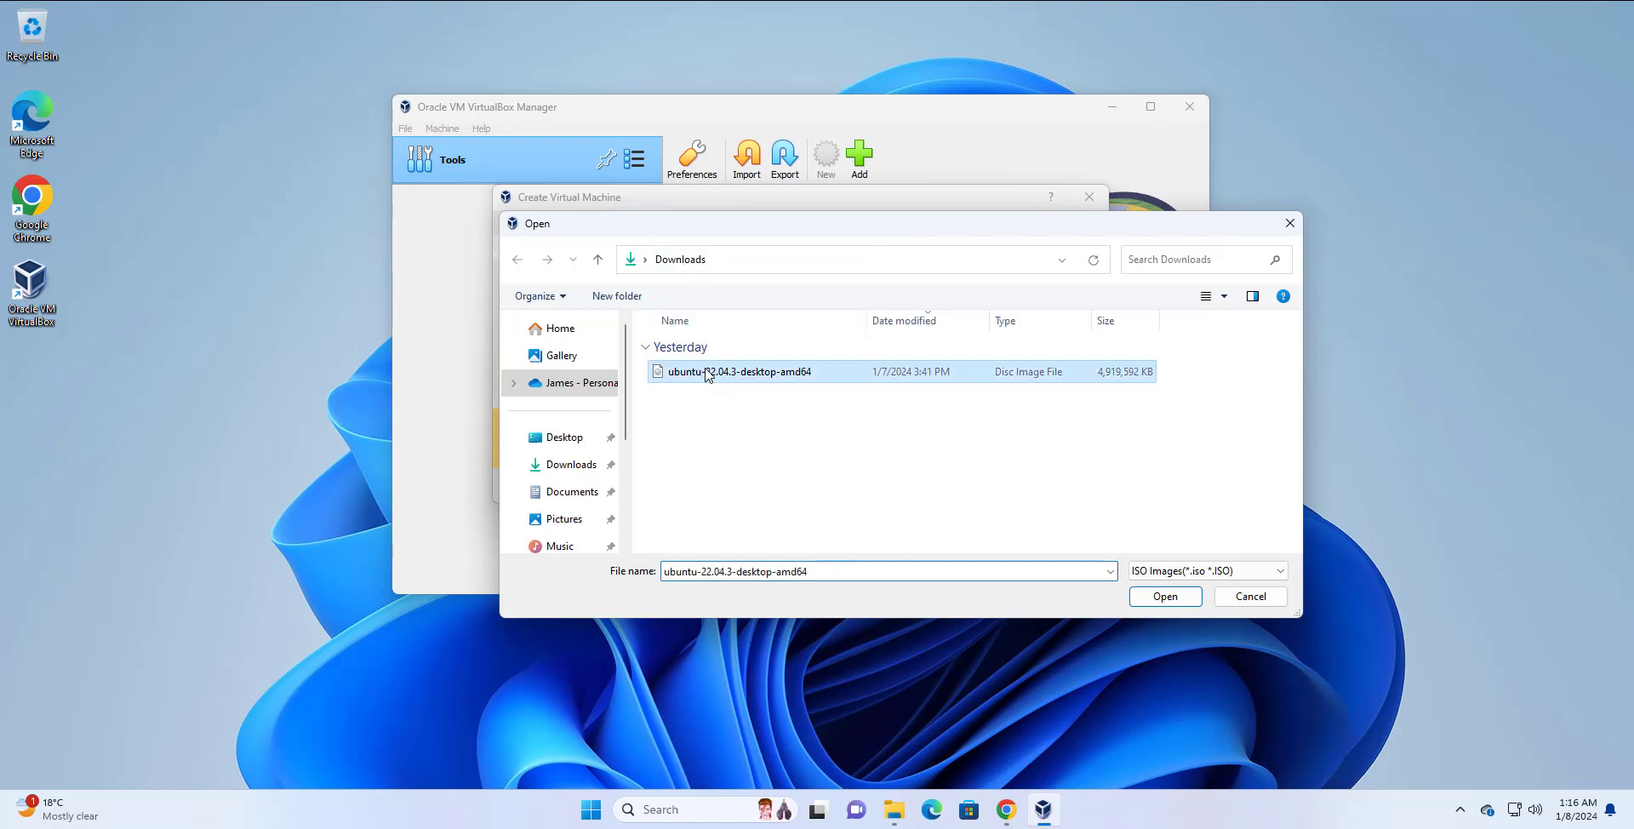
{"action": "left_click", "coordinate": [1165, 596]}
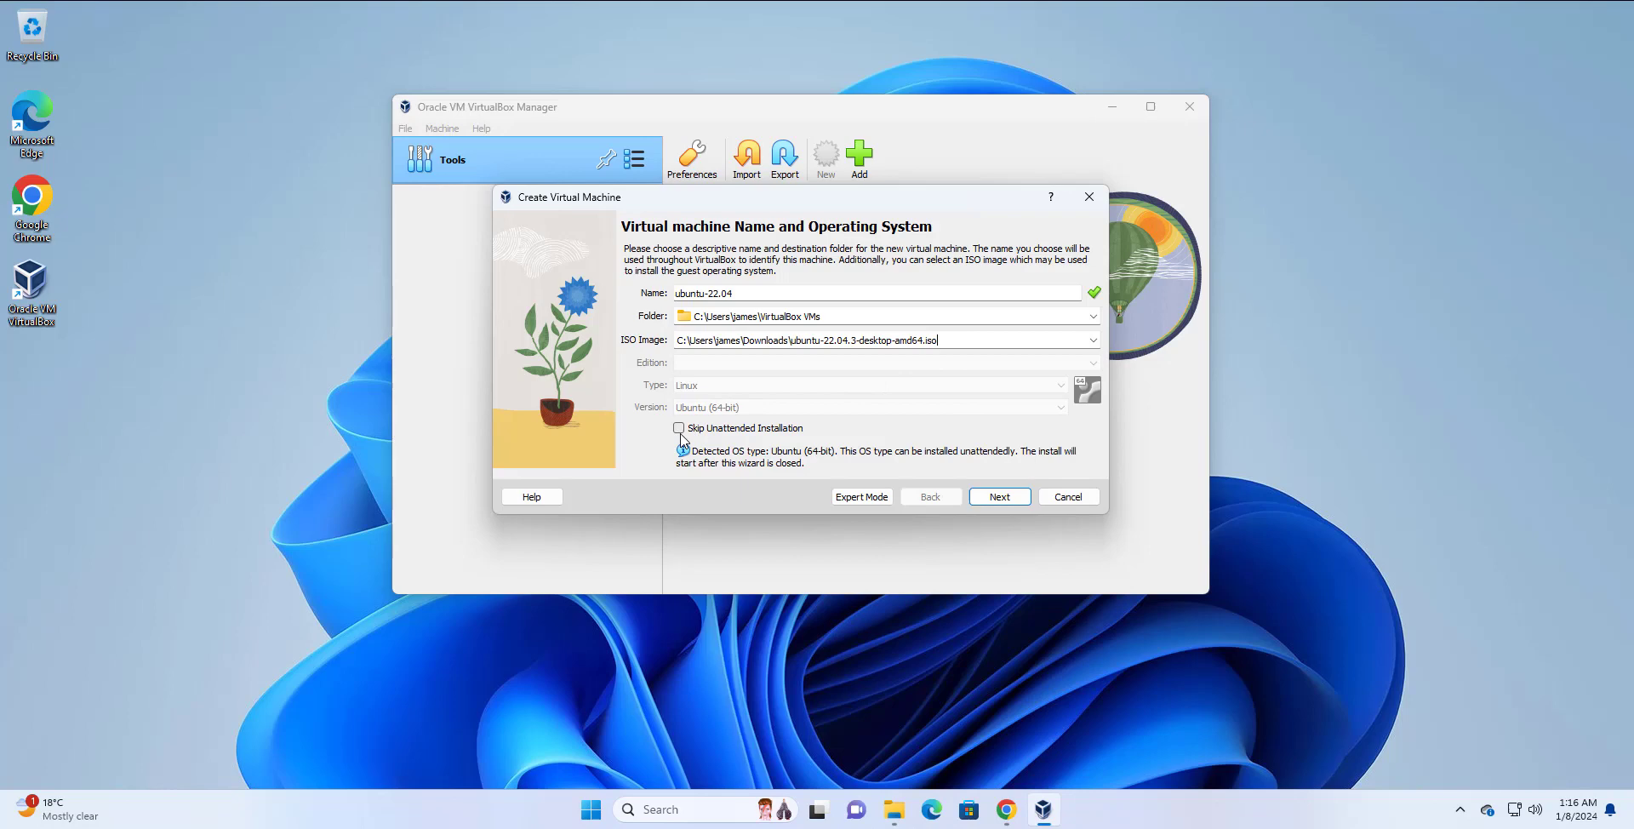
{"action": "mouse_move", "coordinate": [678, 428]}
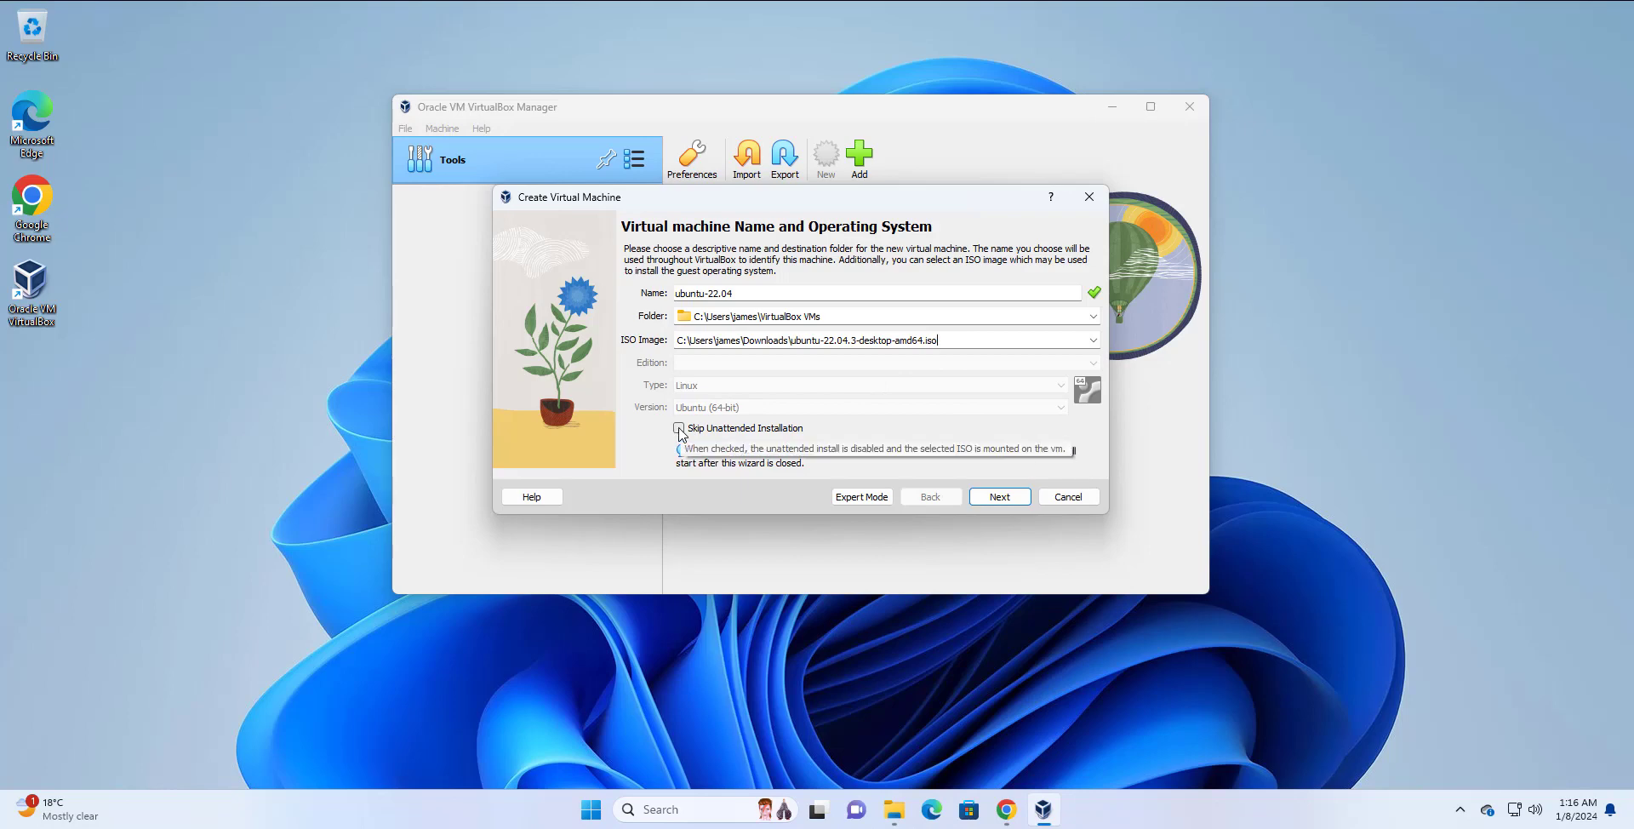
Enable Skip Unattended Installation and advance to the hardware settings page
{"action": "left_click", "coordinate": [679, 430]}
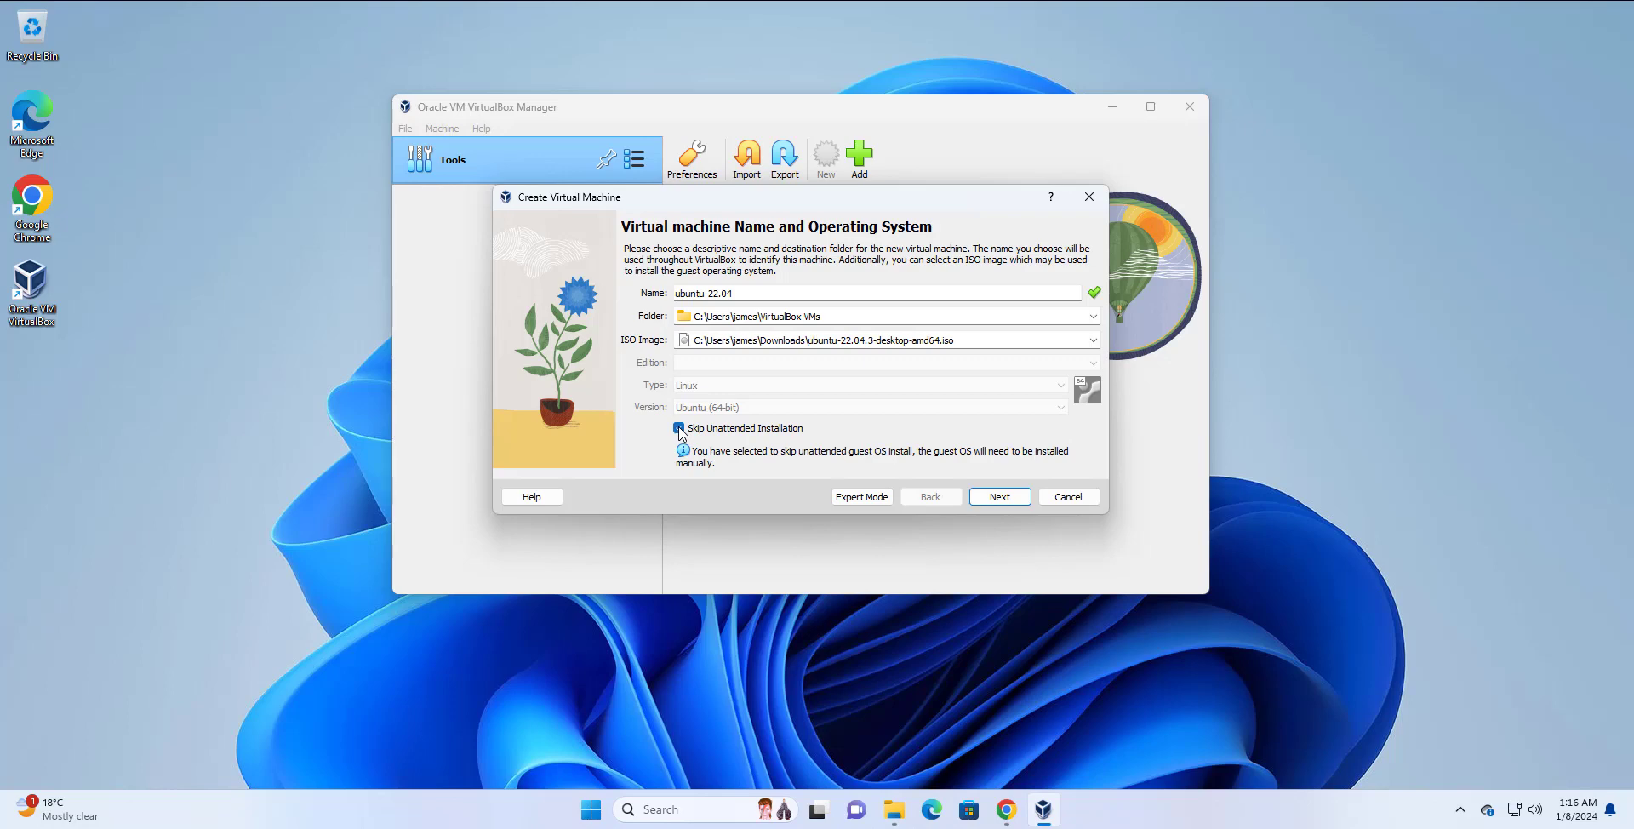
{"action": "left_click", "coordinate": [678, 427]}
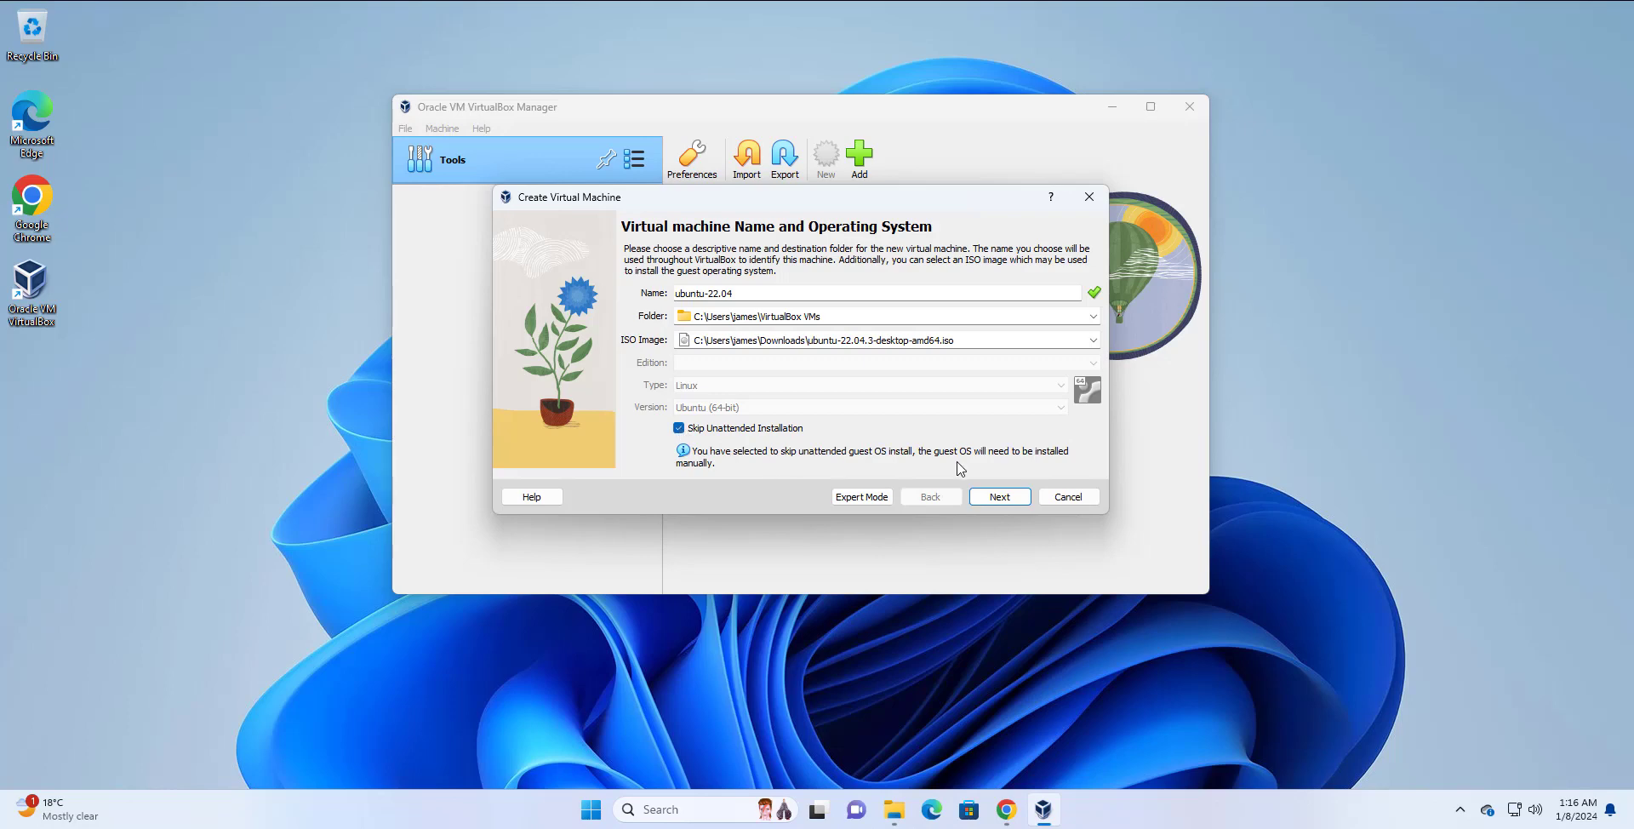
{"action": "mouse_move", "coordinate": [738, 472]}
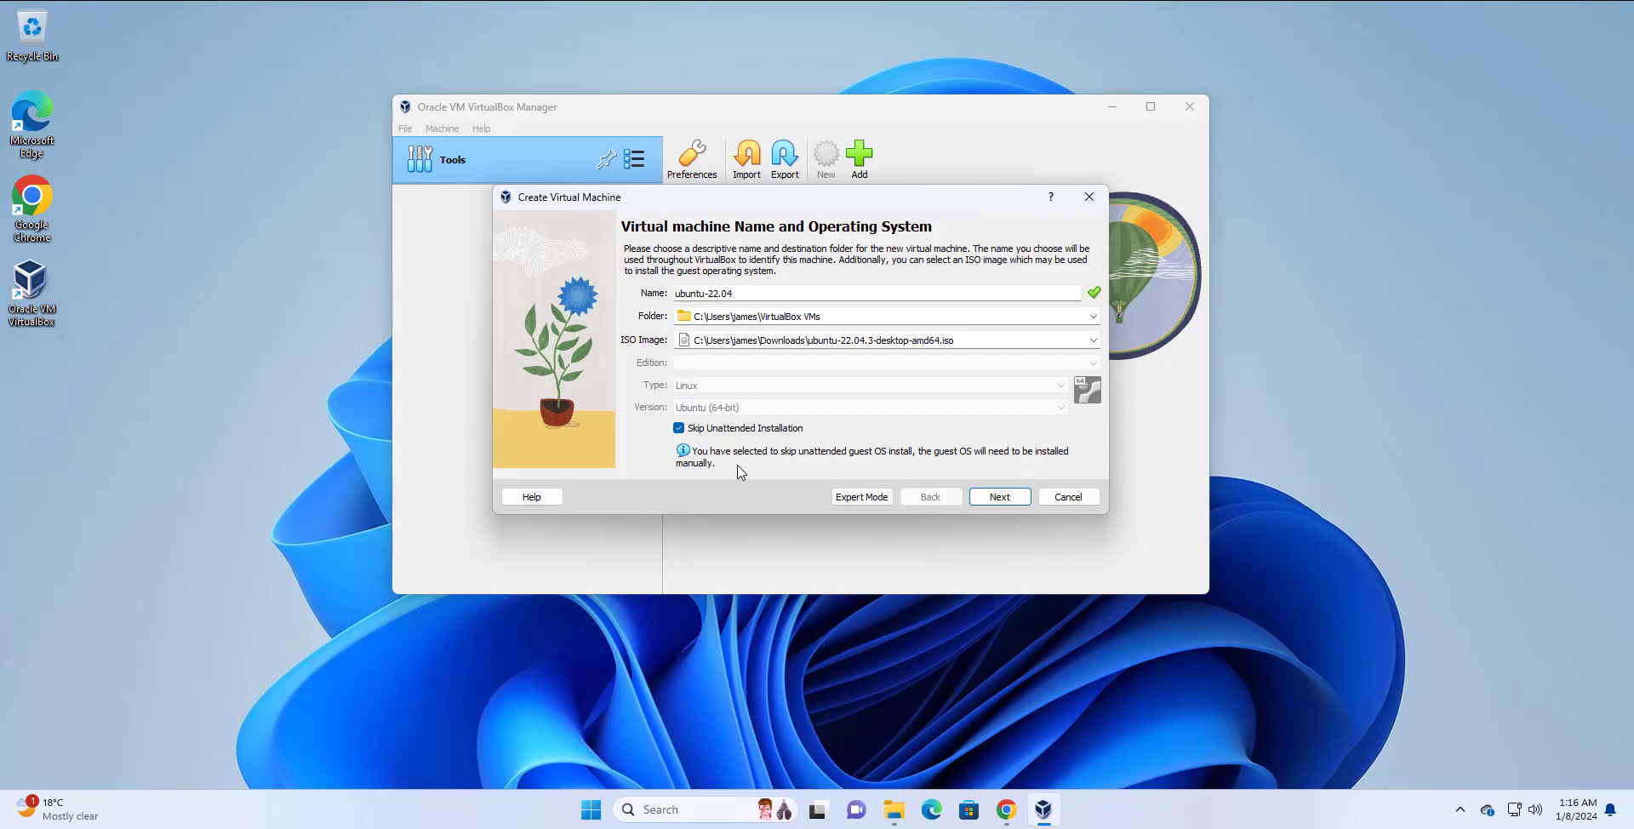
{"action": "mouse_move", "coordinate": [818, 362]}
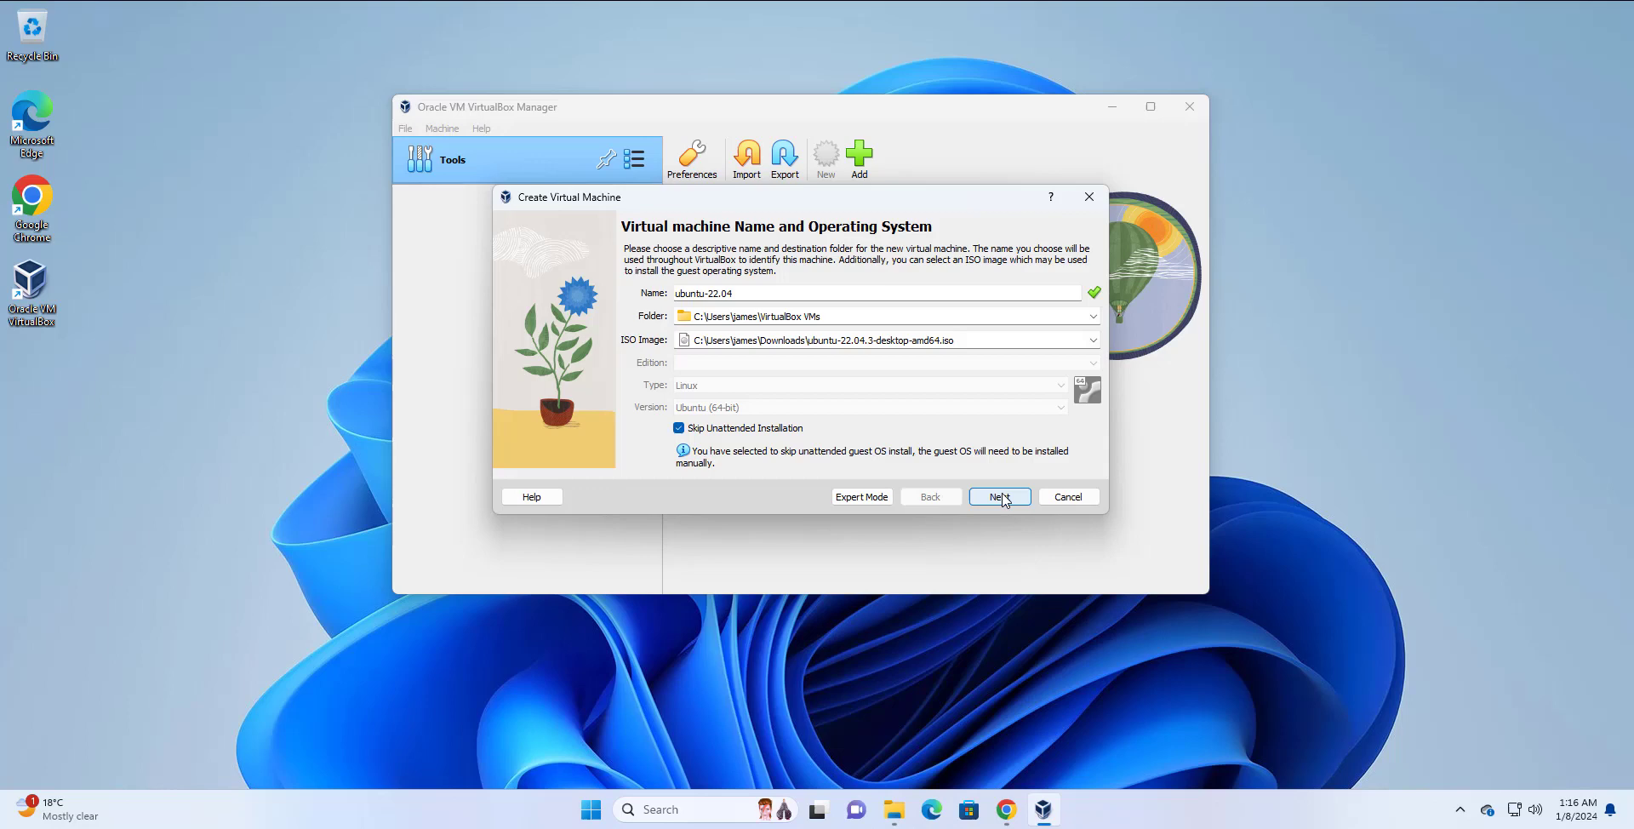
{"action": "left_click", "coordinate": [998, 496]}
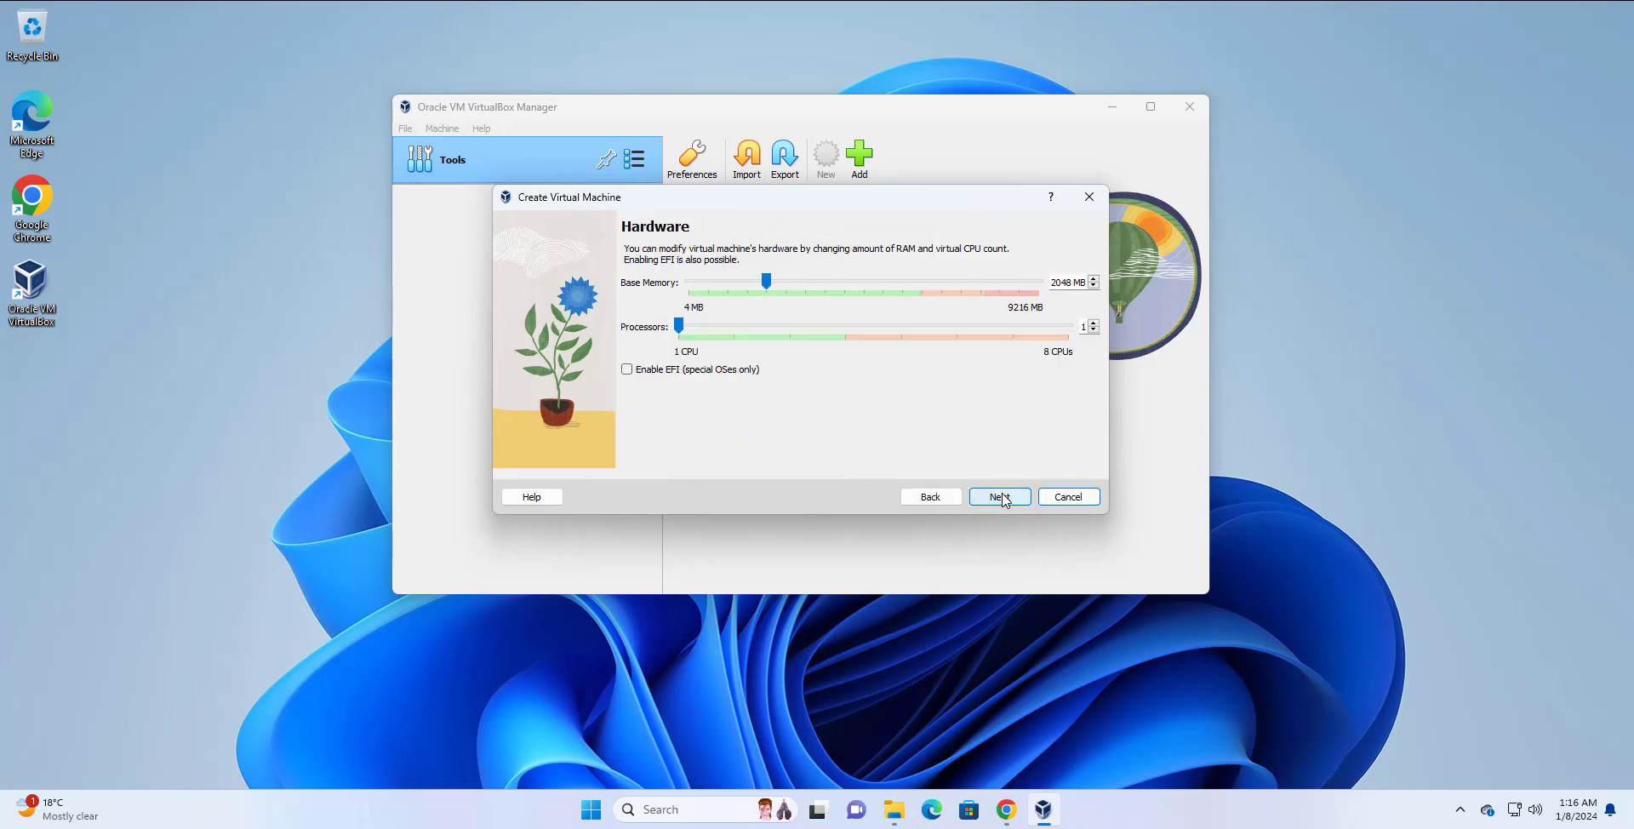
{"action": "mouse_move", "coordinate": [880, 375]}
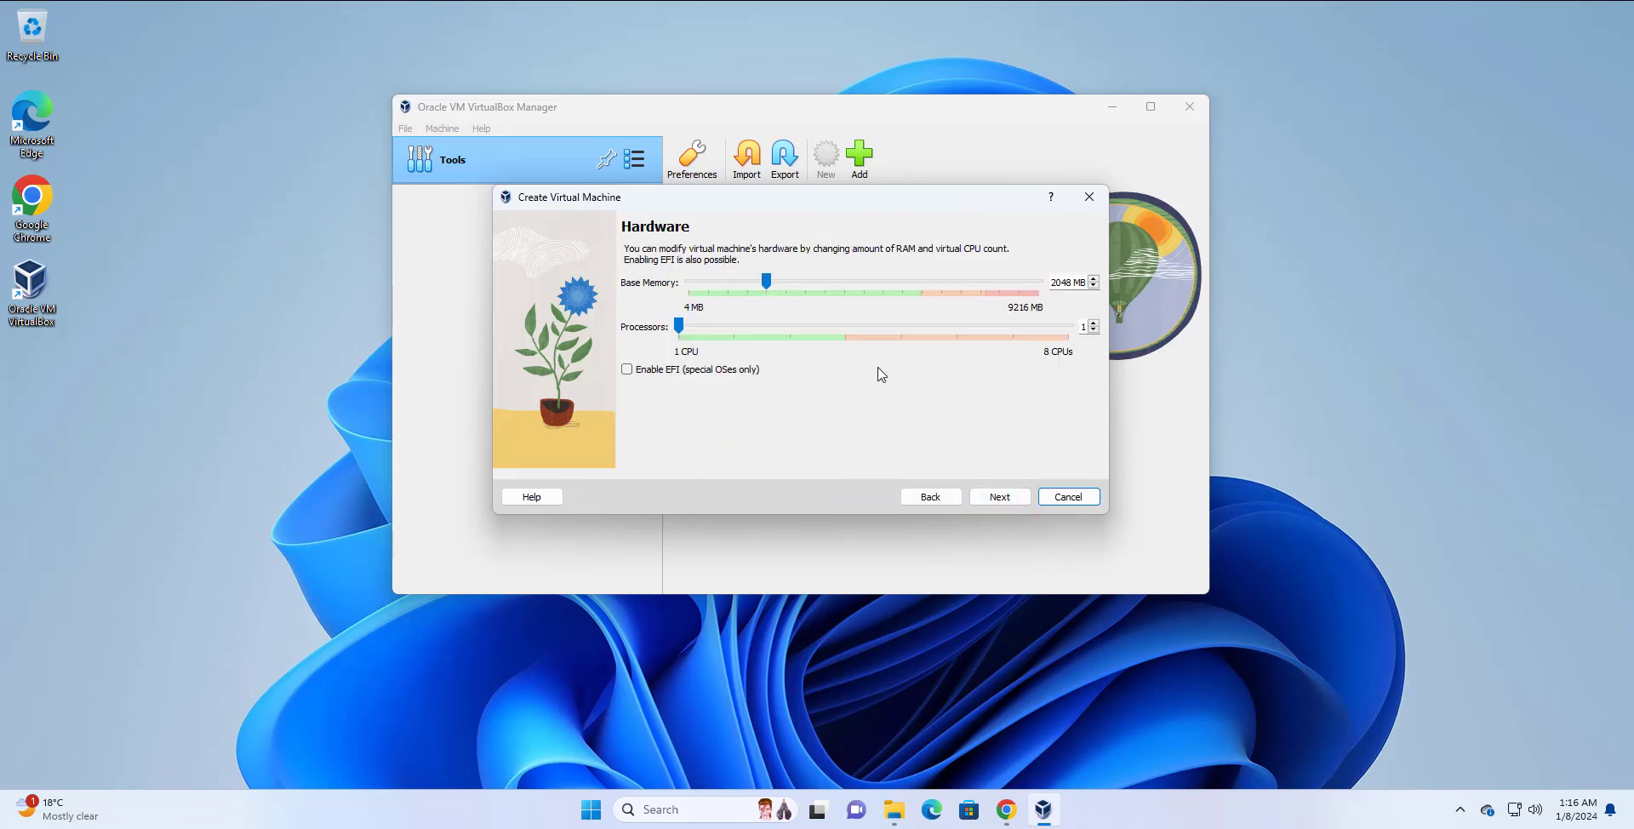
{"action": "mouse_move", "coordinate": [813, 399]}
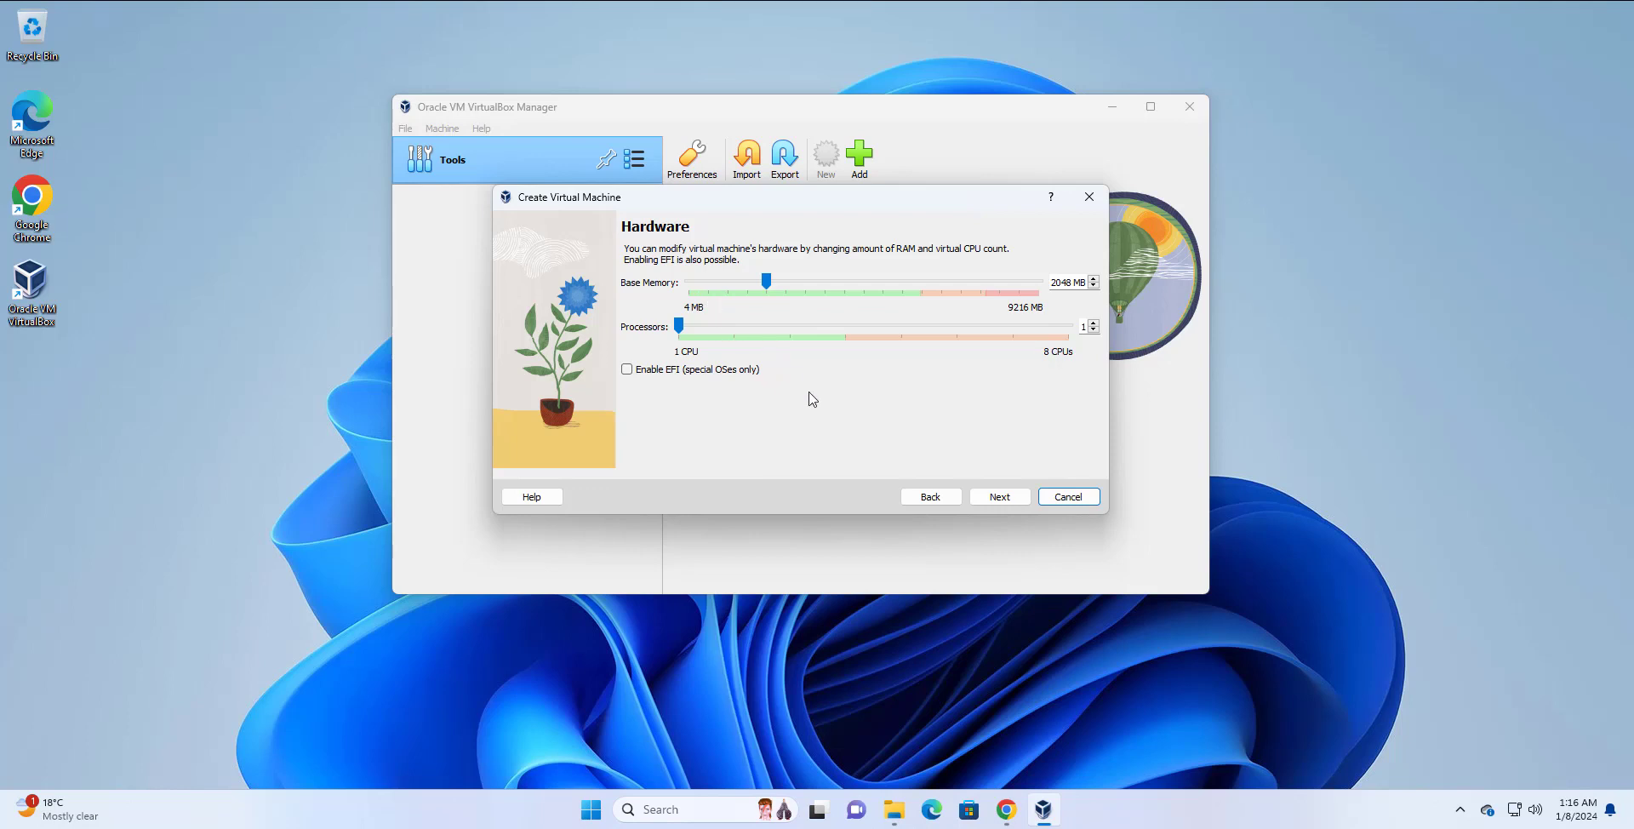
{"action": "mouse_move", "coordinate": [783, 319]}
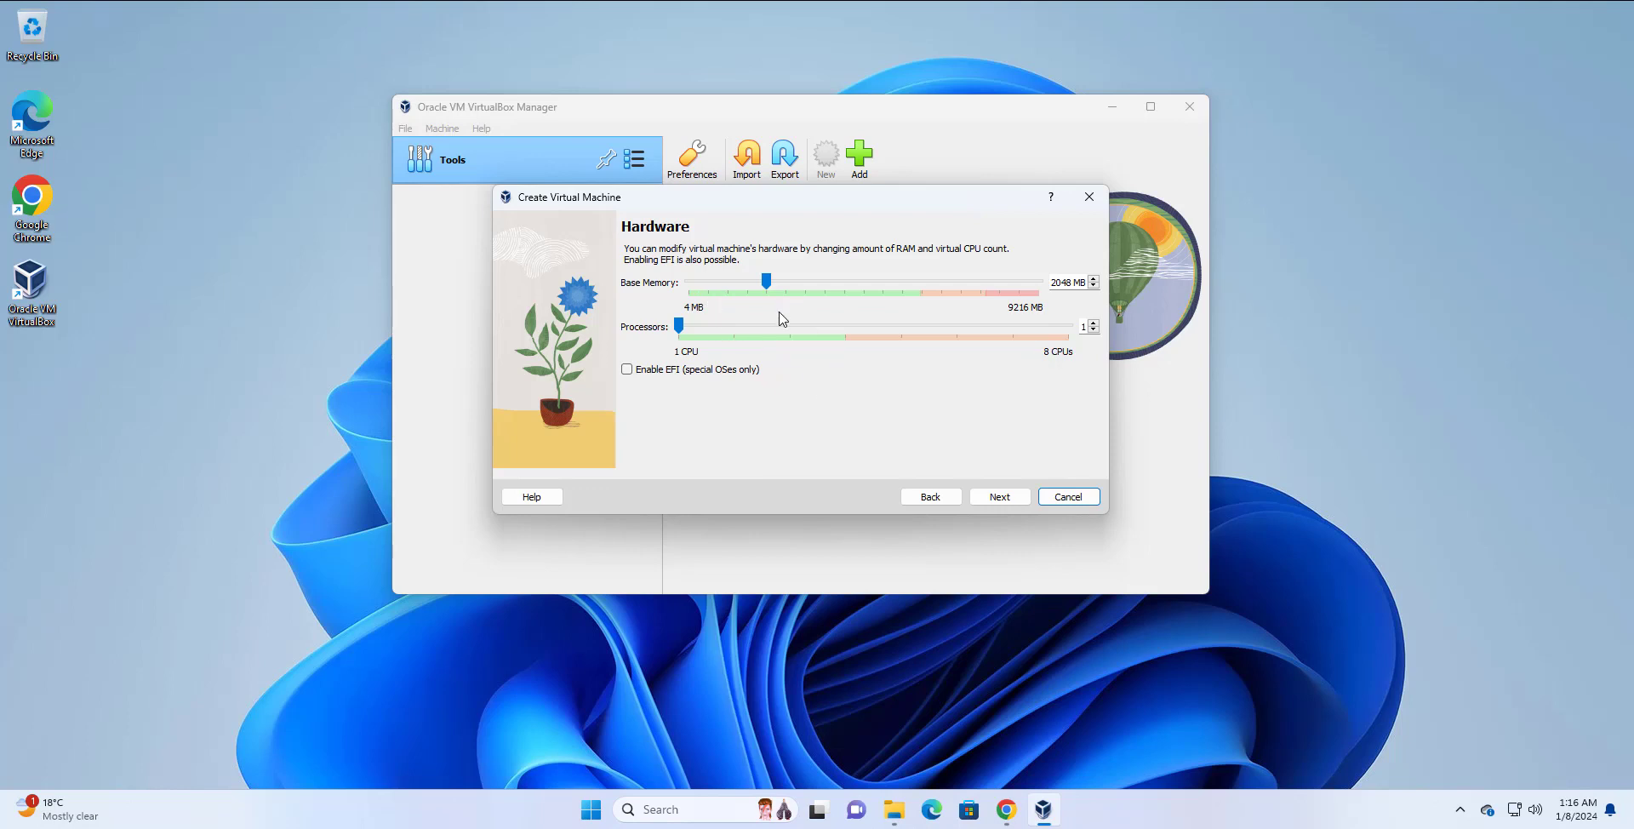
{"action": "mouse_move", "coordinate": [797, 385]}
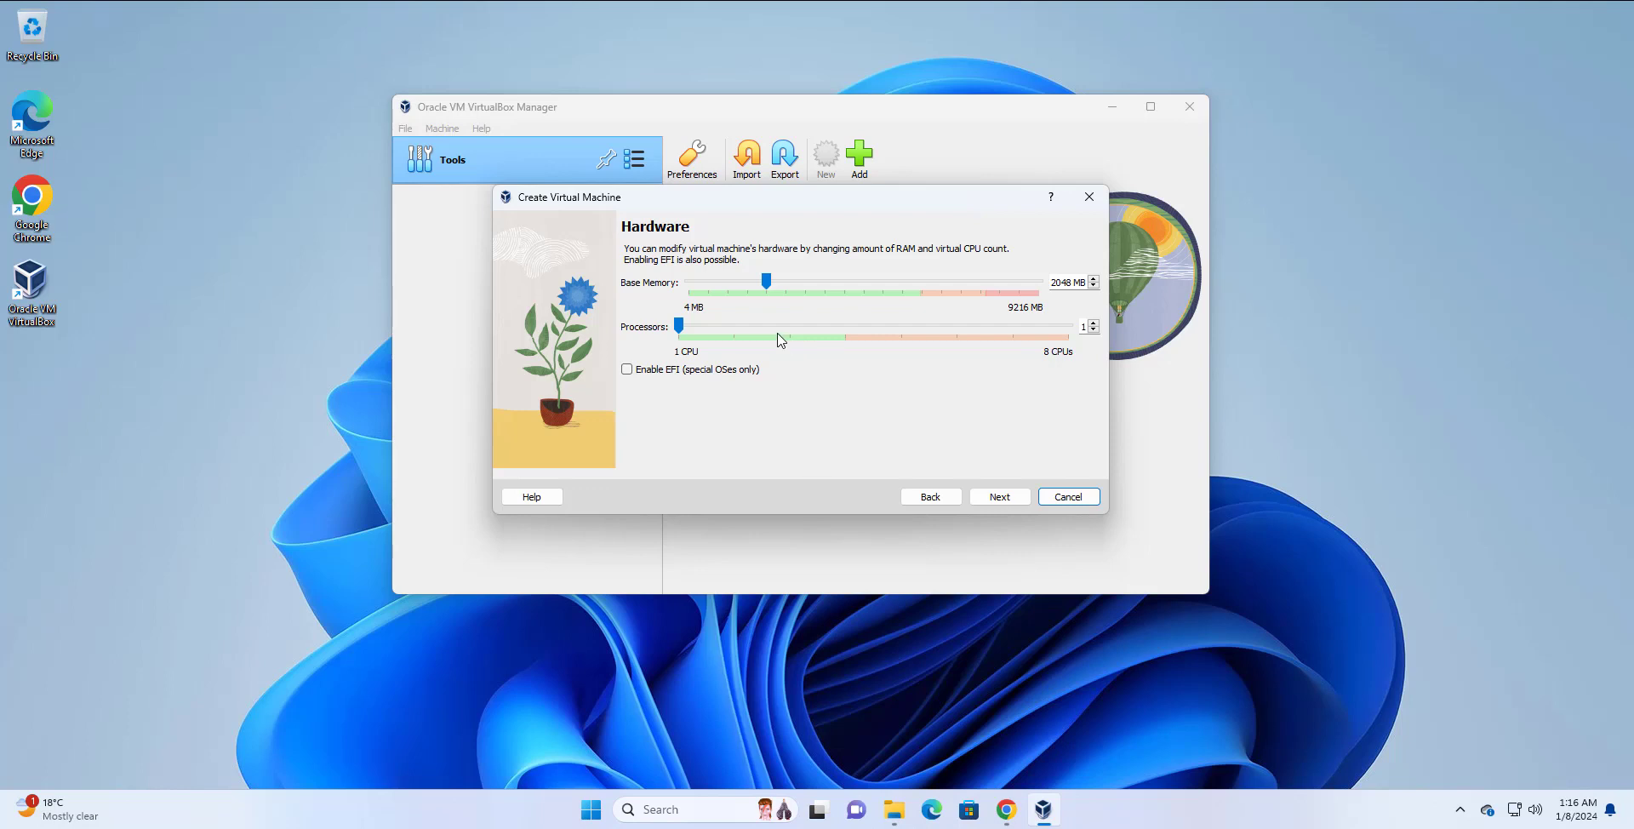
{"action": "mouse_move", "coordinate": [766, 282]}
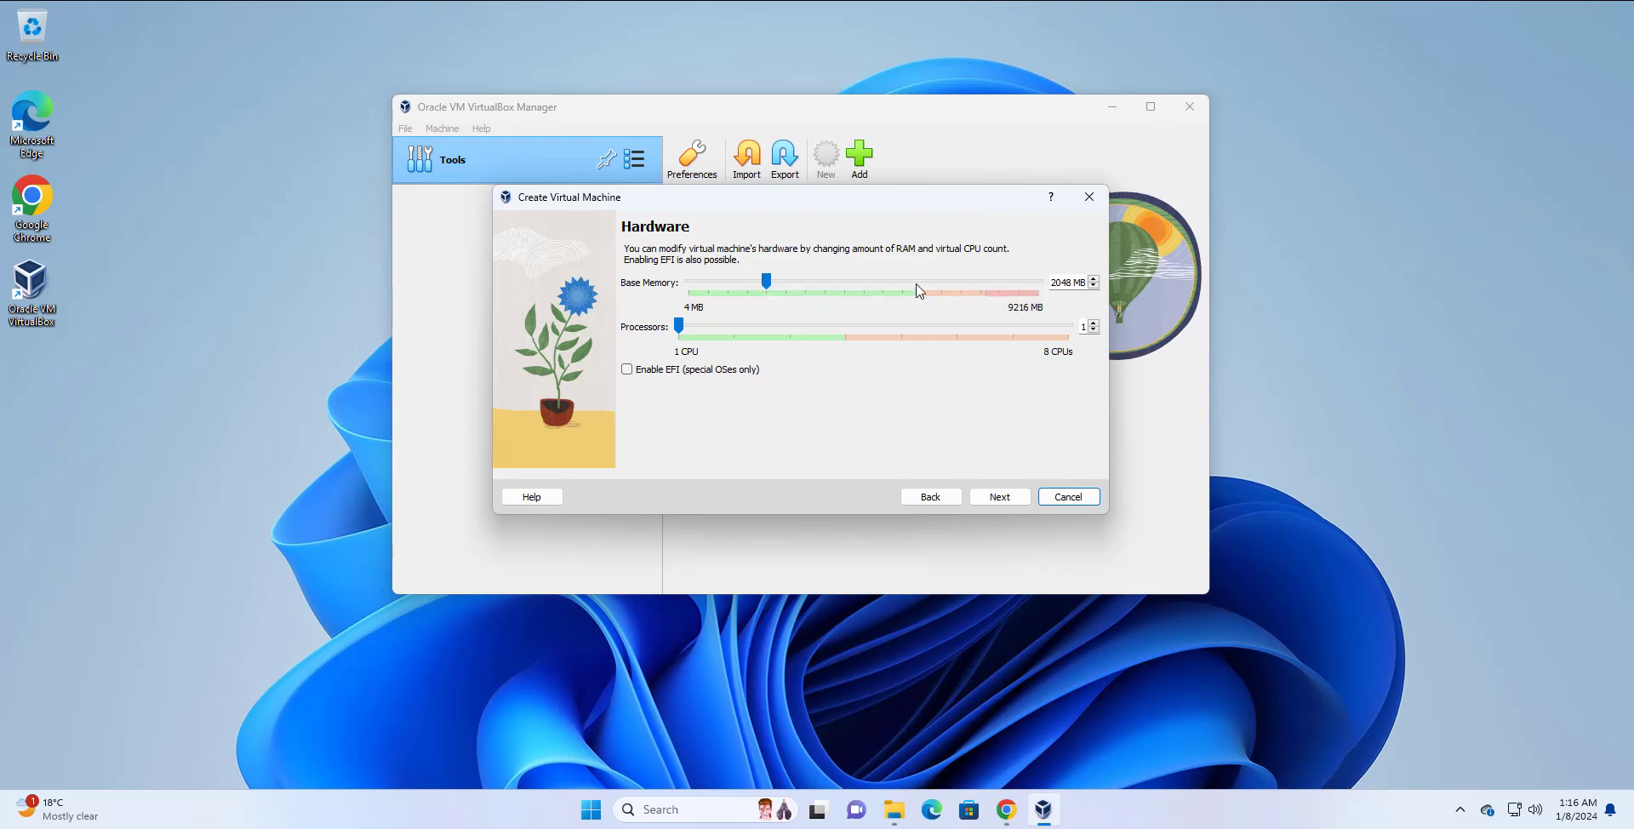
Set base memory to 4096 MB and processors to 2, then continue
{"action": "left_click_drag", "start_coordinate": [766, 282], "coordinate": [781, 282]}
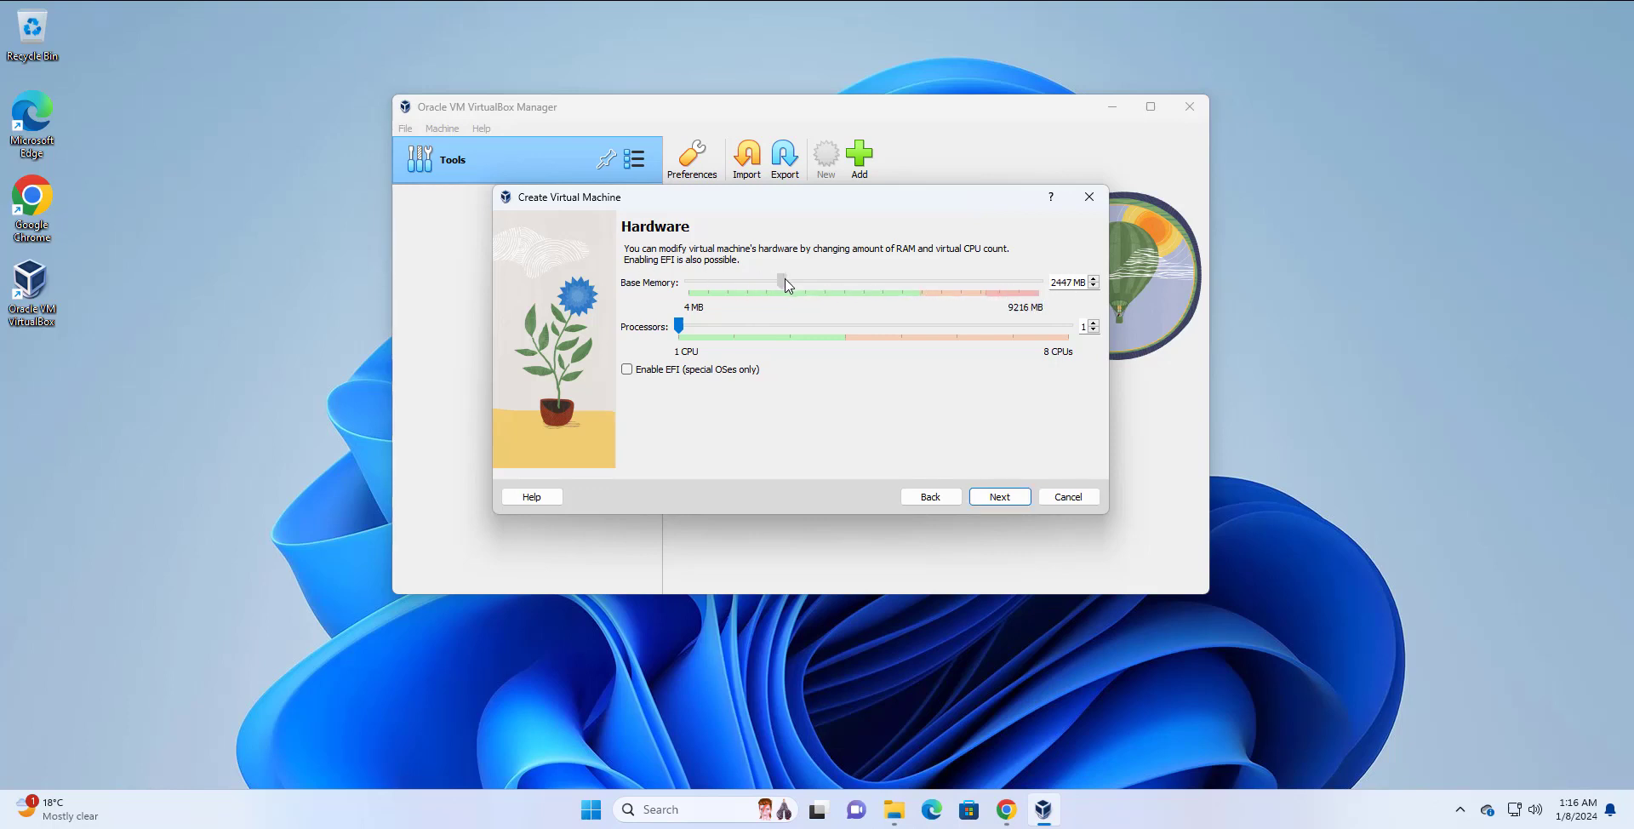
{"action": "left_click_drag", "start_coordinate": [781, 281], "coordinate": [851, 282]}
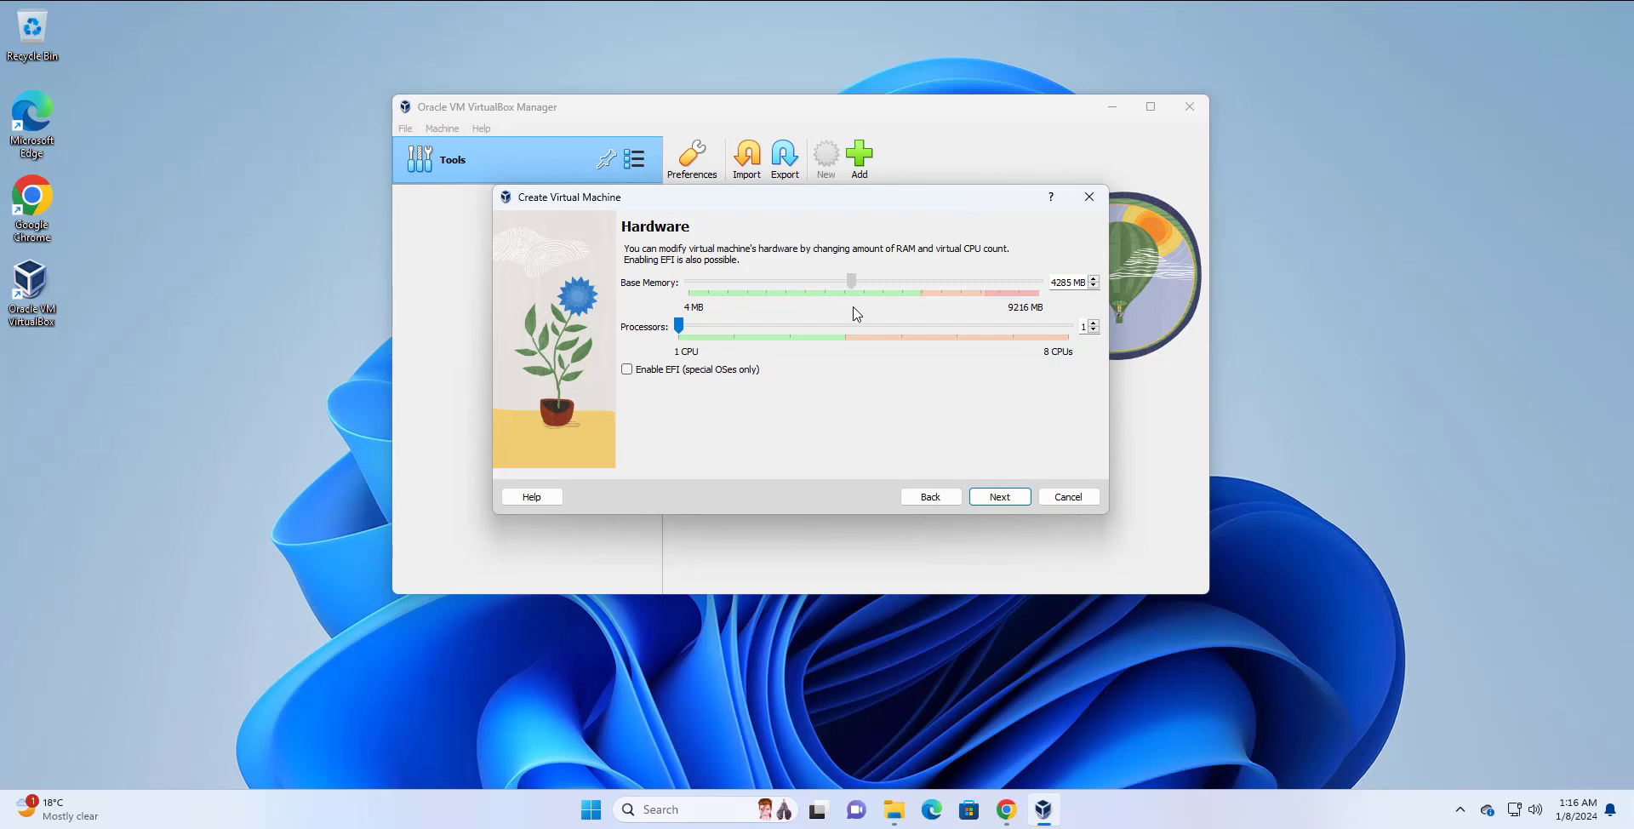
{"action": "left_click_drag", "start_coordinate": [851, 281], "coordinate": [845, 281]}
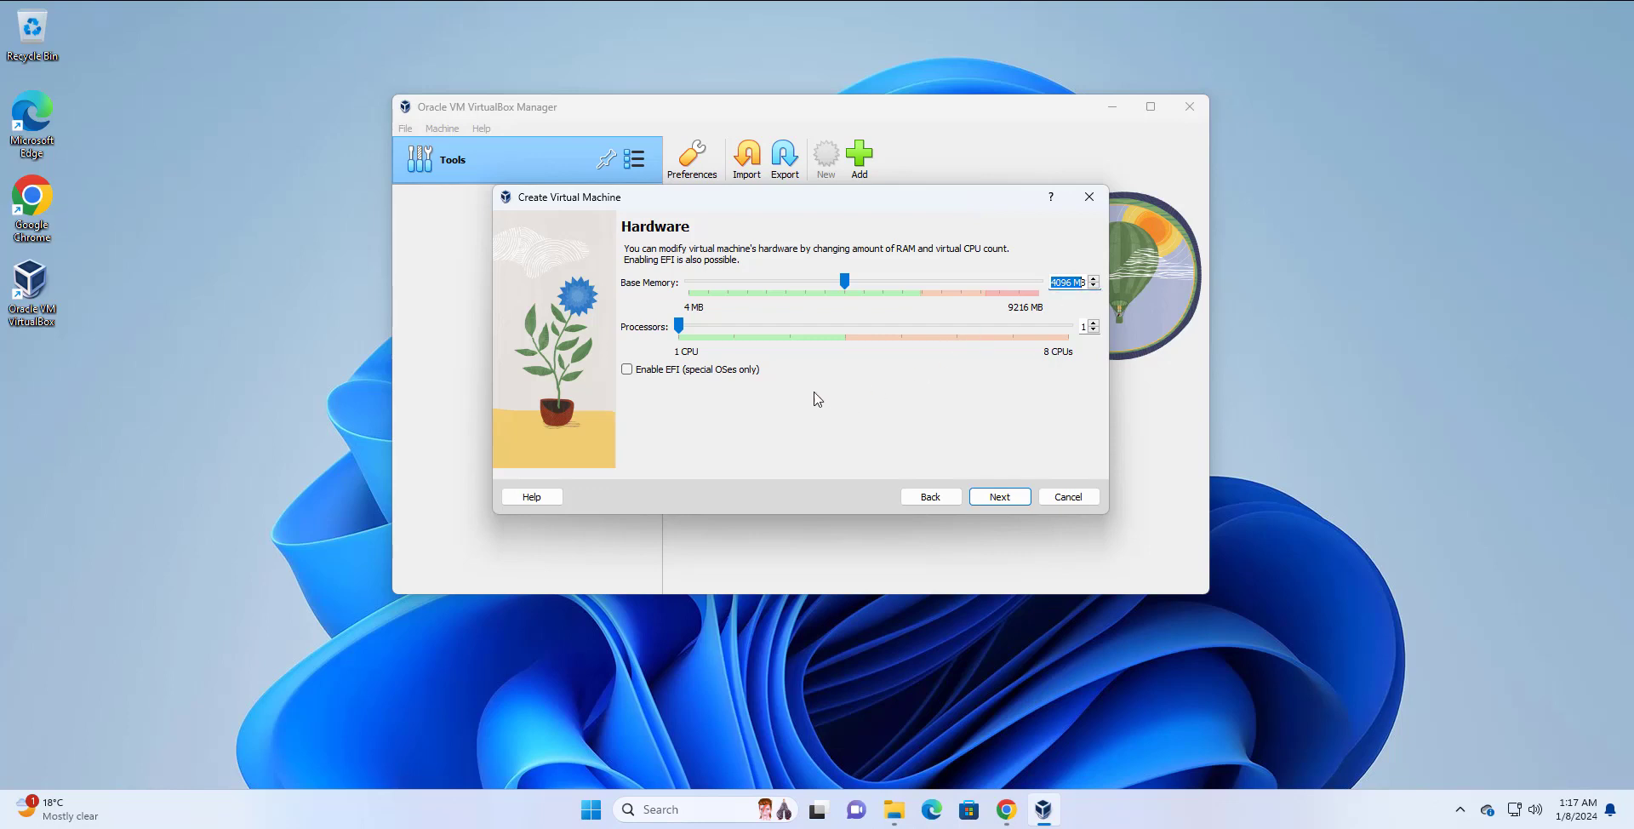
{"action": "mouse_move", "coordinate": [682, 325]}
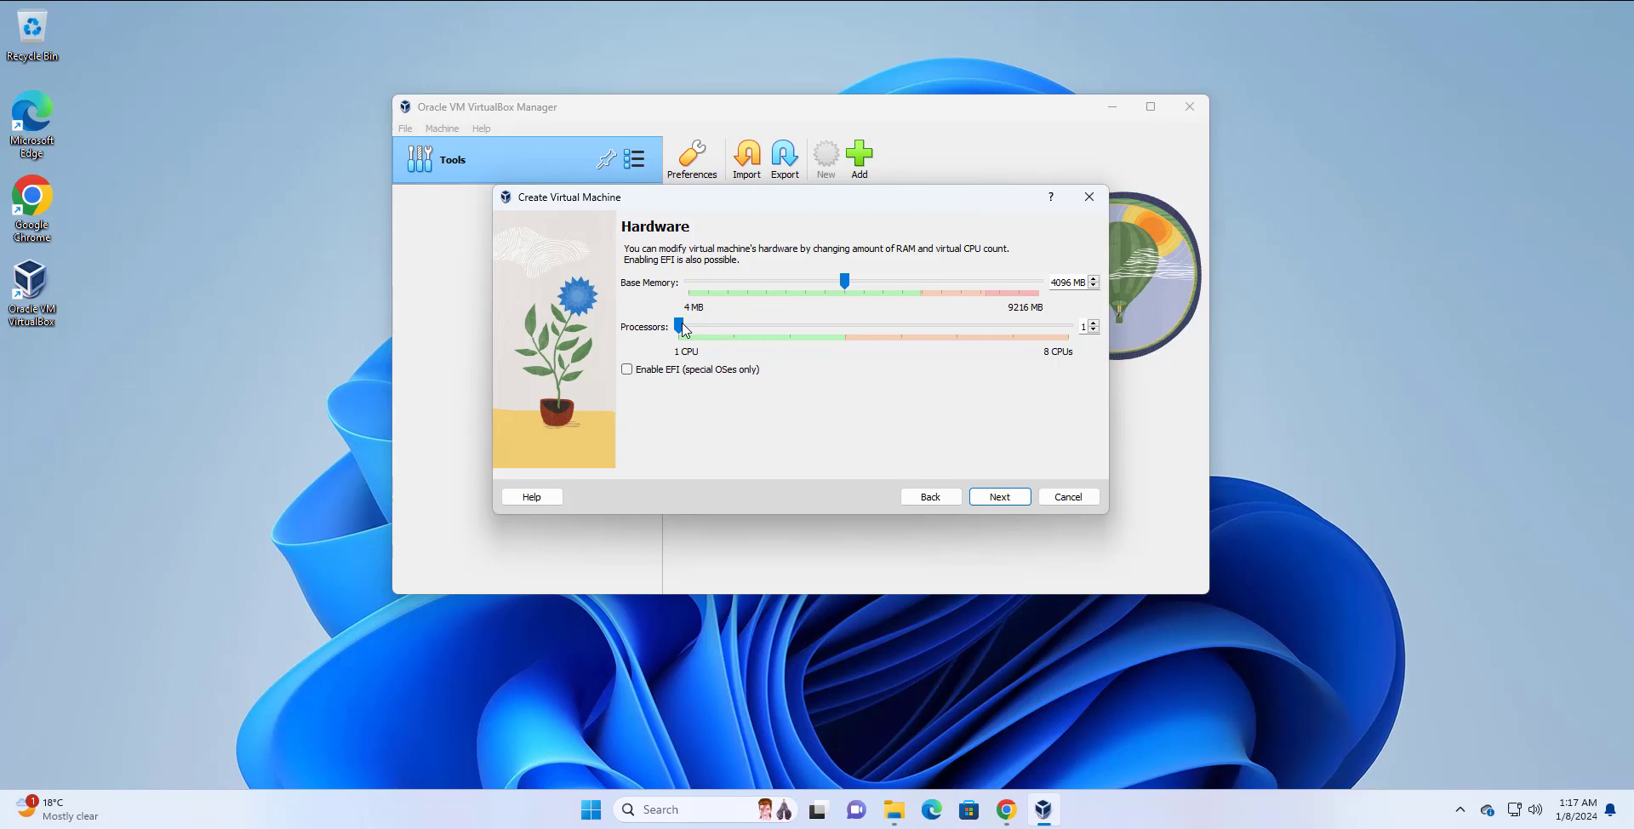
{"action": "left_click_drag", "start_coordinate": [682, 326], "coordinate": [732, 326]}
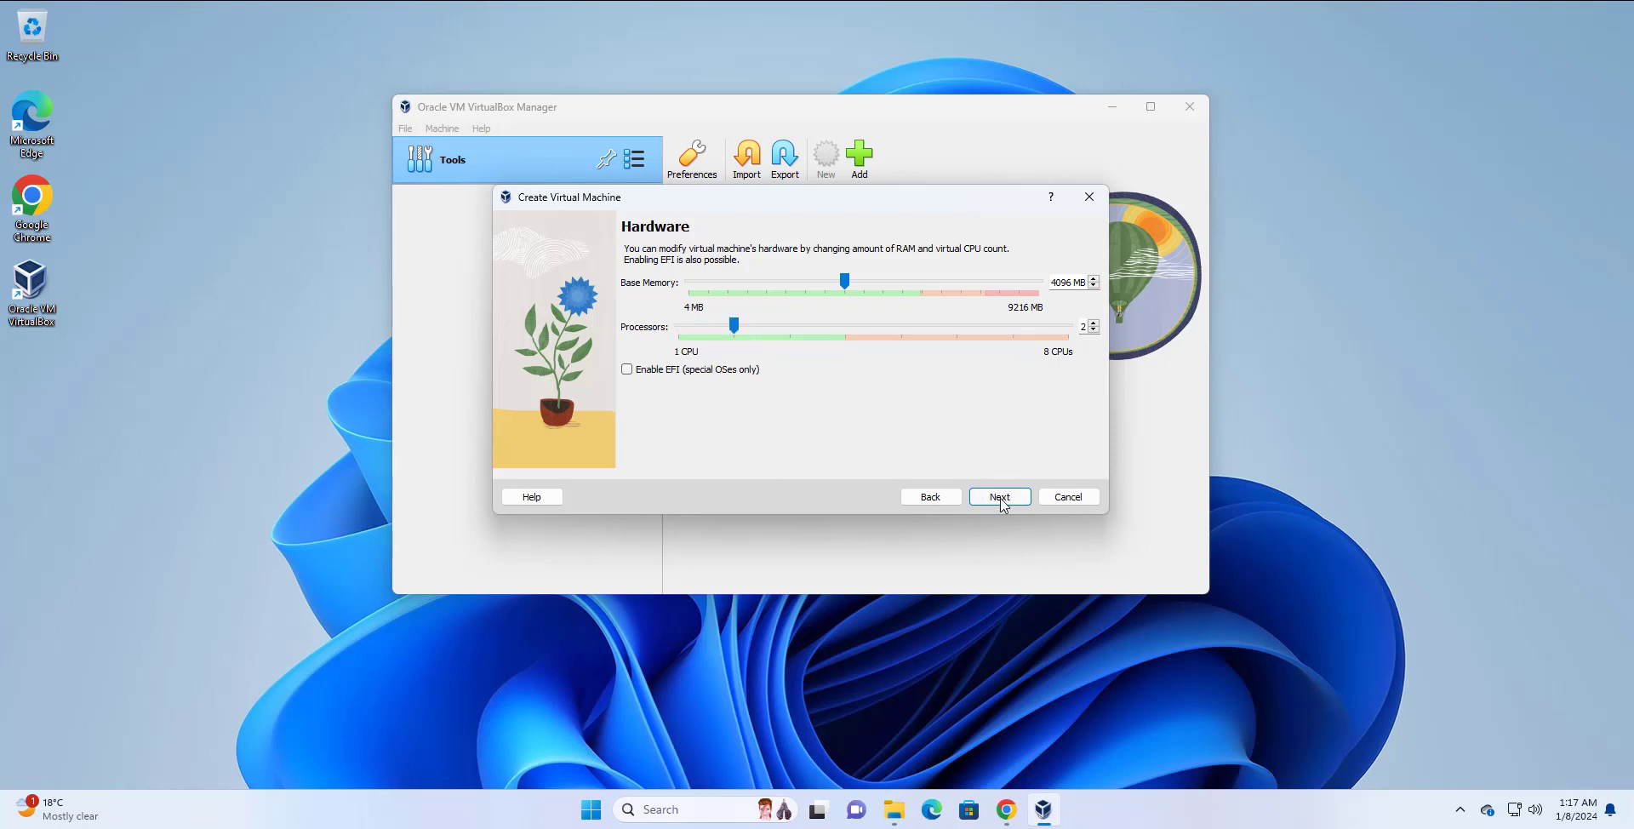
{"action": "left_click", "coordinate": [998, 496]}
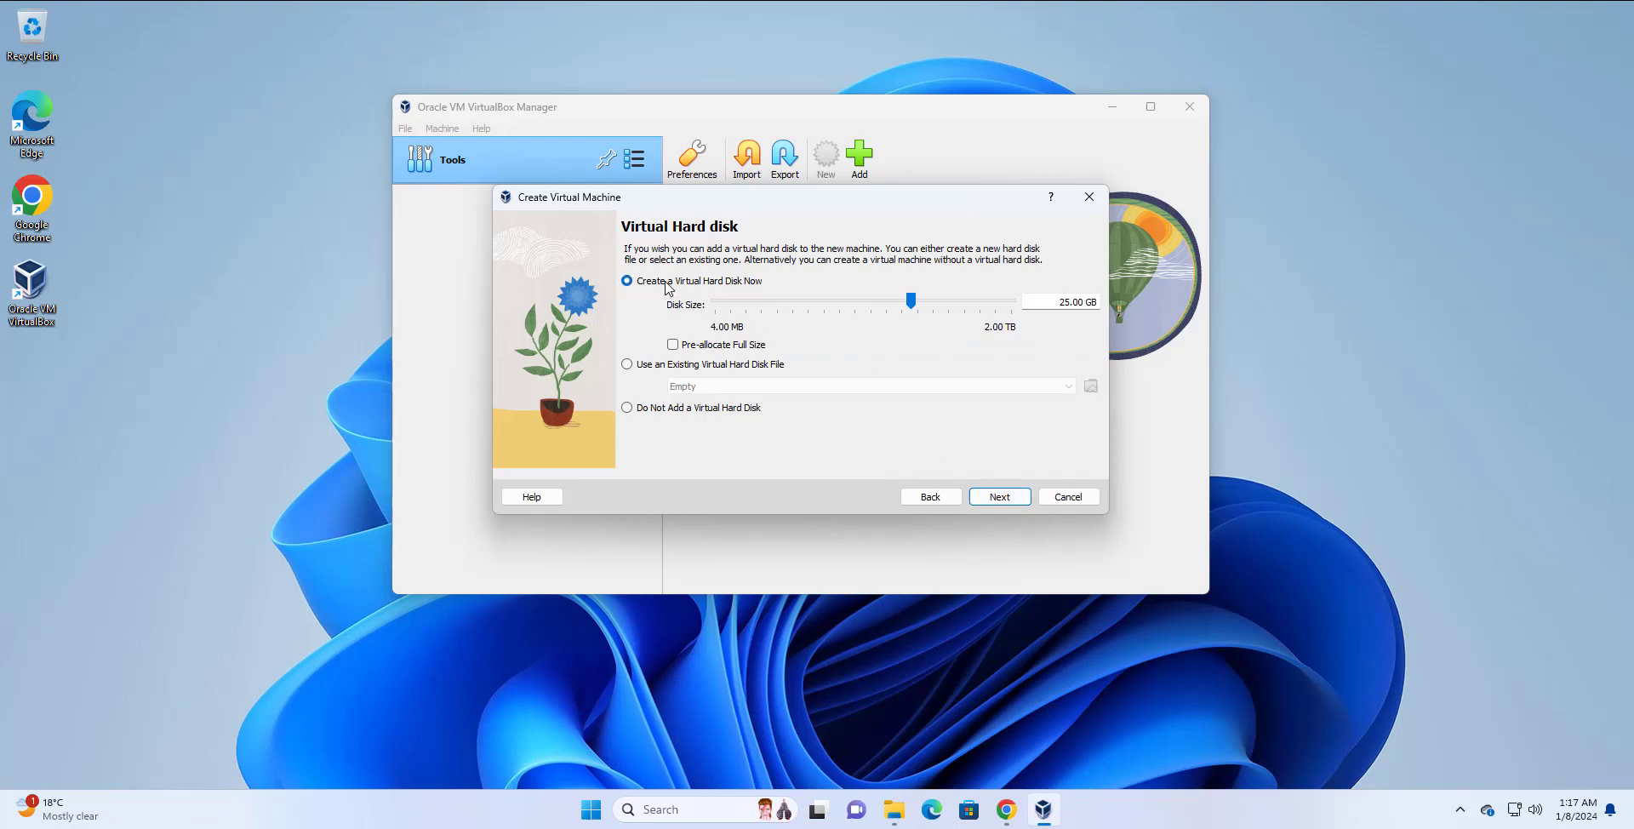
{"action": "mouse_move", "coordinate": [743, 255]}
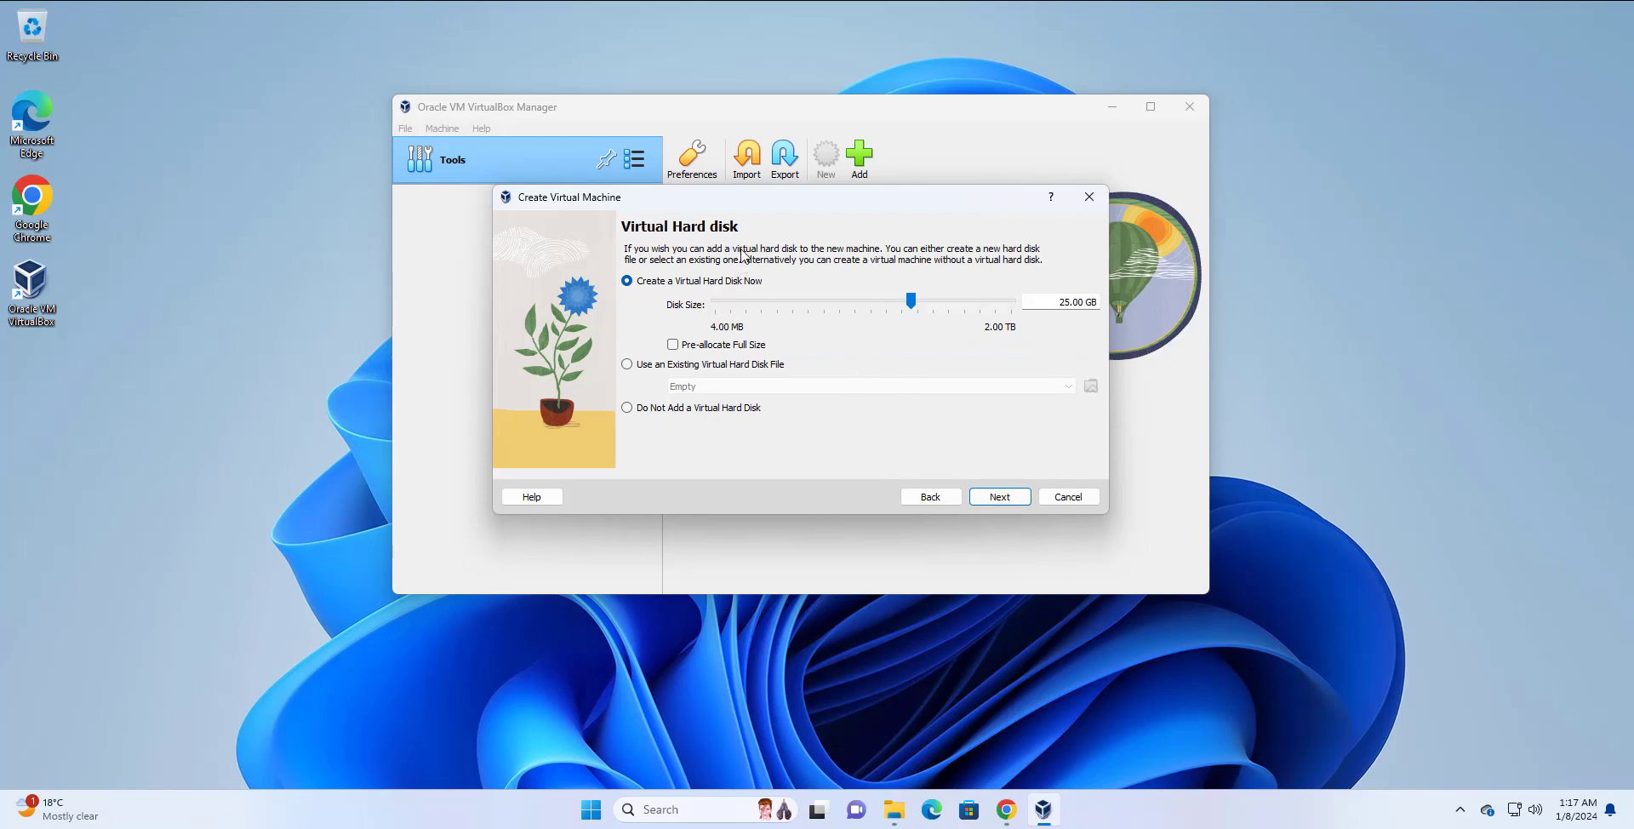
{"action": "mouse_move", "coordinate": [719, 245]}
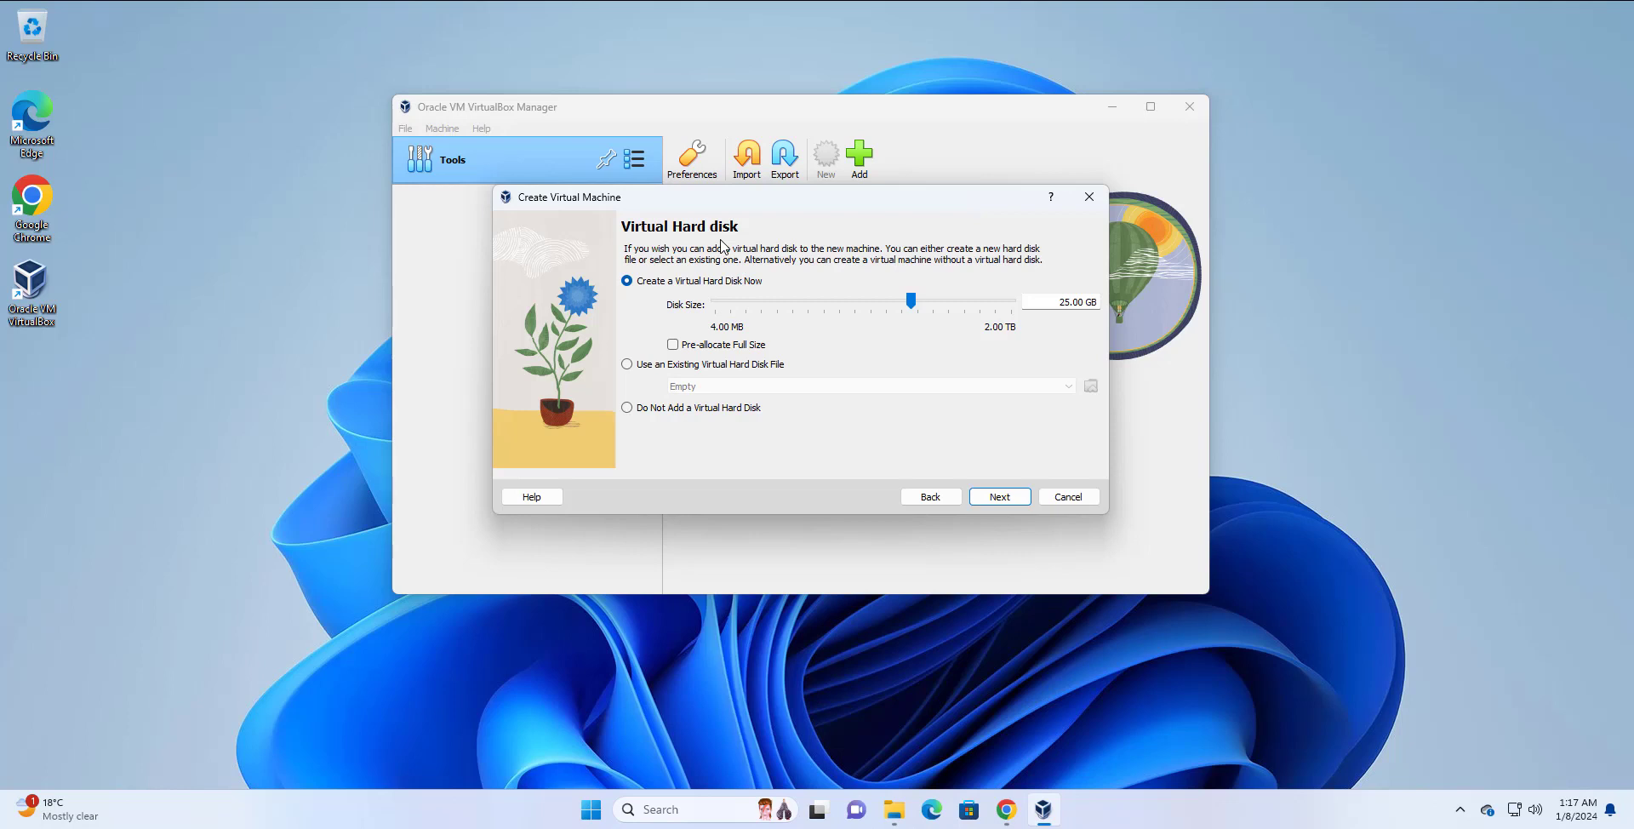
{"action": "mouse_move", "coordinate": [675, 231]}
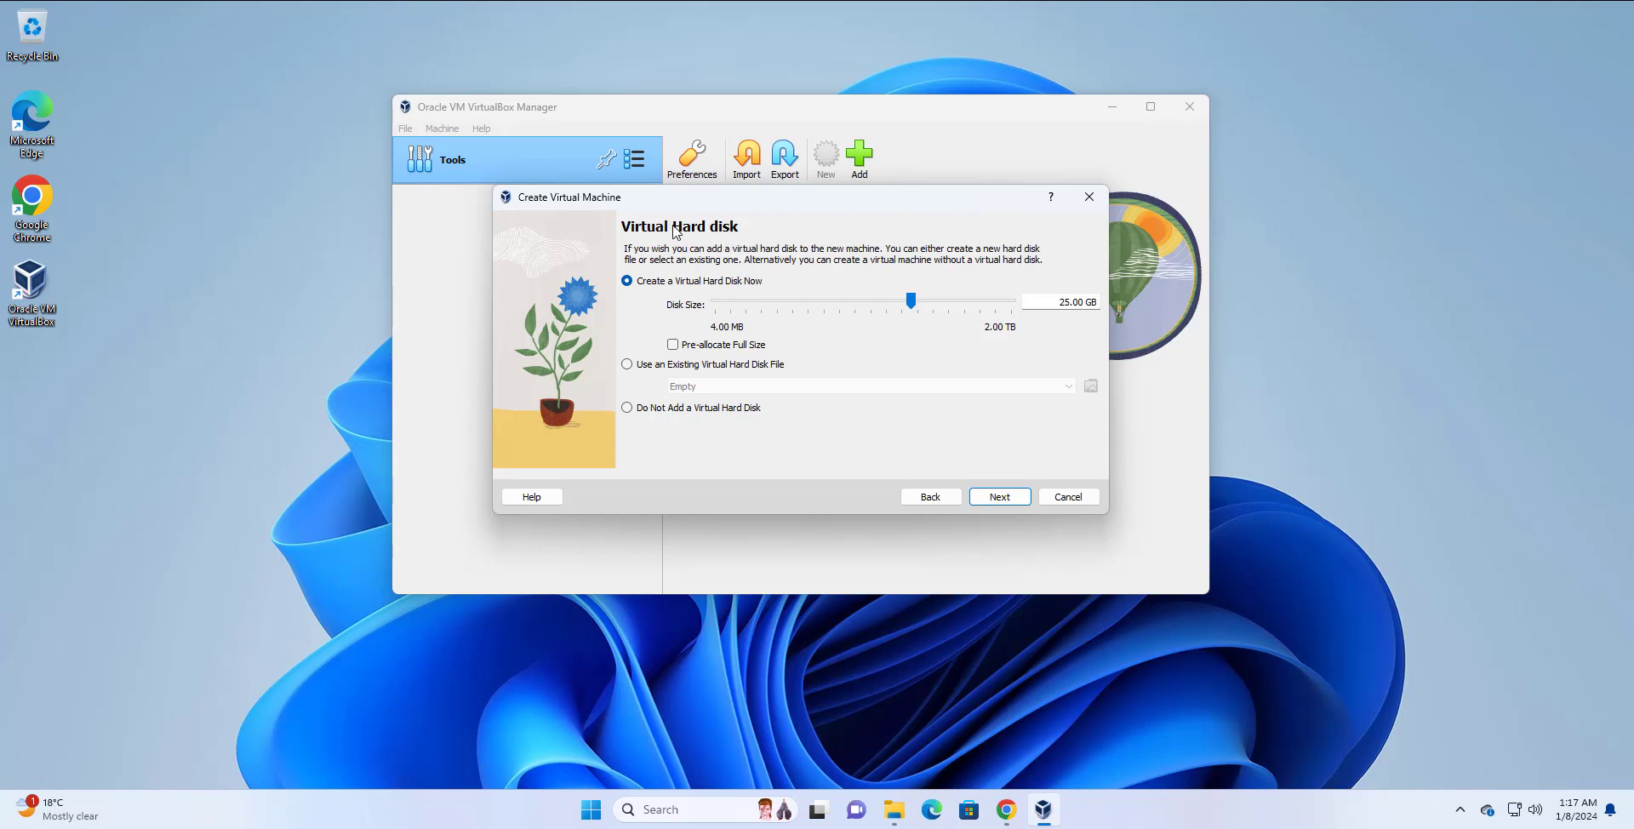
{"action": "mouse_move", "coordinate": [834, 304]}
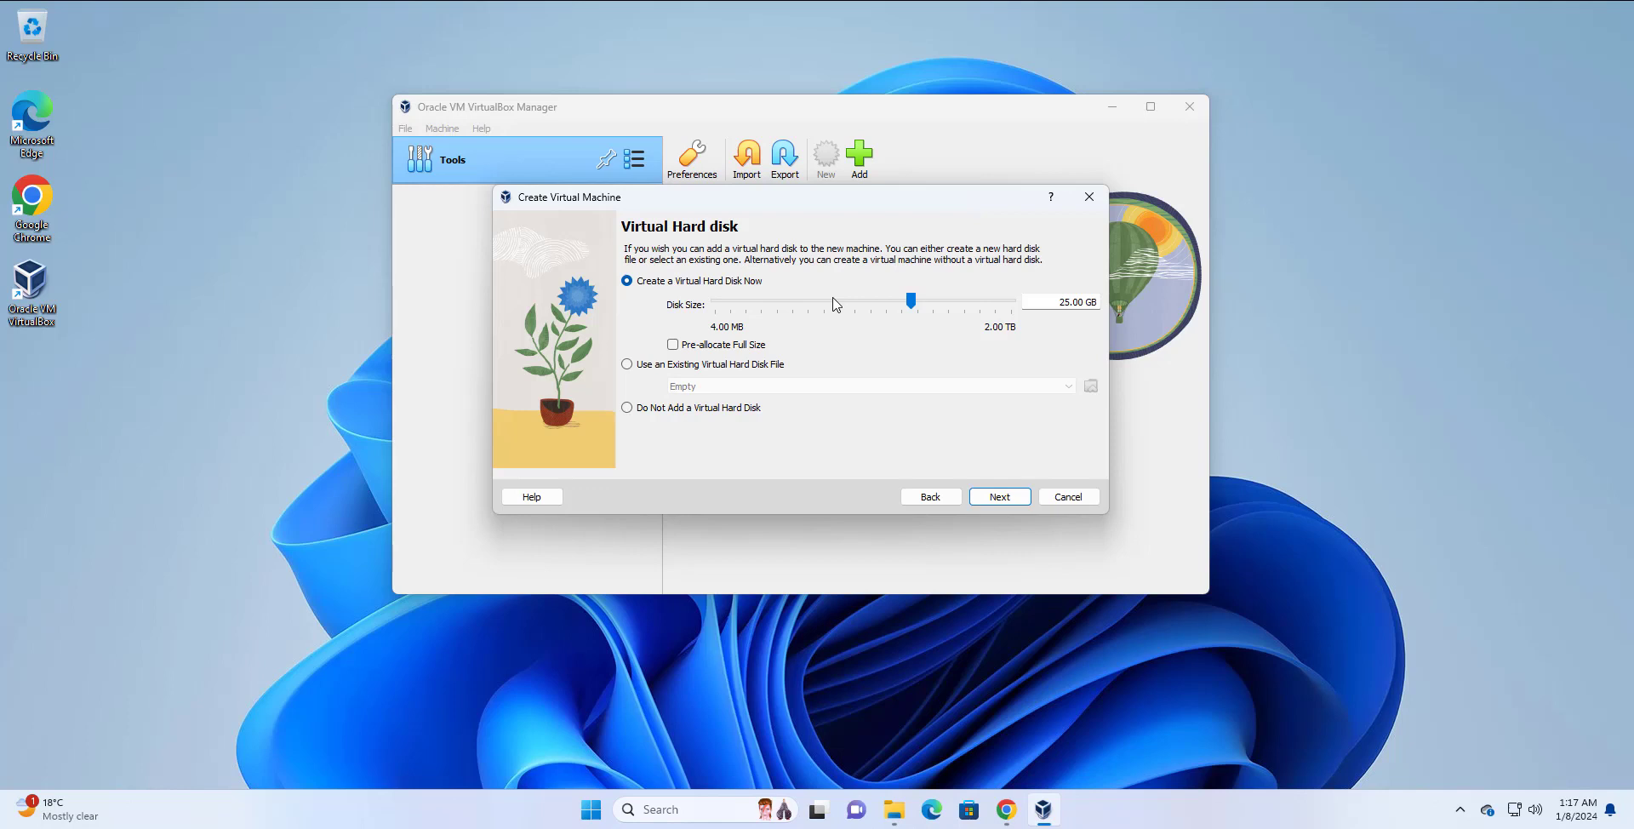
Set the virtual disk size to 40.55 GB and proceed to the summary
{"action": "left_click_drag", "start_coordinate": [911, 301], "coordinate": [921, 301]}
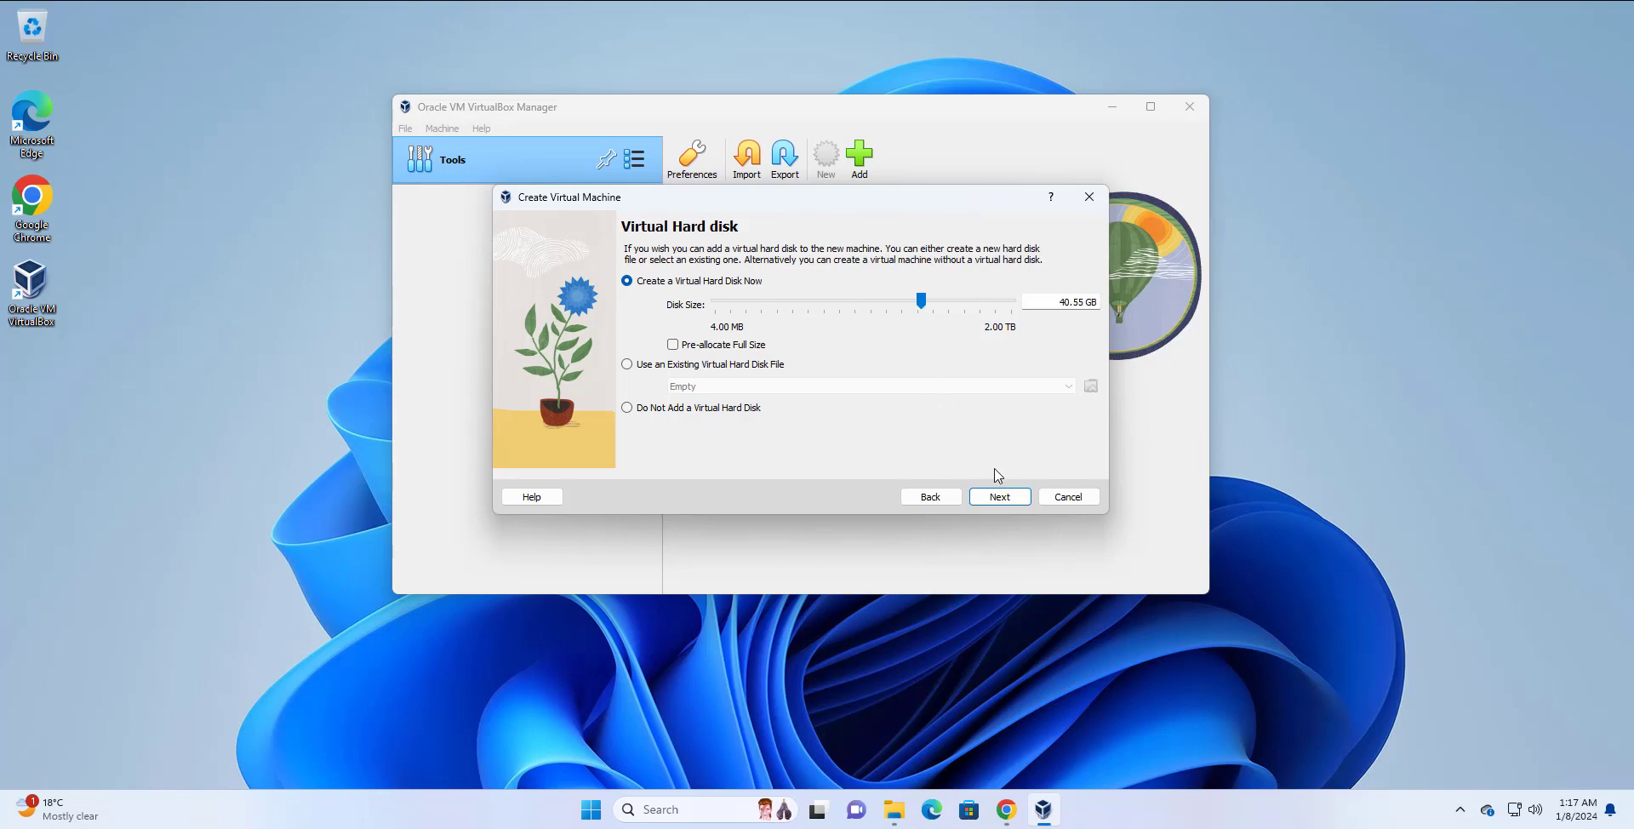
{"action": "left_click", "coordinate": [997, 496]}
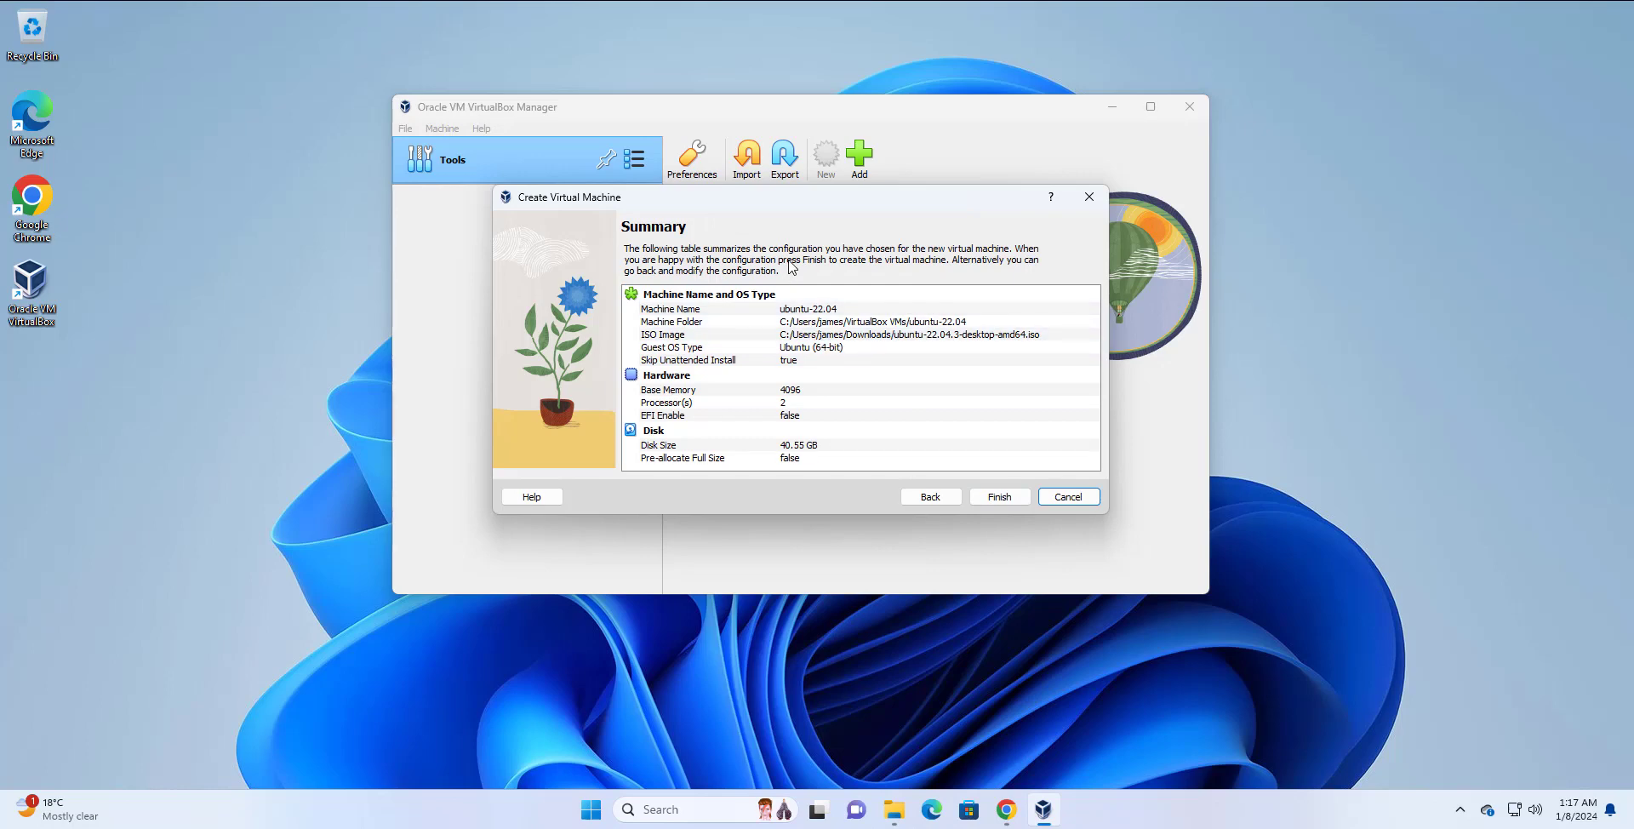
{"action": "mouse_move", "coordinate": [741, 255]}
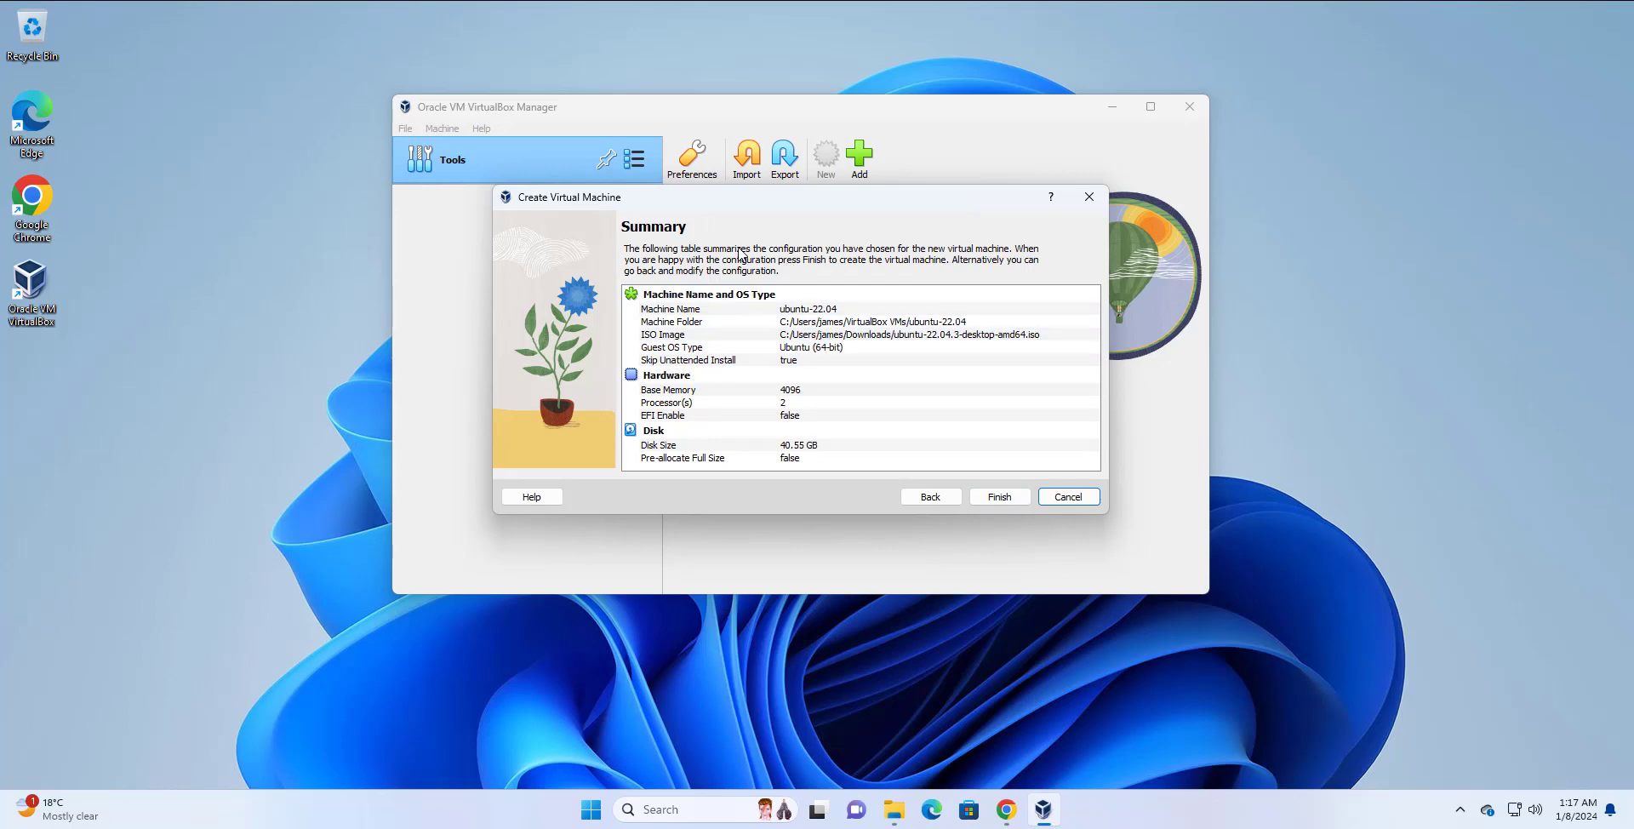
{"action": "mouse_move", "coordinate": [854, 294]}
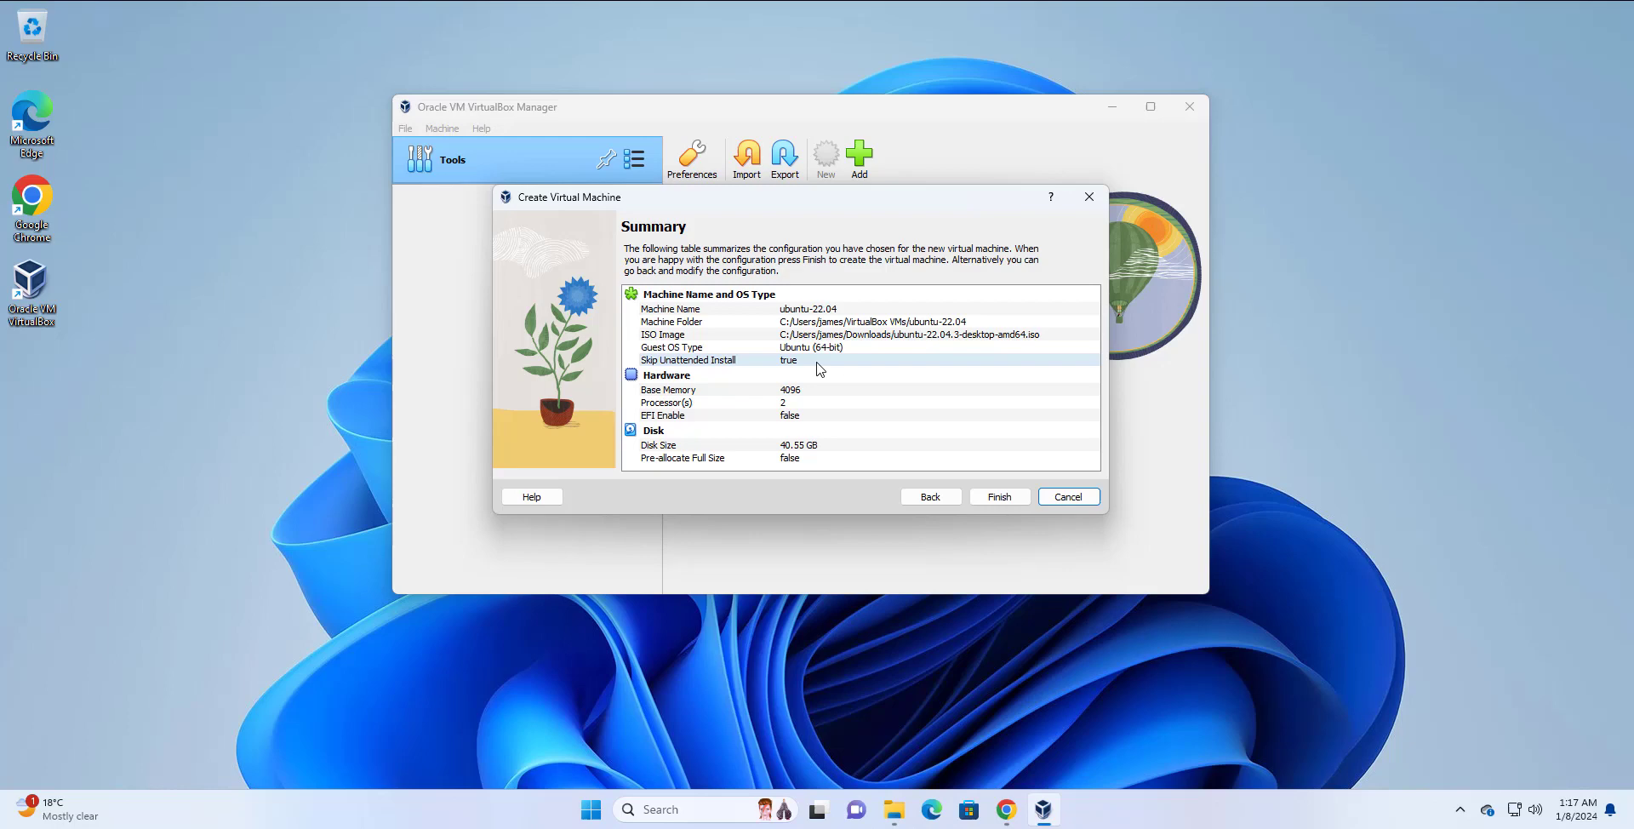
{"action": "mouse_move", "coordinate": [828, 380]}
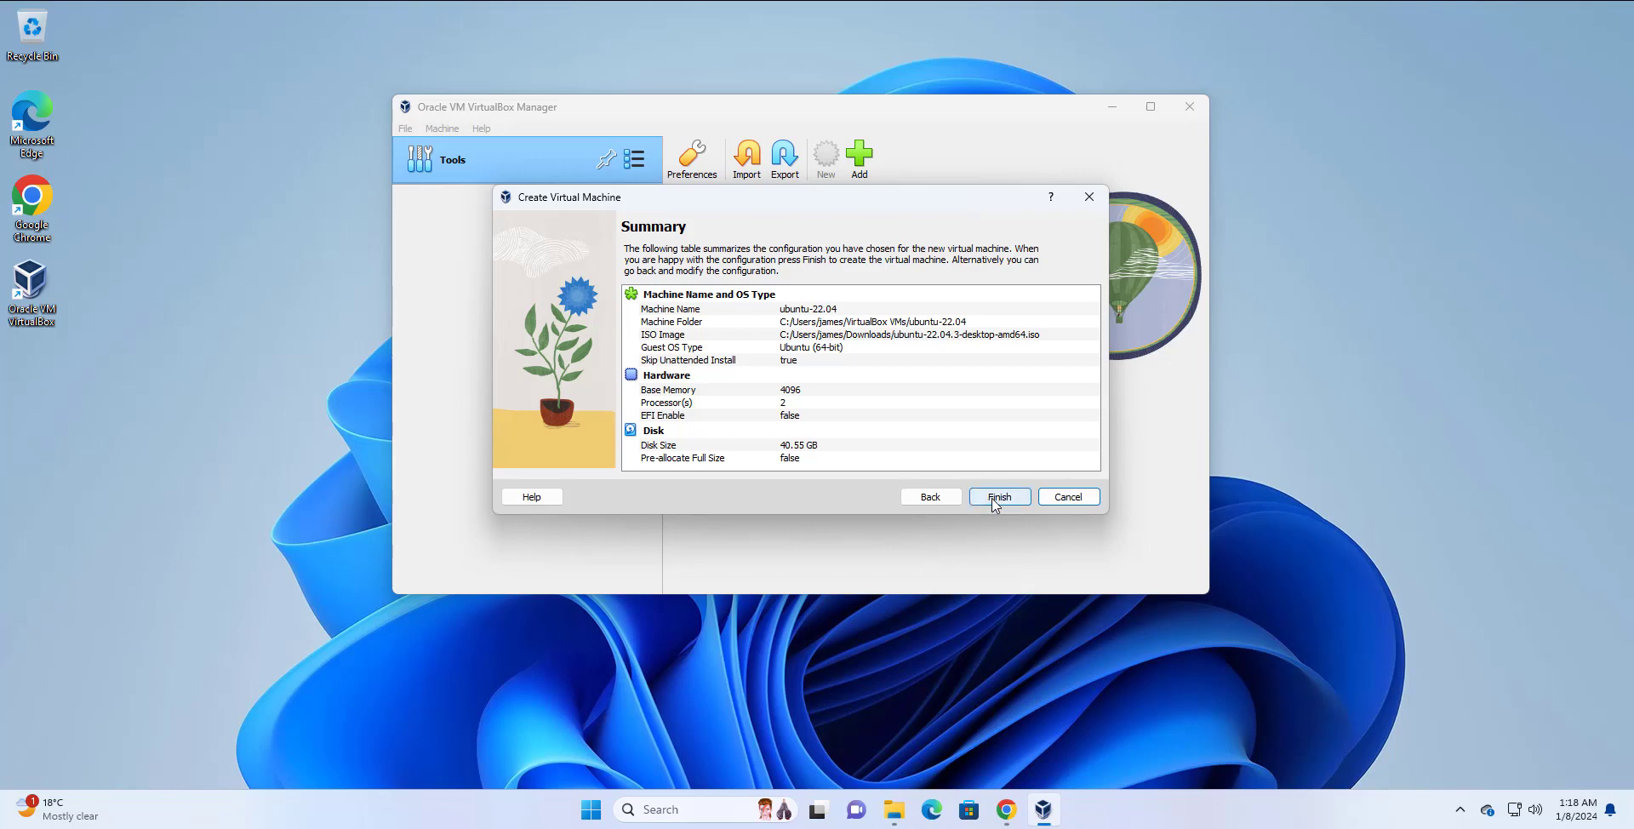
Click Finish on the Summary page to create the ubuntu-22.04 machine
{"action": "left_click", "coordinate": [997, 496]}
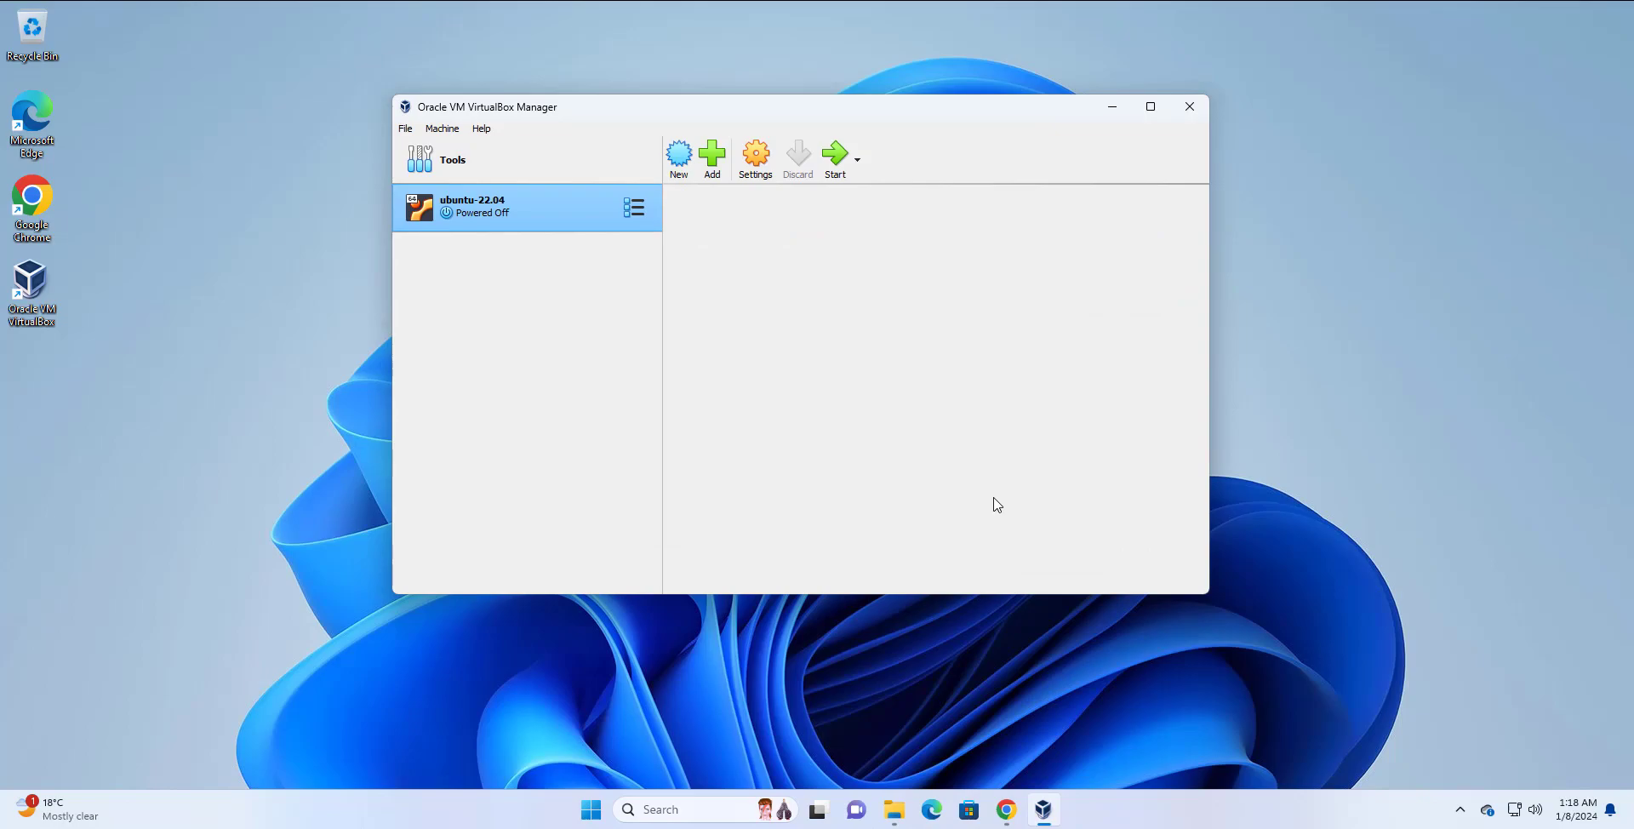
Select the ubuntu-22.04 machine to view its details and power it on
{"action": "left_click", "coordinate": [501, 207]}
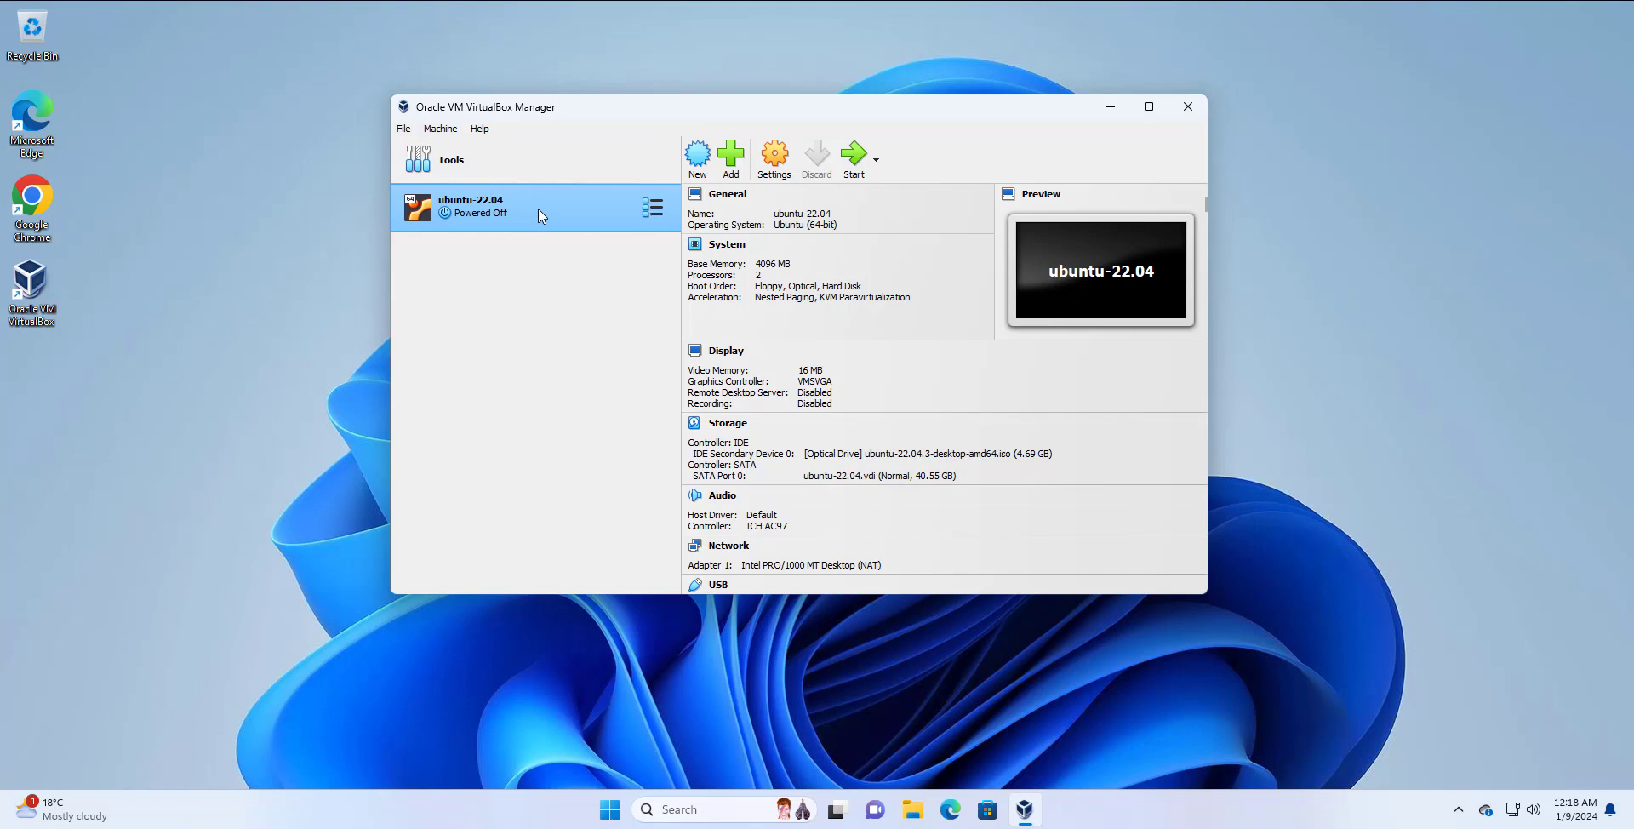
{"action": "mouse_move", "coordinate": [539, 212]}
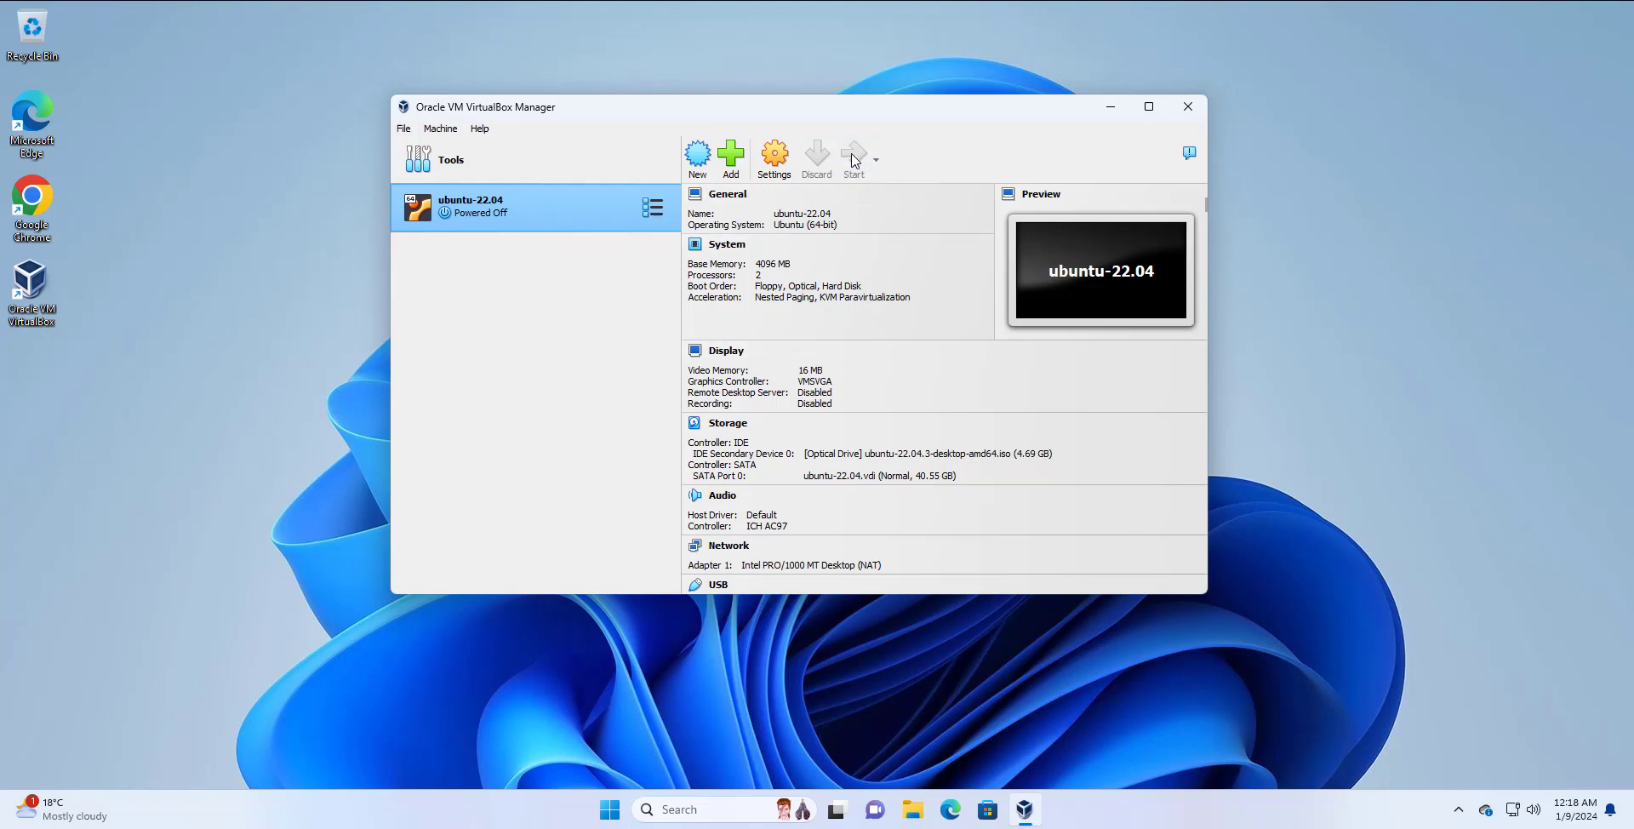
{"action": "left_click", "coordinate": [853, 156]}
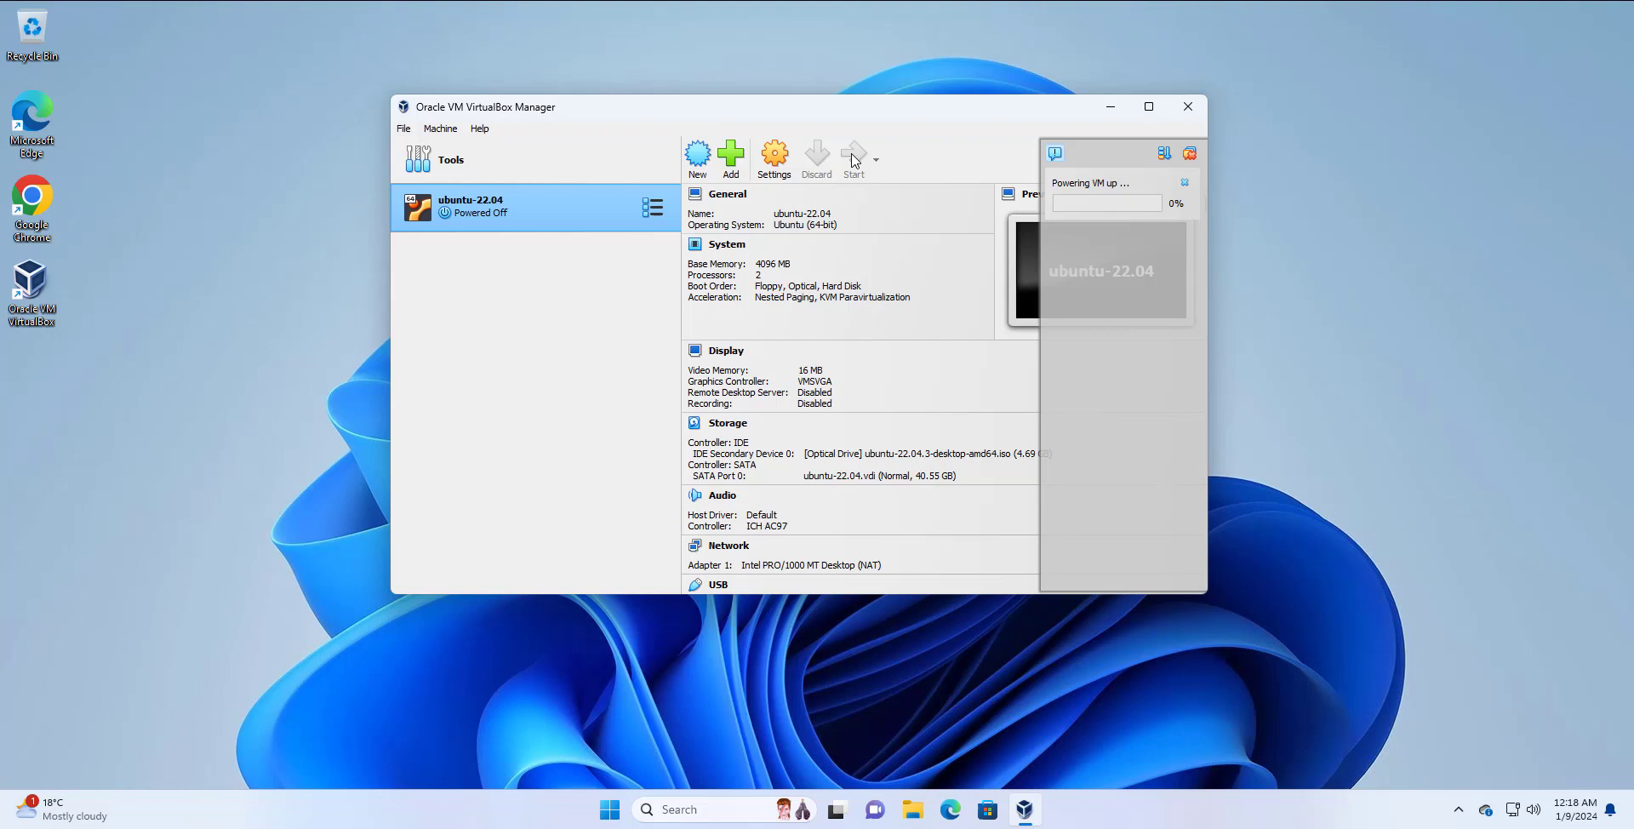
{"action": "mouse_move", "coordinate": [855, 162]}
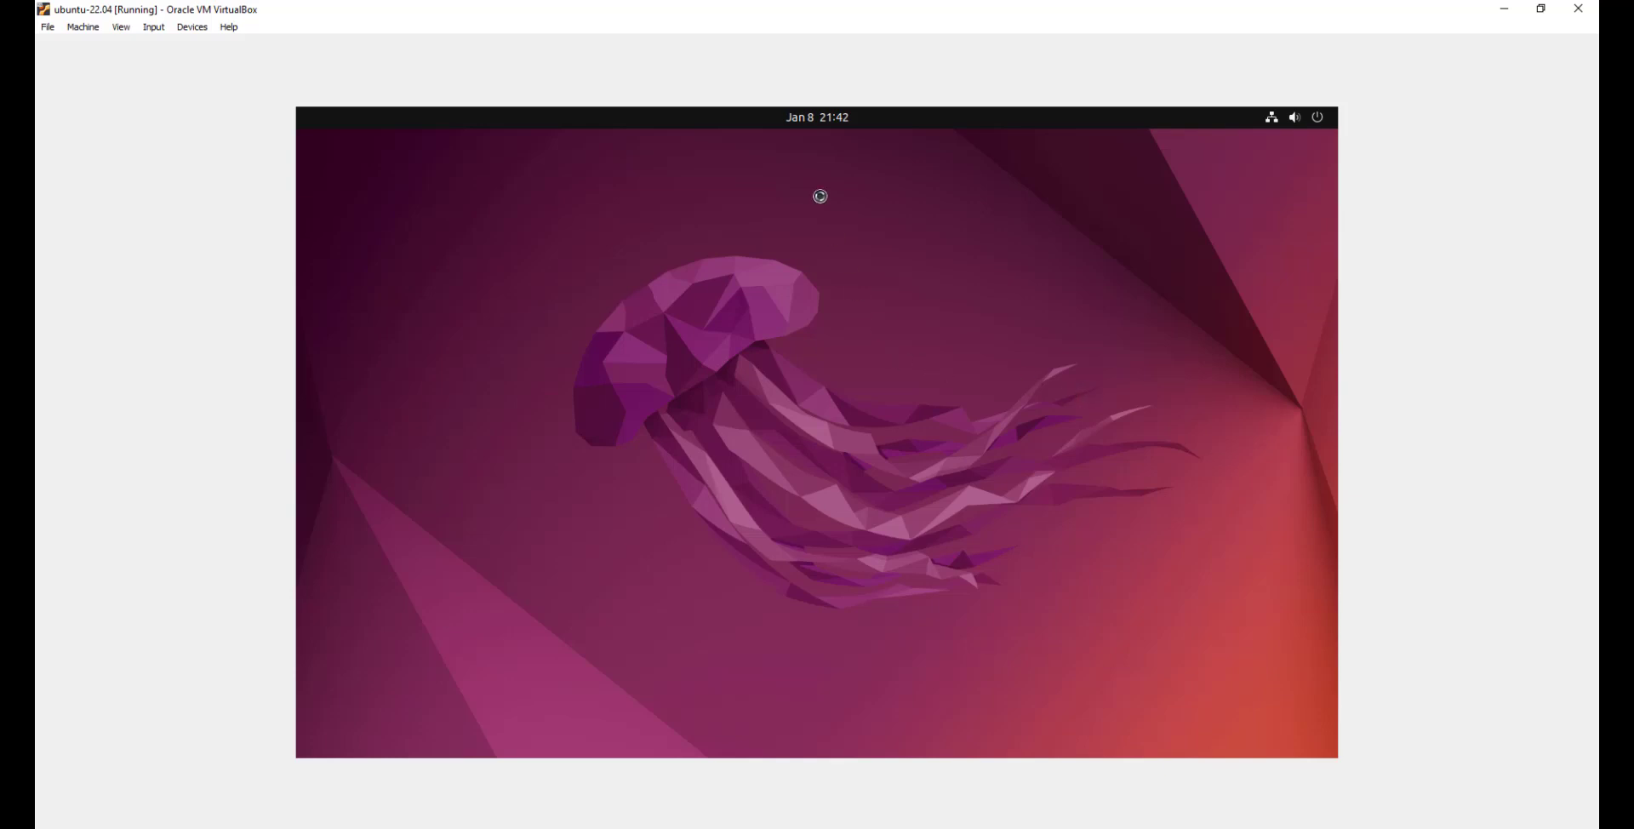
{"action": "mouse_move", "coordinate": [838, 217]}
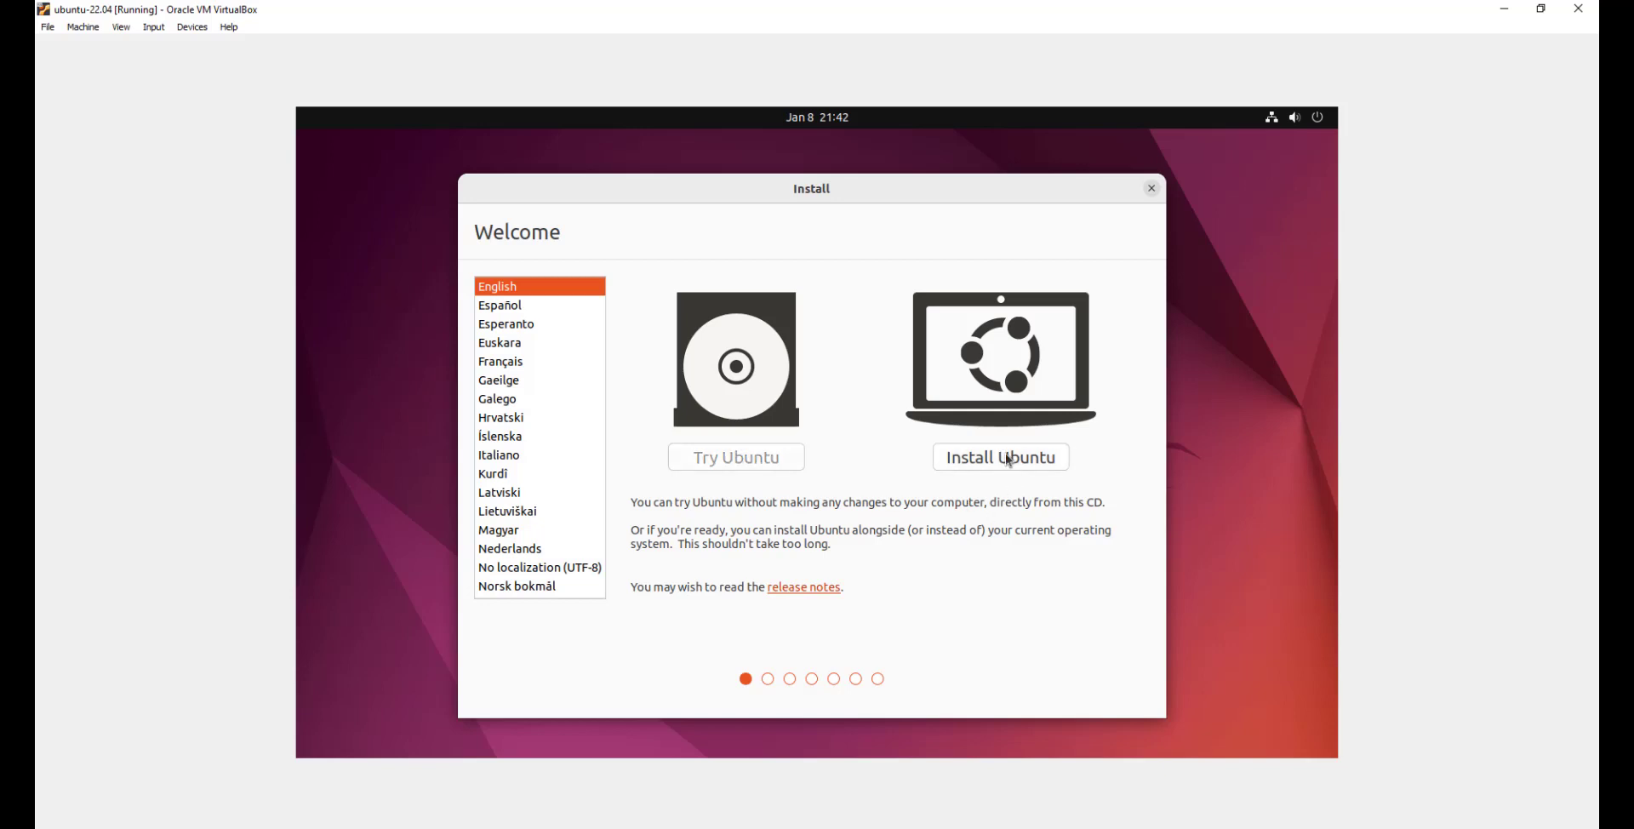
Keep English as the language and choose Install Ubuntu
{"action": "left_click", "coordinate": [998, 457]}
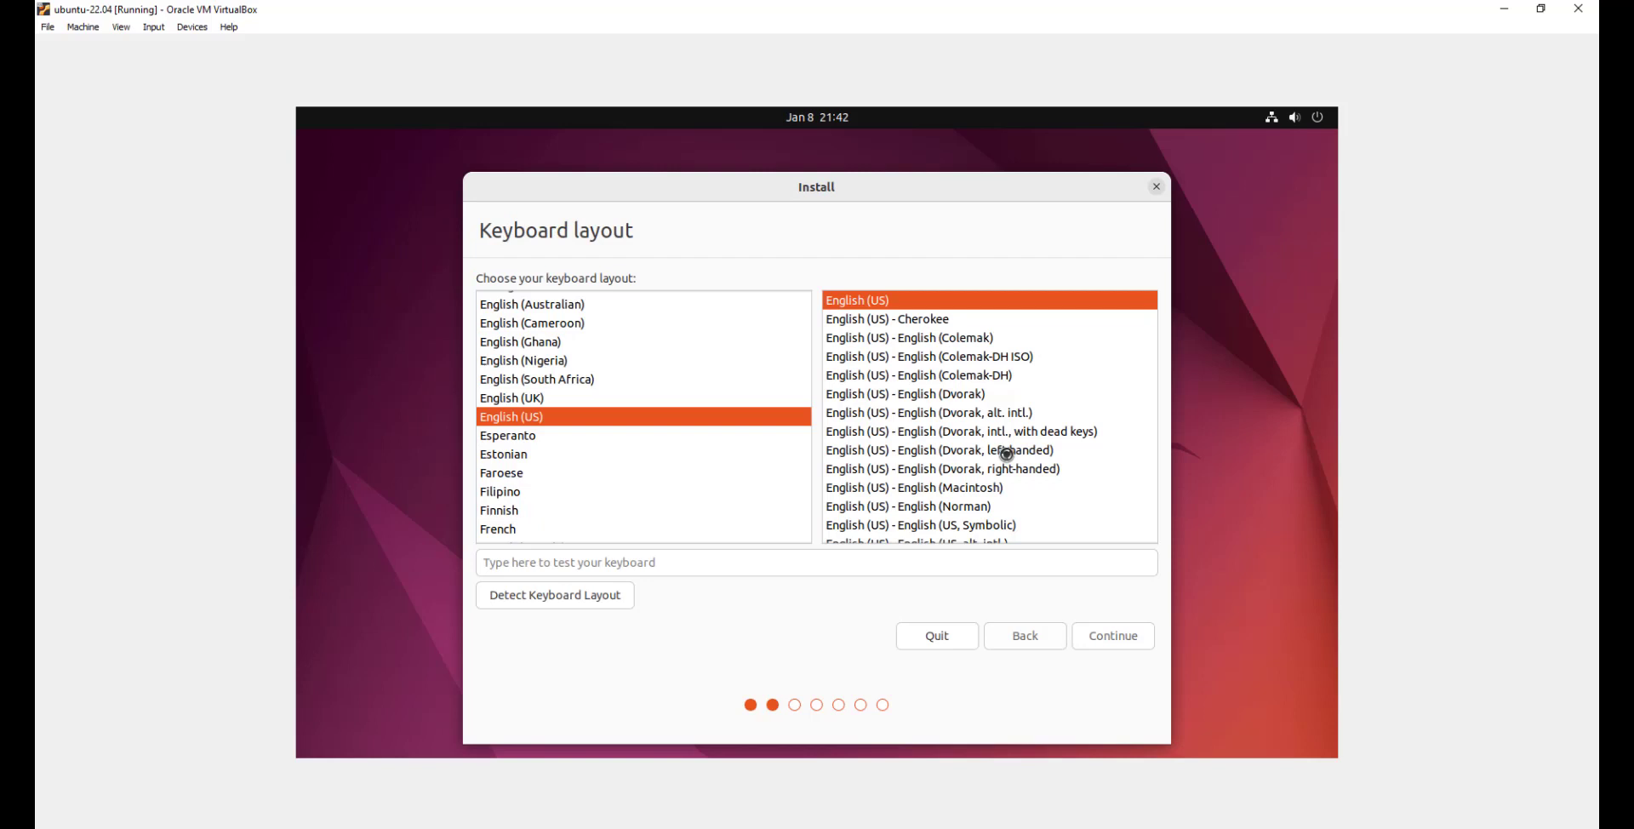
{"action": "mouse_move", "coordinate": [845, 561]}
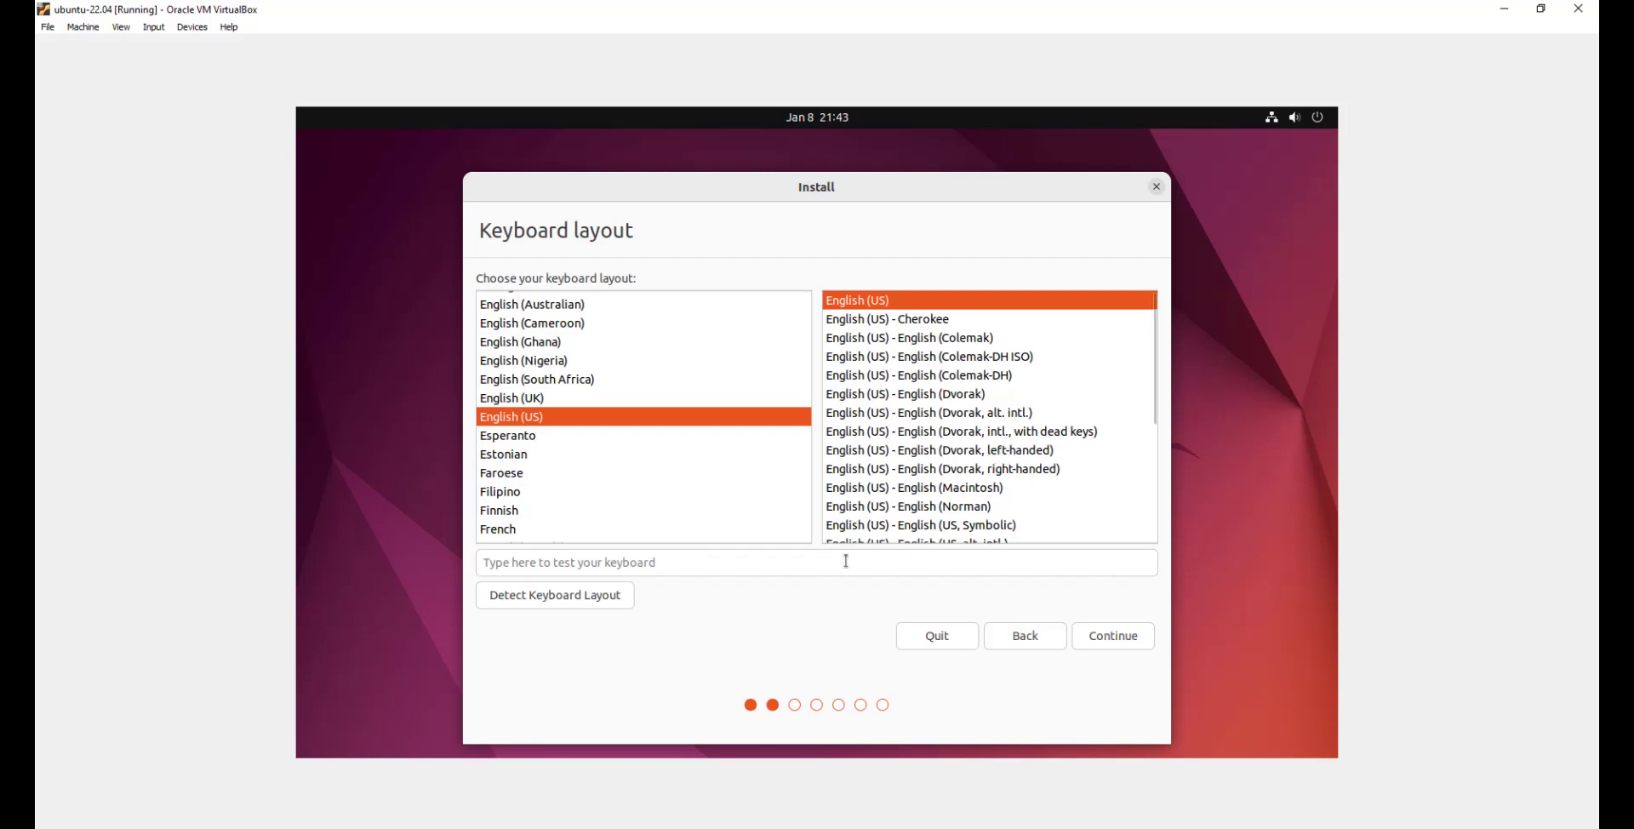
{"action": "mouse_move", "coordinate": [683, 289]}
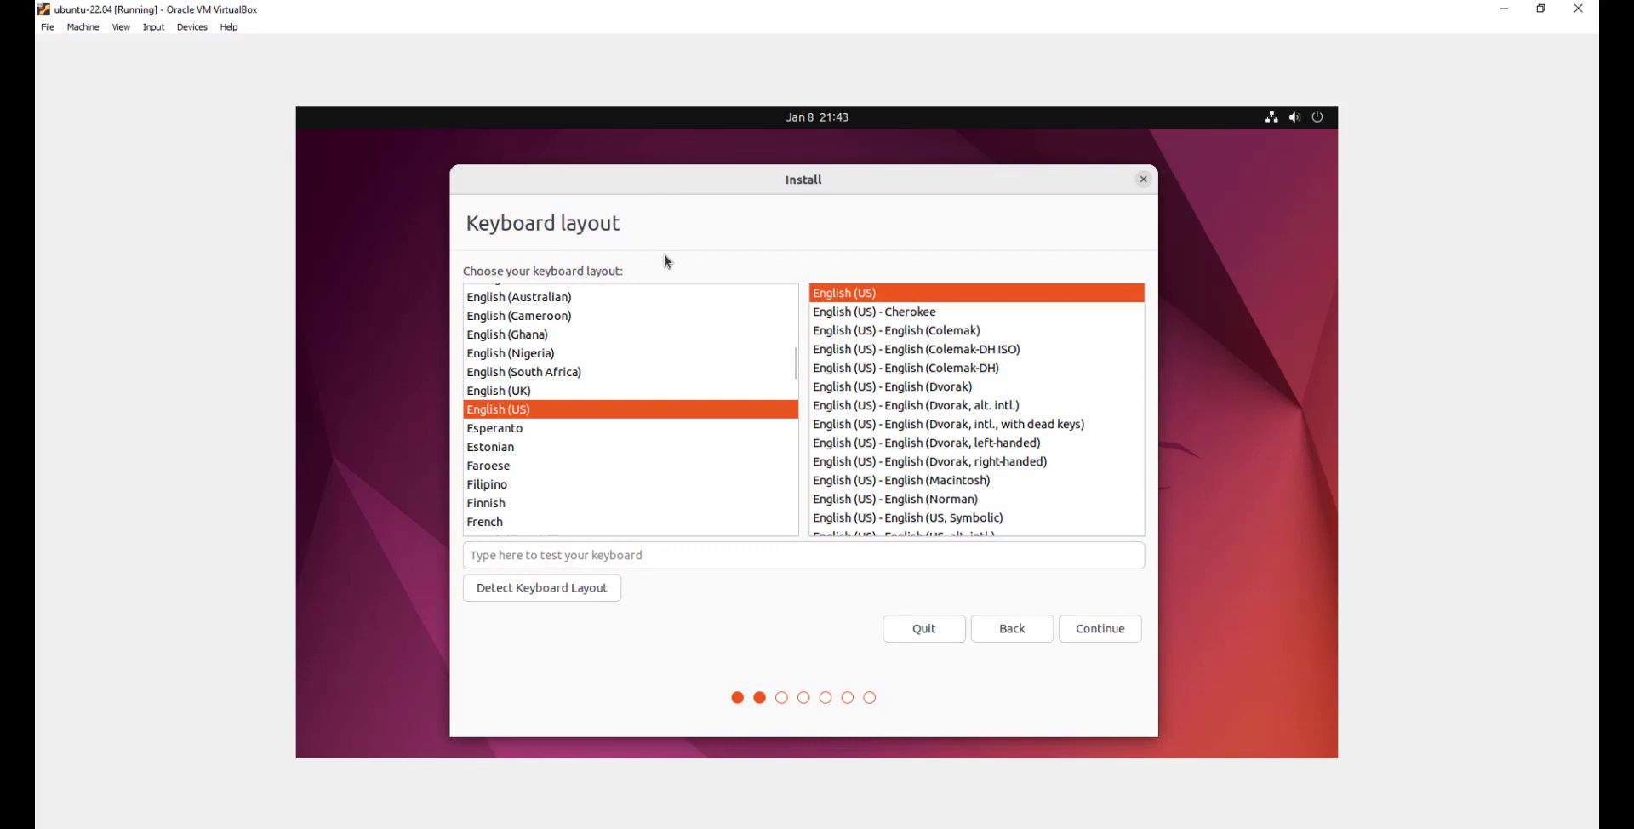
{"action": "mouse_move", "coordinate": [697, 418]}
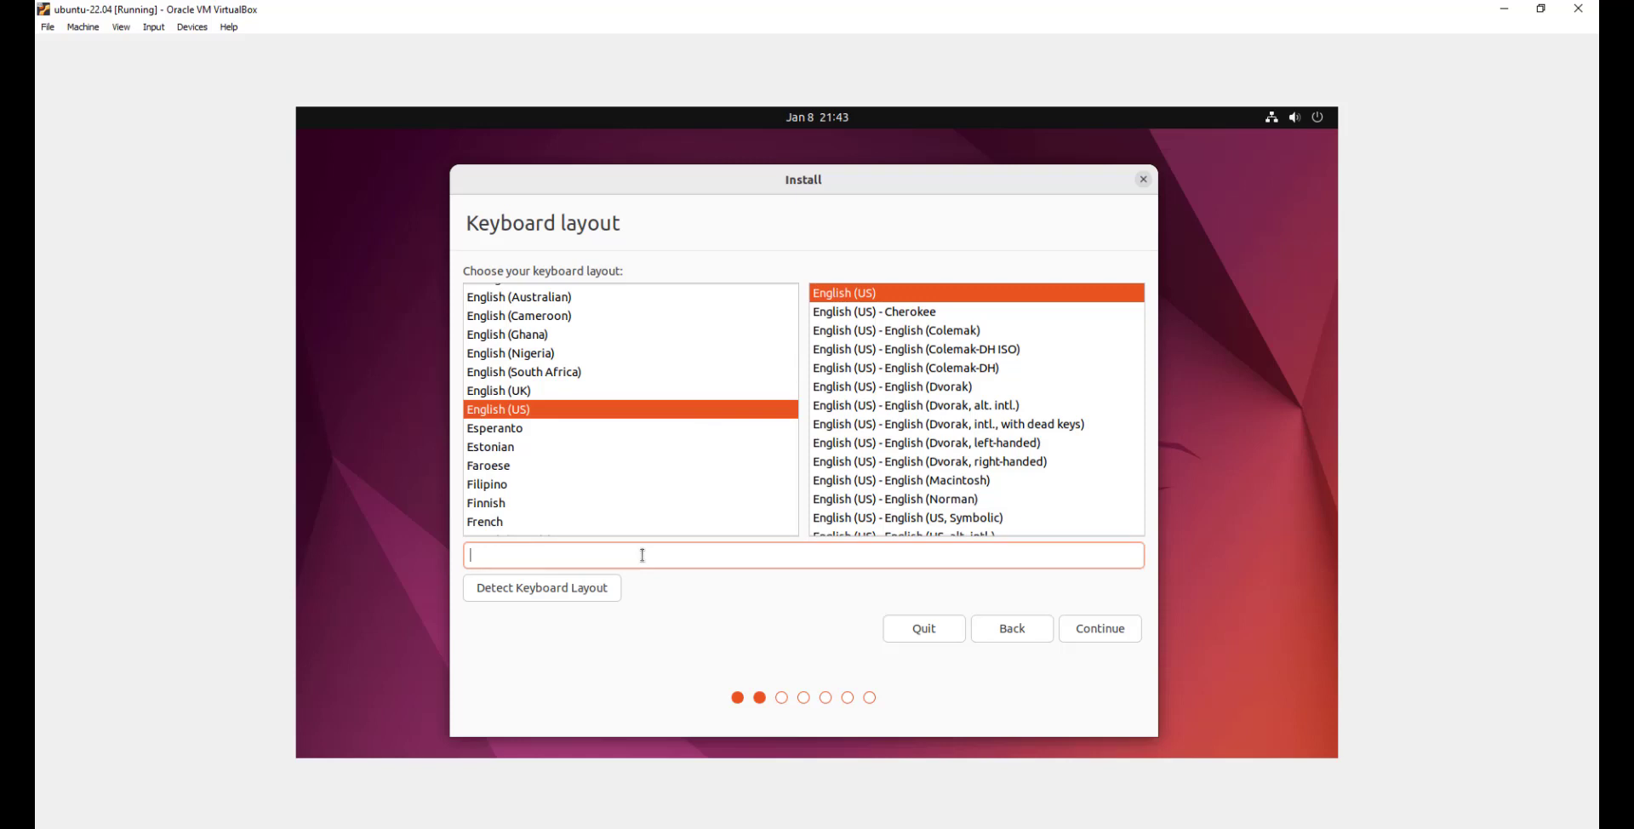
Test the English (US) layout by typing 'hello world', select the text, and continue
{"action": "type", "text": "hello"}
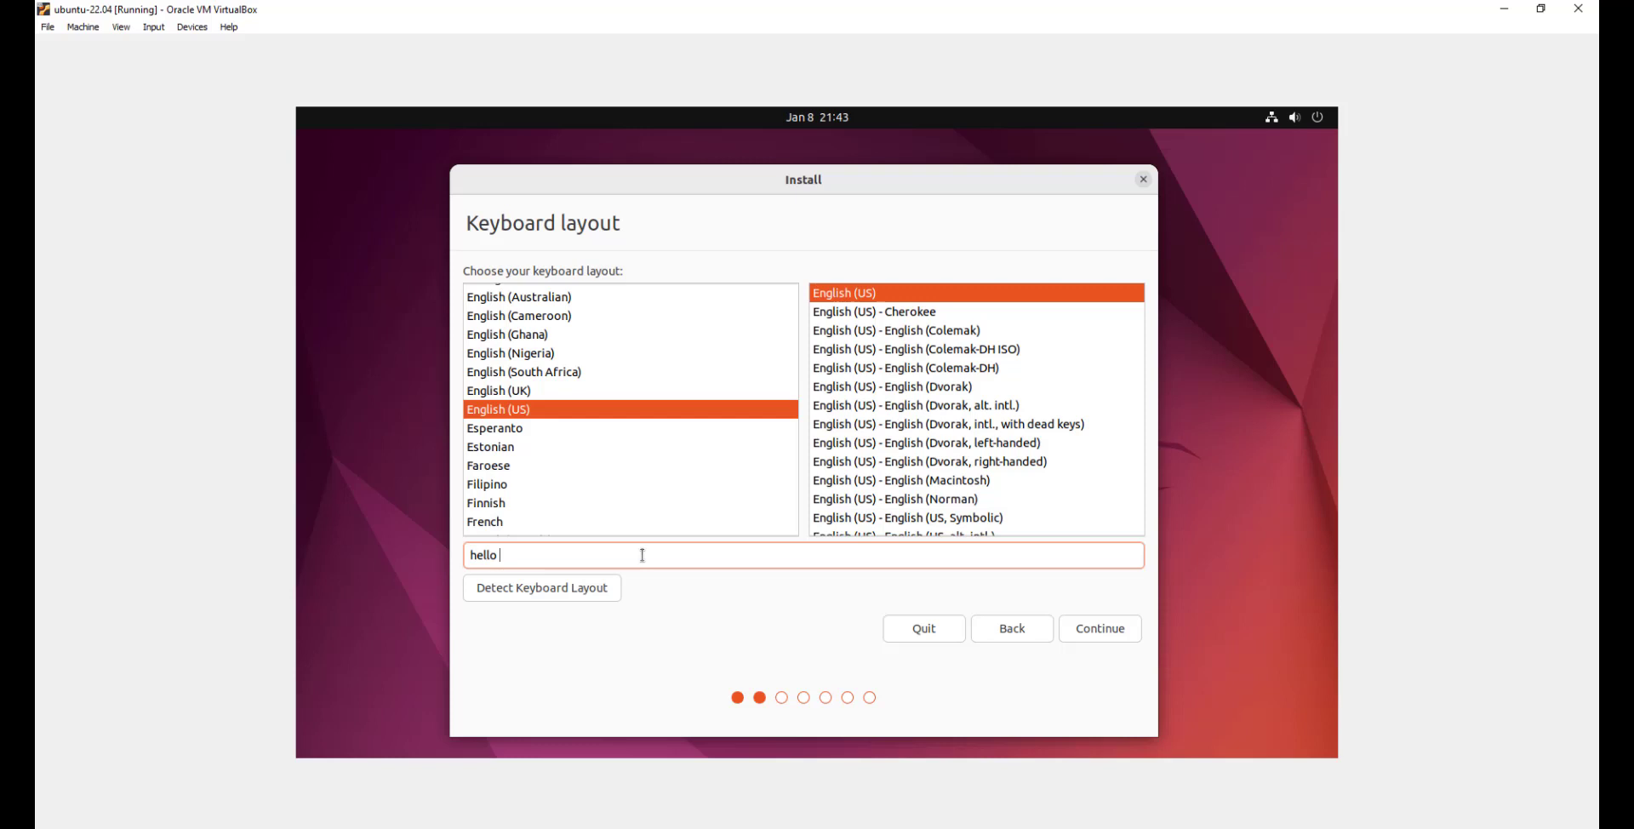
{"action": "type", "text": "world"}
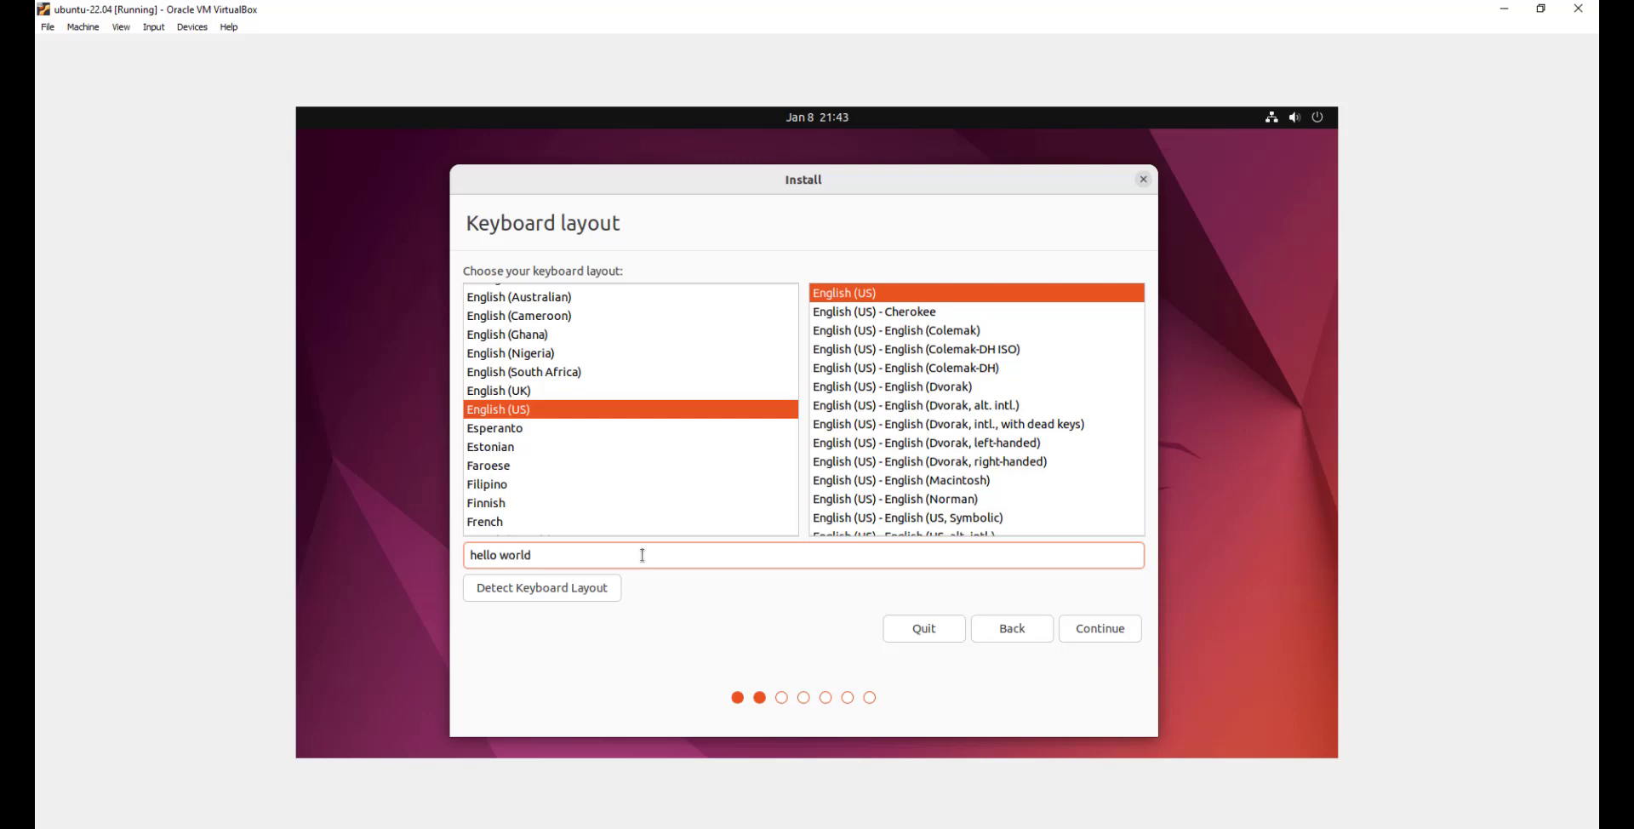
{"action": "key", "text": "ctrl+a"}
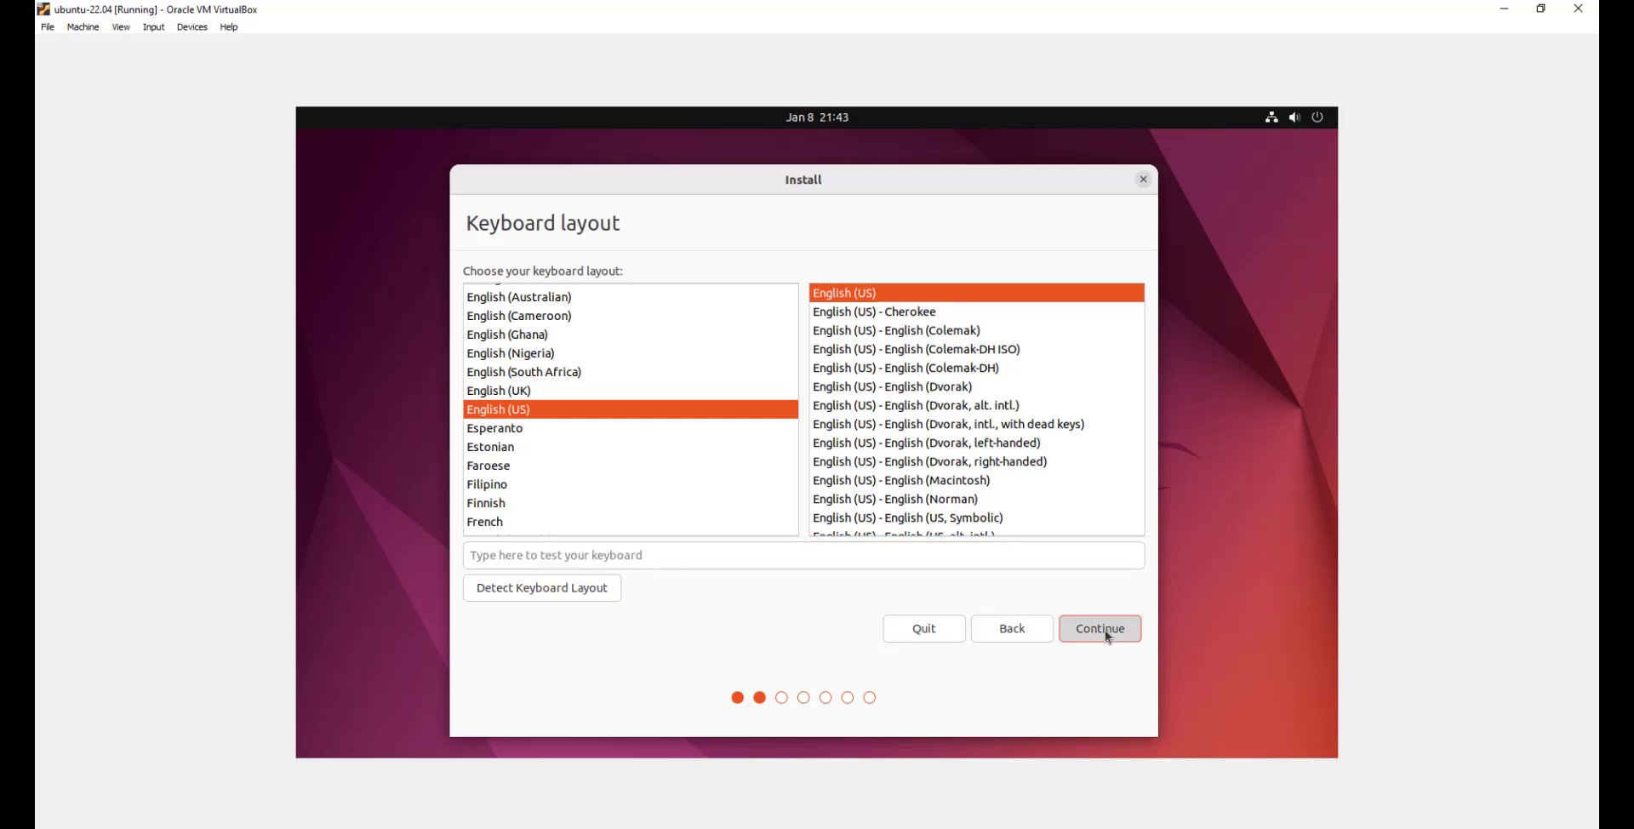
{"action": "left_click", "coordinate": [1099, 628]}
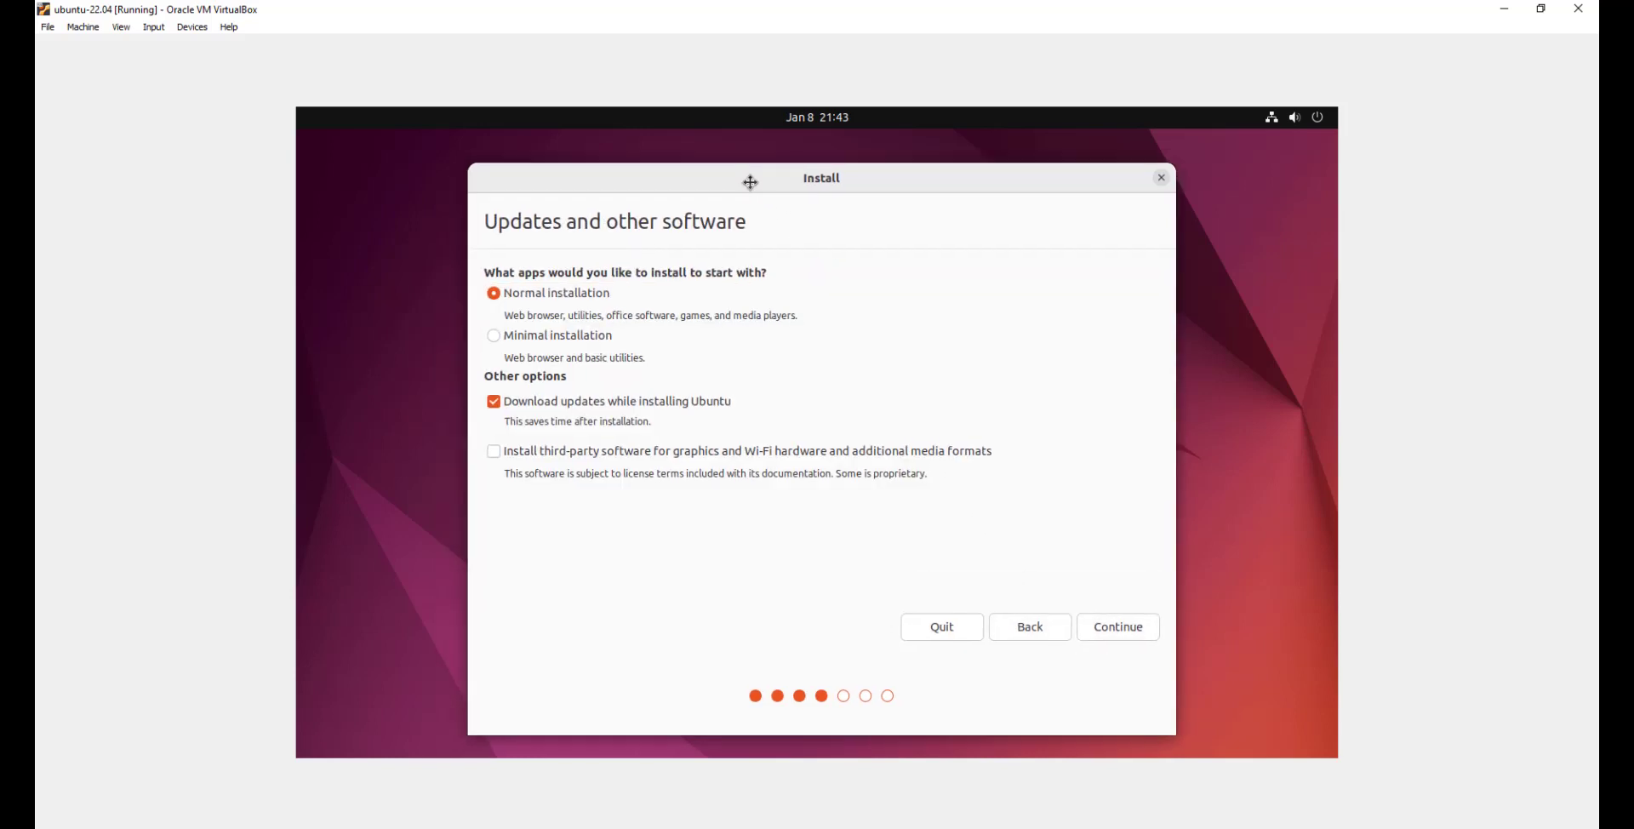
Keep Normal installation, enable third-party graphics, Wi-Fi and media software, and continue
{"action": "left_click", "coordinate": [557, 292]}
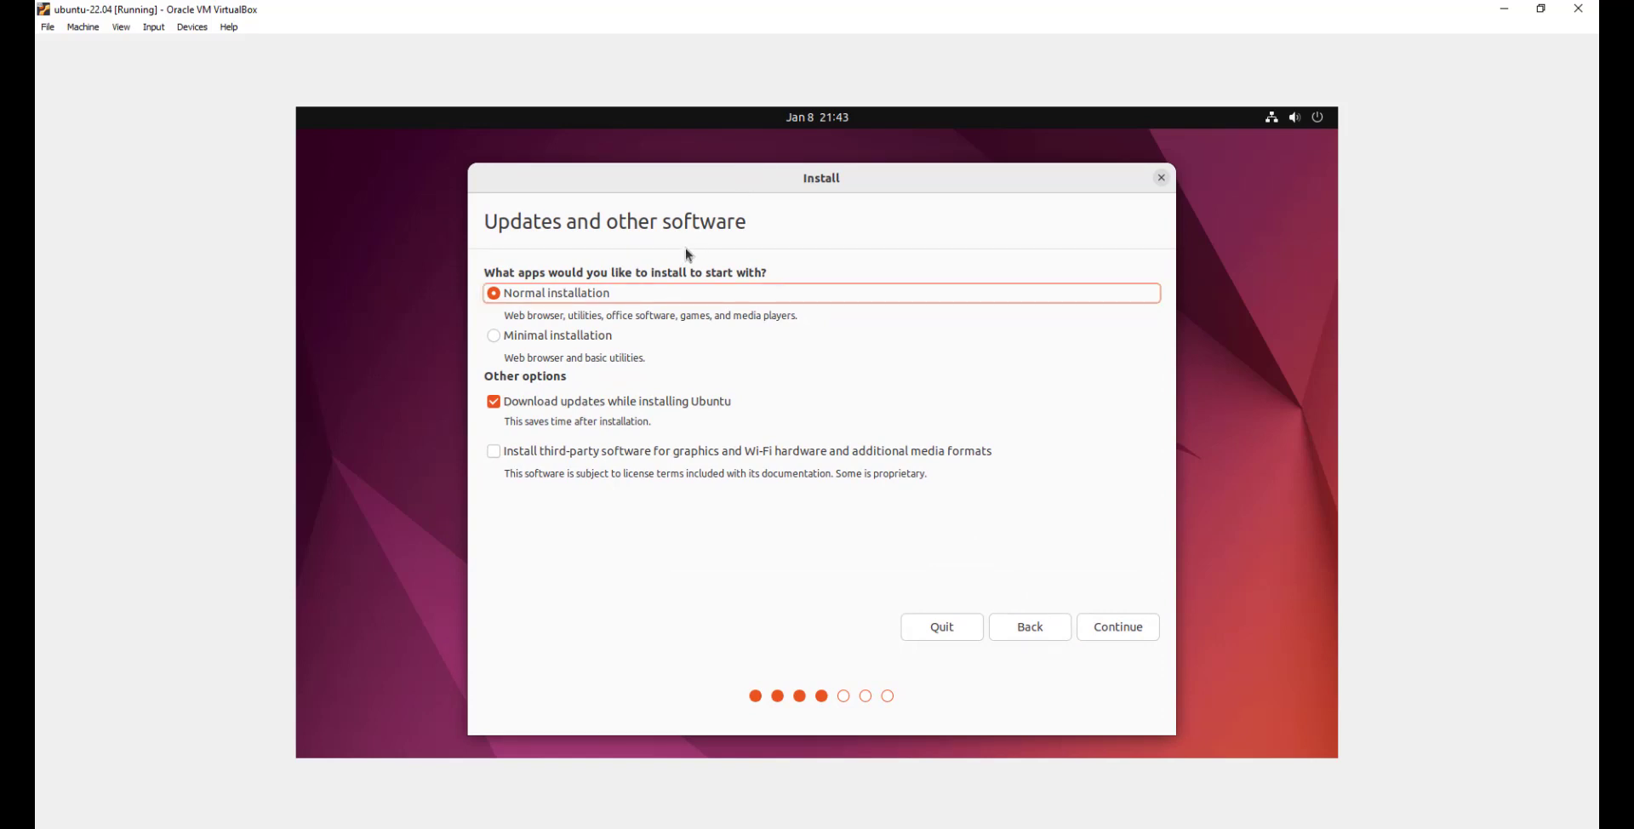
{"action": "mouse_move", "coordinate": [494, 293]}
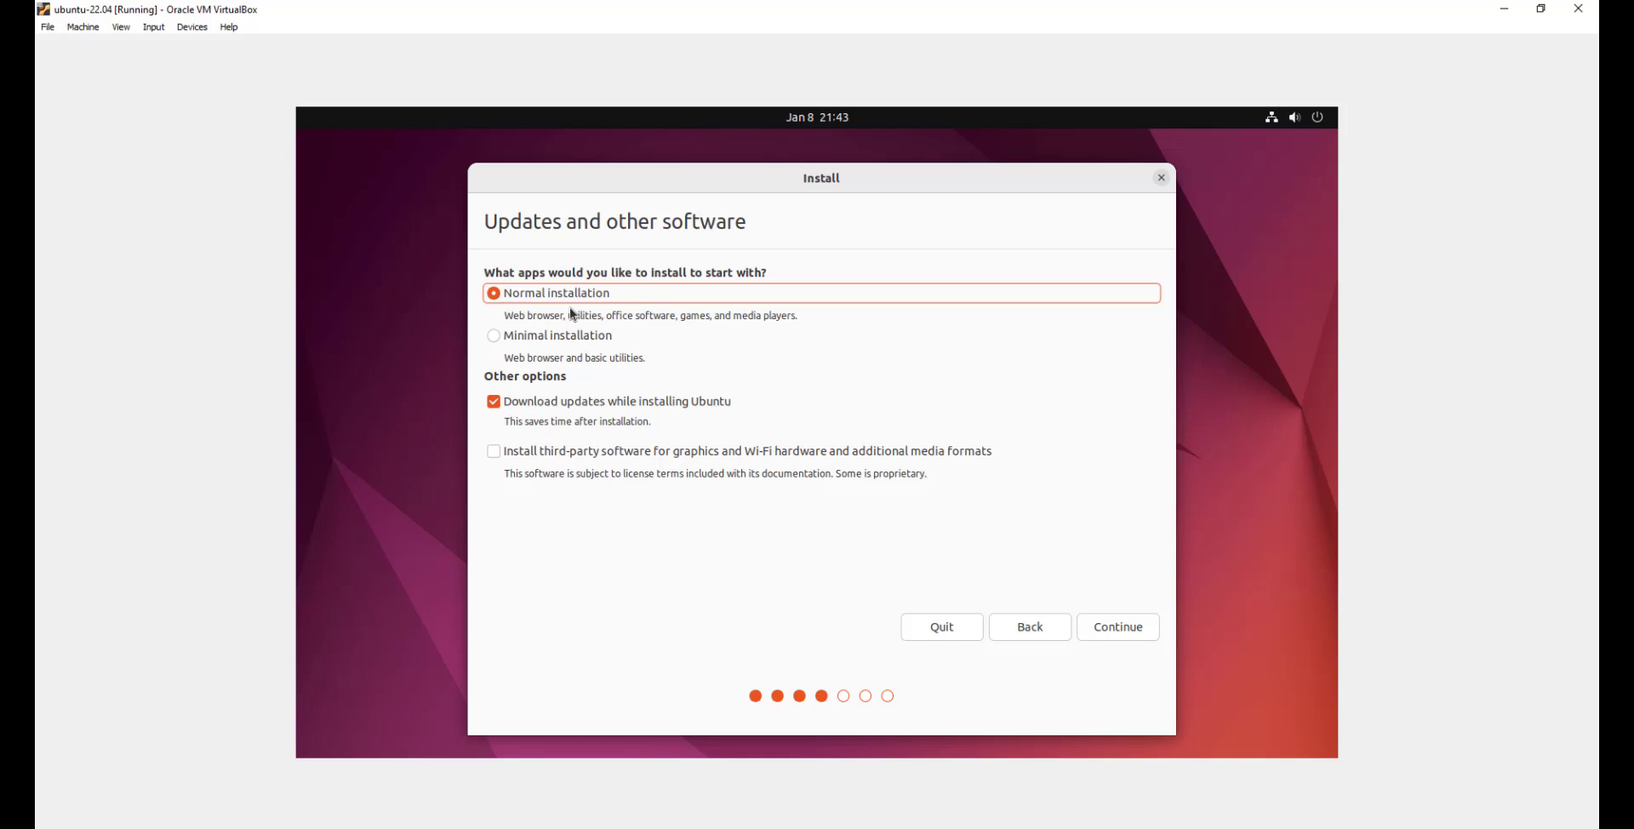
{"action": "mouse_move", "coordinate": [590, 332]}
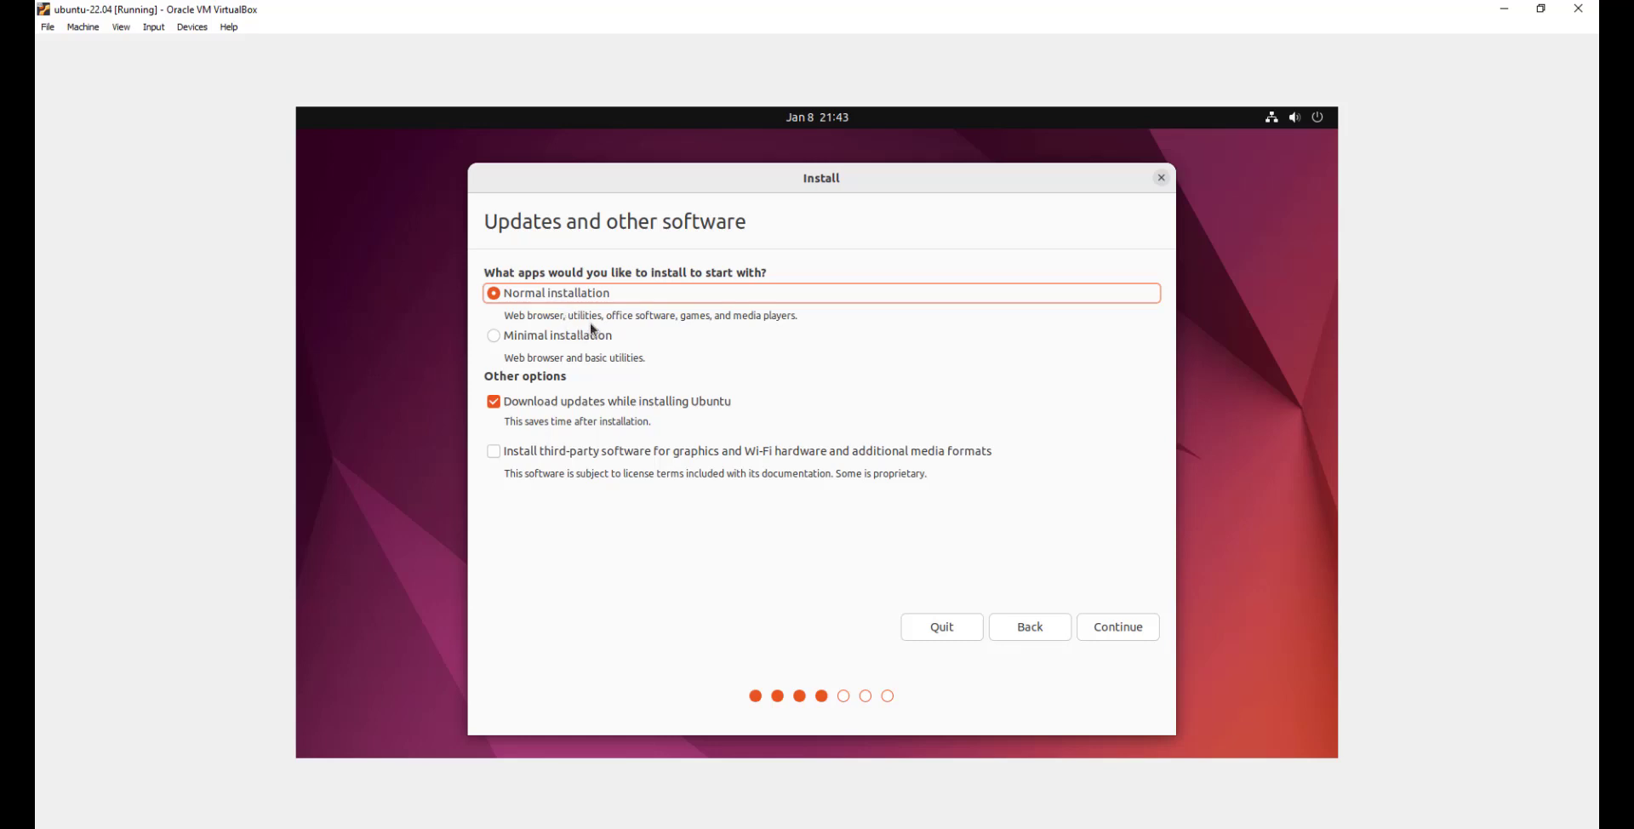
{"action": "mouse_move", "coordinate": [667, 335]}
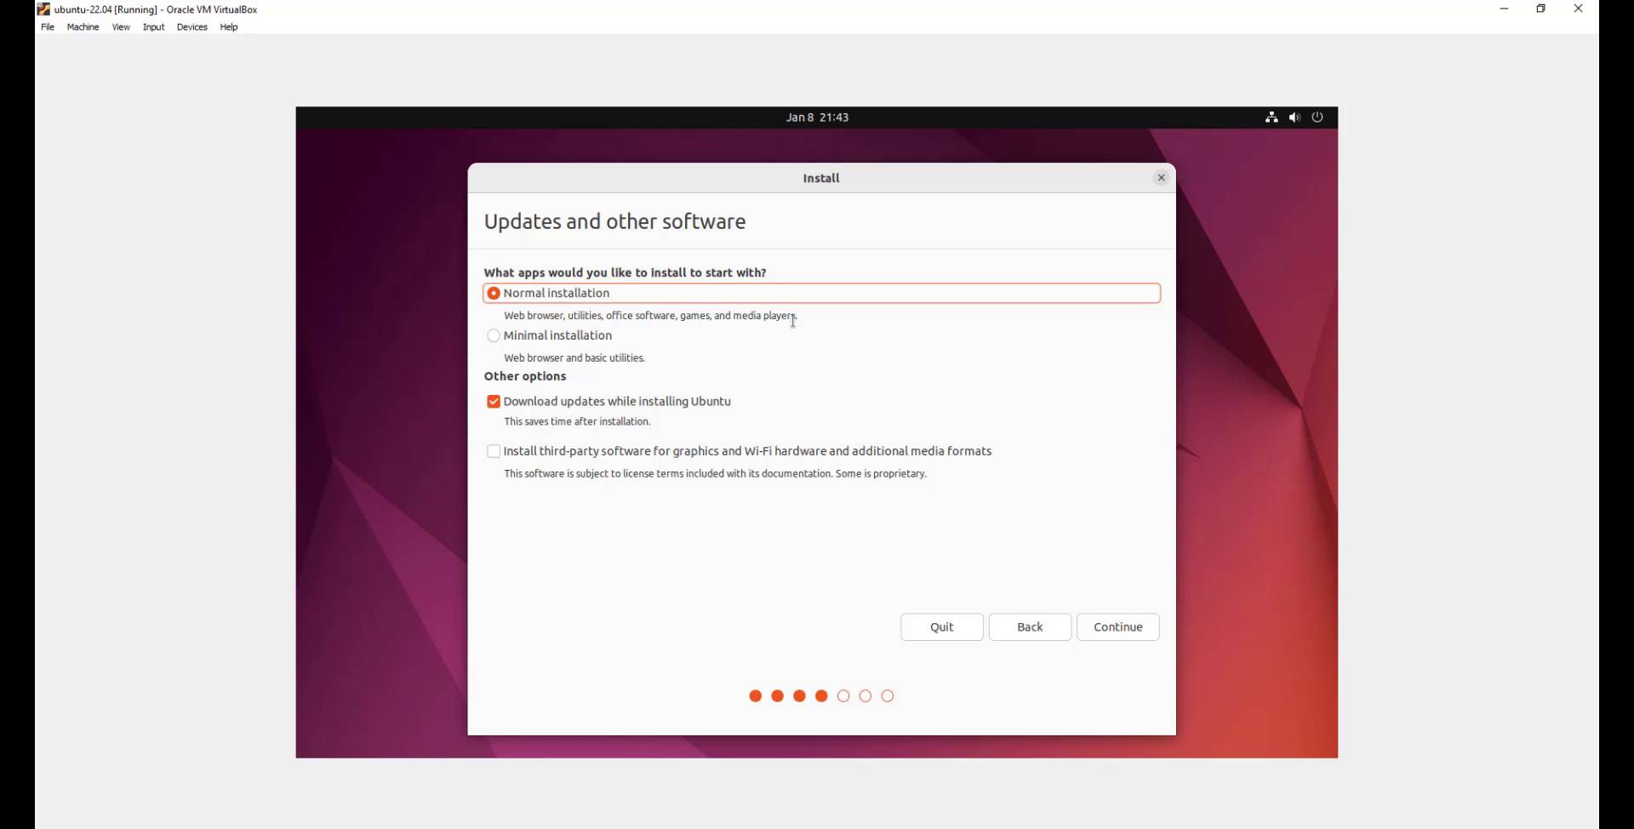
{"action": "mouse_move", "coordinate": [551, 462]}
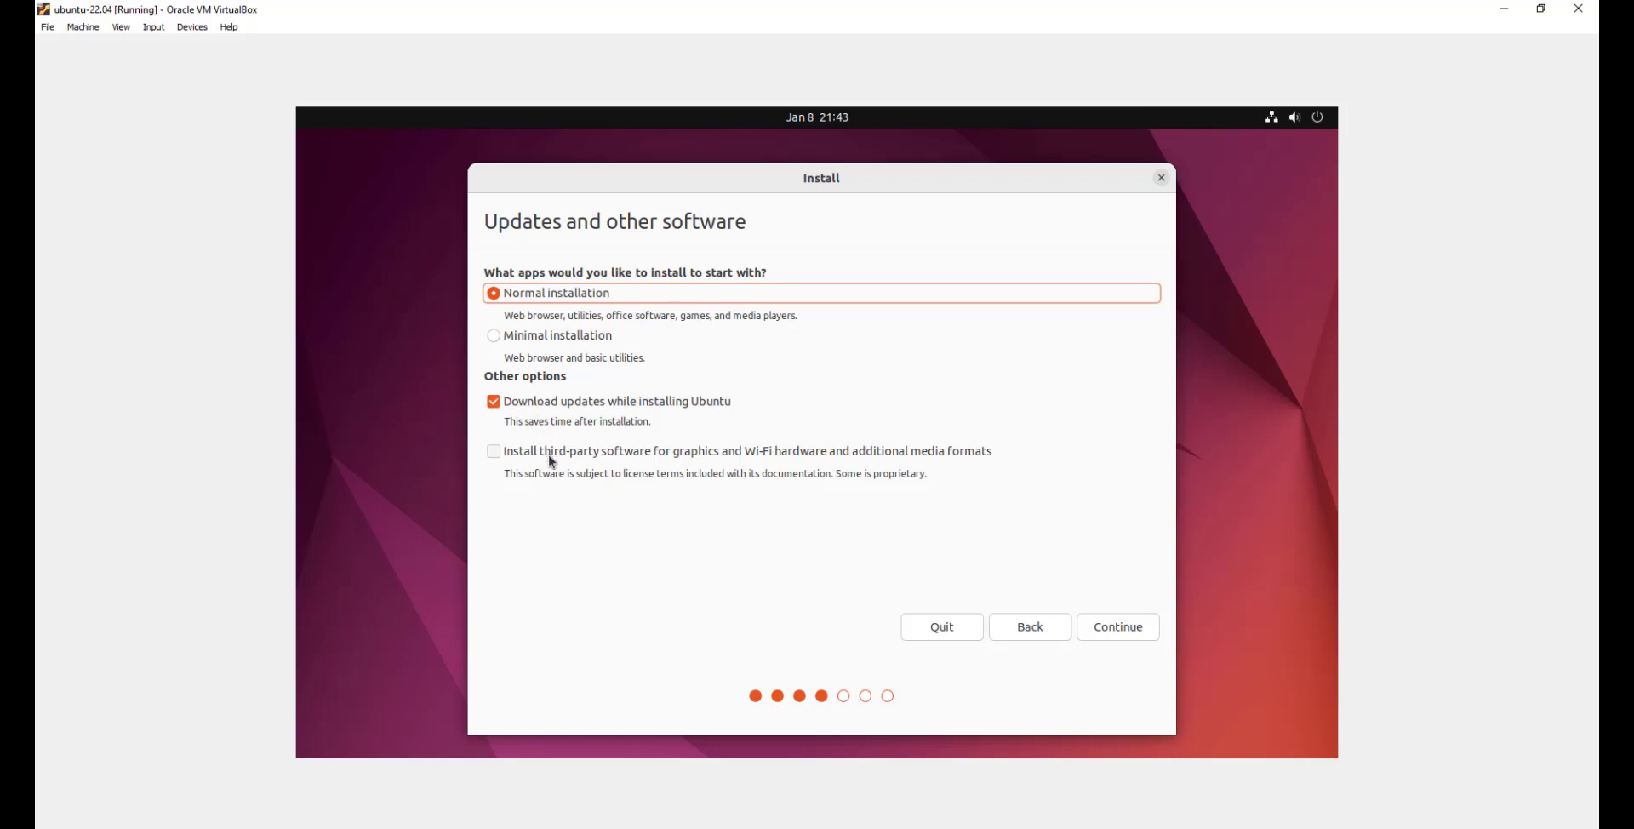
{"action": "left_click", "coordinate": [493, 451]}
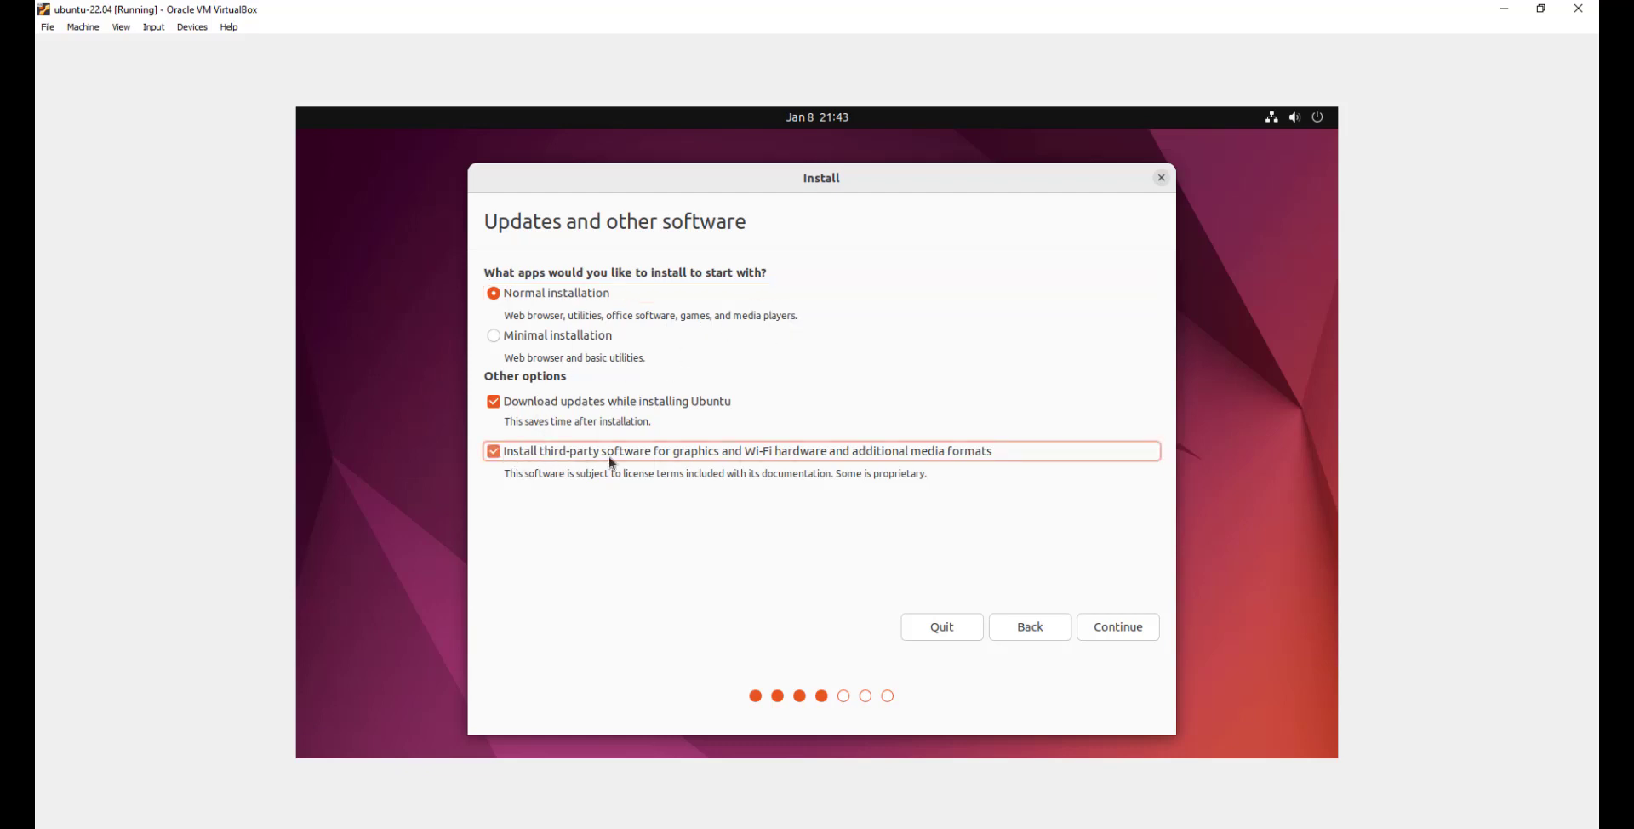
{"action": "mouse_move", "coordinate": [844, 464]}
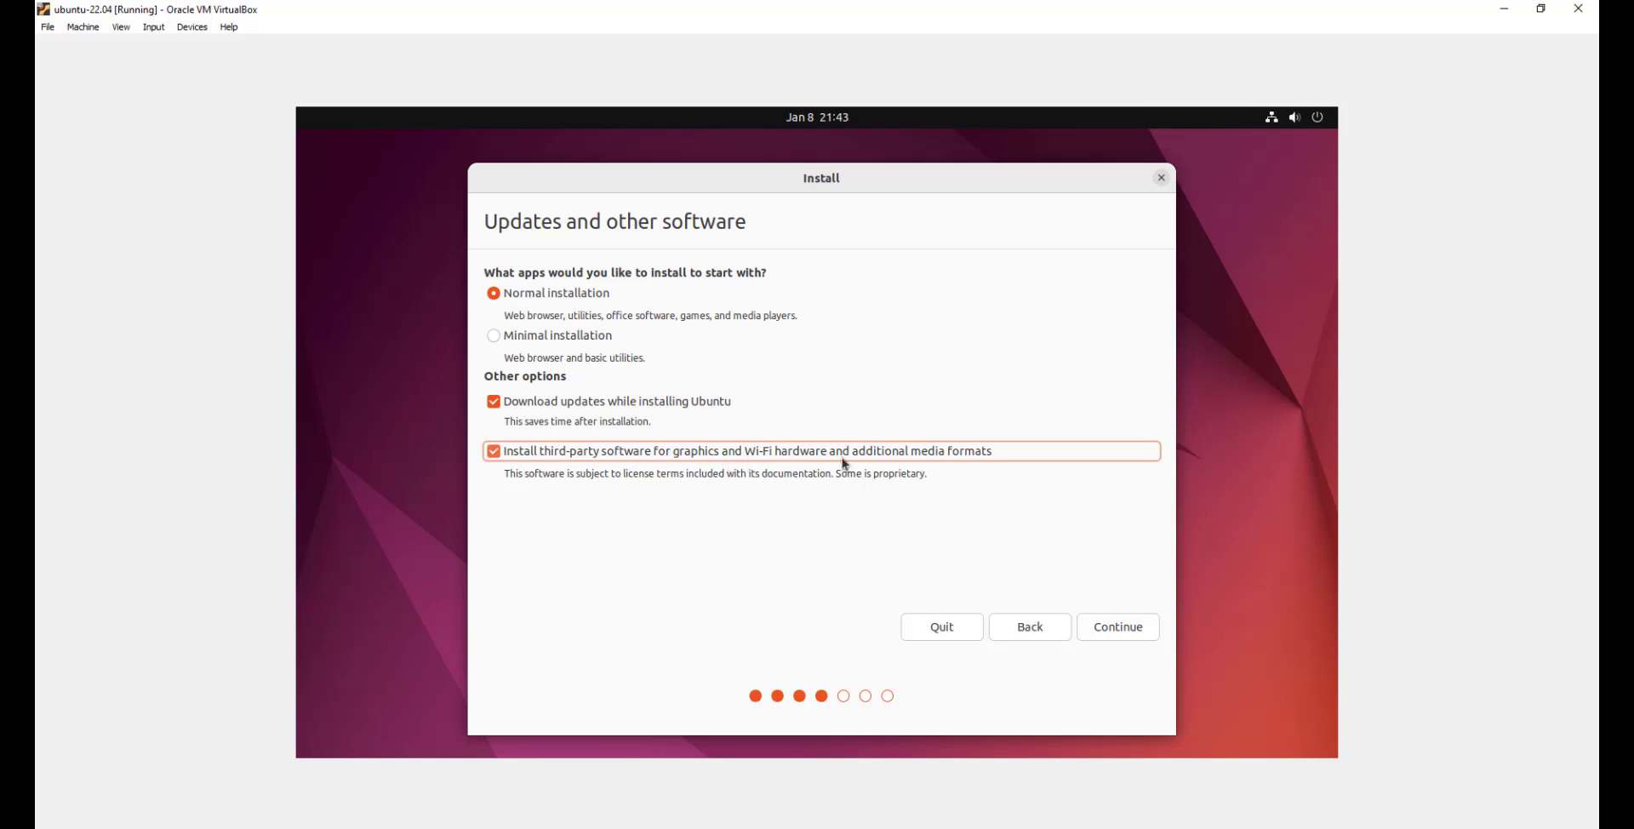
{"action": "mouse_move", "coordinate": [965, 463]}
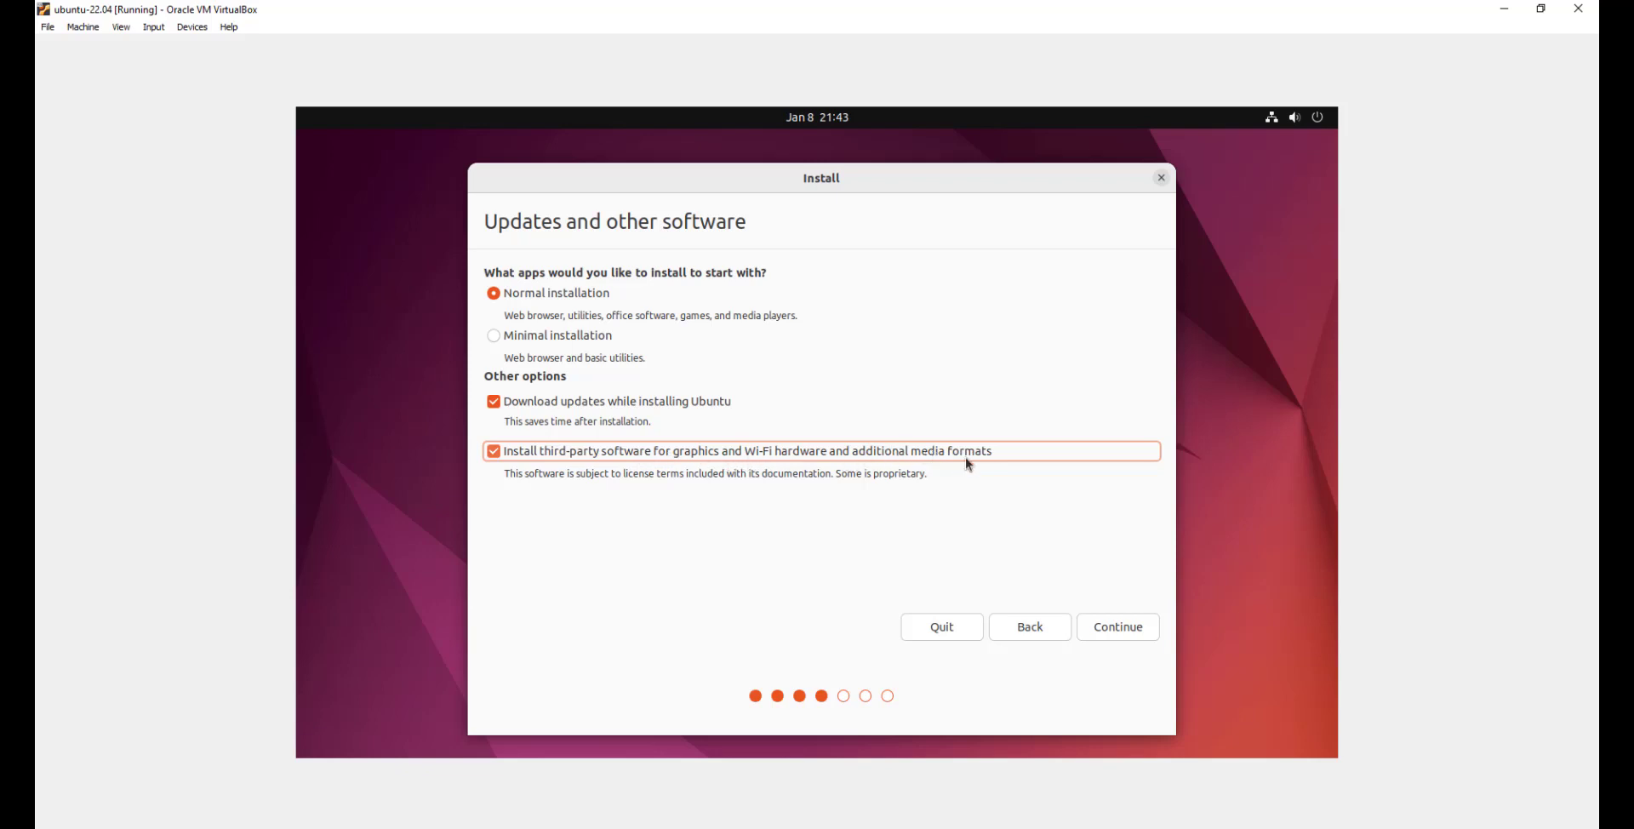
{"action": "left_click", "coordinate": [1116, 626]}
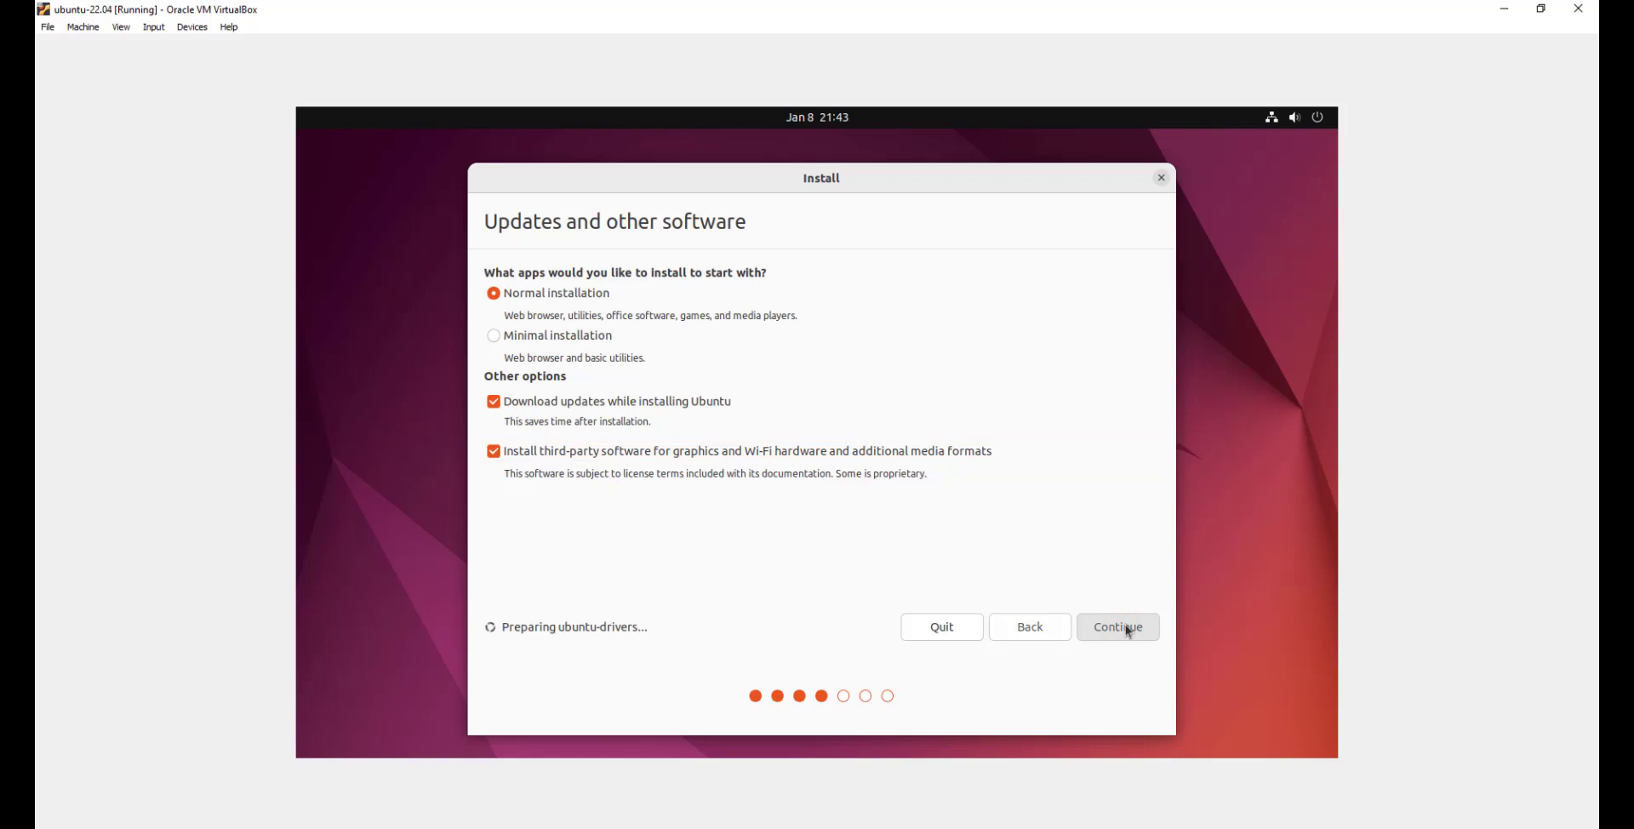
{"action": "left_click", "coordinate": [1118, 626]}
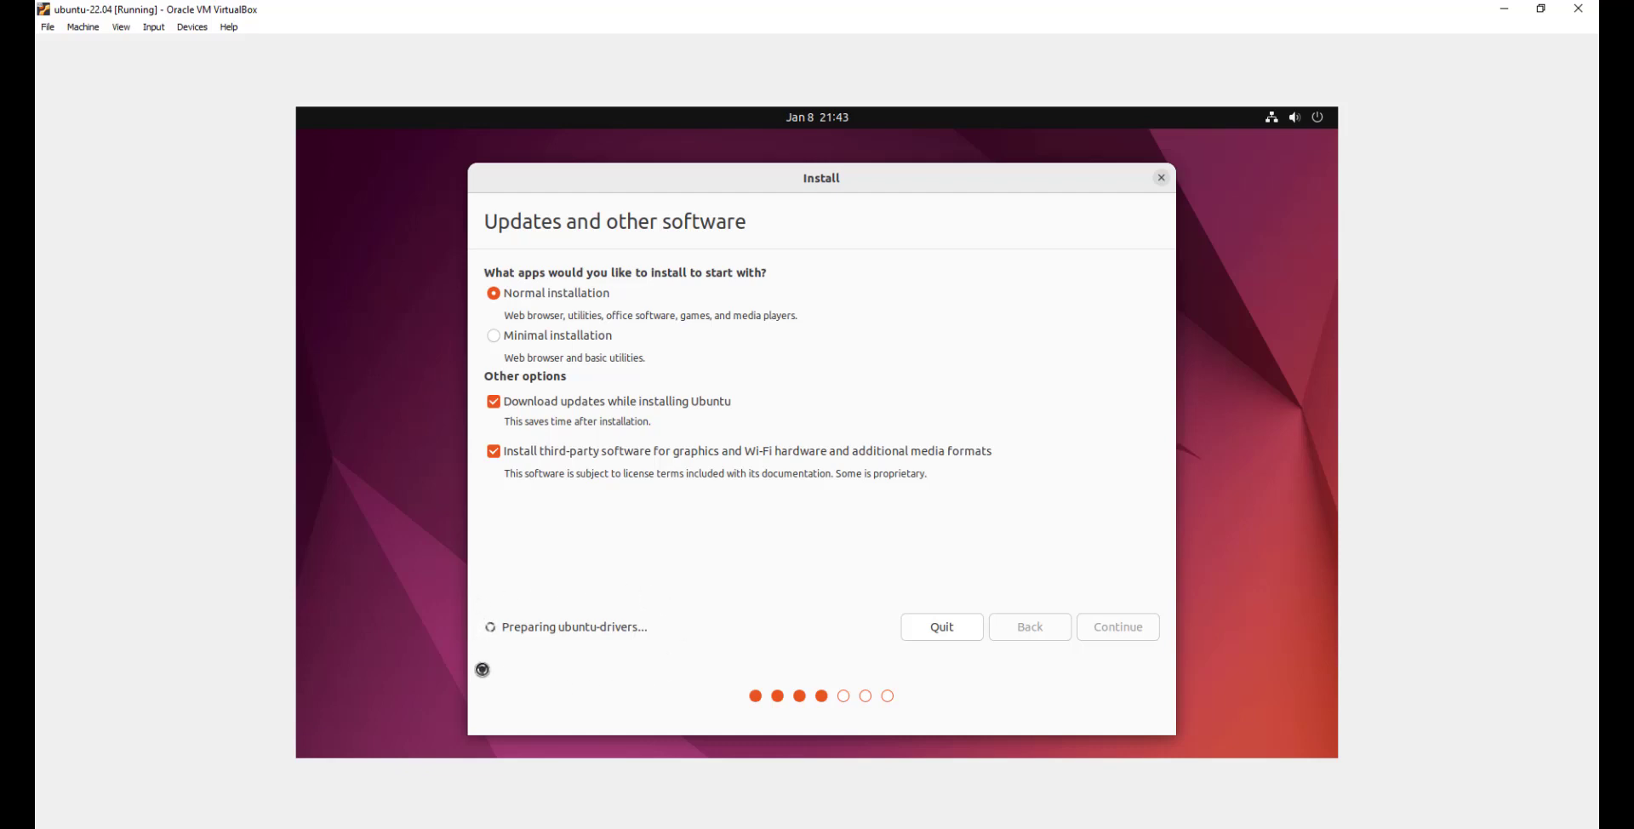
{"action": "left_click", "coordinate": [1116, 626]}
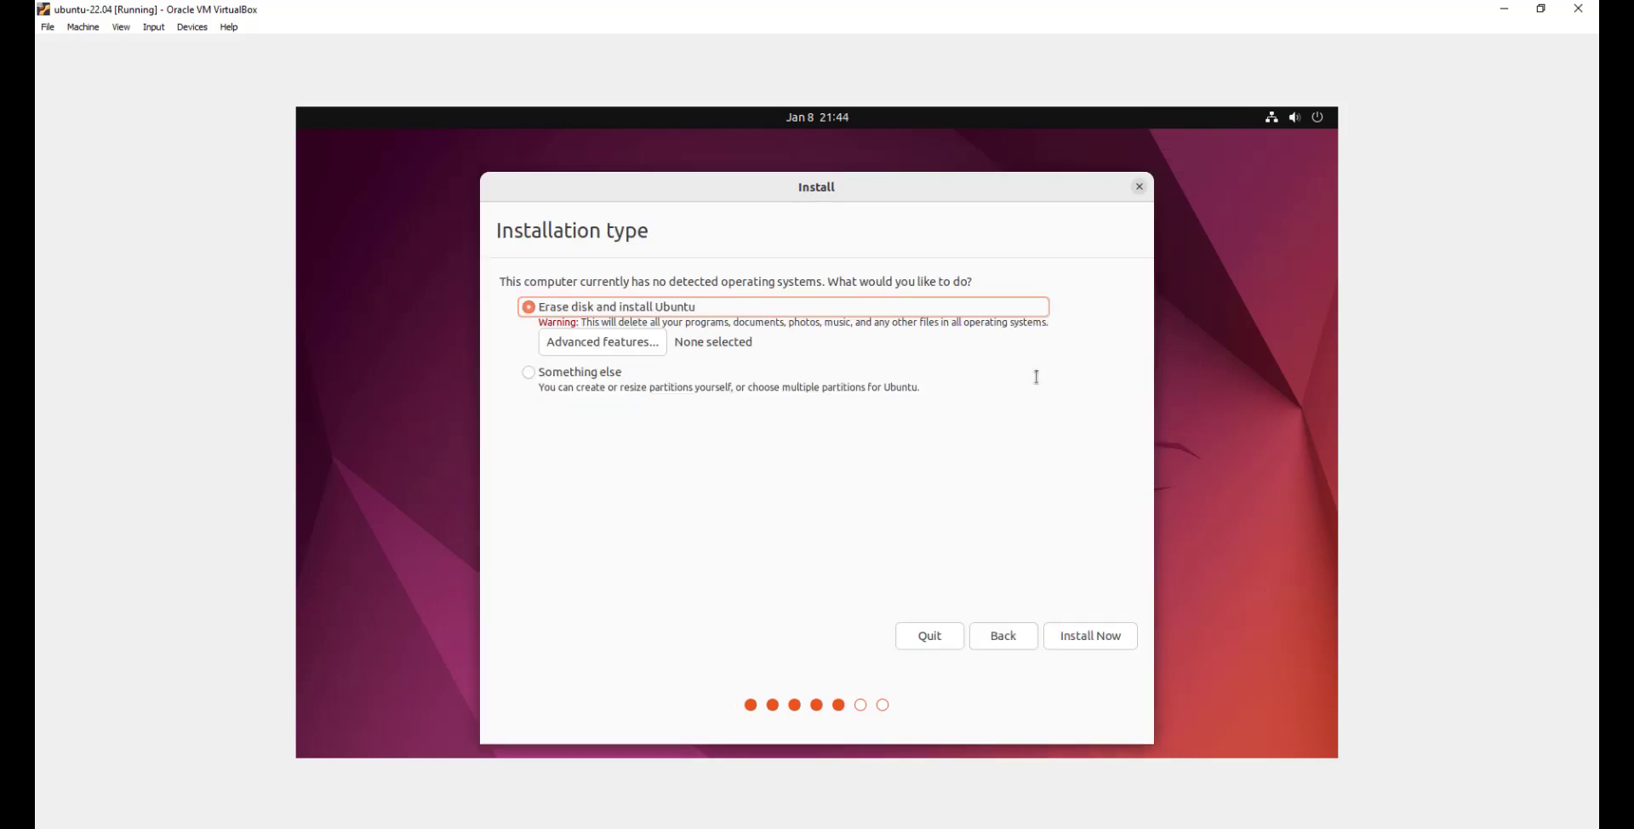
{"action": "mouse_move", "coordinate": [643, 264]}
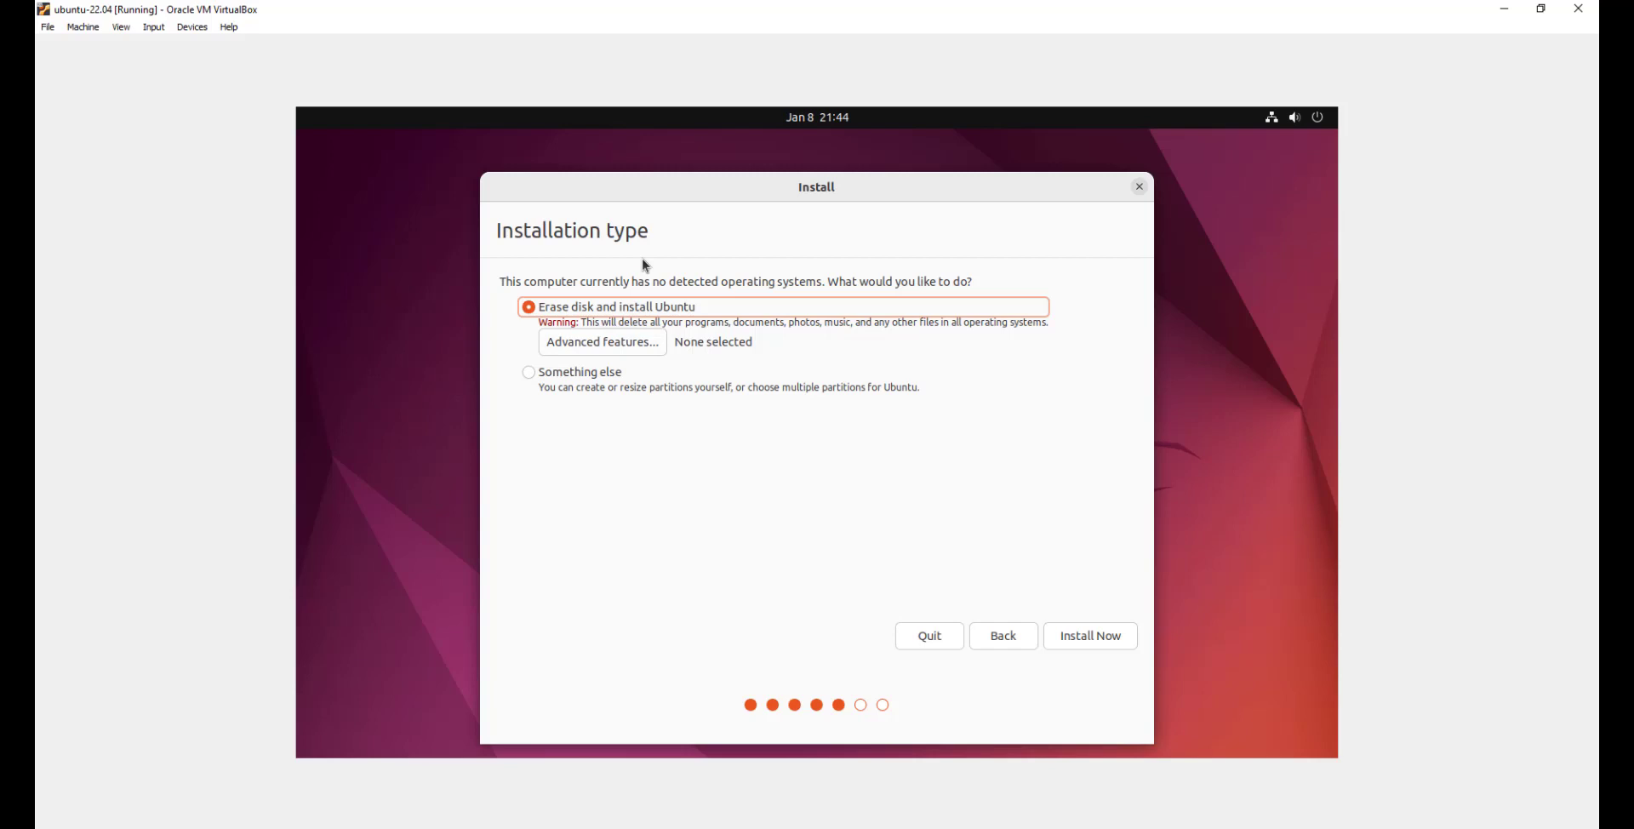
Keep 'Erase disk and install Ubuntu' selected and choose Install Now
{"action": "left_click_drag", "start_coordinate": [816, 185], "coordinate": [811, 182]}
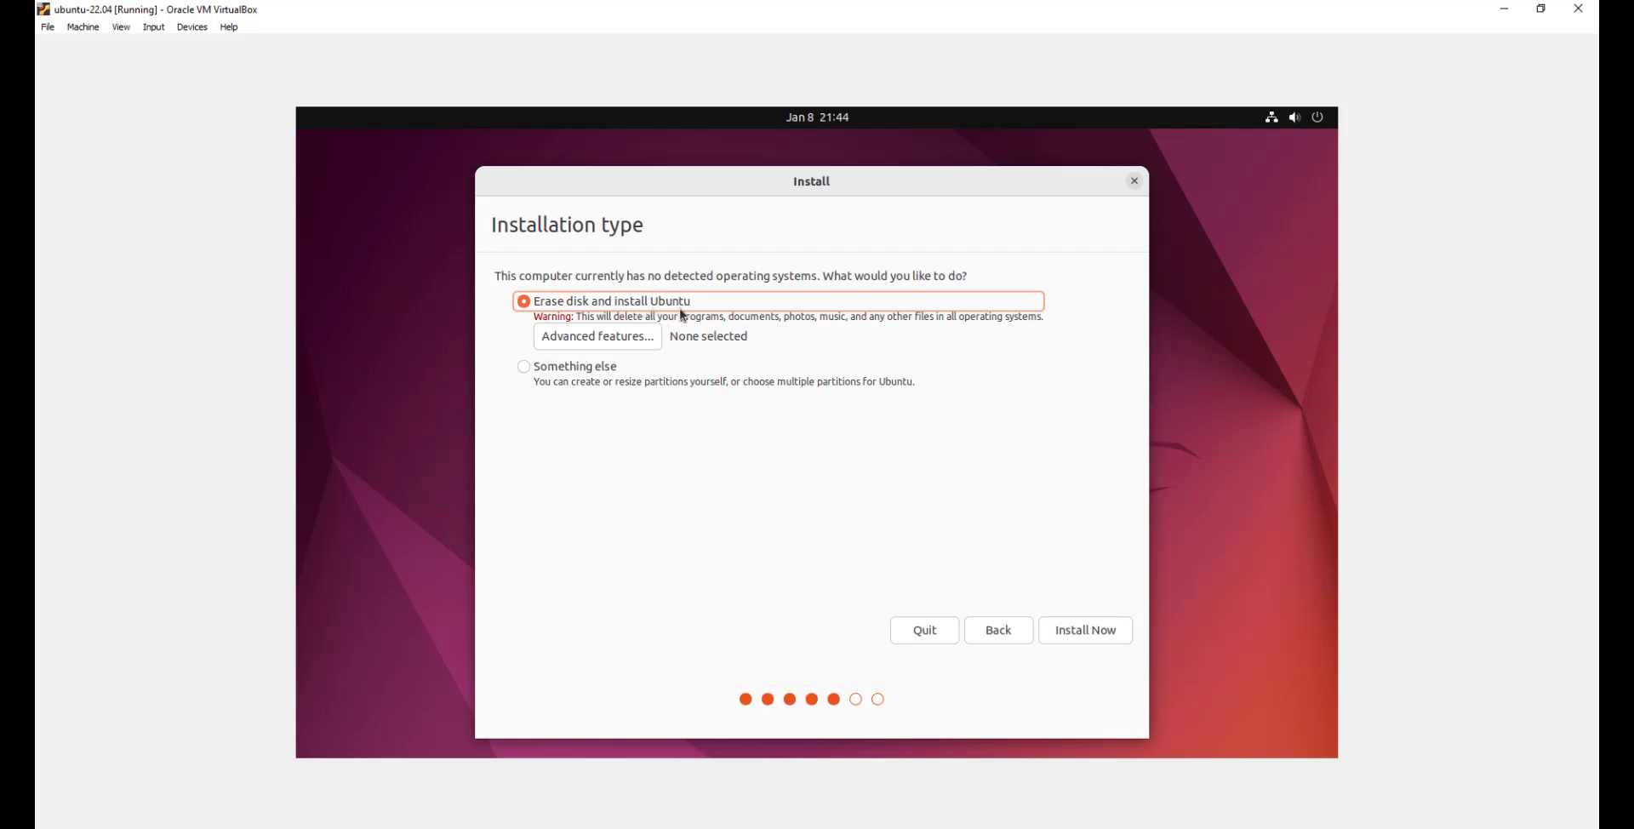
{"action": "mouse_move", "coordinate": [776, 501]}
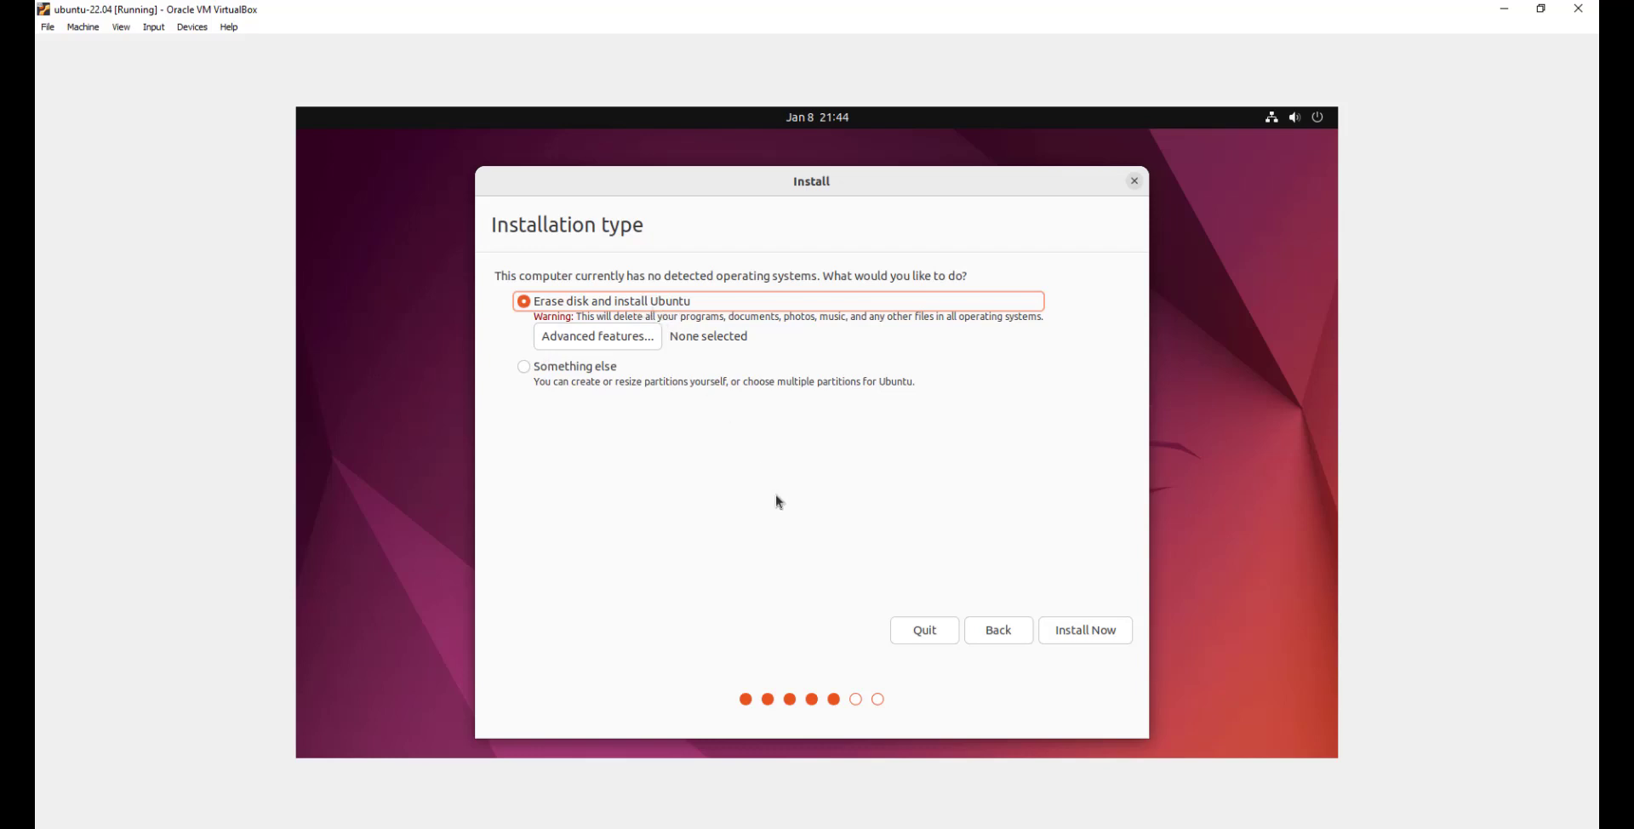
{"action": "mouse_move", "coordinate": [776, 329]}
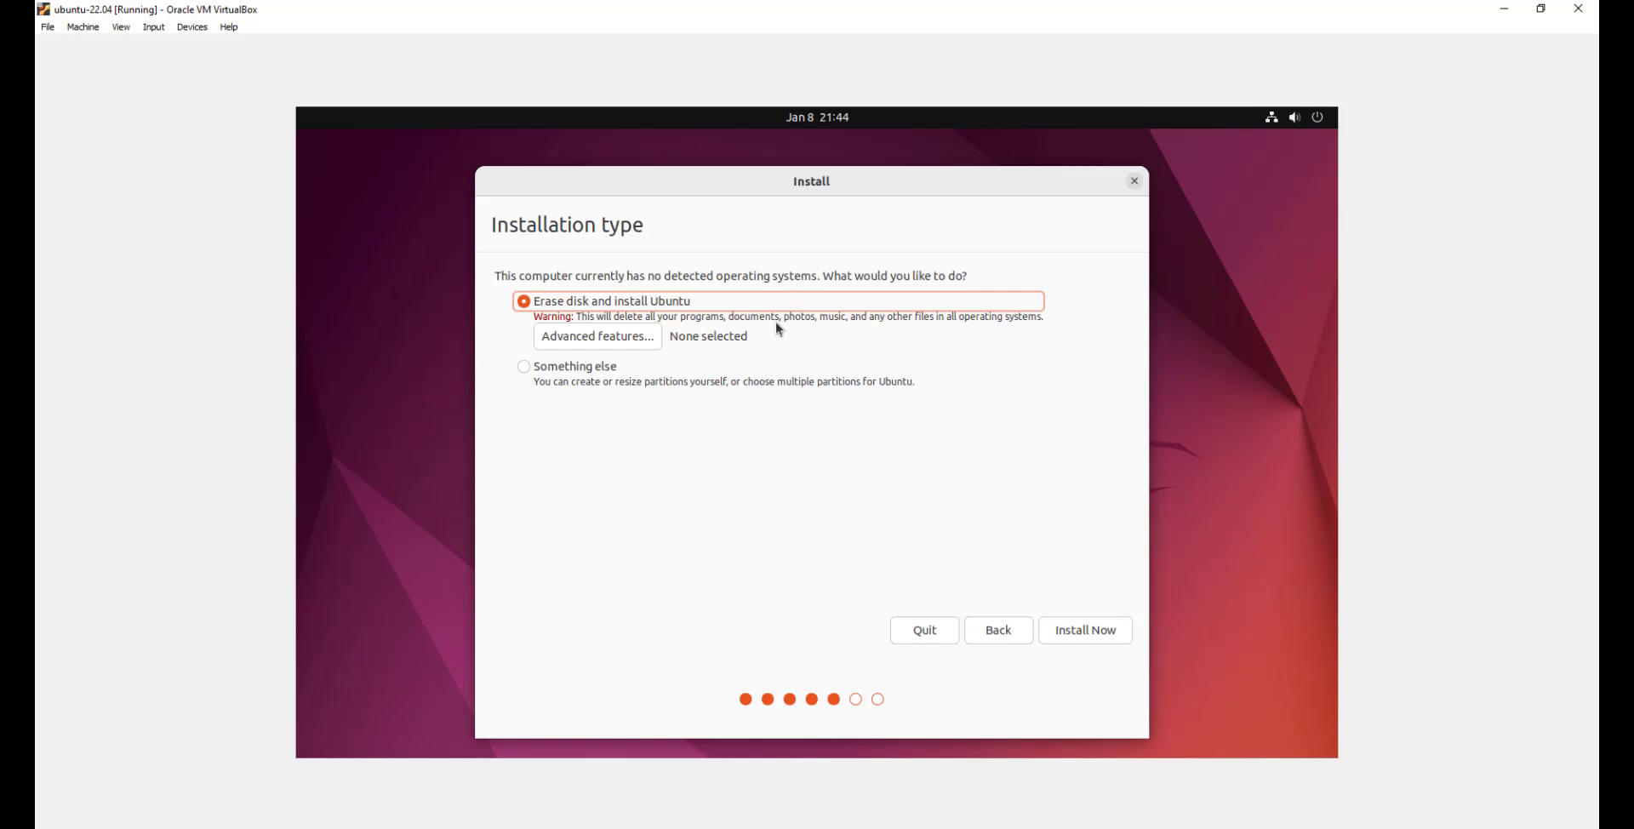
{"action": "mouse_move", "coordinate": [773, 324]}
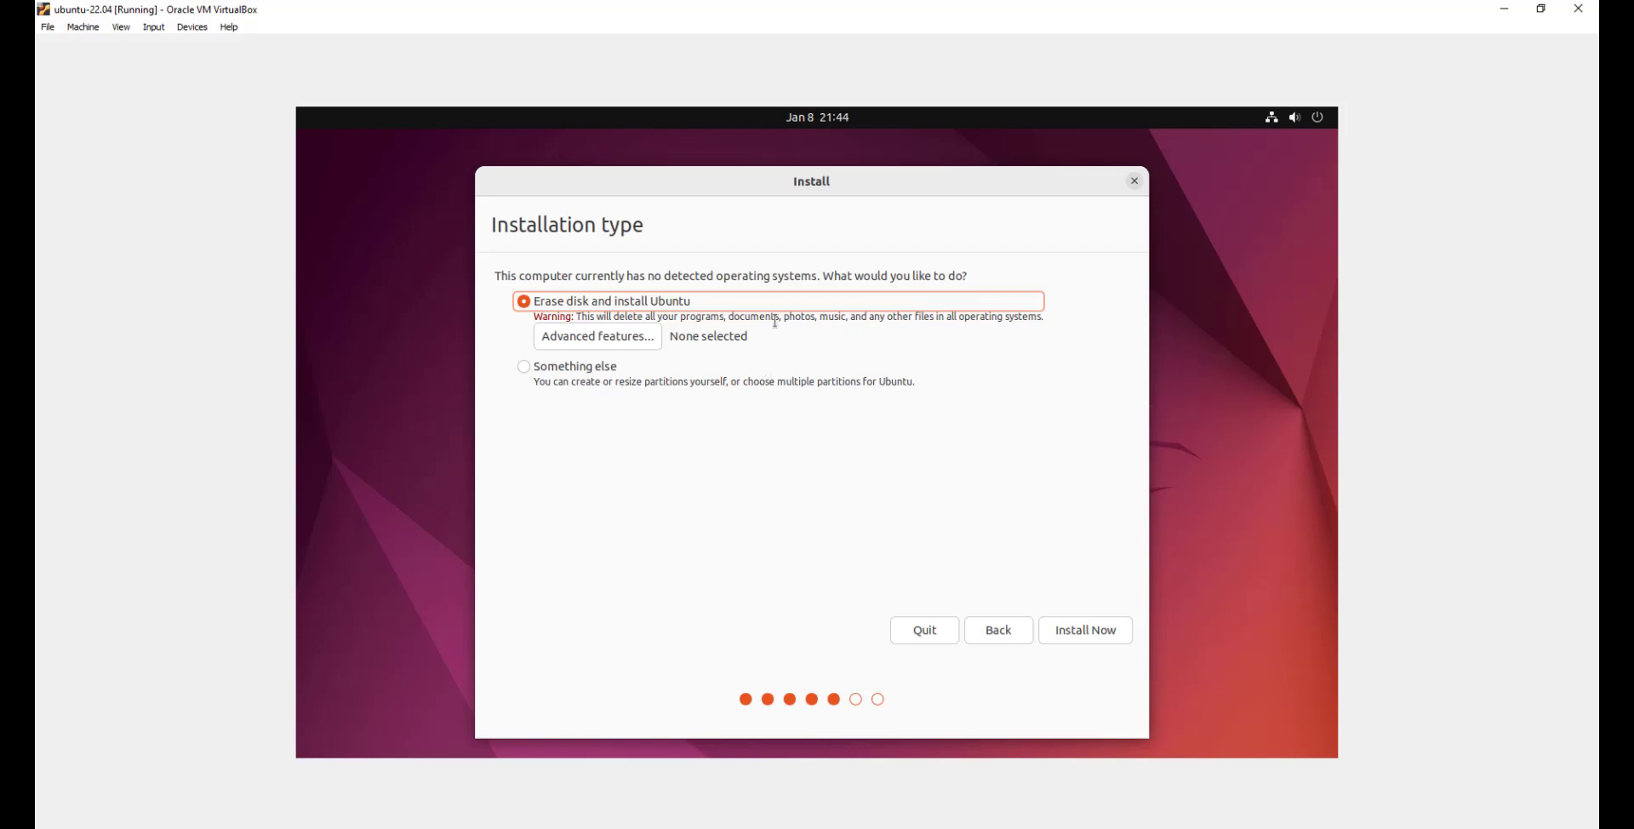
{"action": "mouse_move", "coordinate": [743, 588]}
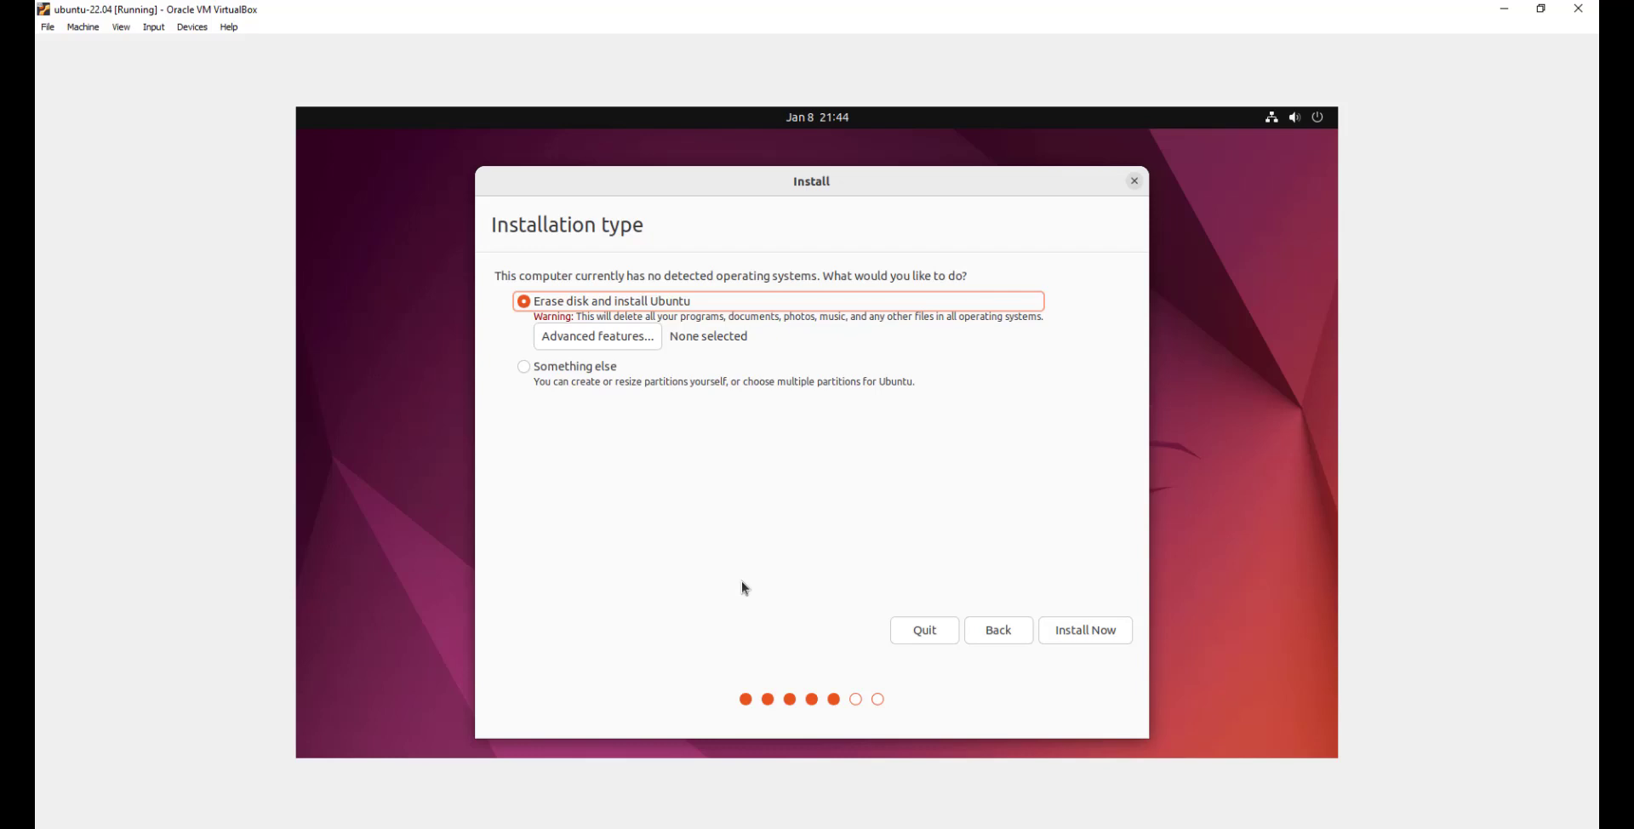
{"action": "mouse_move", "coordinate": [494, 285]}
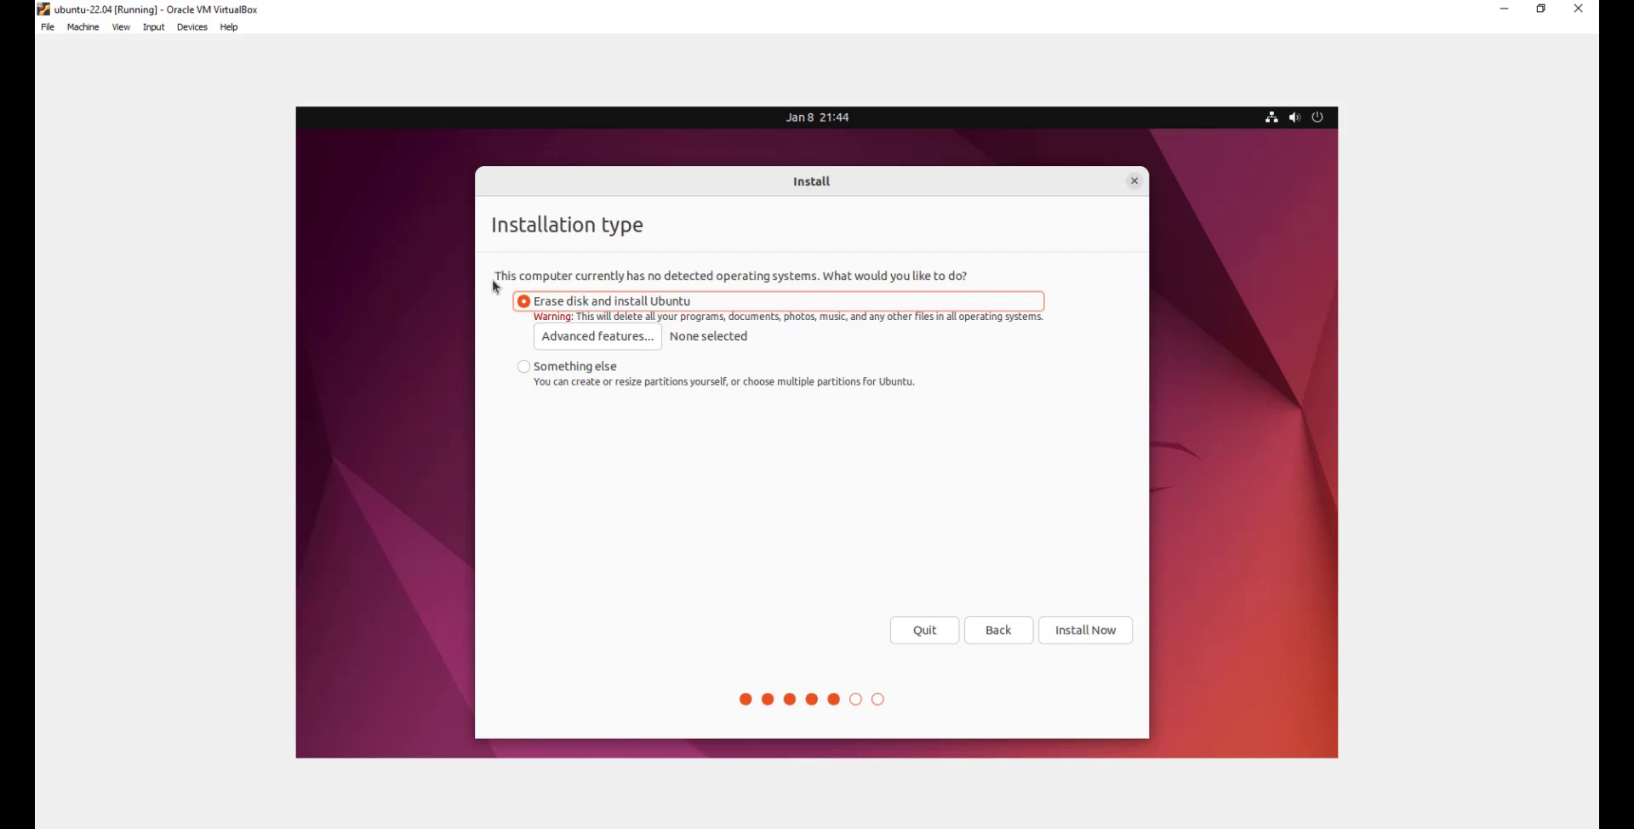
{"action": "mouse_move", "coordinate": [492, 279]}
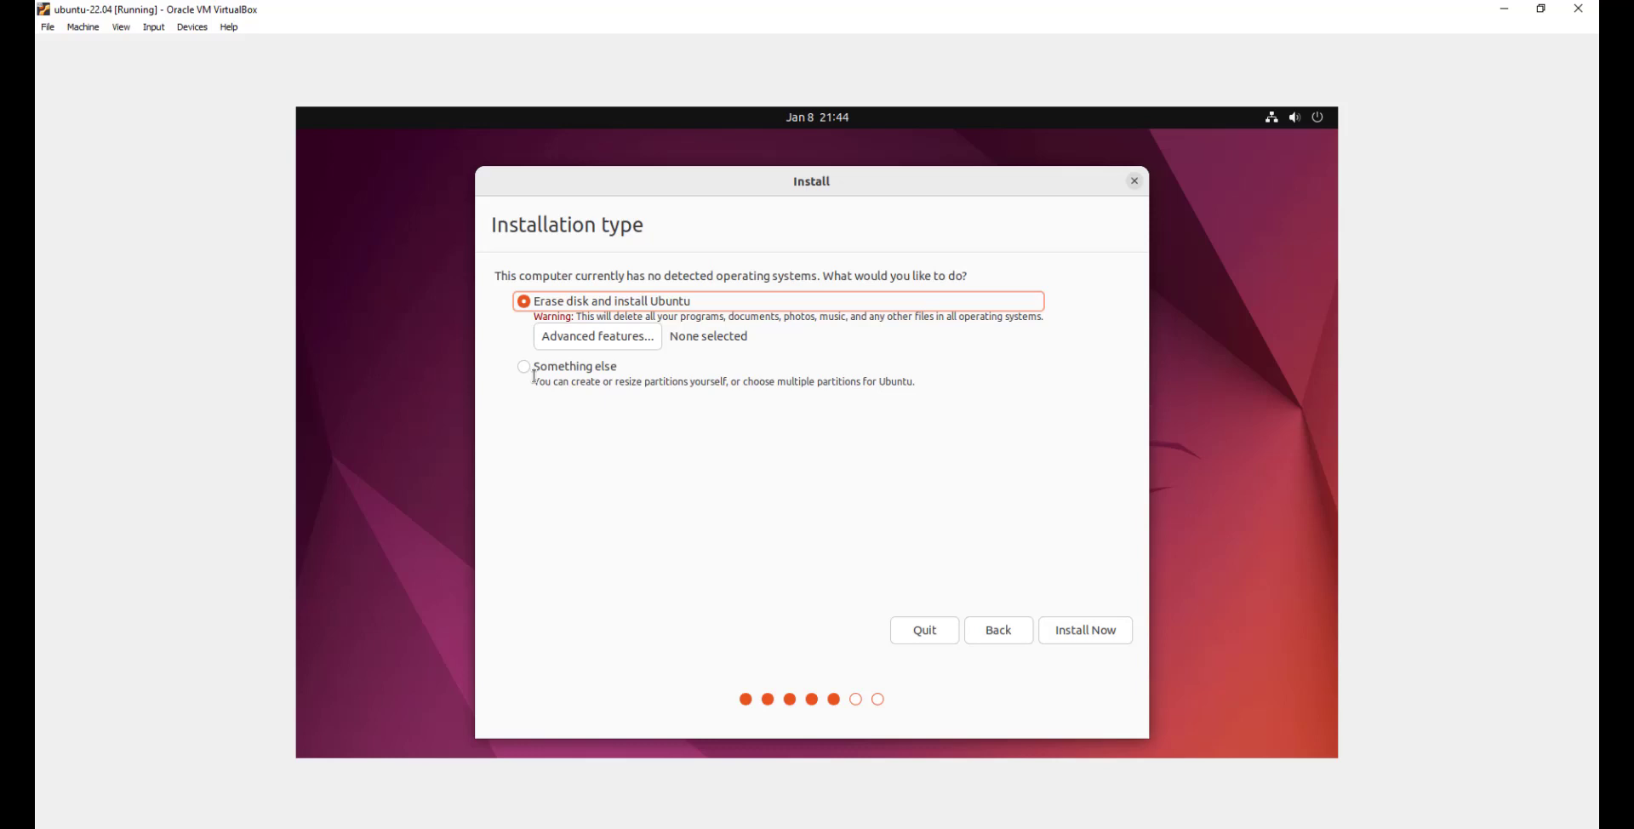
{"action": "mouse_move", "coordinate": [592, 403]}
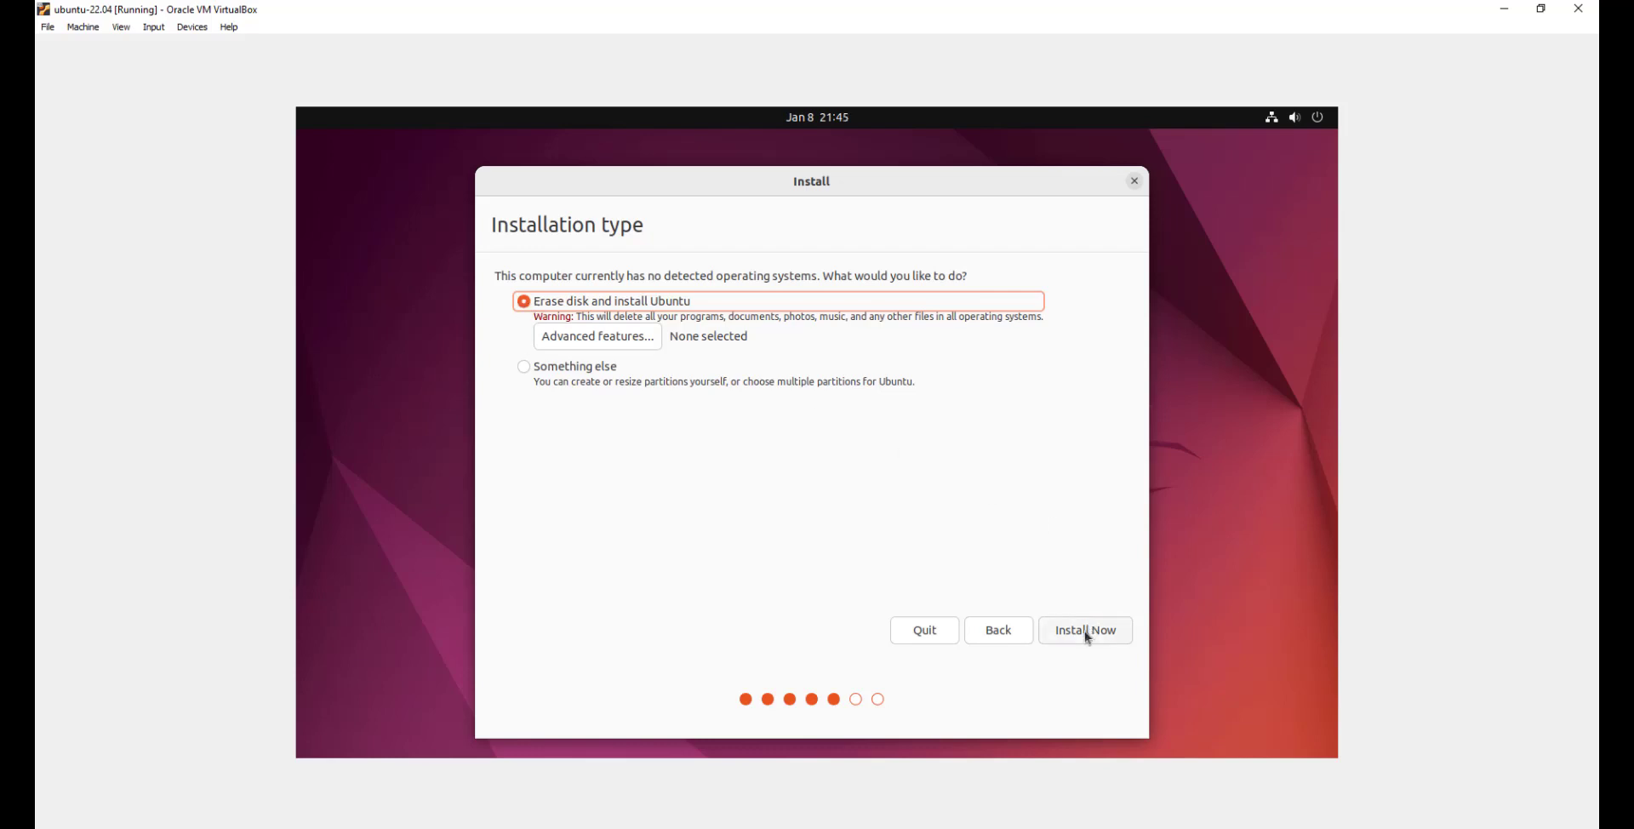
{"action": "left_click", "coordinate": [1083, 630]}
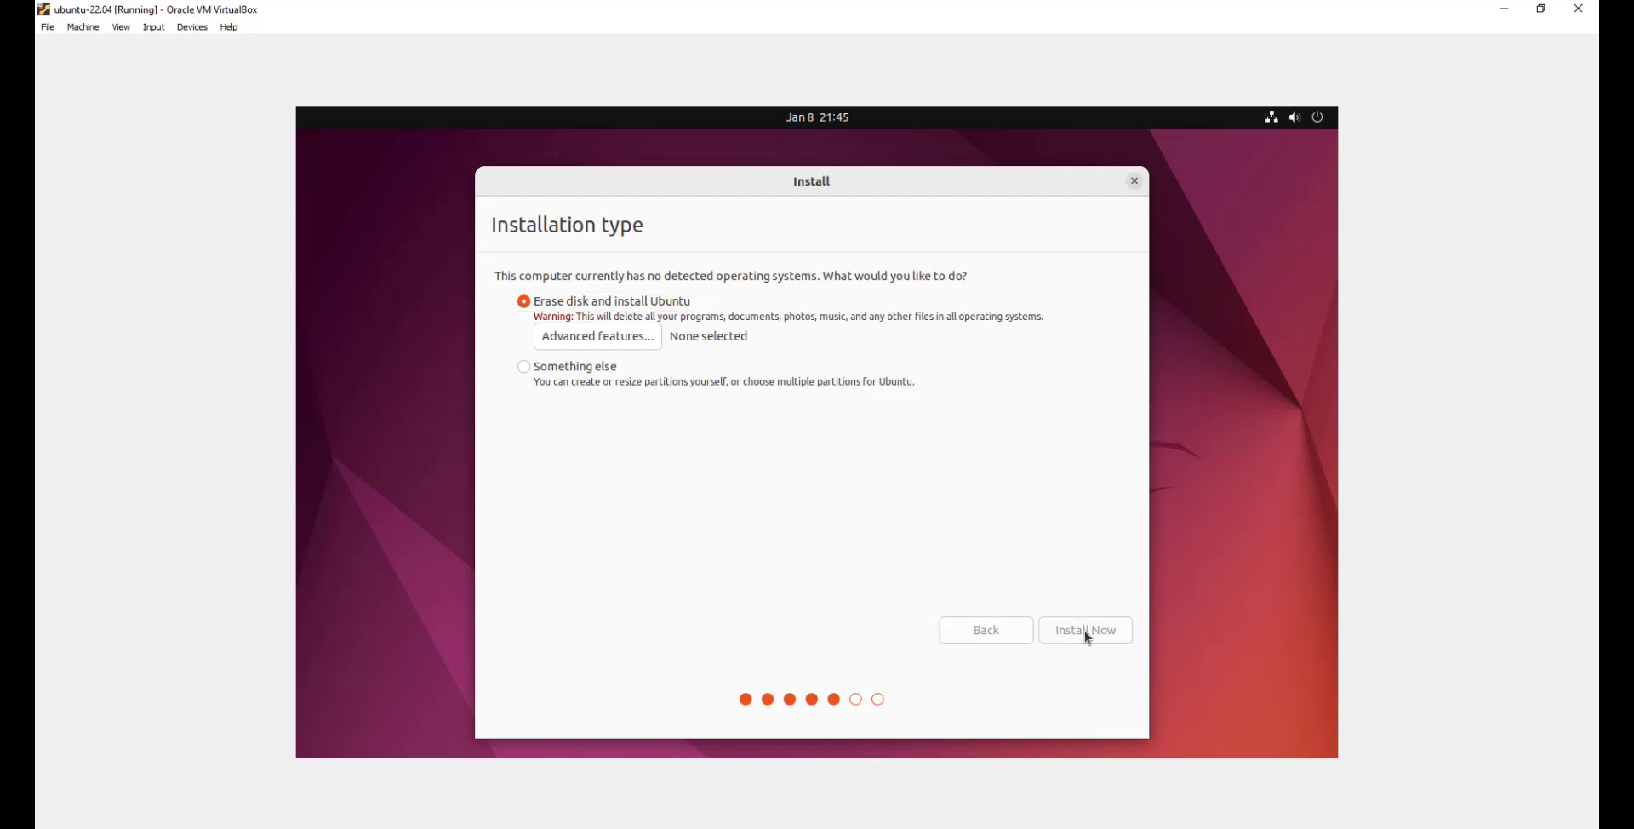
Confirm the disk changes to reach the 'Where are you?' page
{"action": "left_click", "coordinate": [1083, 630]}
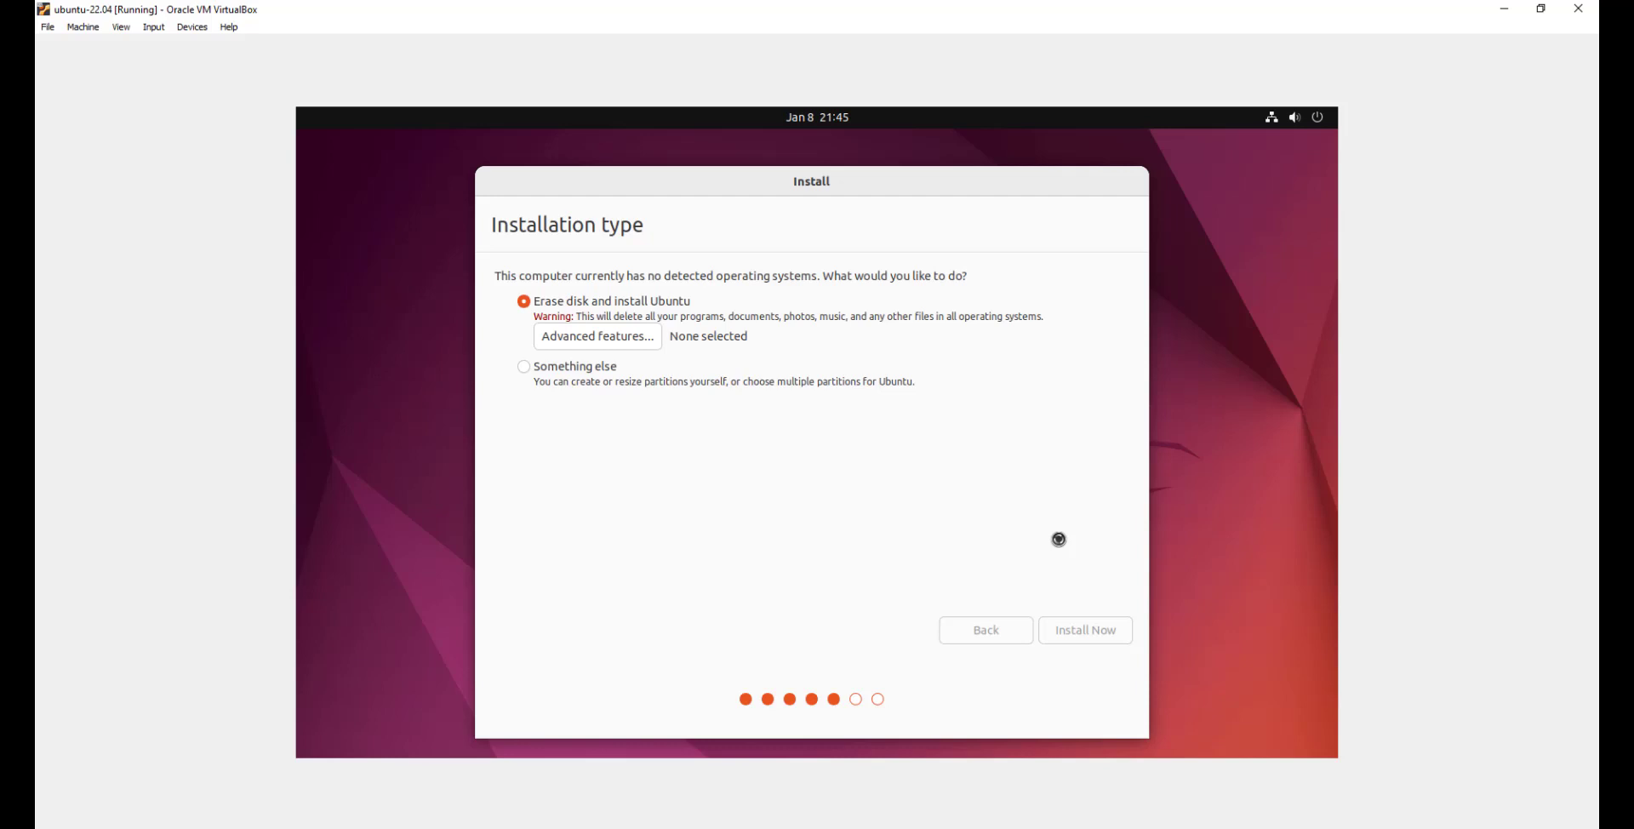
{"action": "left_click", "coordinate": [1083, 630]}
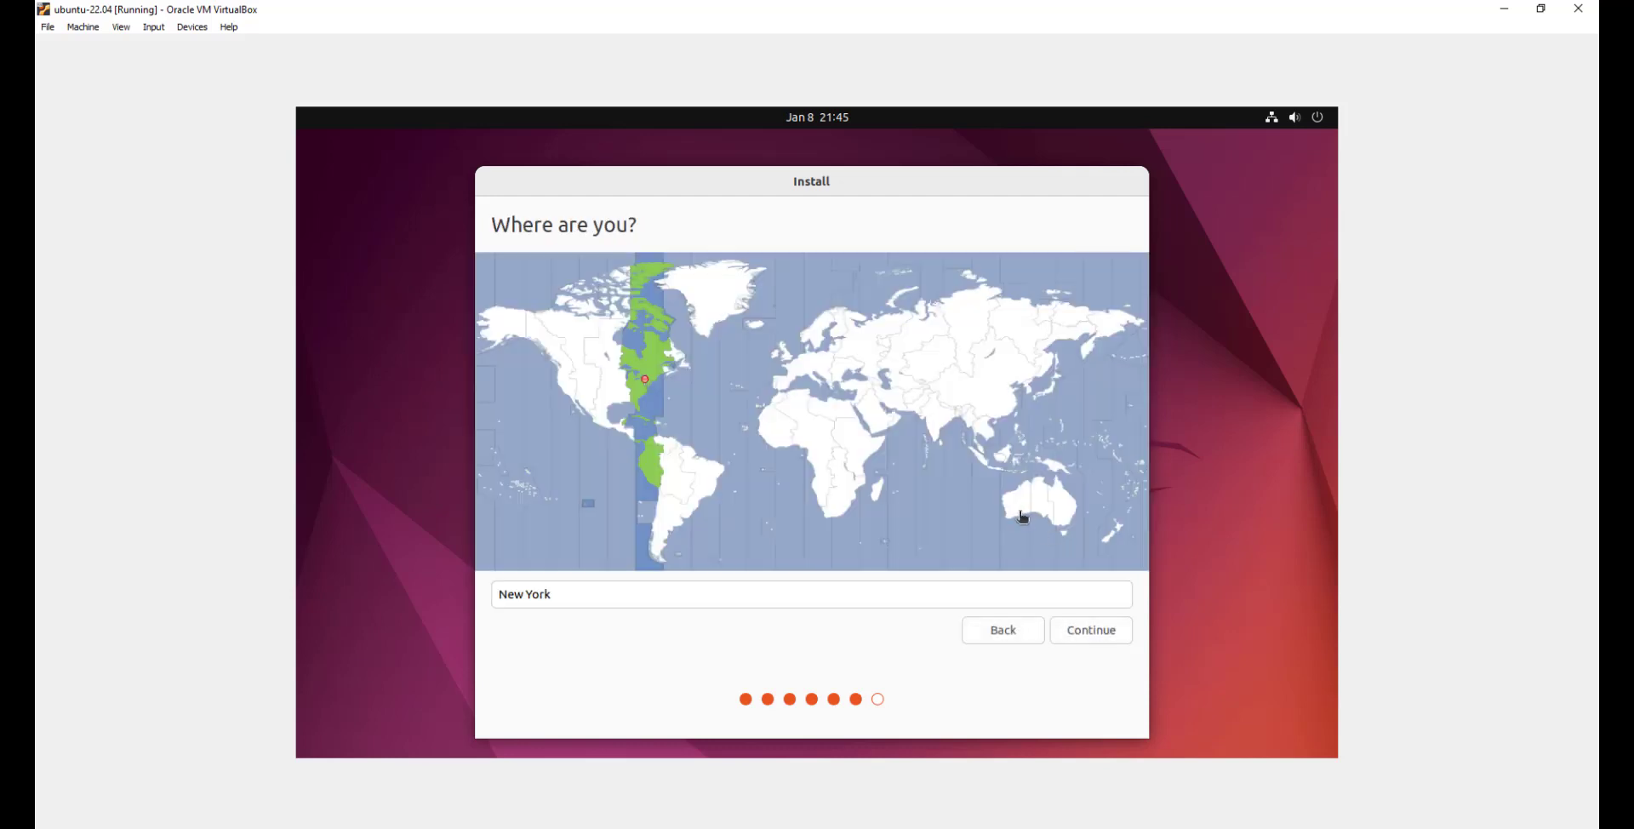
{"action": "mouse_move", "coordinate": [881, 193]}
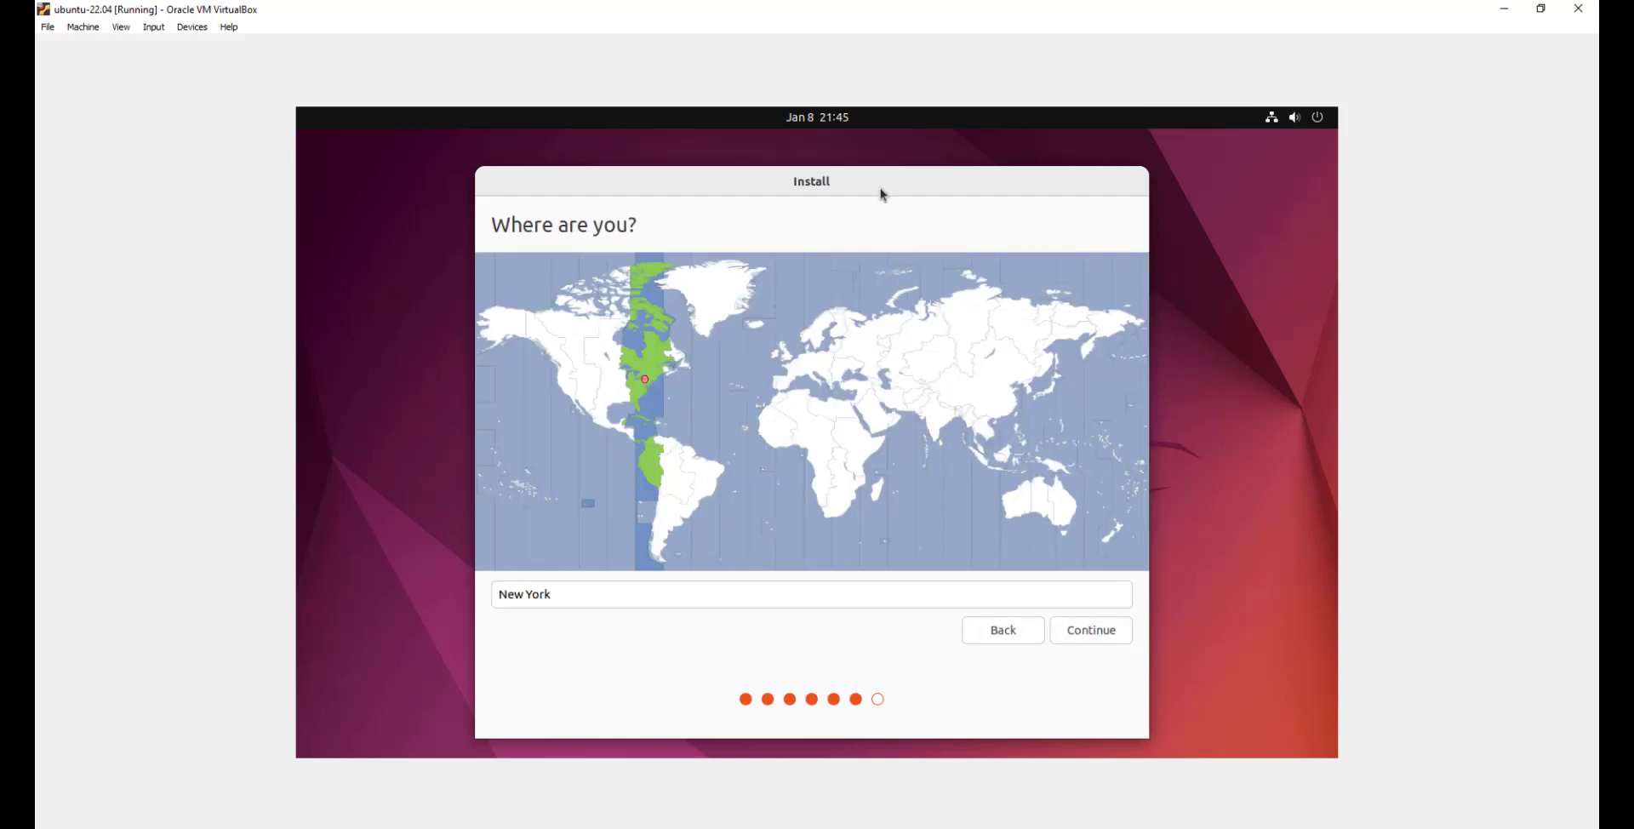
Set the location to Nairobi and proceed to the account setup form
{"action": "left_click_drag", "start_coordinate": [881, 193], "coordinate": [878, 181]}
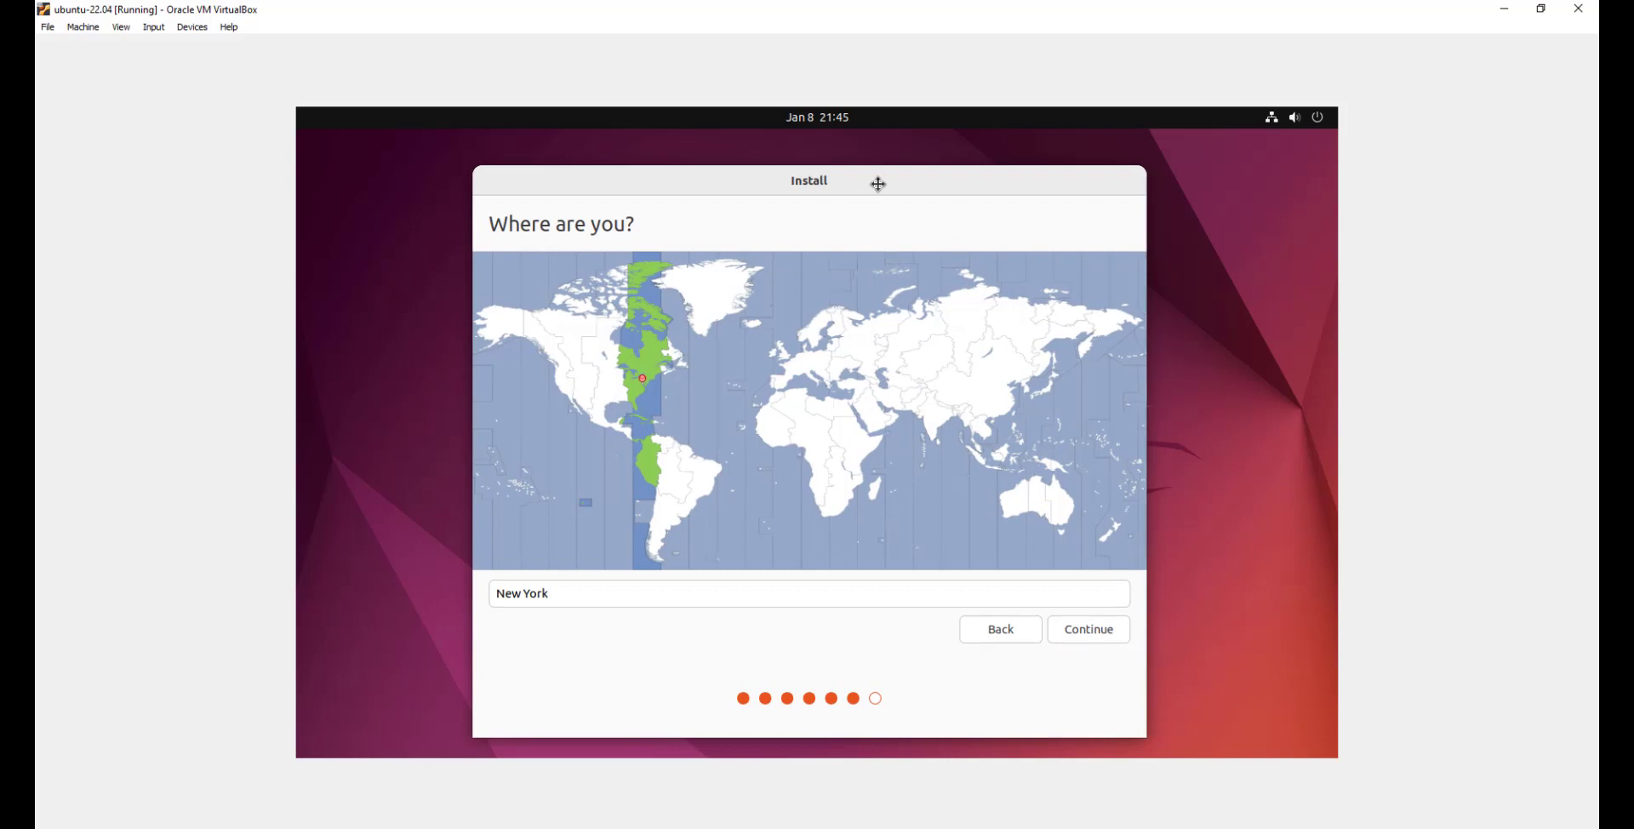
{"action": "mouse_move", "coordinate": [860, 463]}
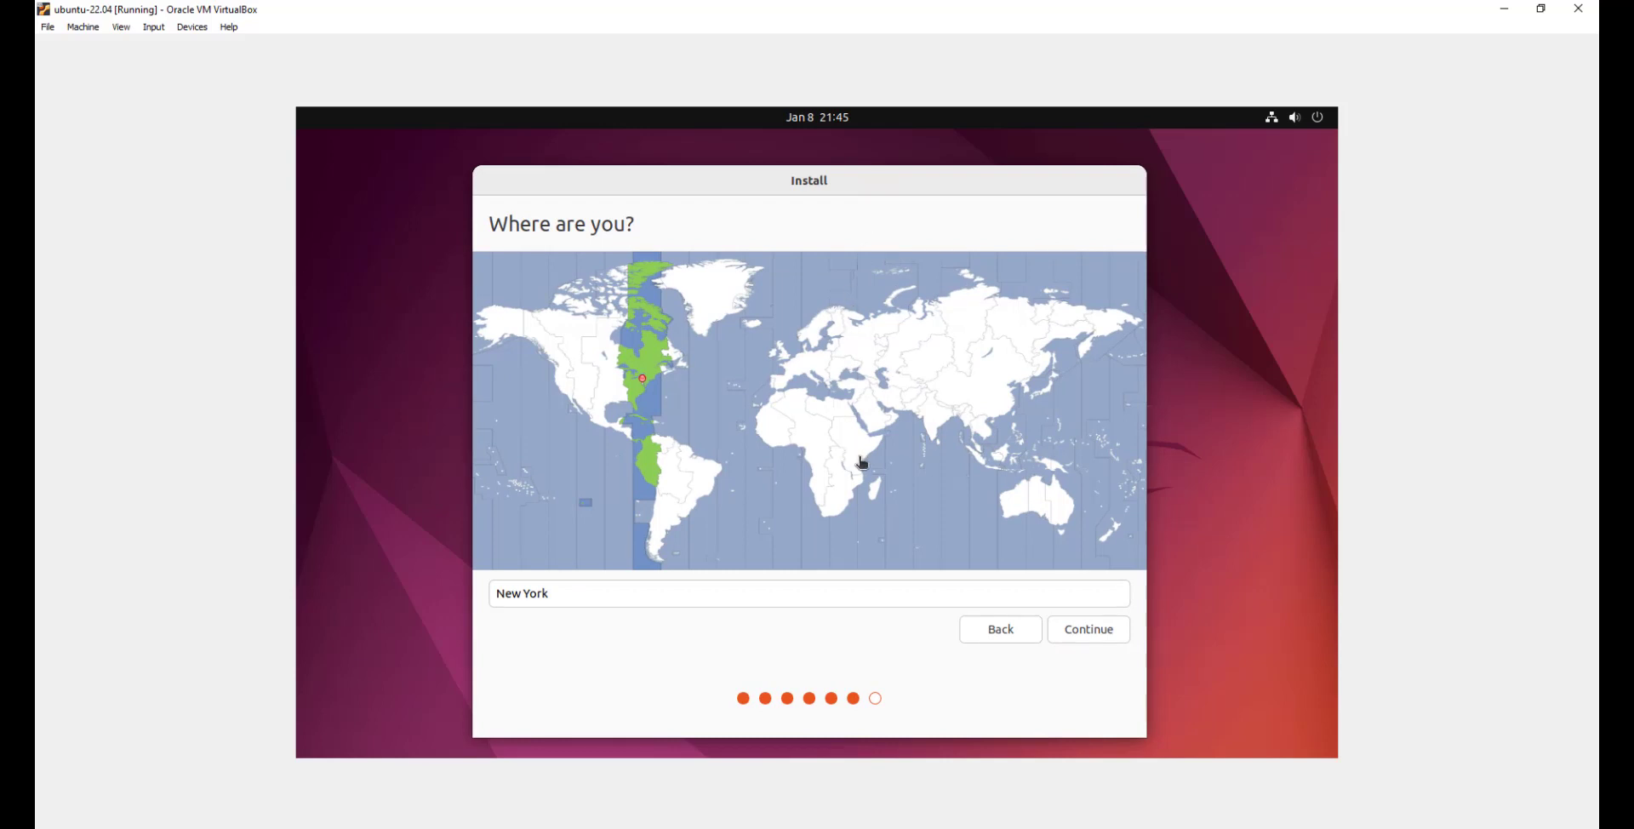
{"action": "left_click", "coordinate": [857, 453]}
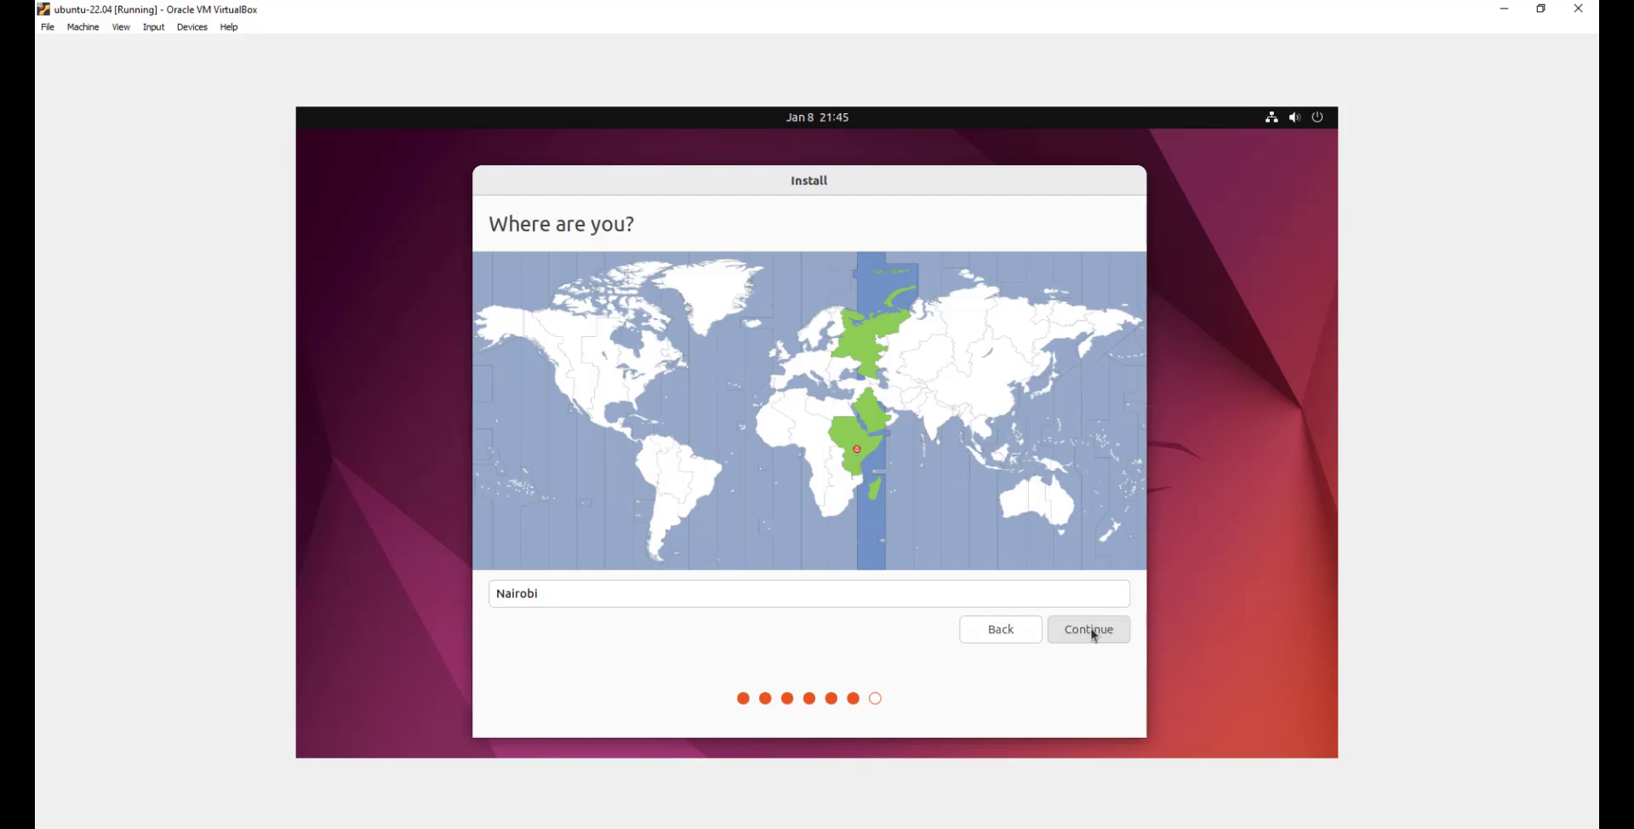
{"action": "left_click", "coordinate": [1088, 629]}
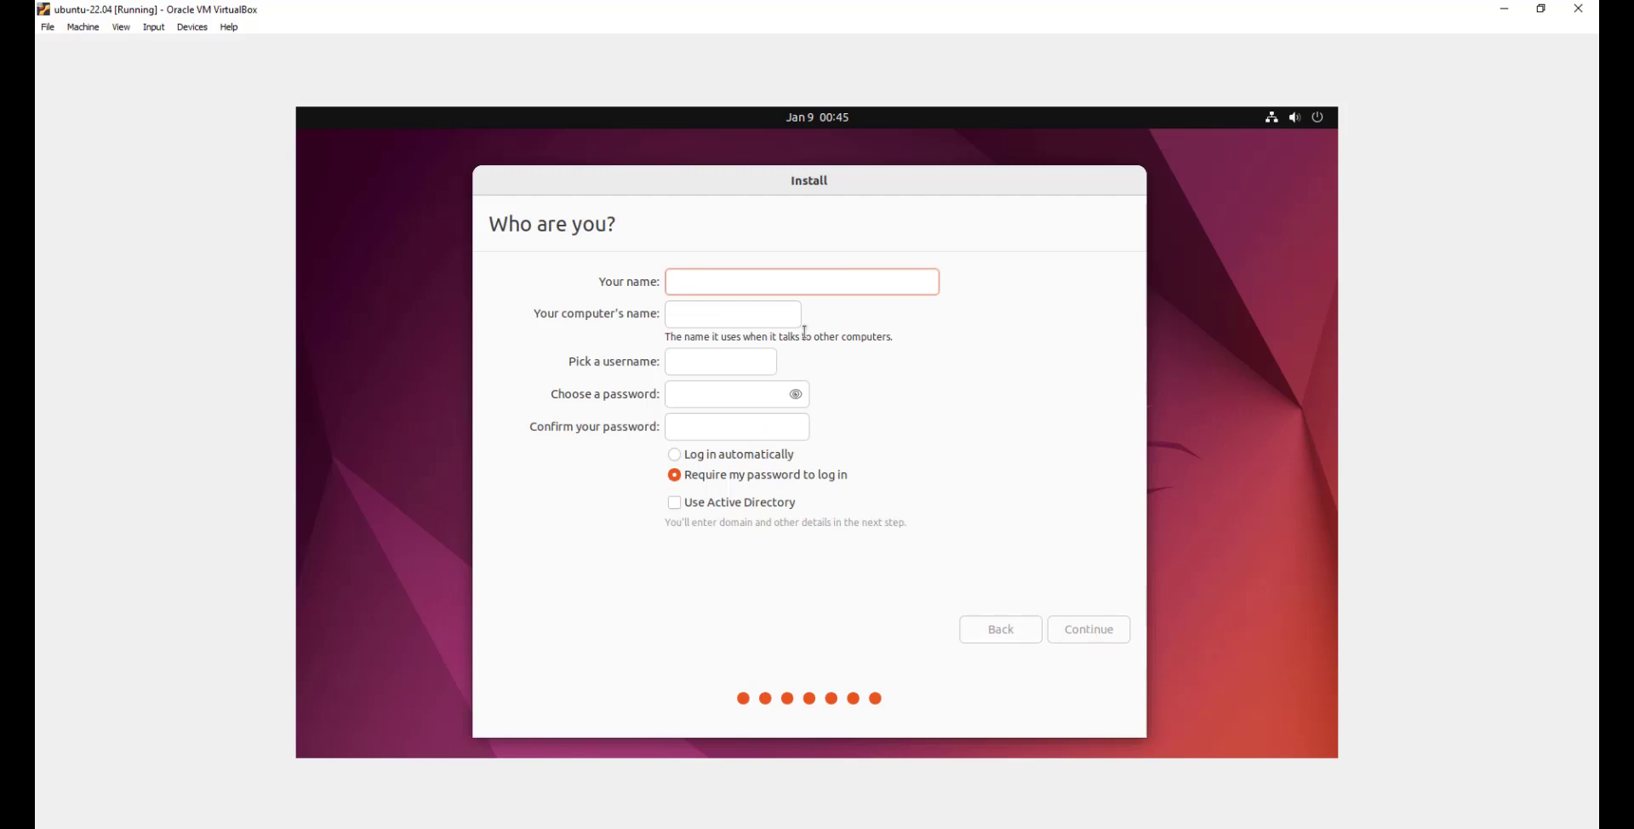
{"action": "left_click", "coordinate": [802, 282]}
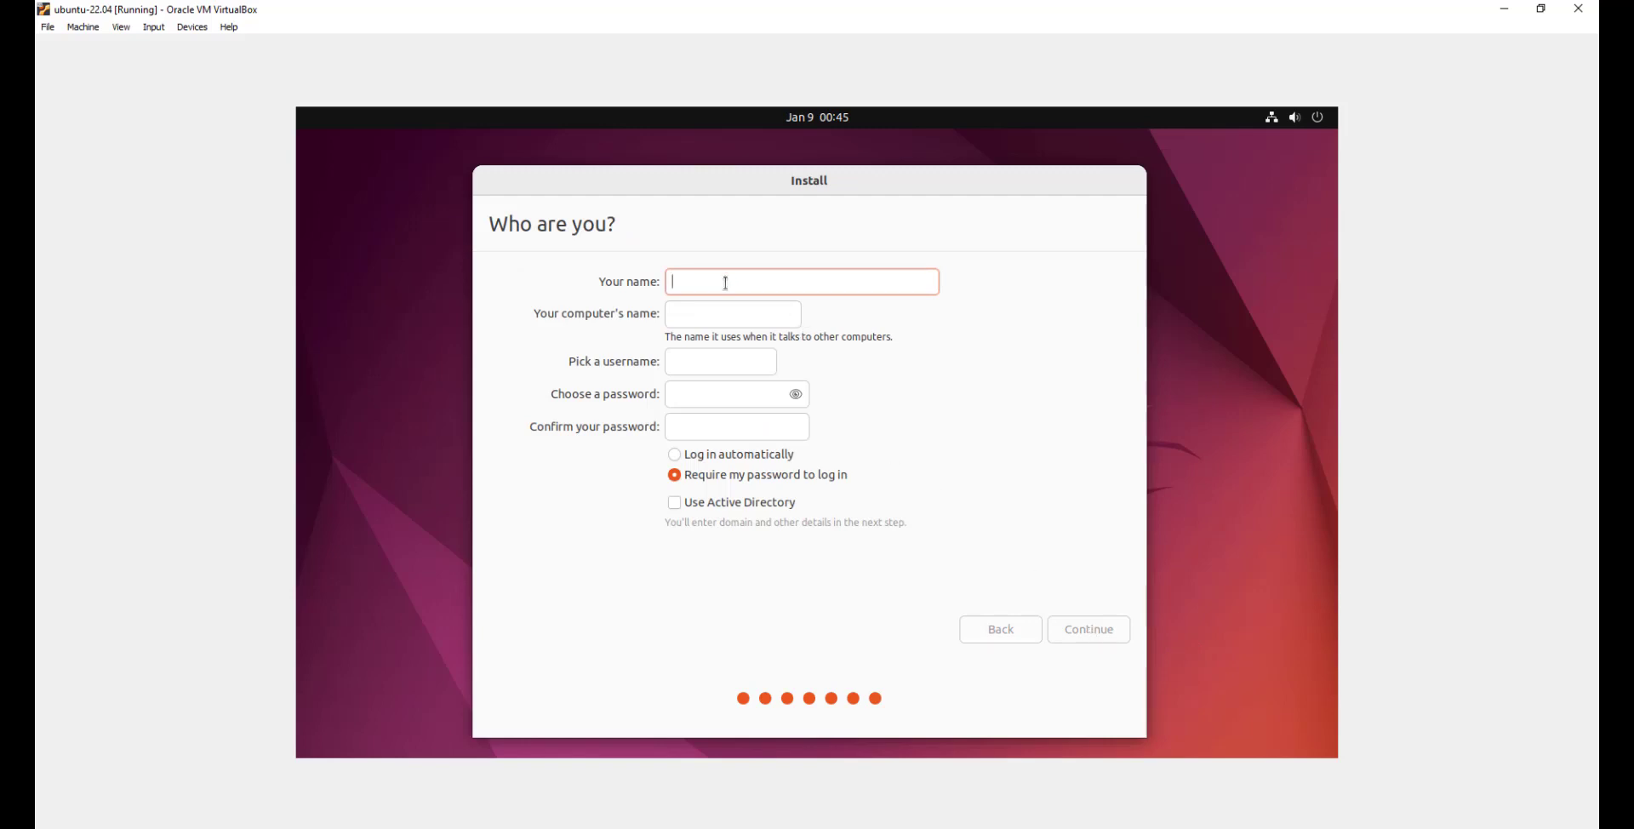
{"action": "type", "text": "jam"}
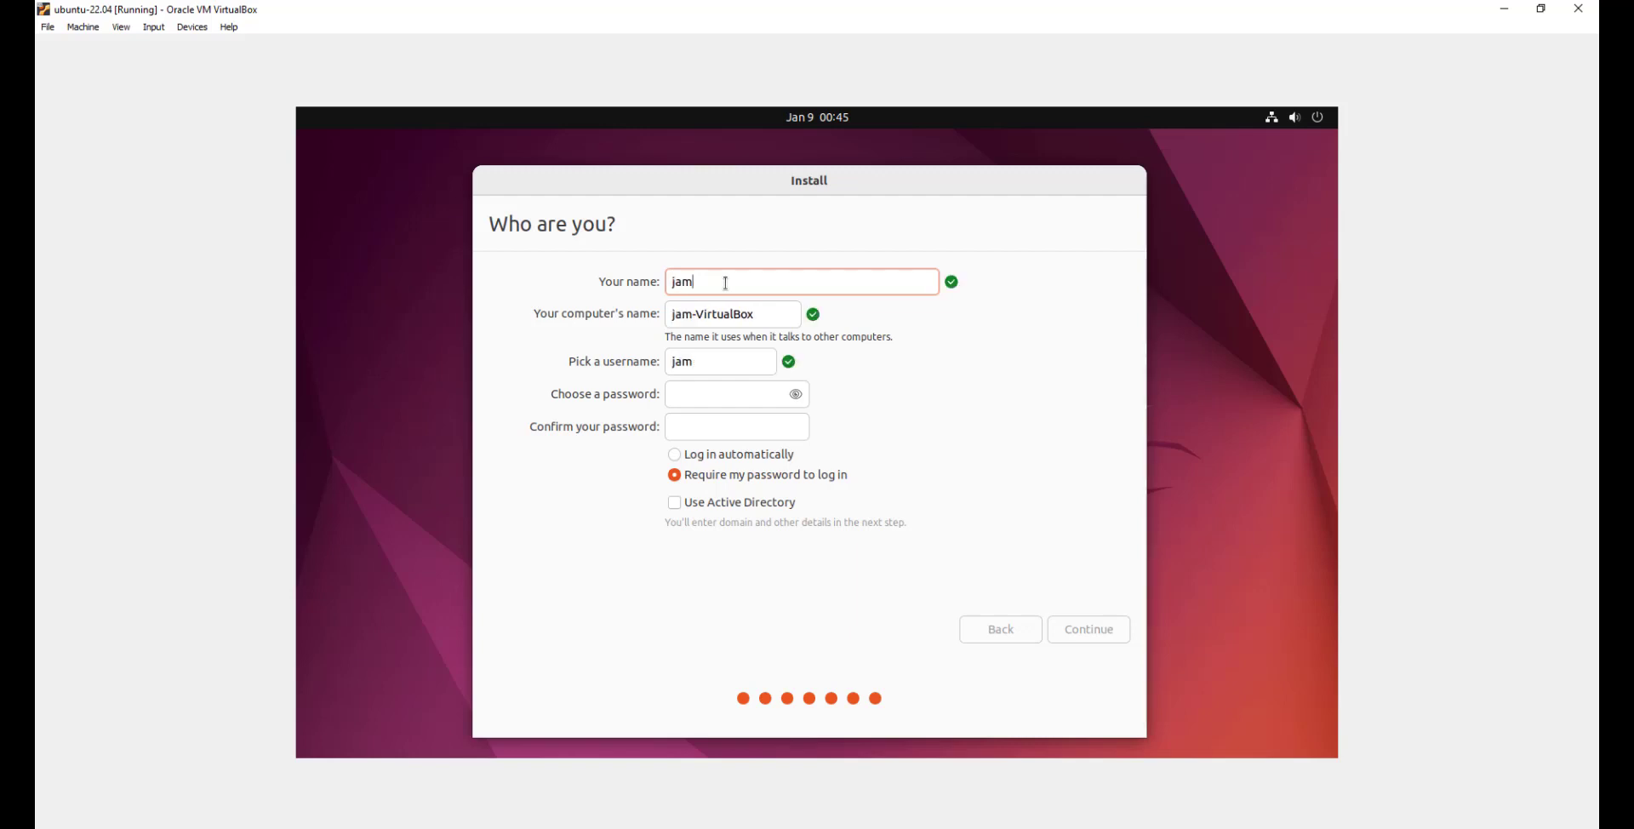
{"action": "type", "text": "es"}
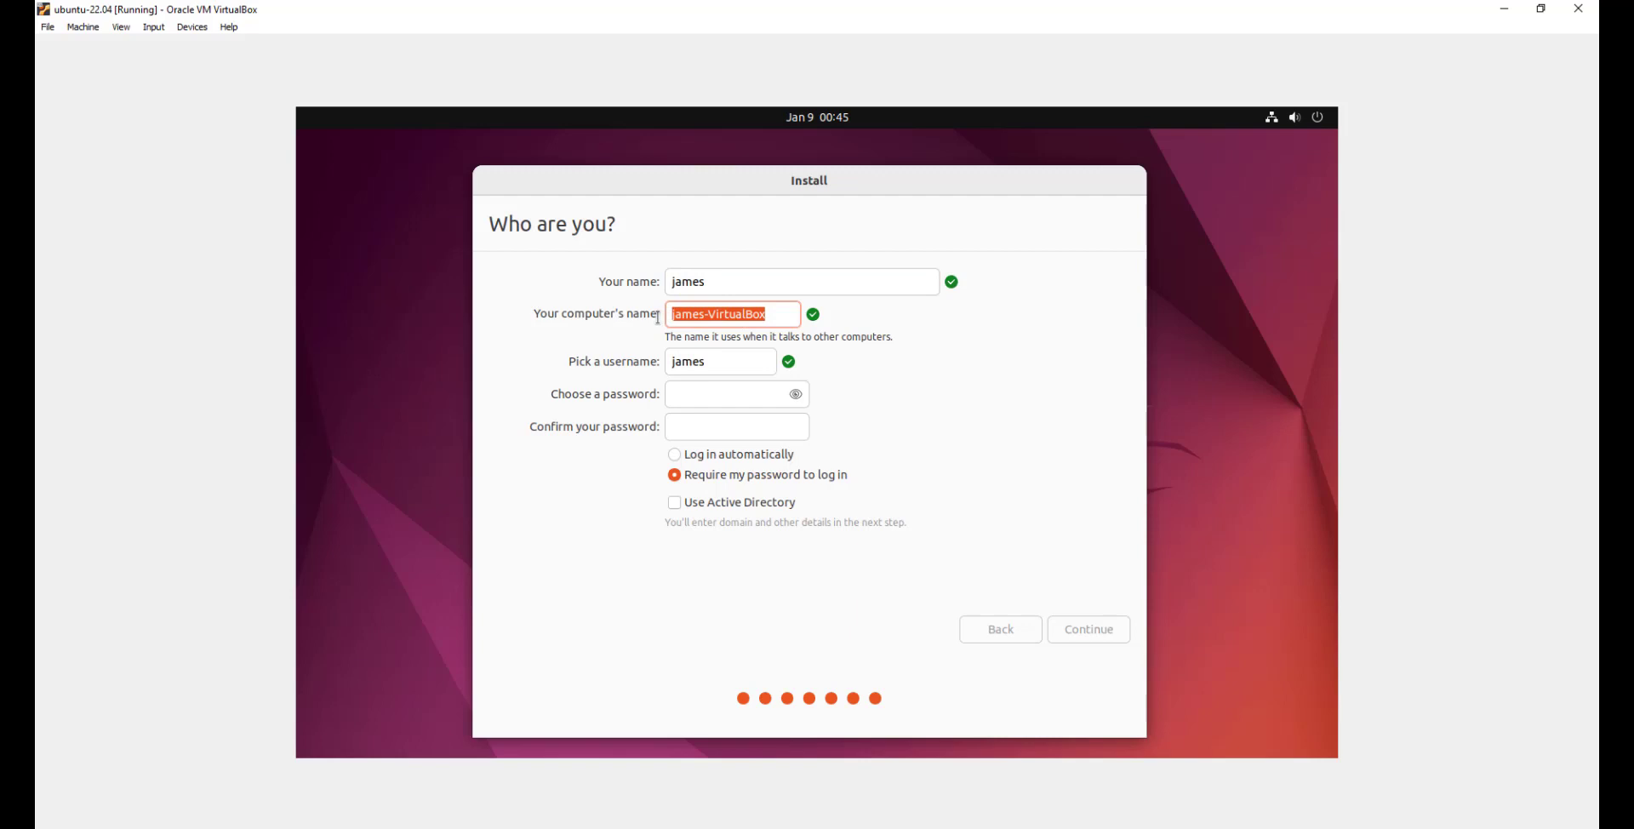
{"action": "type", "text": "ubuntu-vm"}
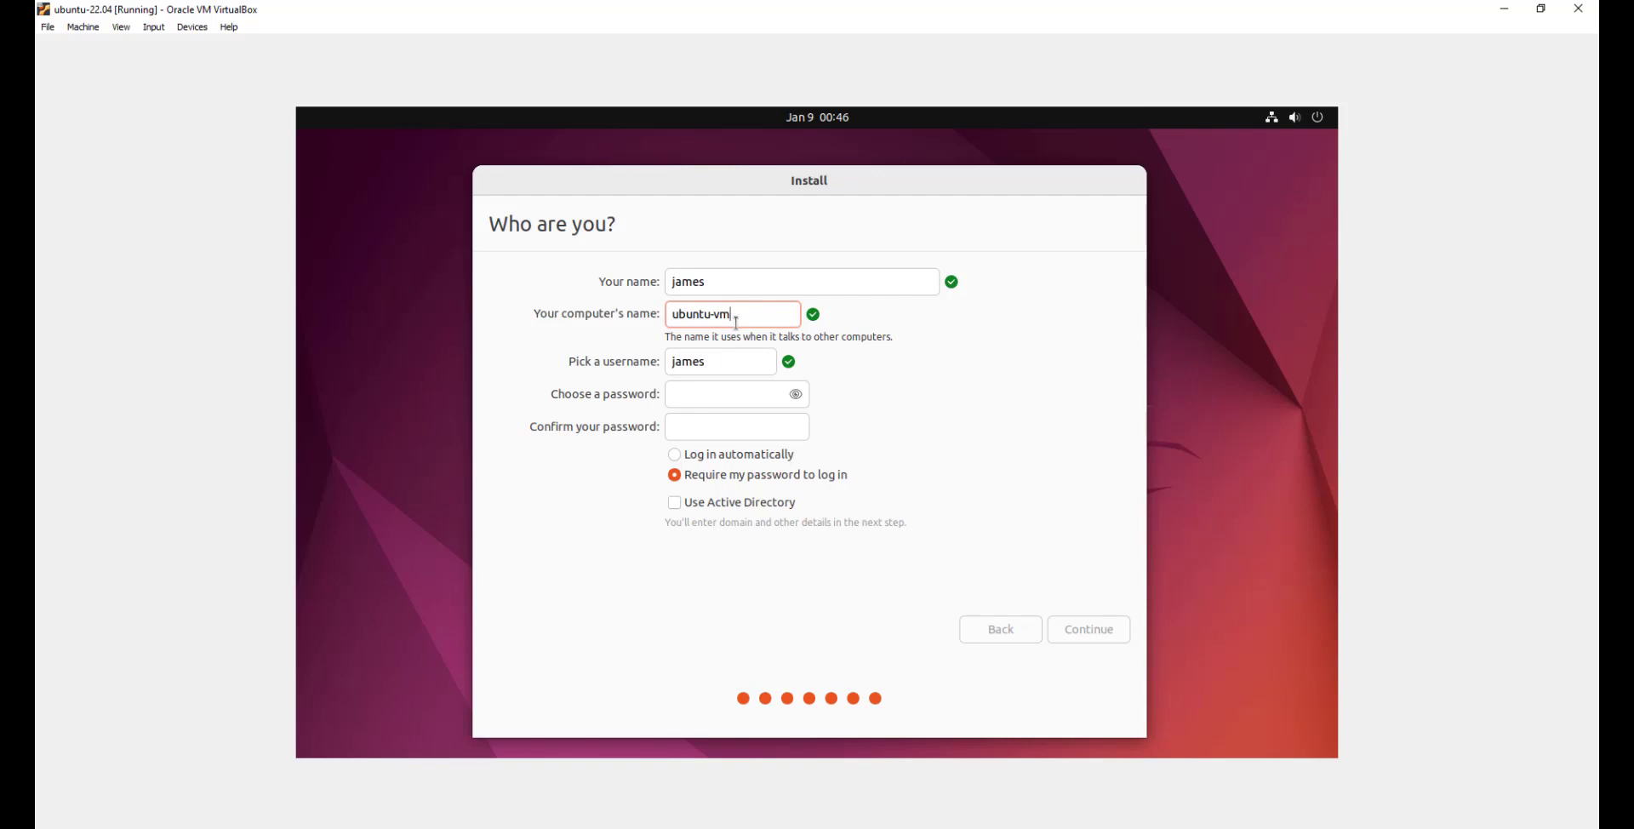
{"action": "mouse_move", "coordinate": [706, 417]}
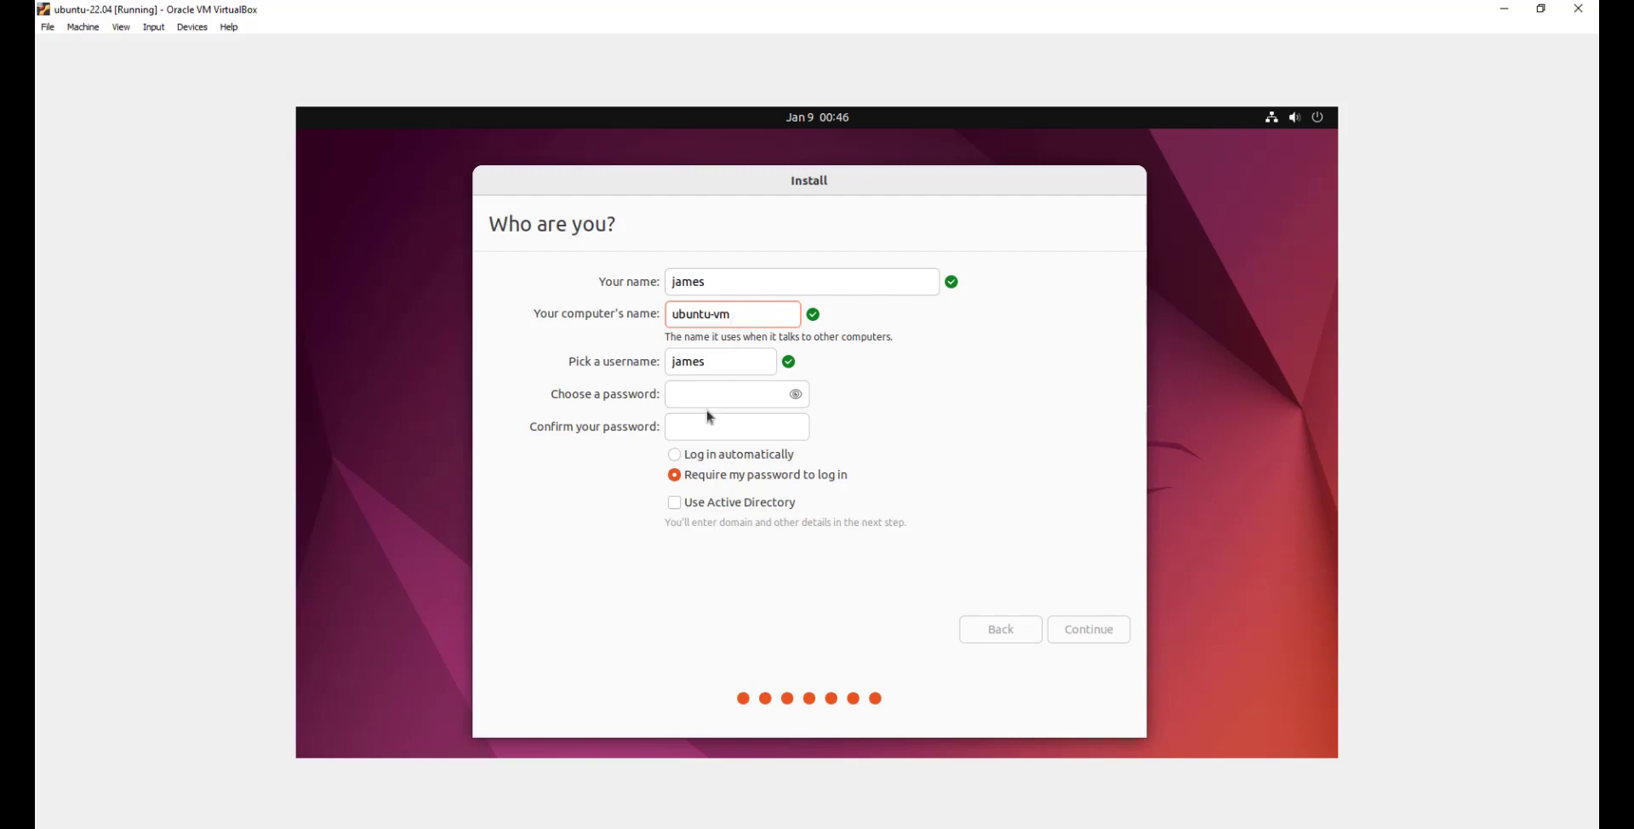
{"action": "left_click", "coordinate": [736, 393]}
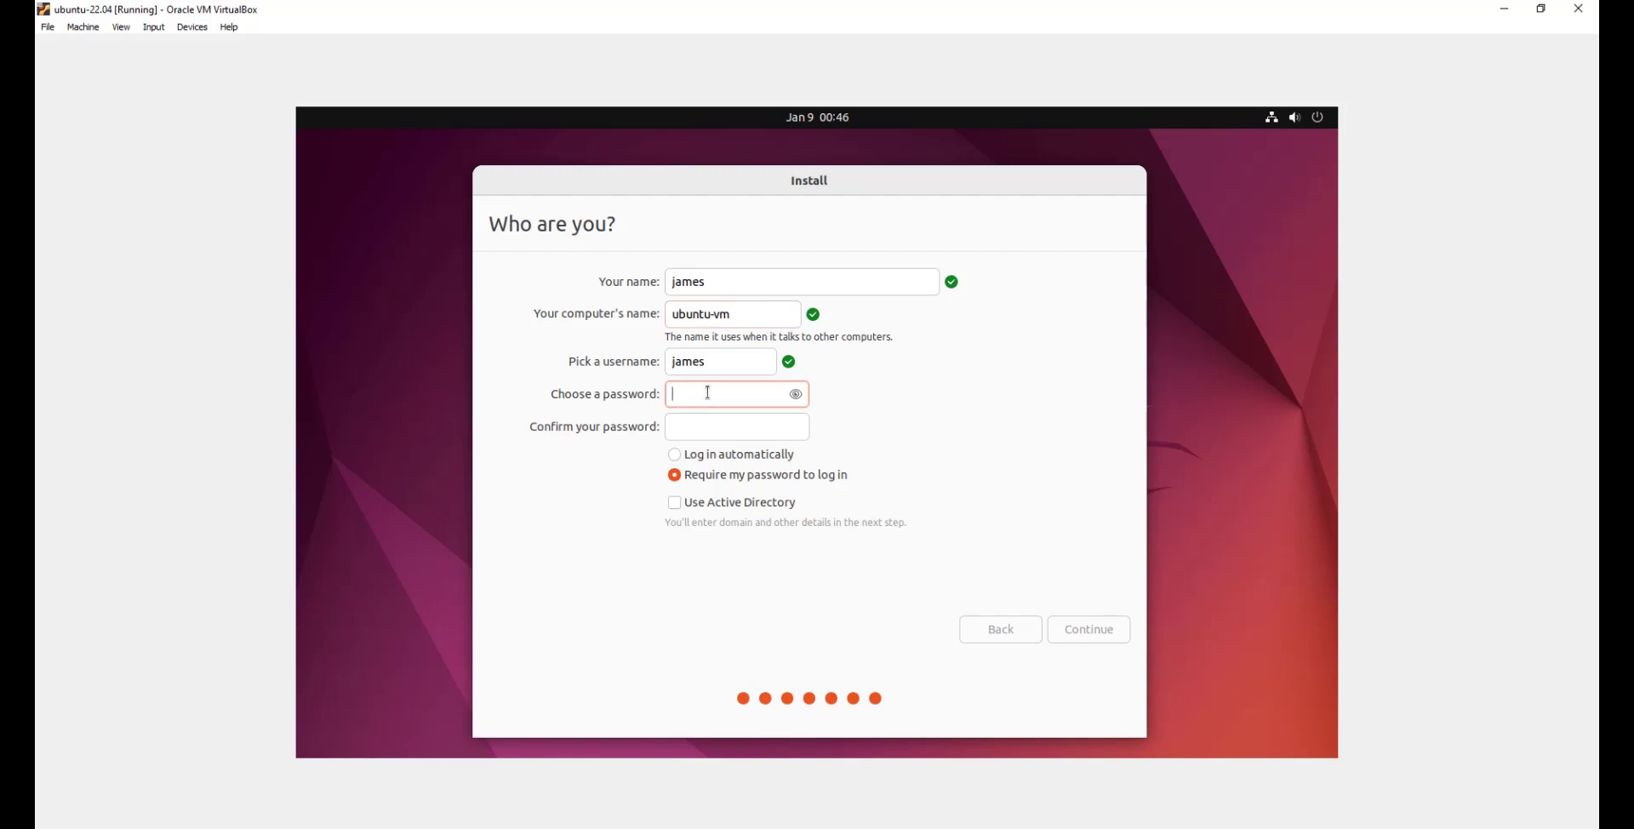
{"action": "type", "text": "password"}
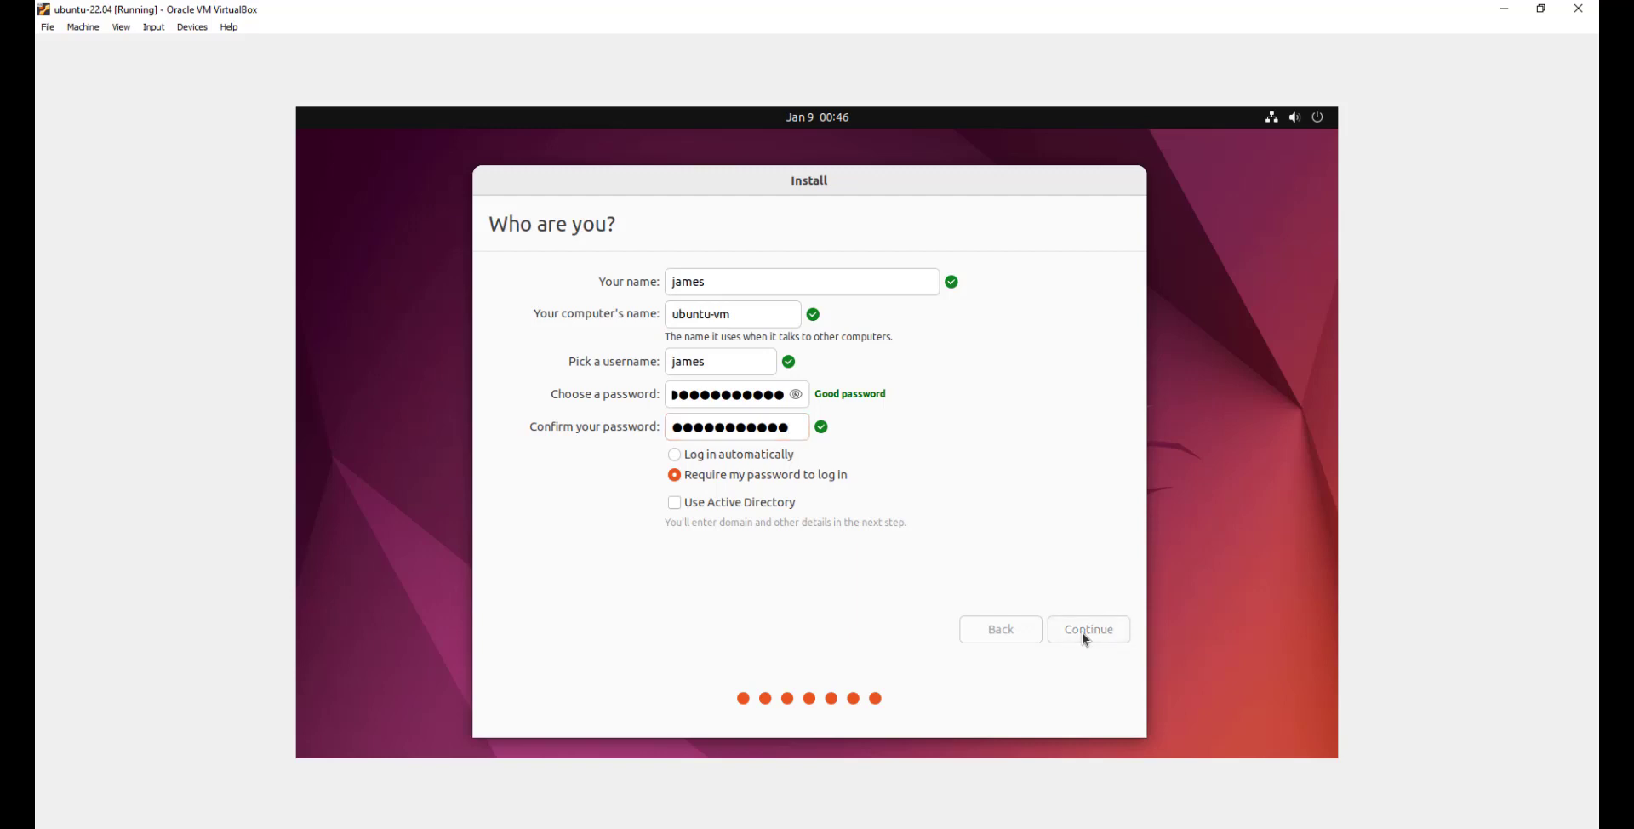
{"action": "left_click", "coordinate": [1086, 629]}
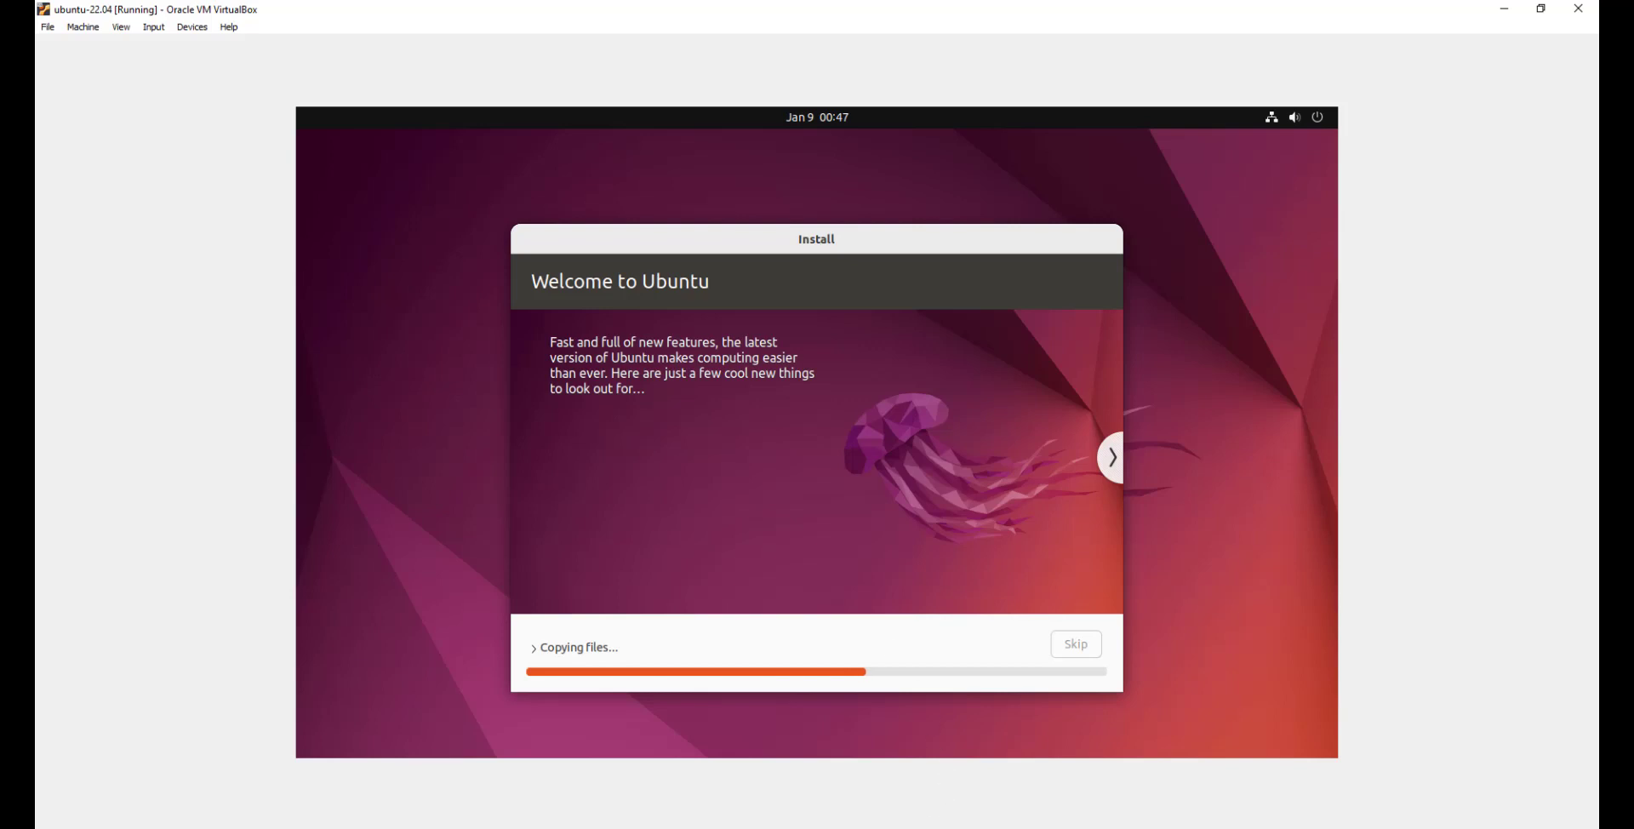
{"action": "mouse_move", "coordinate": [500, 163]}
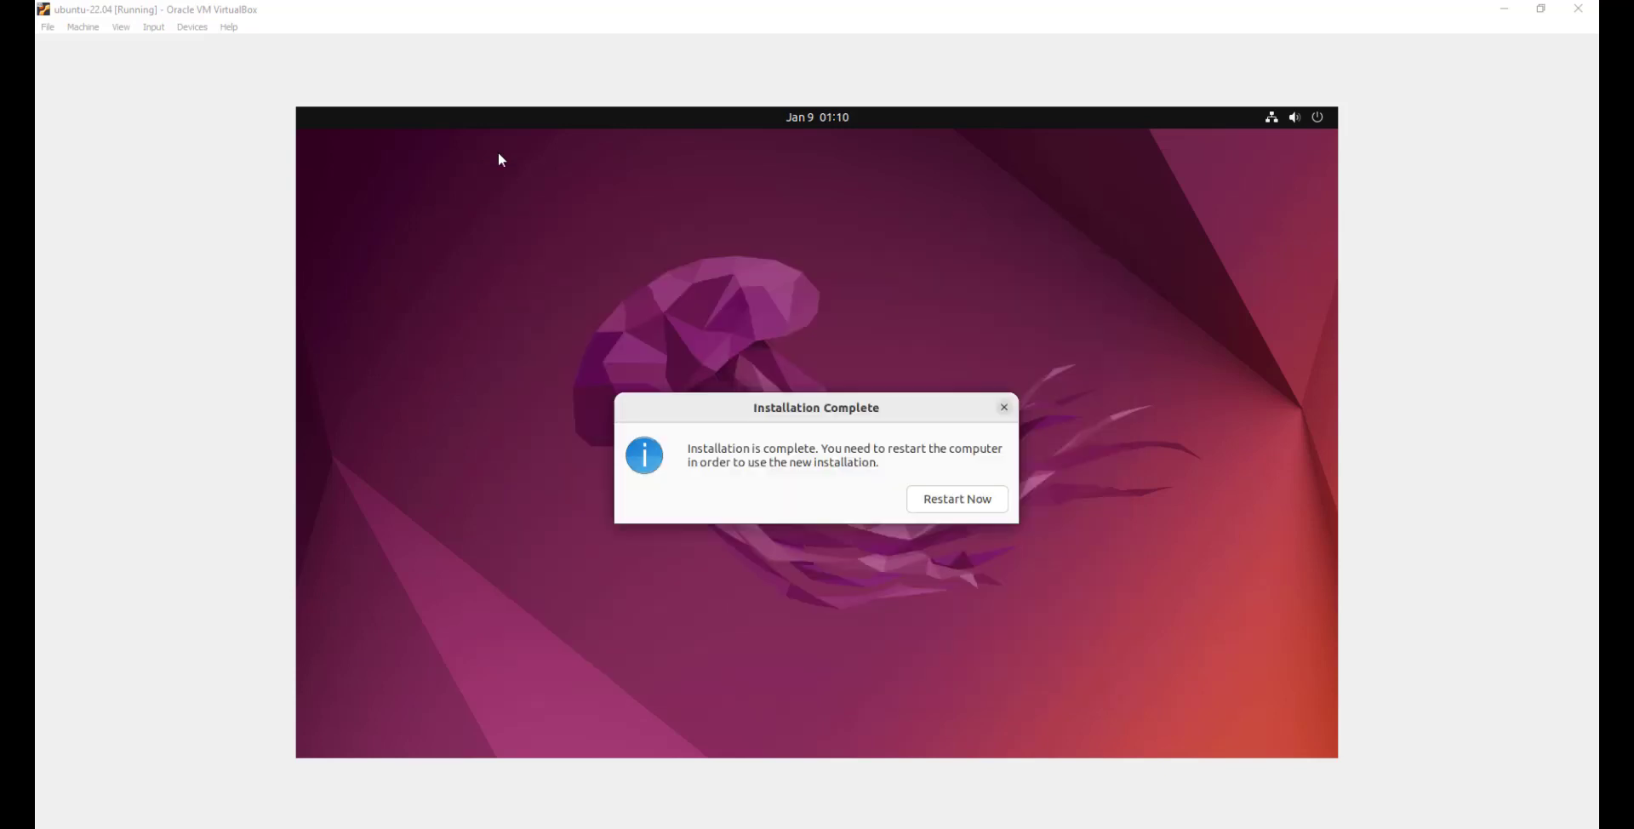
{"action": "mouse_move", "coordinate": [763, 261]}
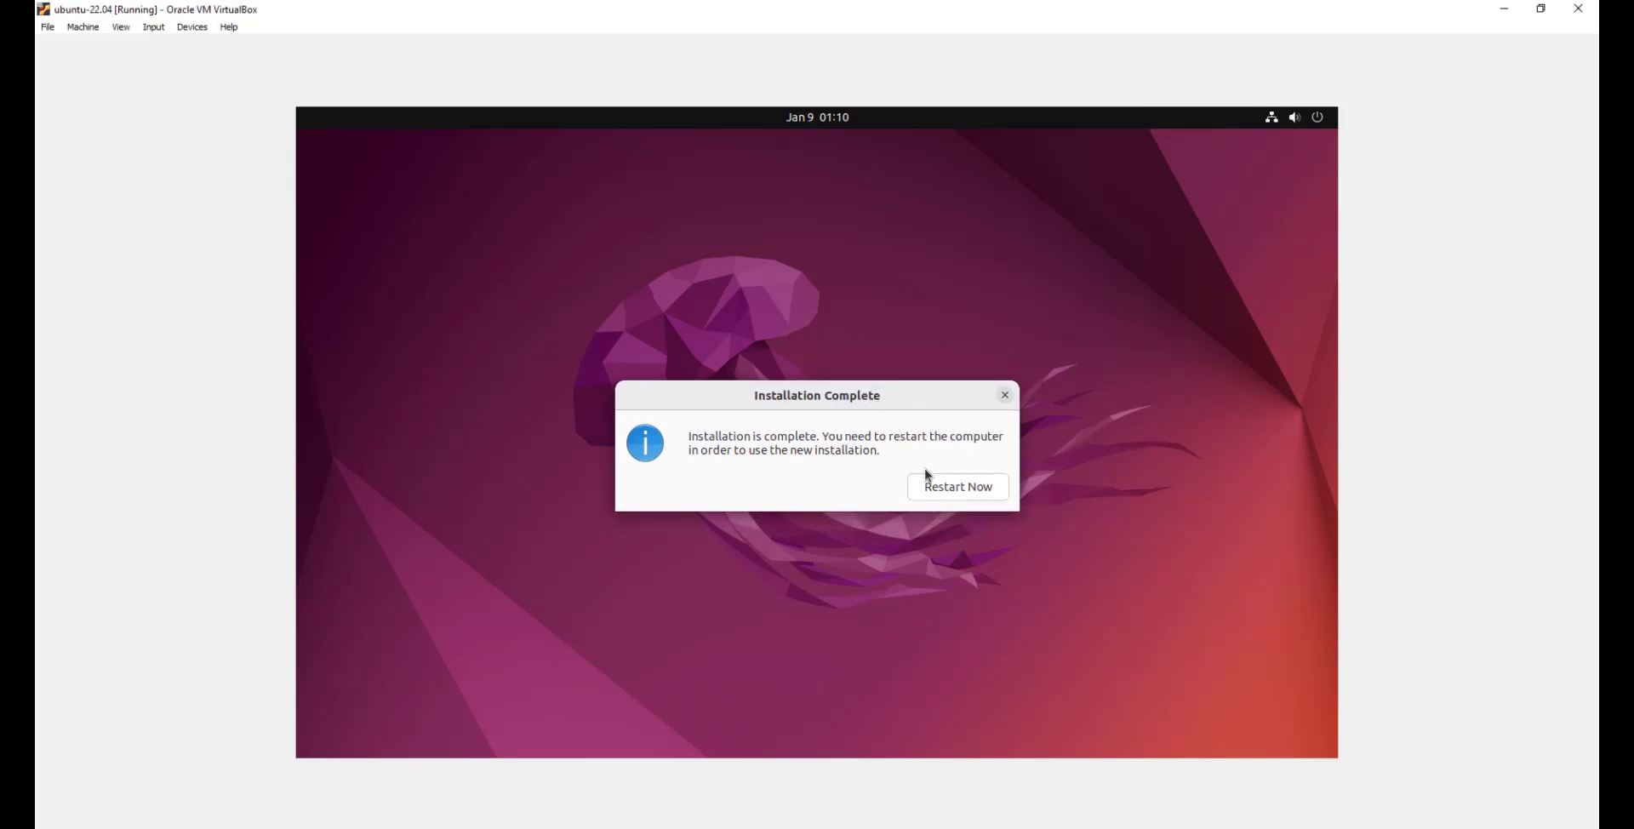
{"action": "mouse_move", "coordinate": [955, 487]}
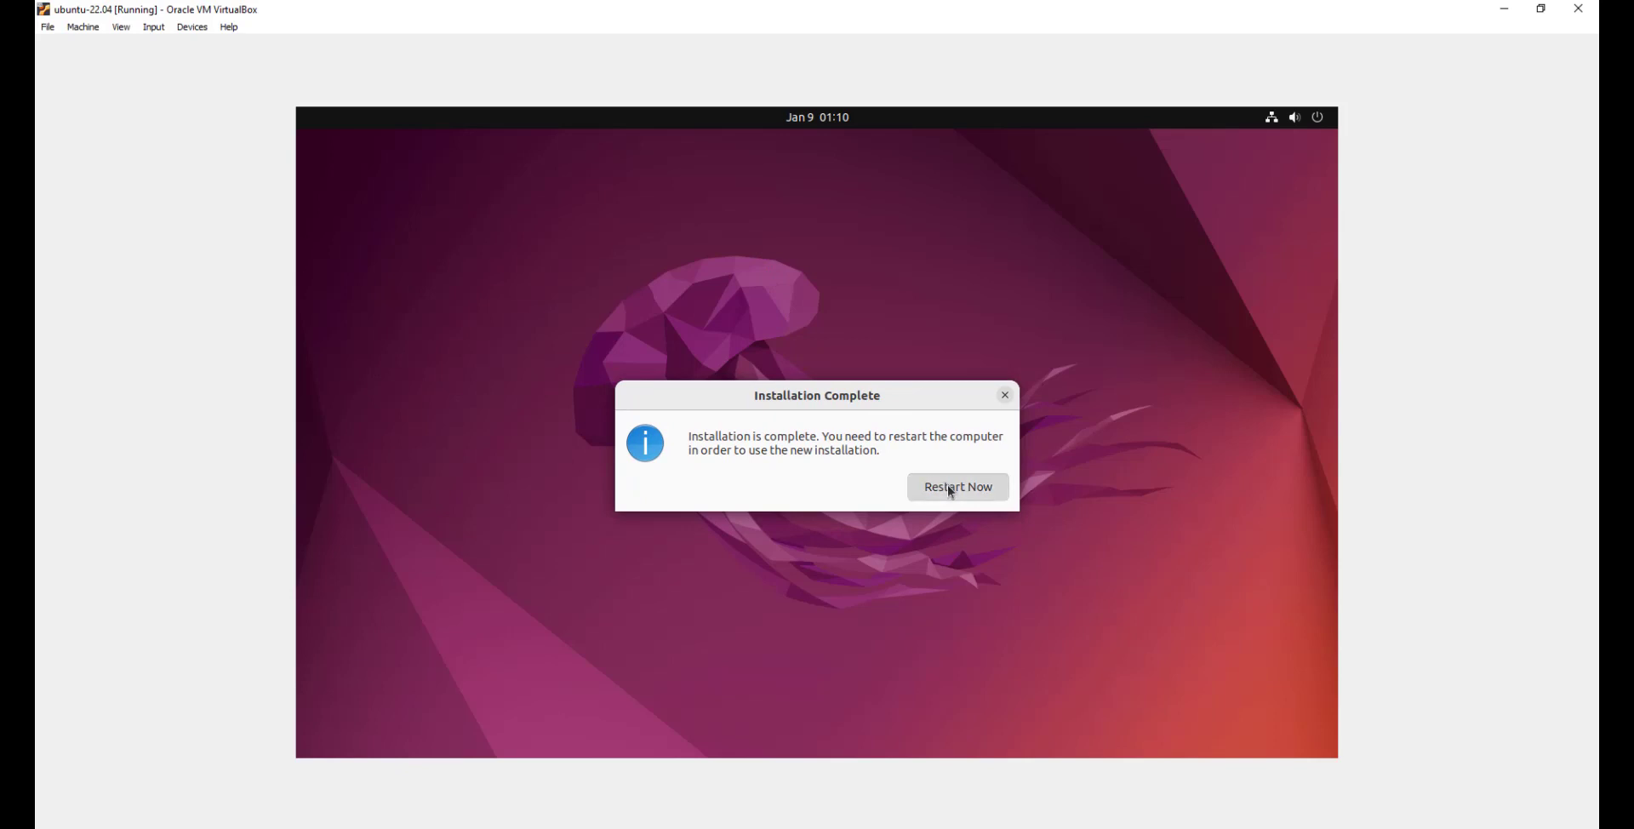
Restart the VM into the newly installed Ubuntu system
{"action": "left_click", "coordinate": [956, 486]}
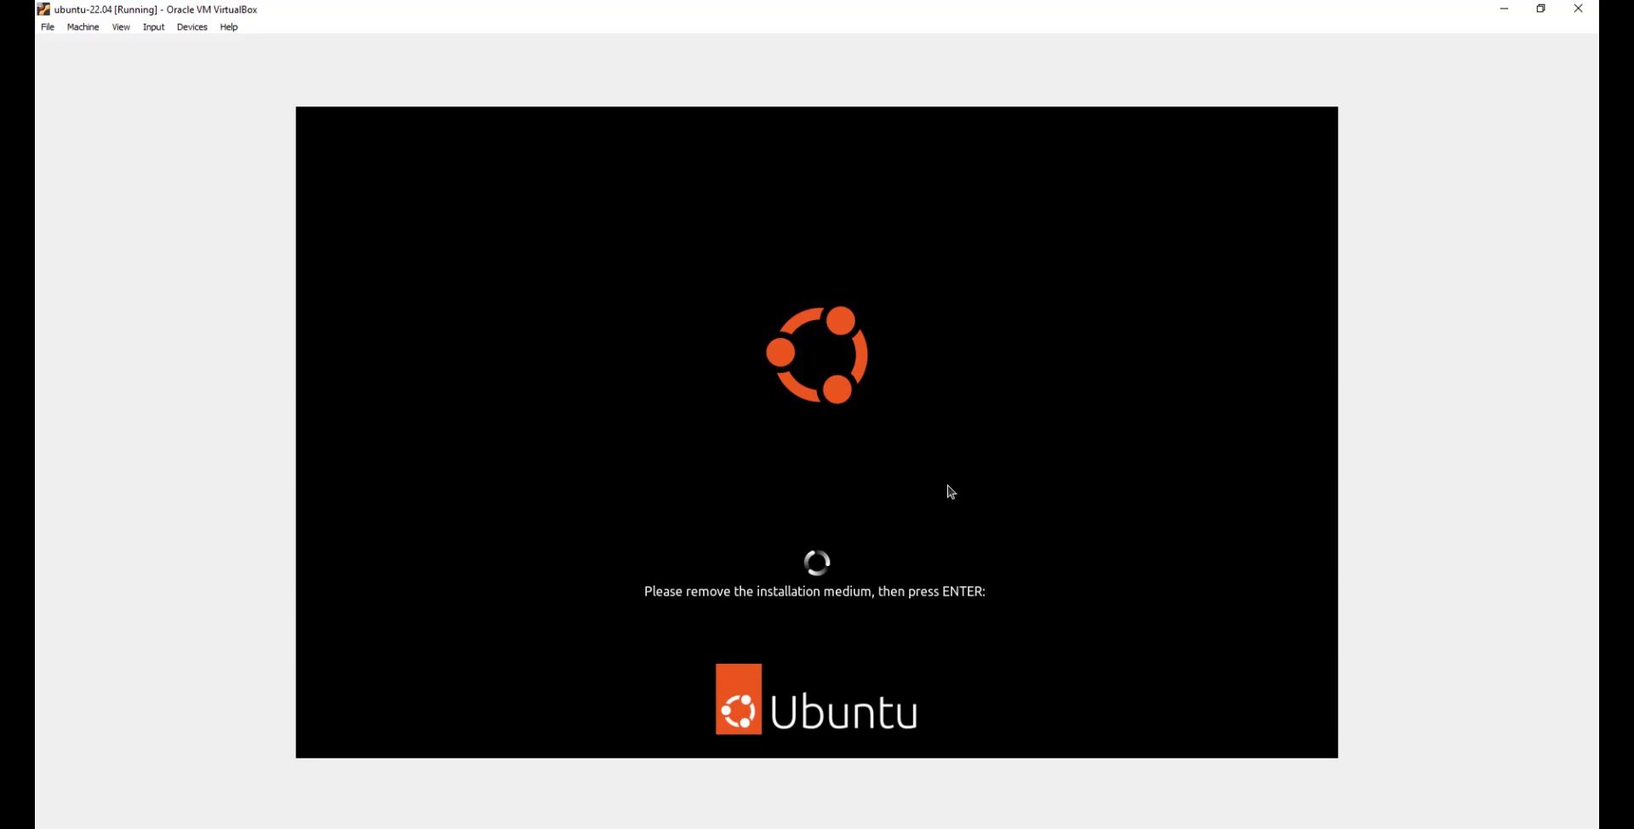
{"action": "mouse_move", "coordinate": [1111, 787]}
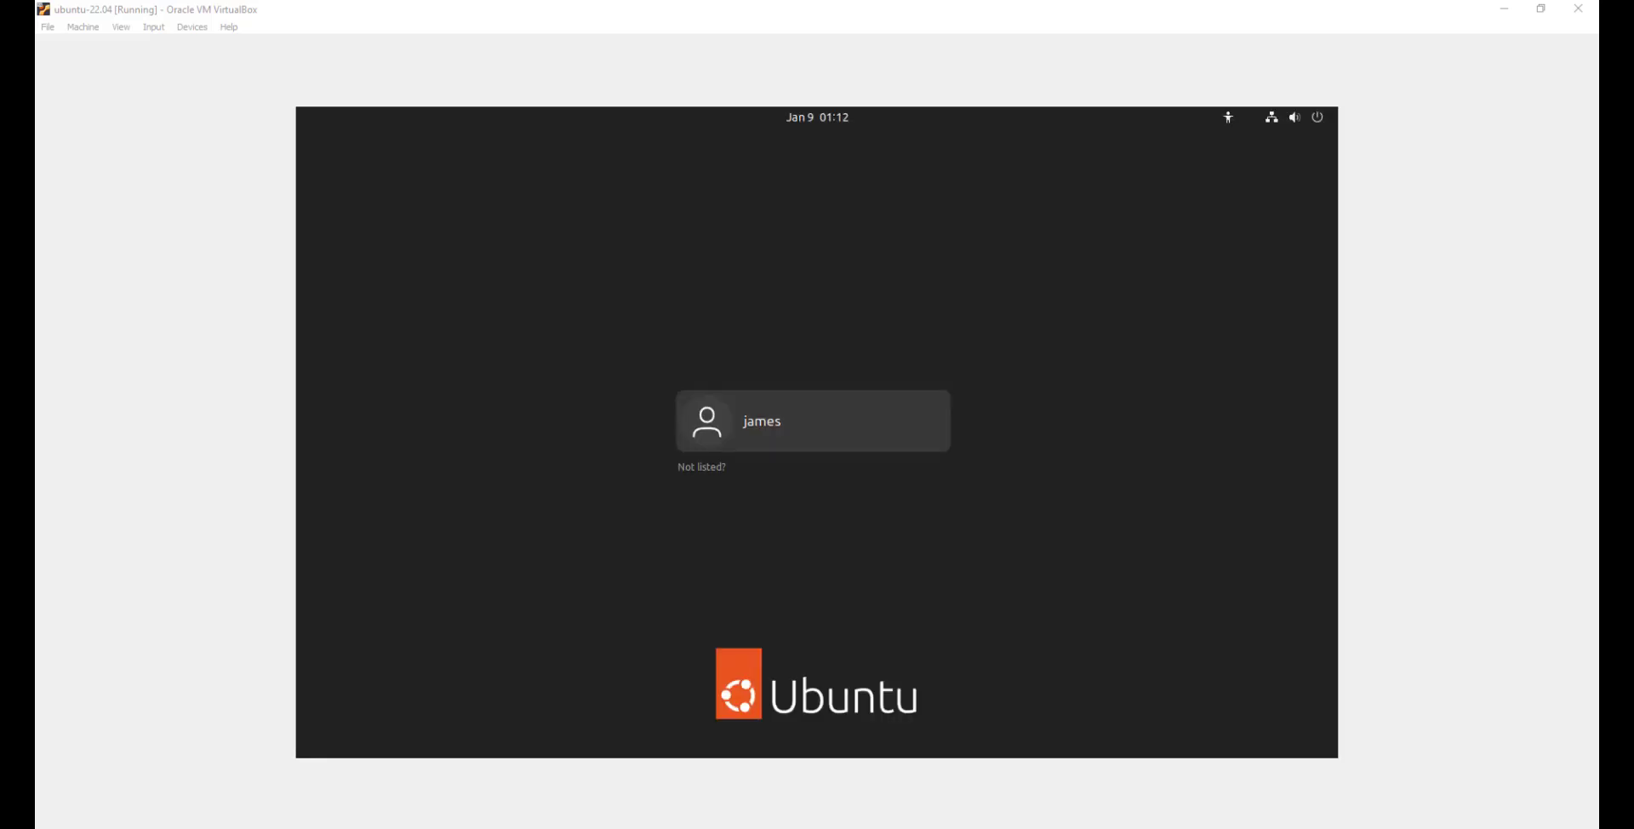
{"action": "mouse_move", "coordinate": [1008, 579]}
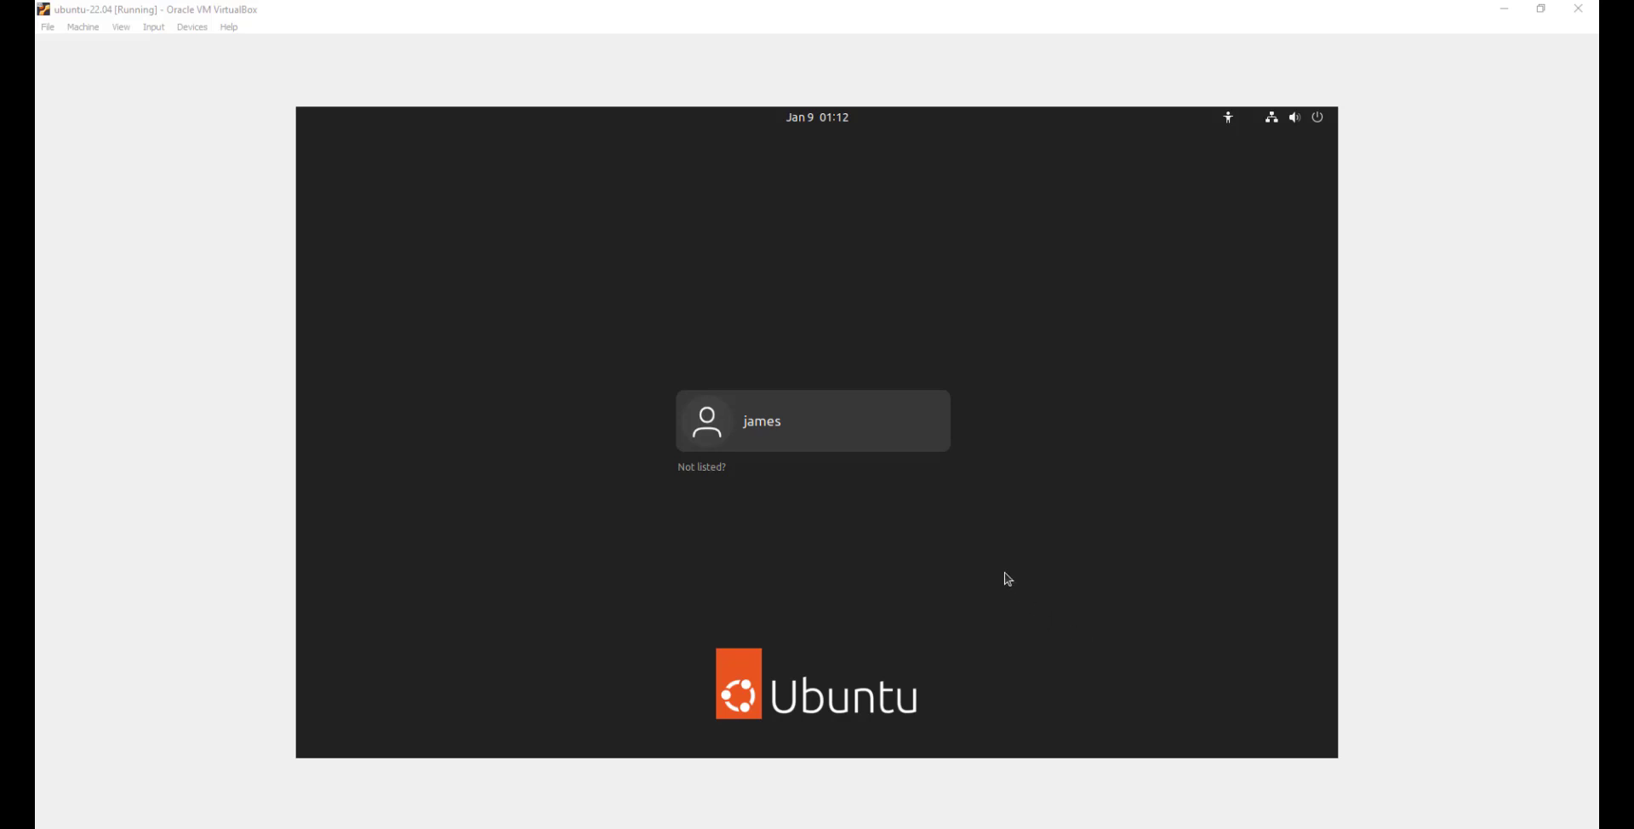
{"action": "mouse_move", "coordinate": [813, 432]}
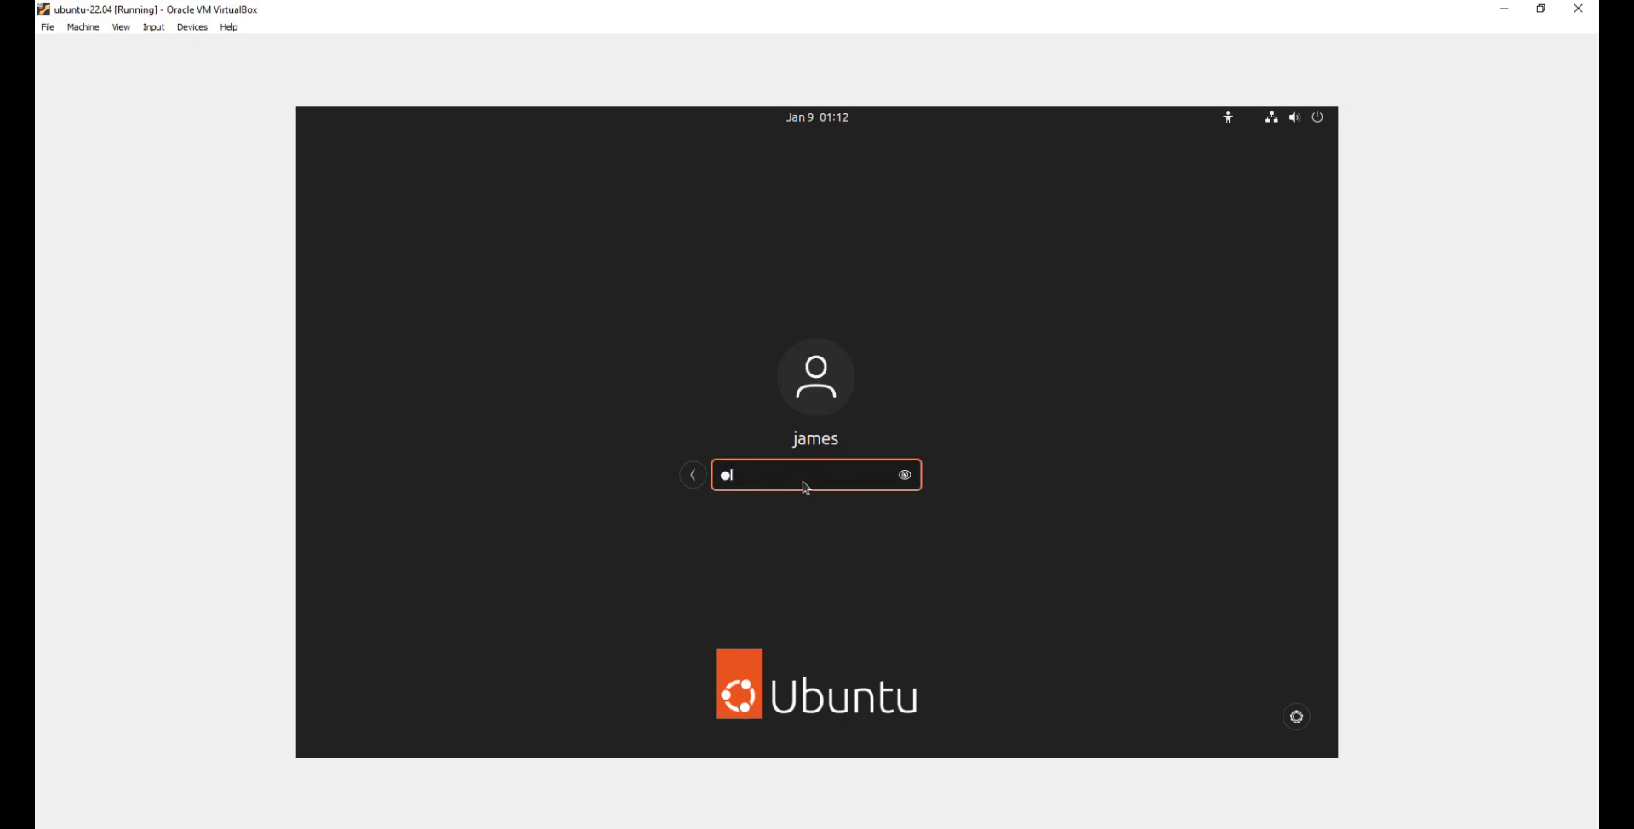
Enter the account password on the Ubuntu login screen
{"action": "type", "text": "assword"}
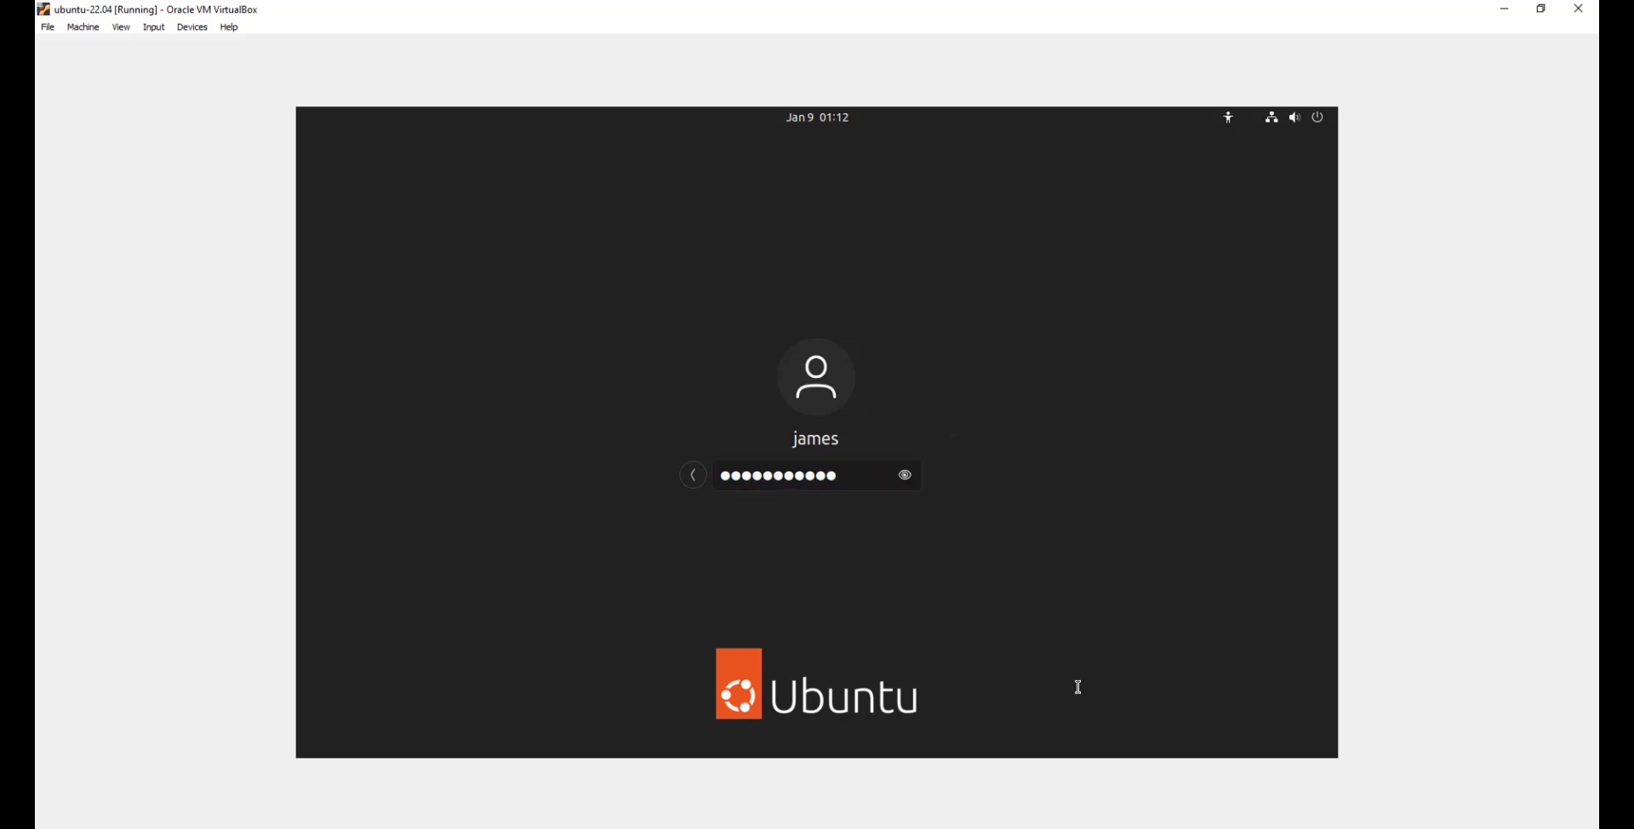
{"action": "mouse_move", "coordinate": [1031, 741]}
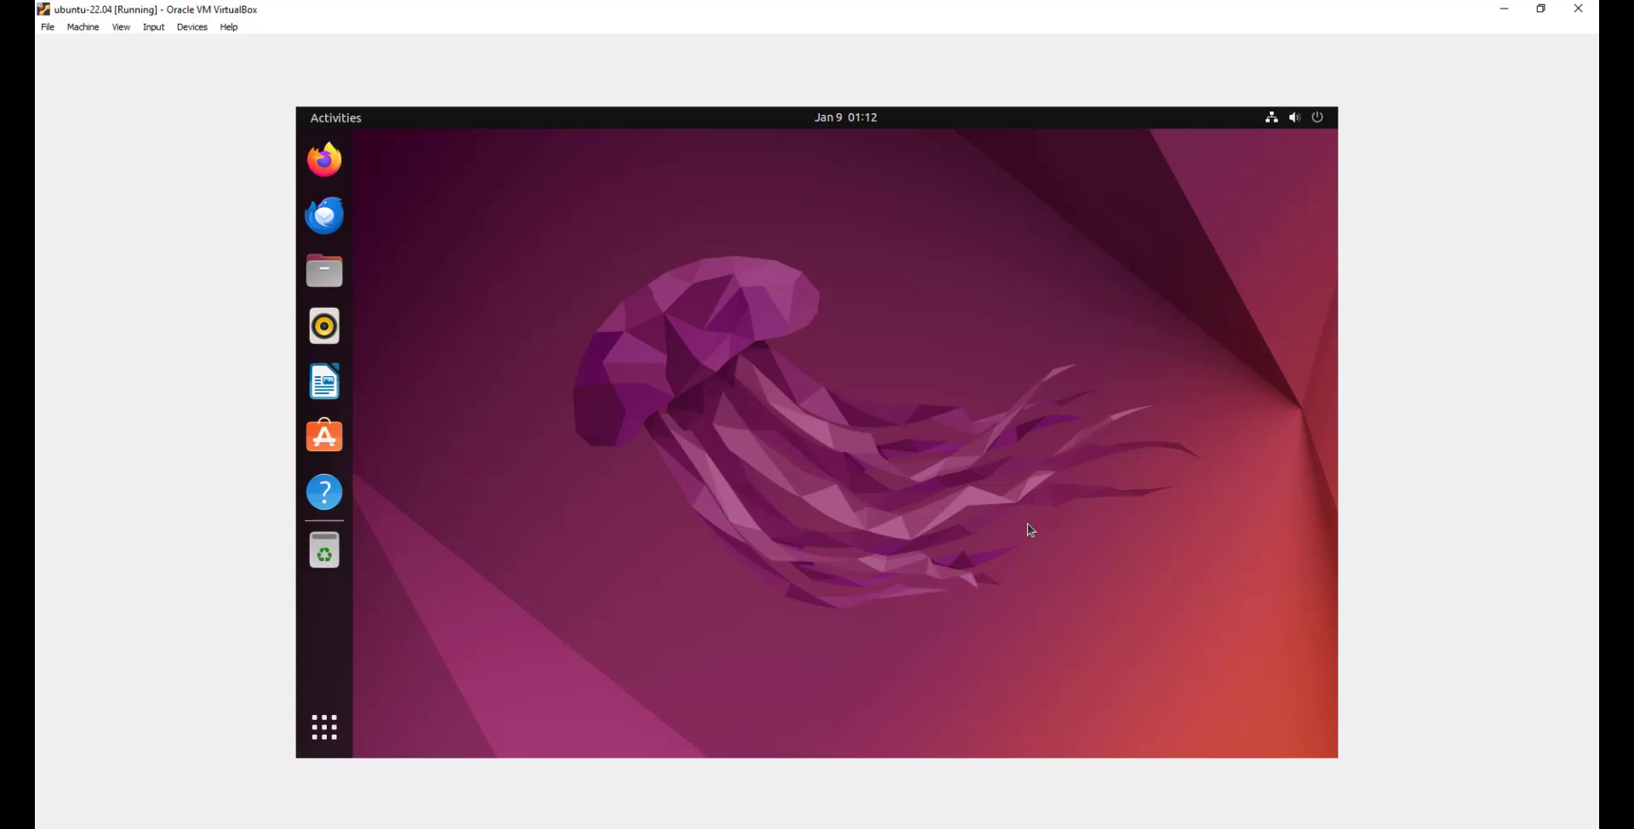
{"action": "mouse_move", "coordinate": [839, 498]}
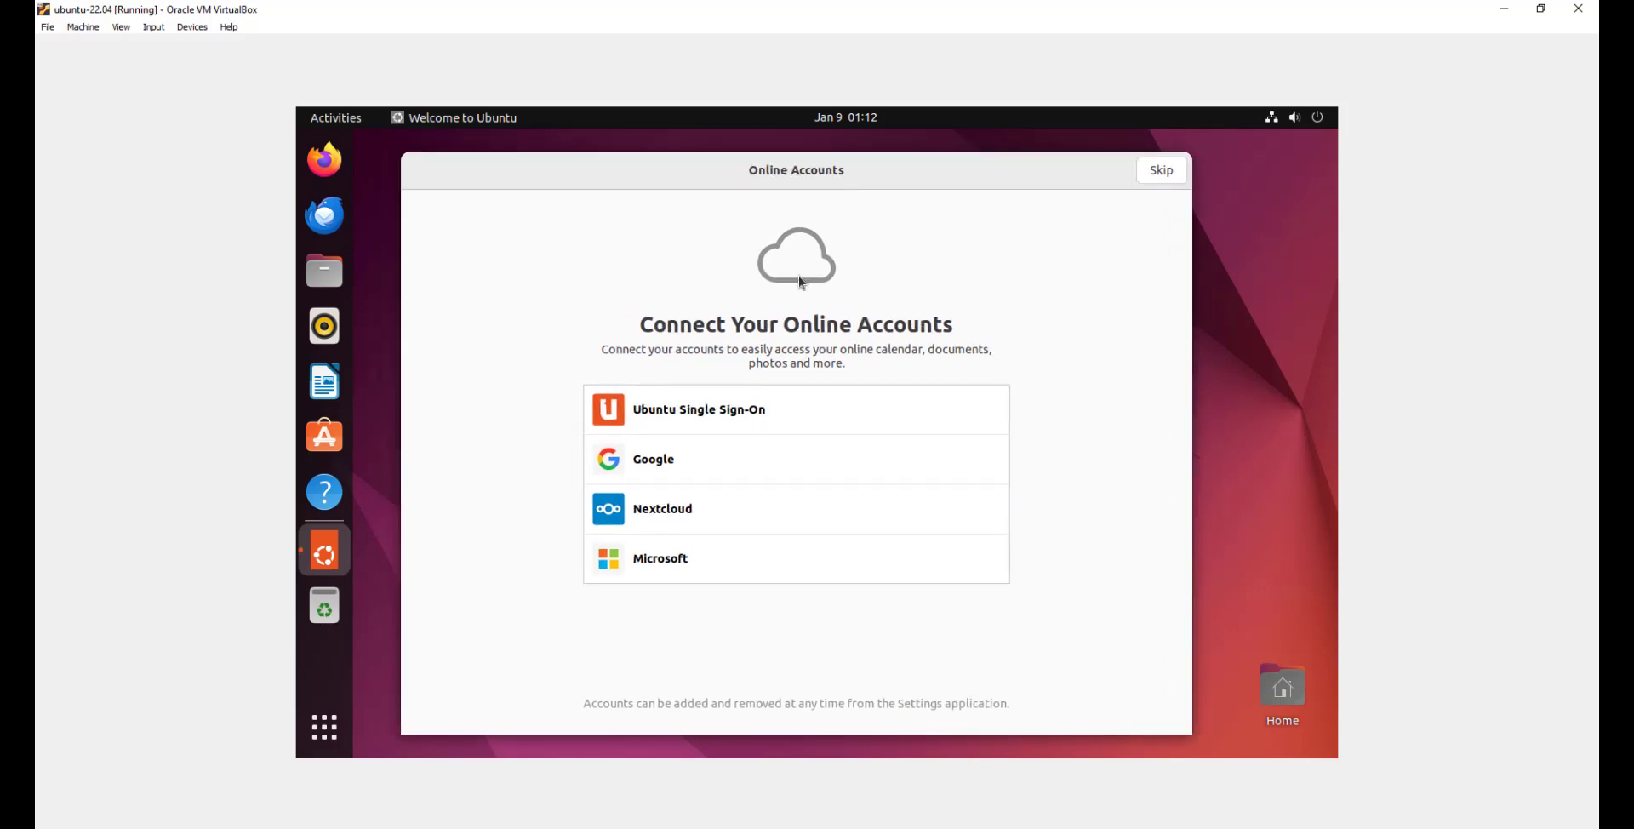
{"action": "mouse_move", "coordinate": [794, 306]}
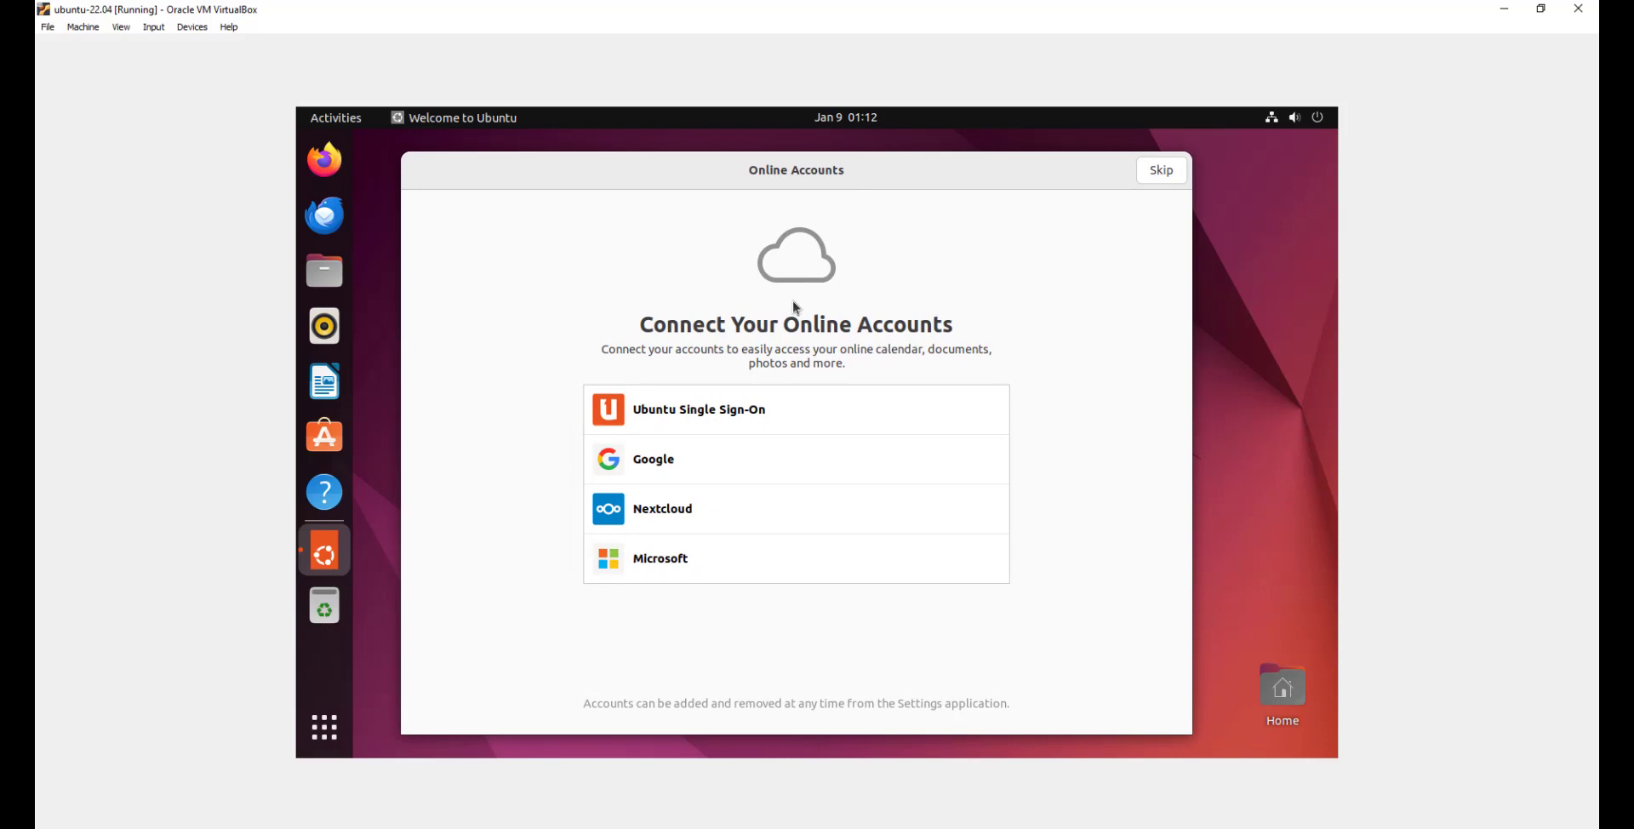
{"action": "mouse_move", "coordinate": [809, 328]}
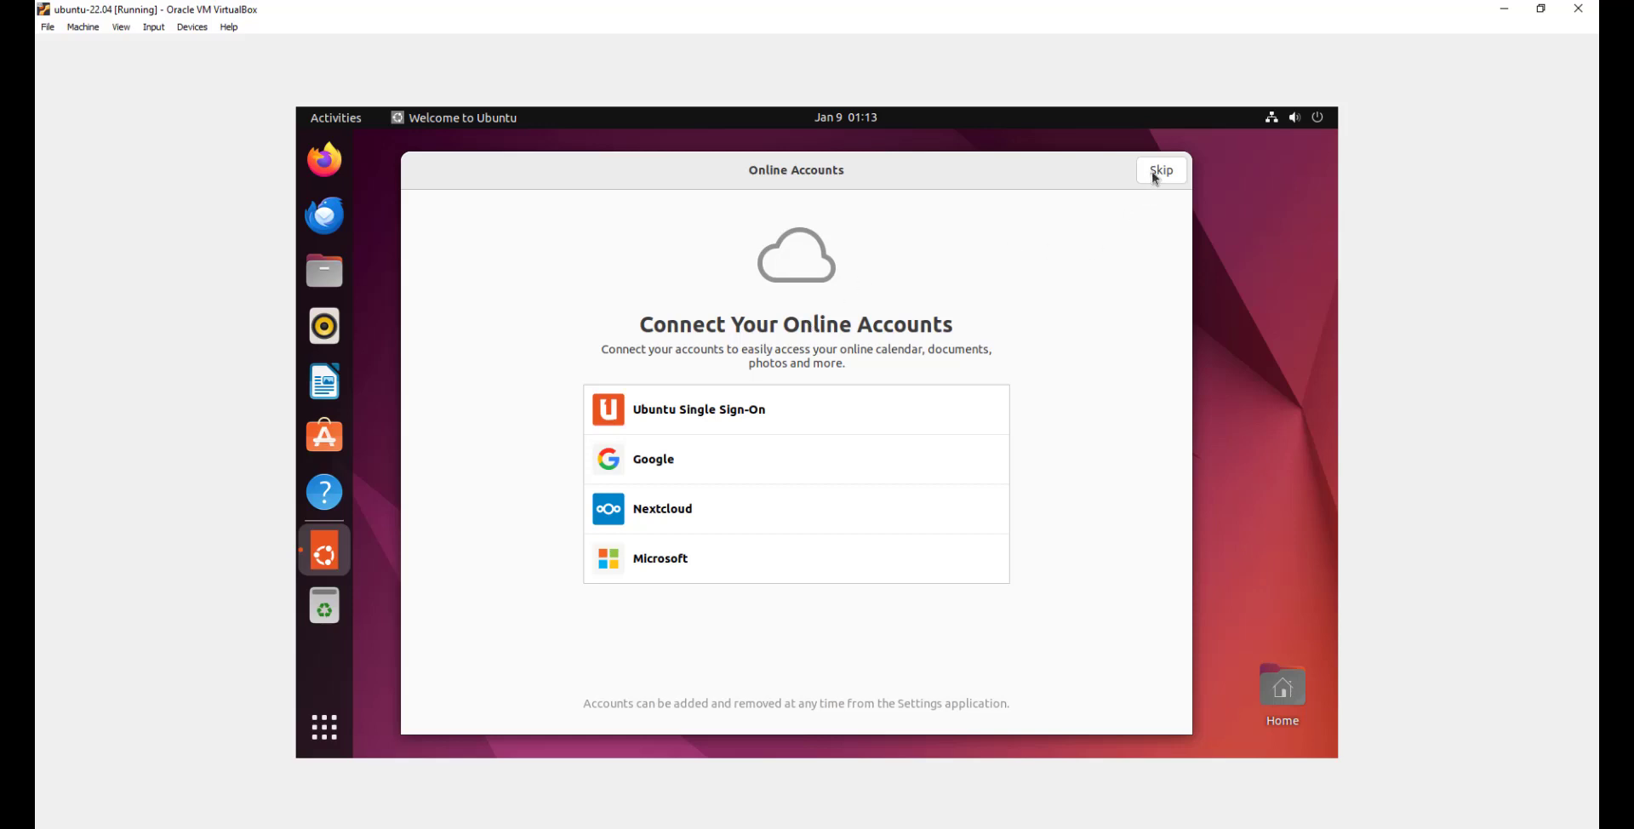
{"action": "mouse_move", "coordinate": [1128, 248]}
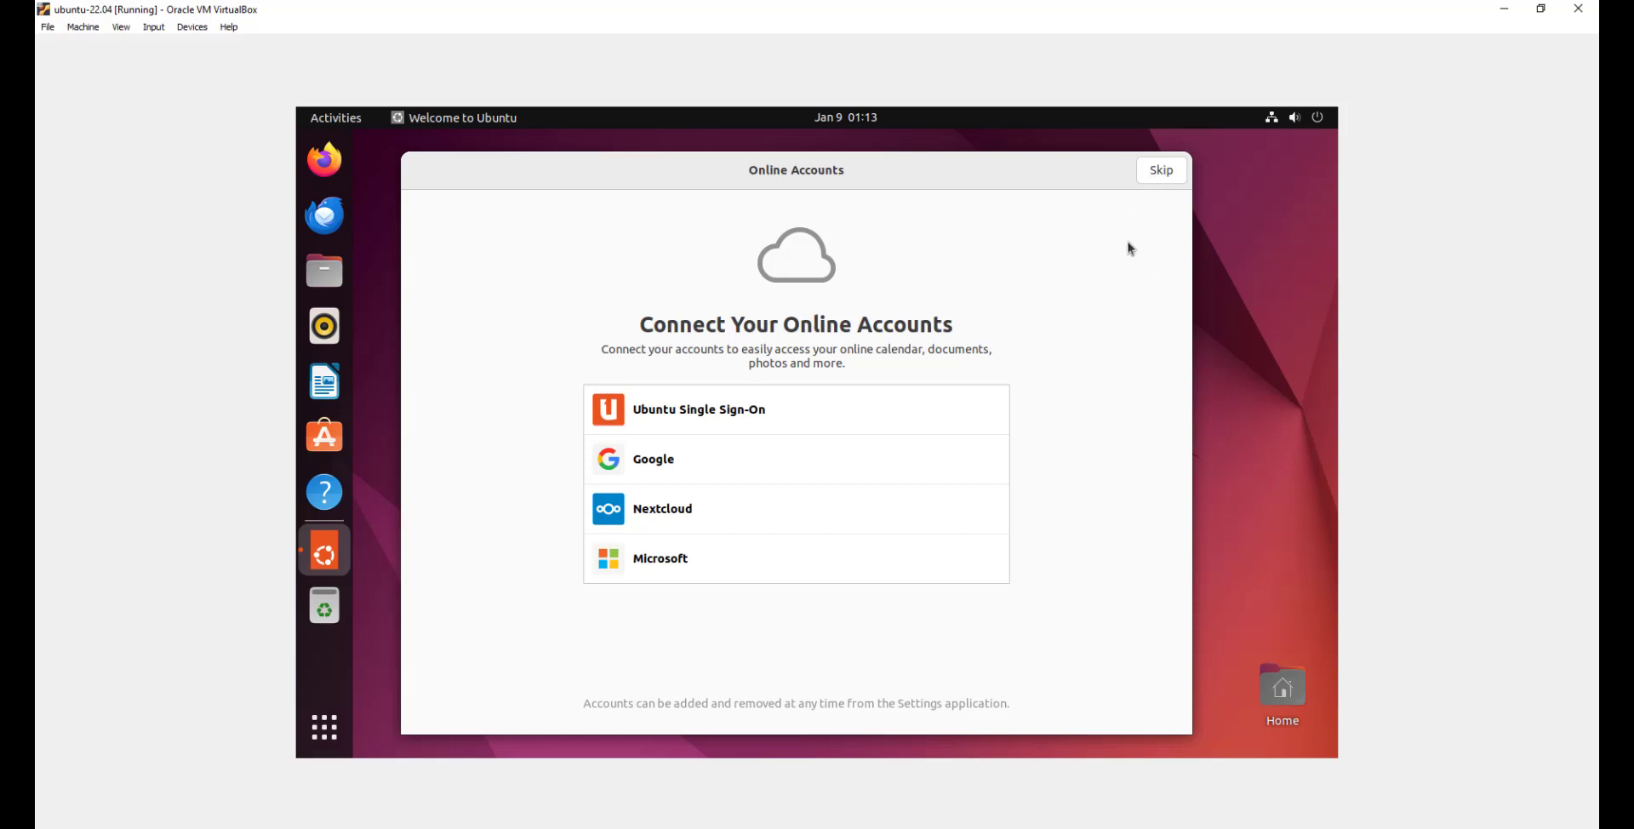
{"action": "mouse_move", "coordinate": [1131, 175]}
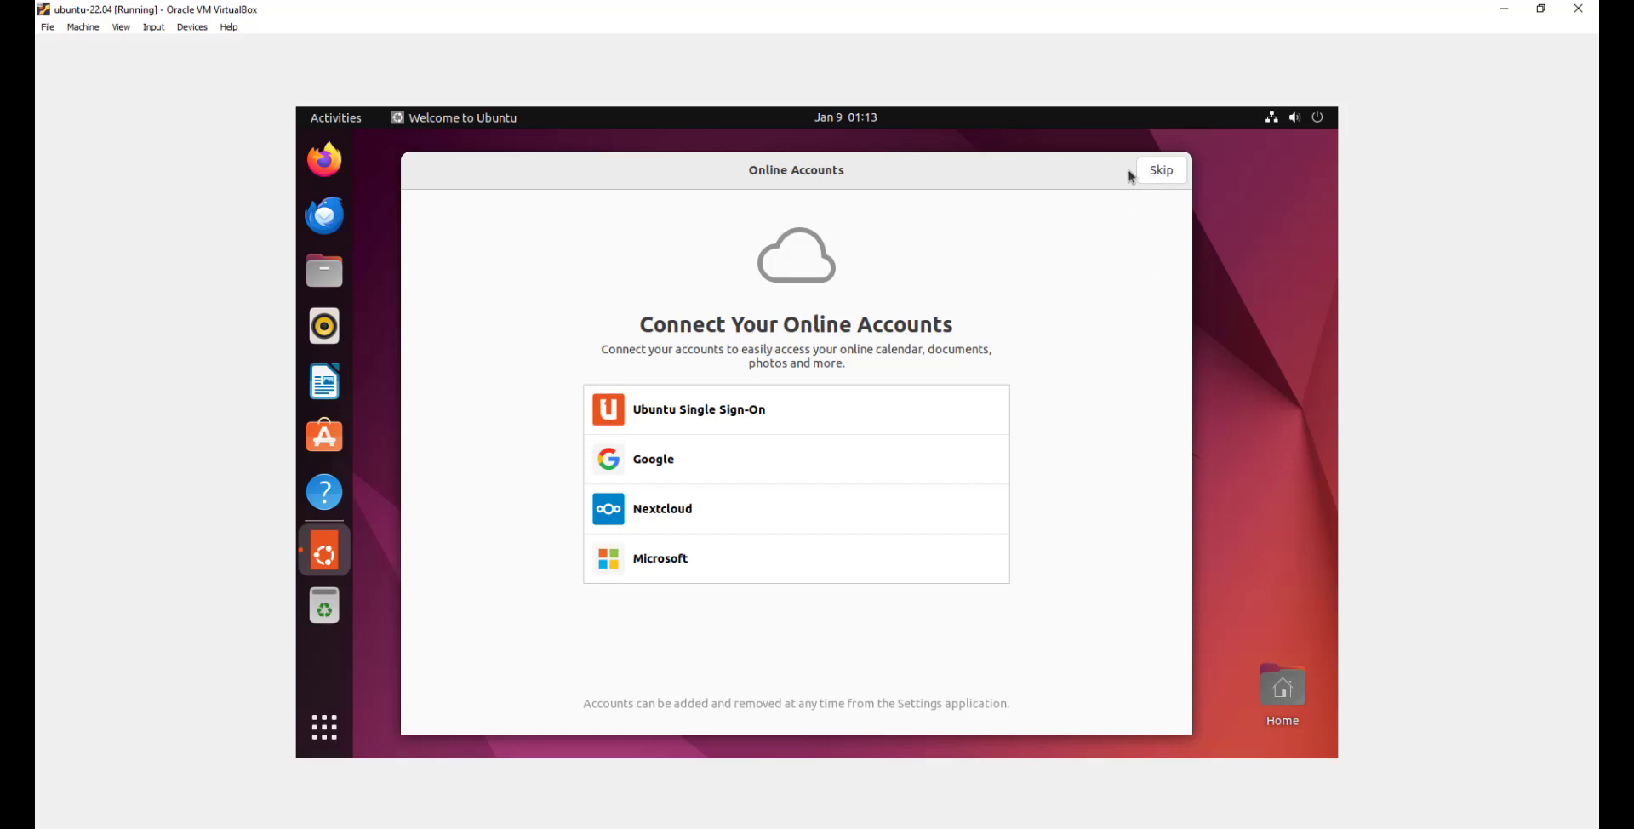
Skip the Online Accounts page without connecting any accounts
{"action": "left_click", "coordinate": [1160, 170]}
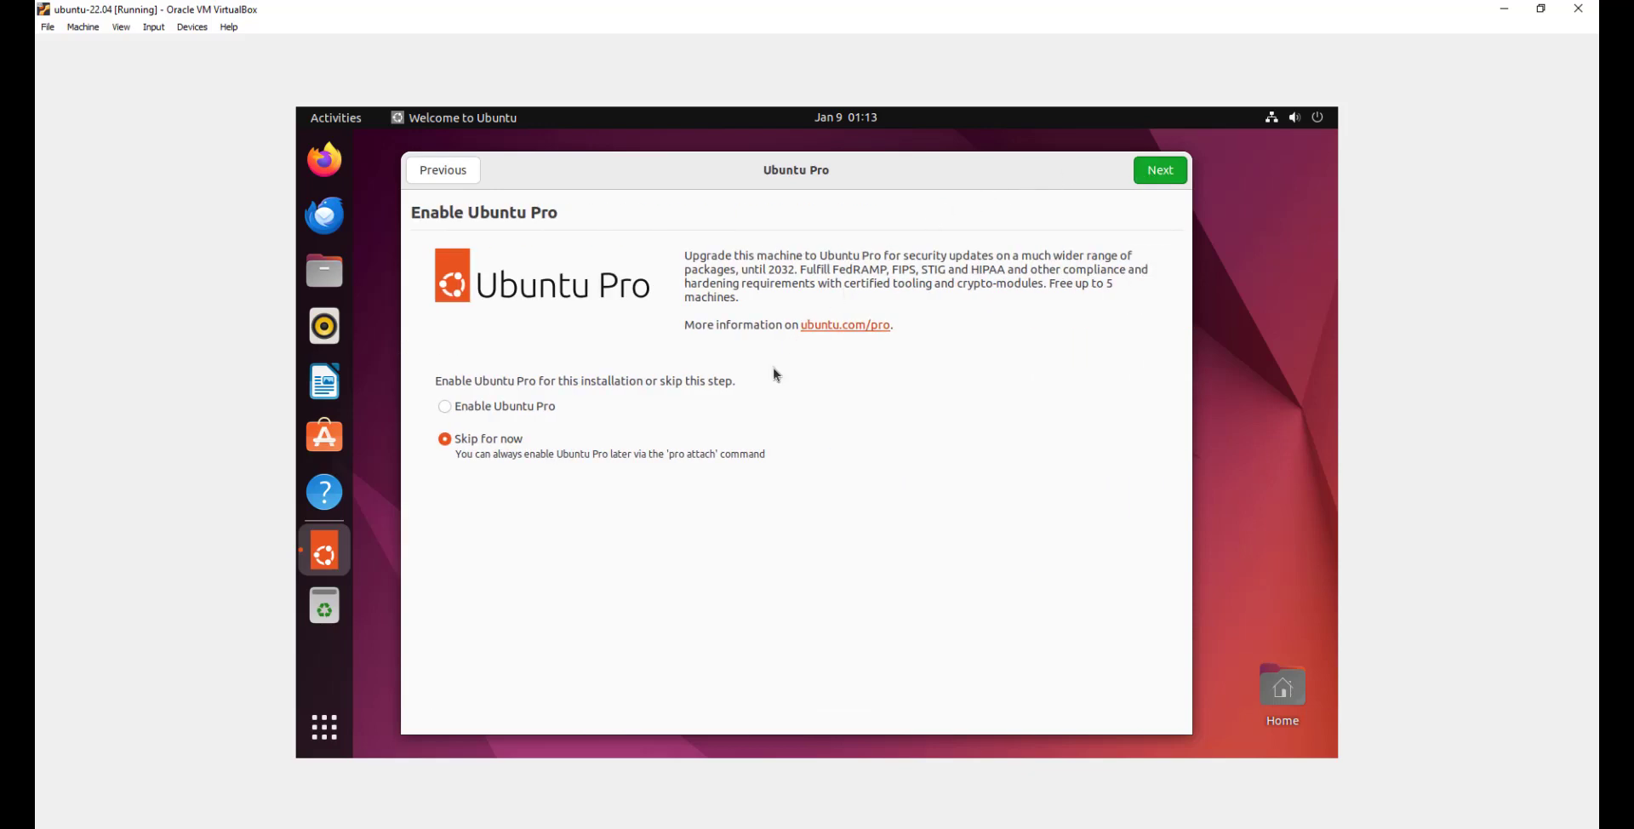
{"action": "mouse_move", "coordinate": [562, 232]}
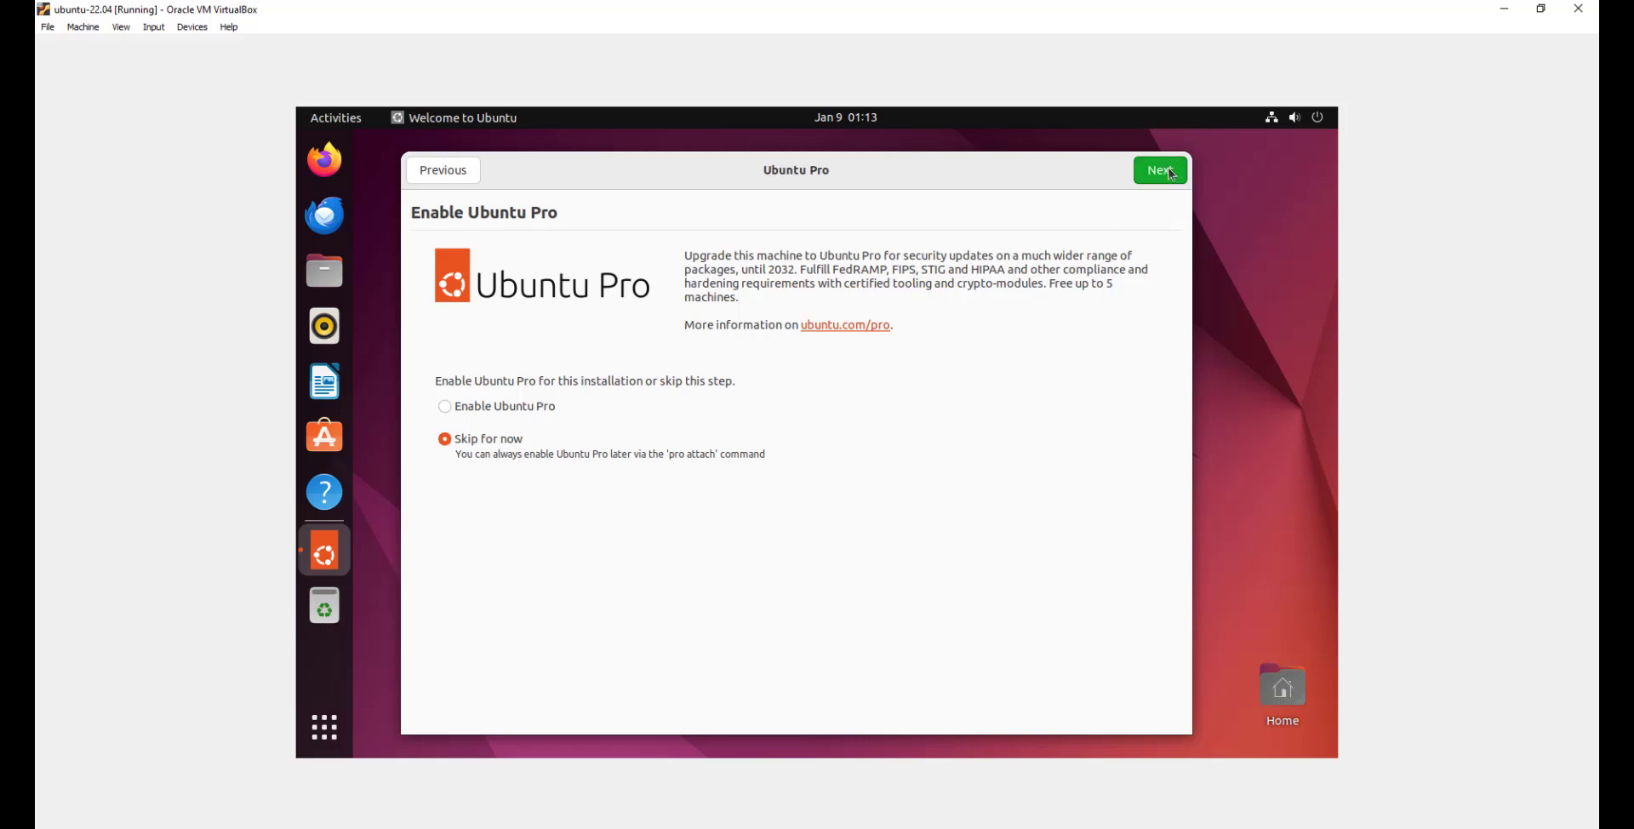
Skip Ubuntu Pro, opt out of sending system info, and leave Location Services off
{"action": "left_click", "coordinate": [1159, 170]}
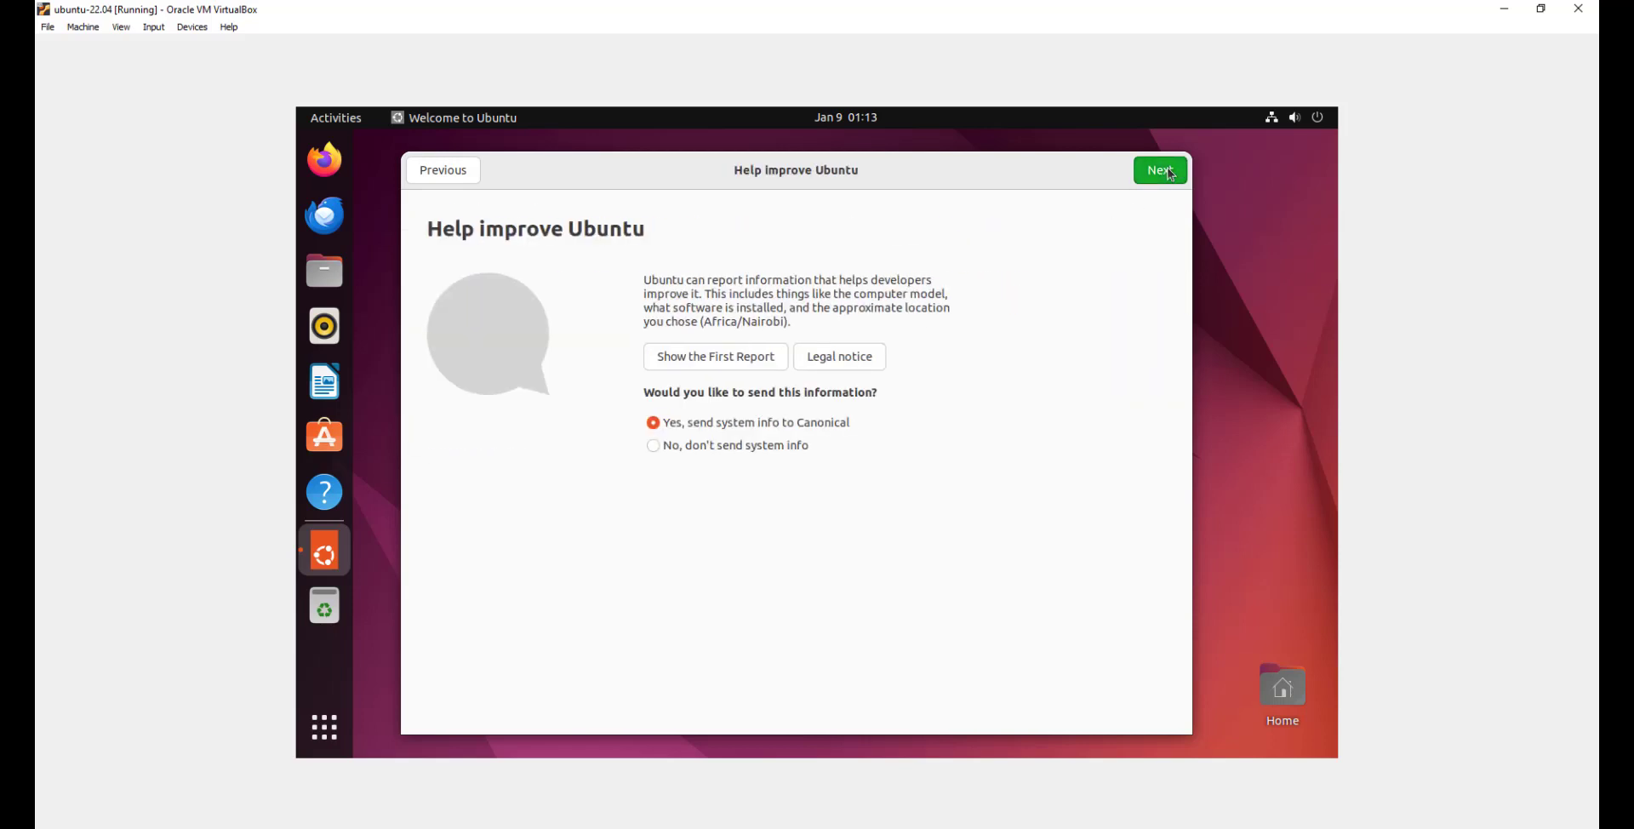
{"action": "mouse_move", "coordinate": [910, 330]}
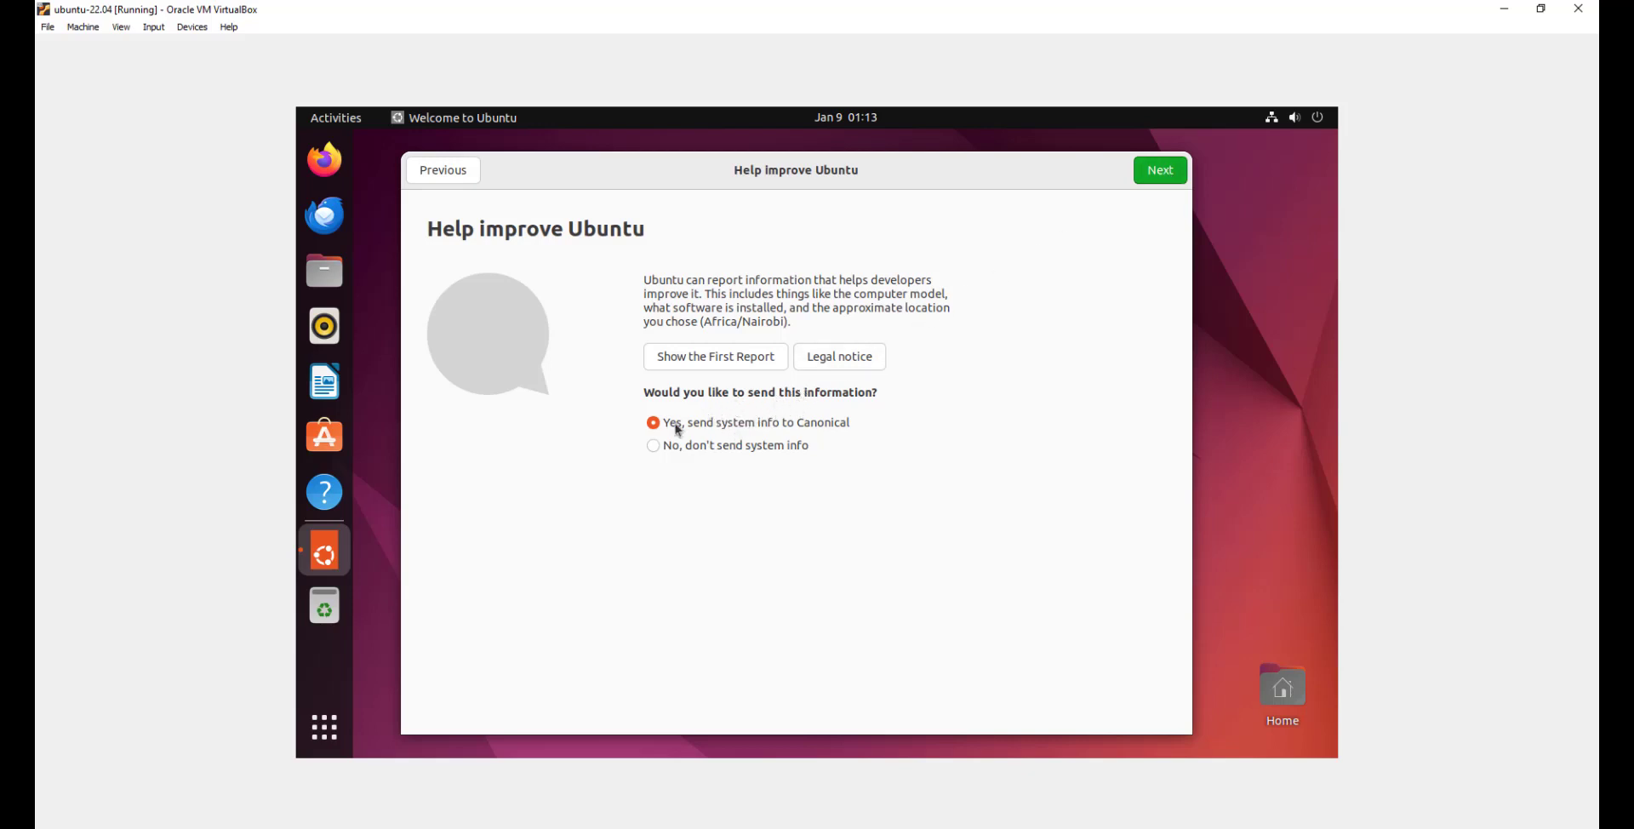
{"action": "left_click", "coordinate": [654, 445]}
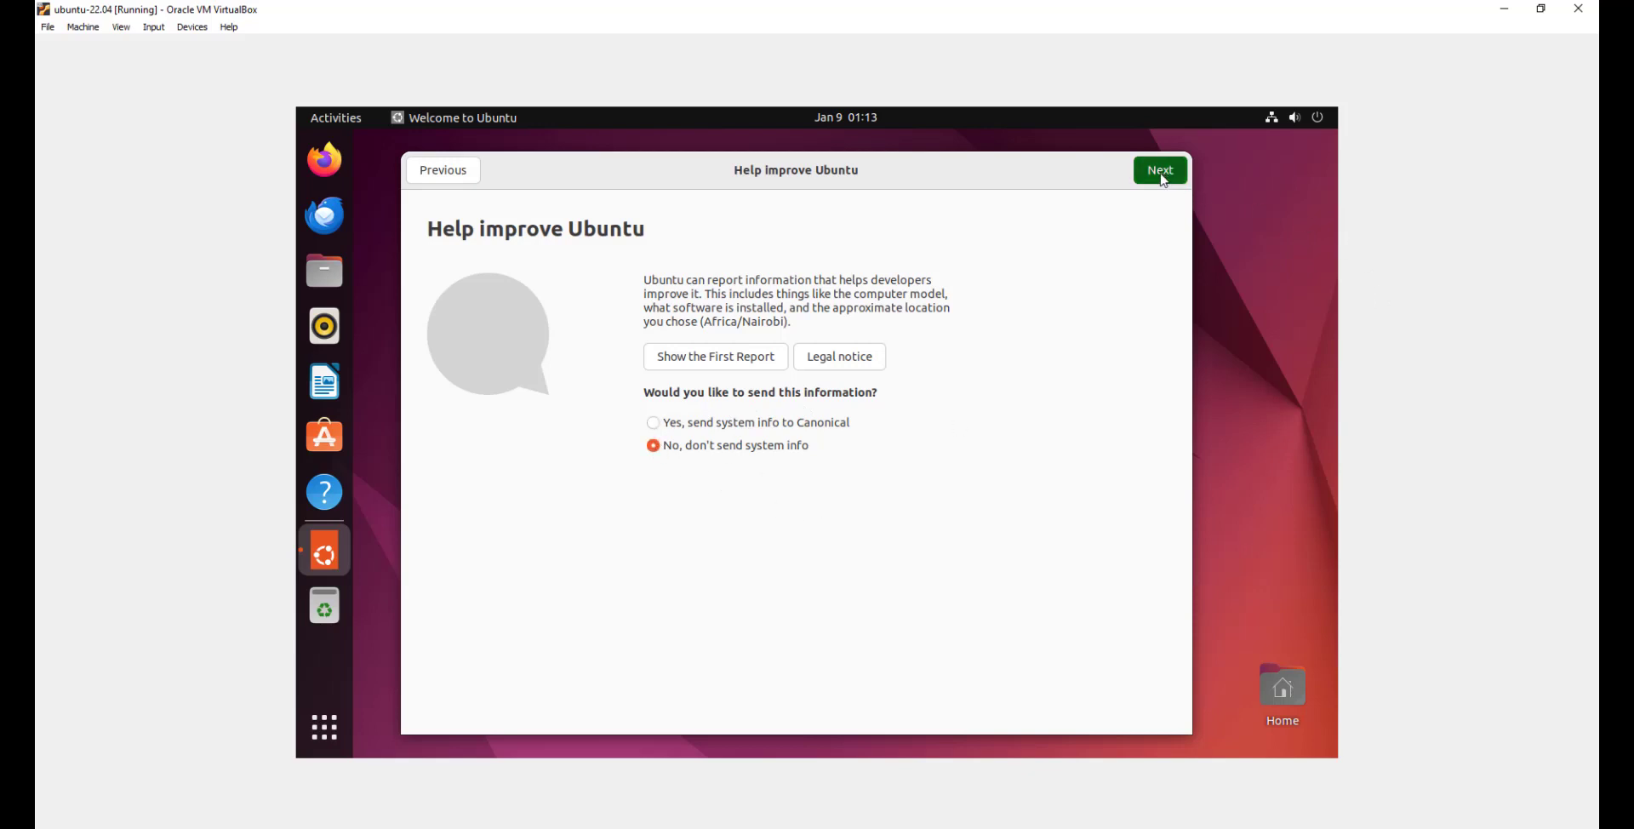
{"action": "mouse_move", "coordinate": [1150, 310]}
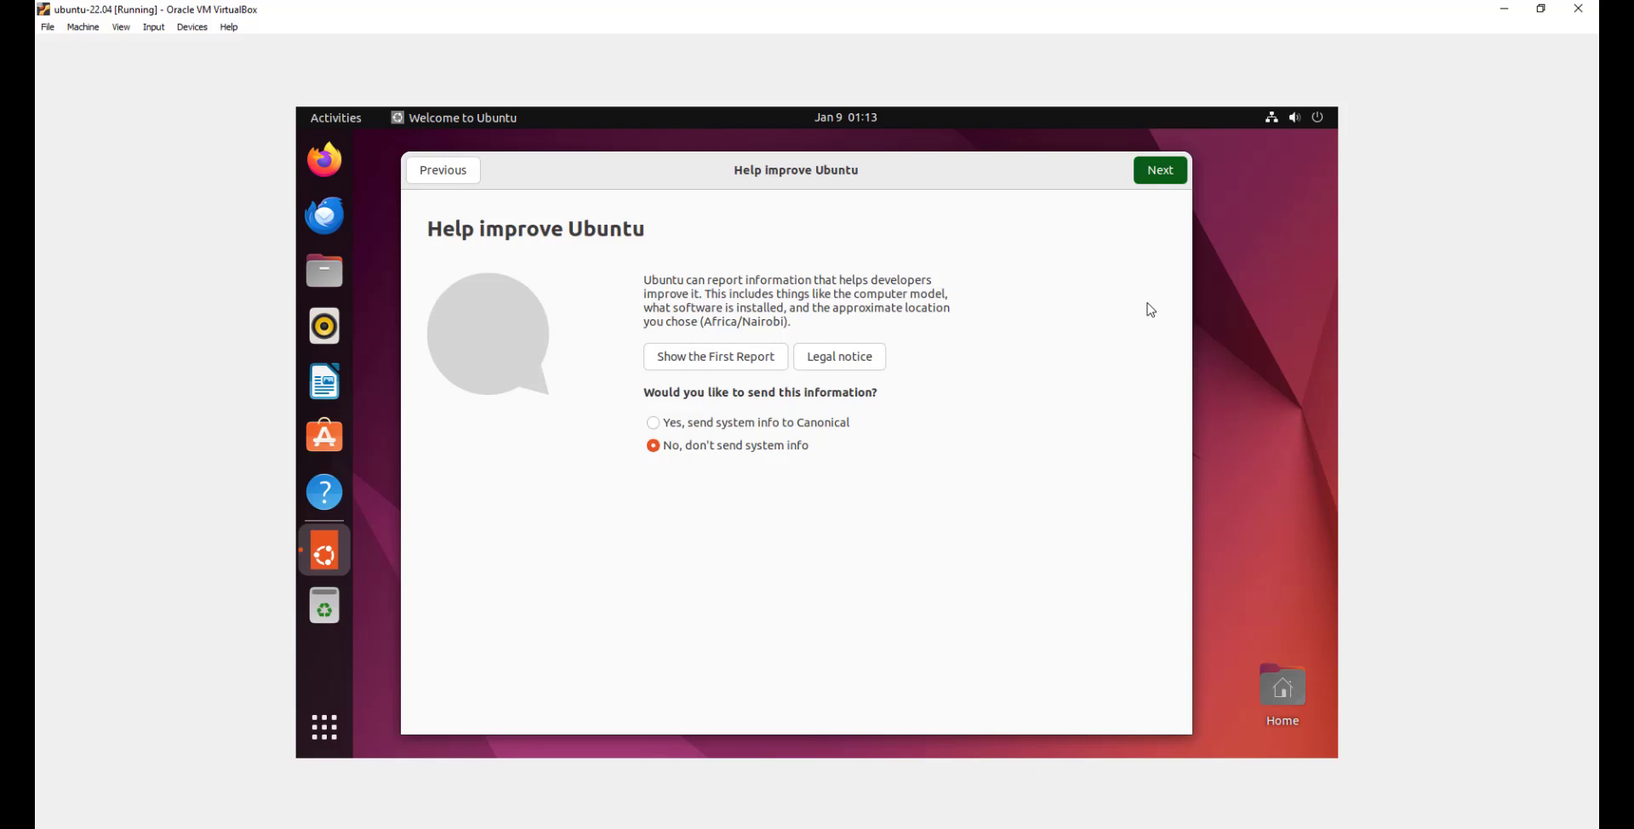
{"action": "mouse_move", "coordinate": [992, 175]}
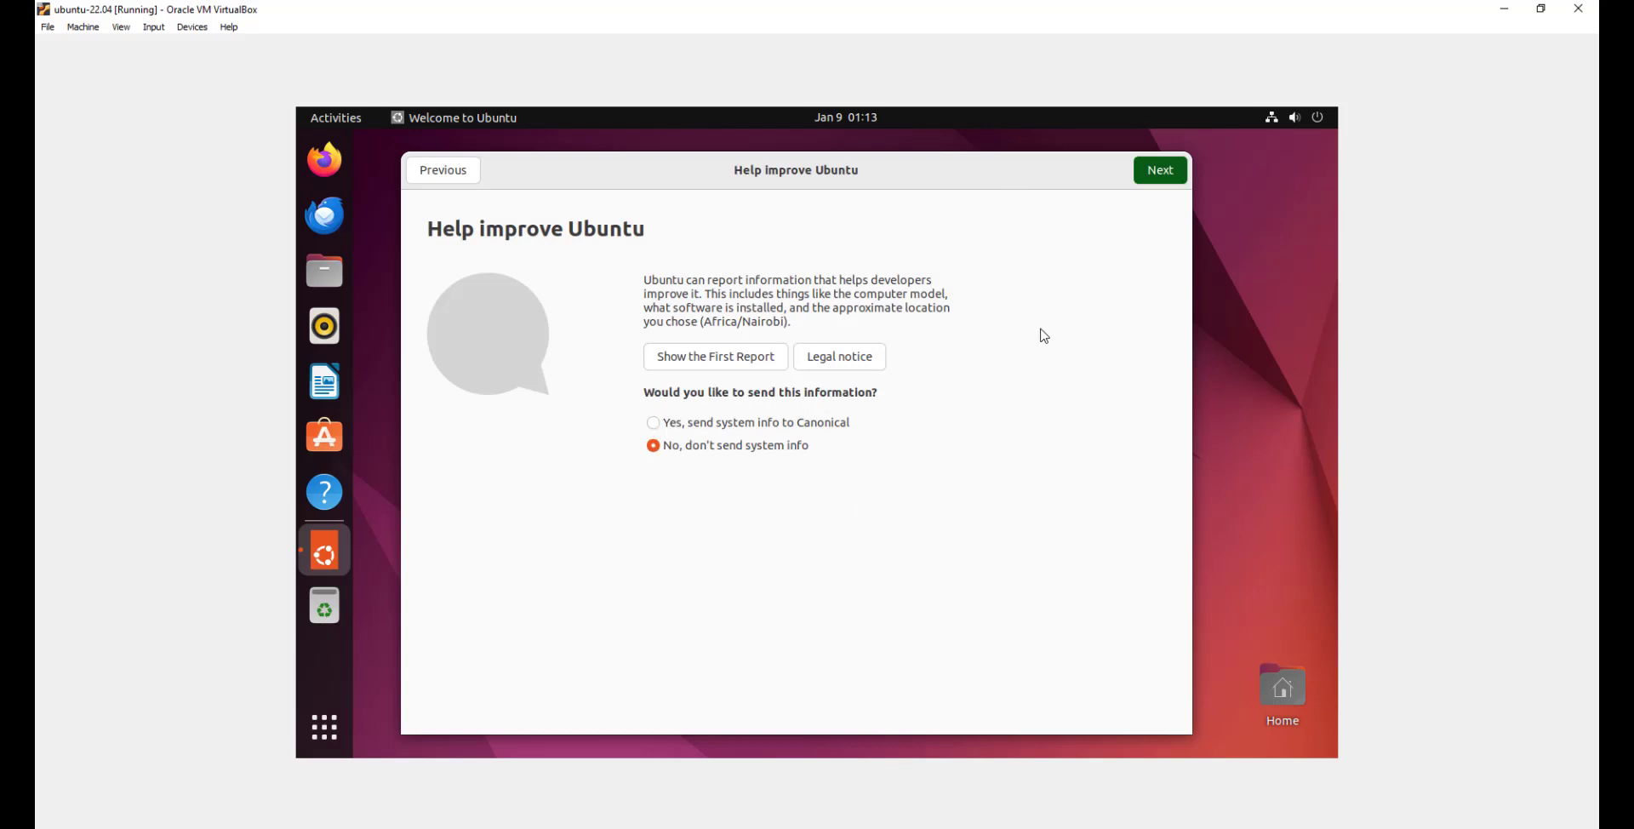
{"action": "left_click", "coordinate": [1158, 168]}
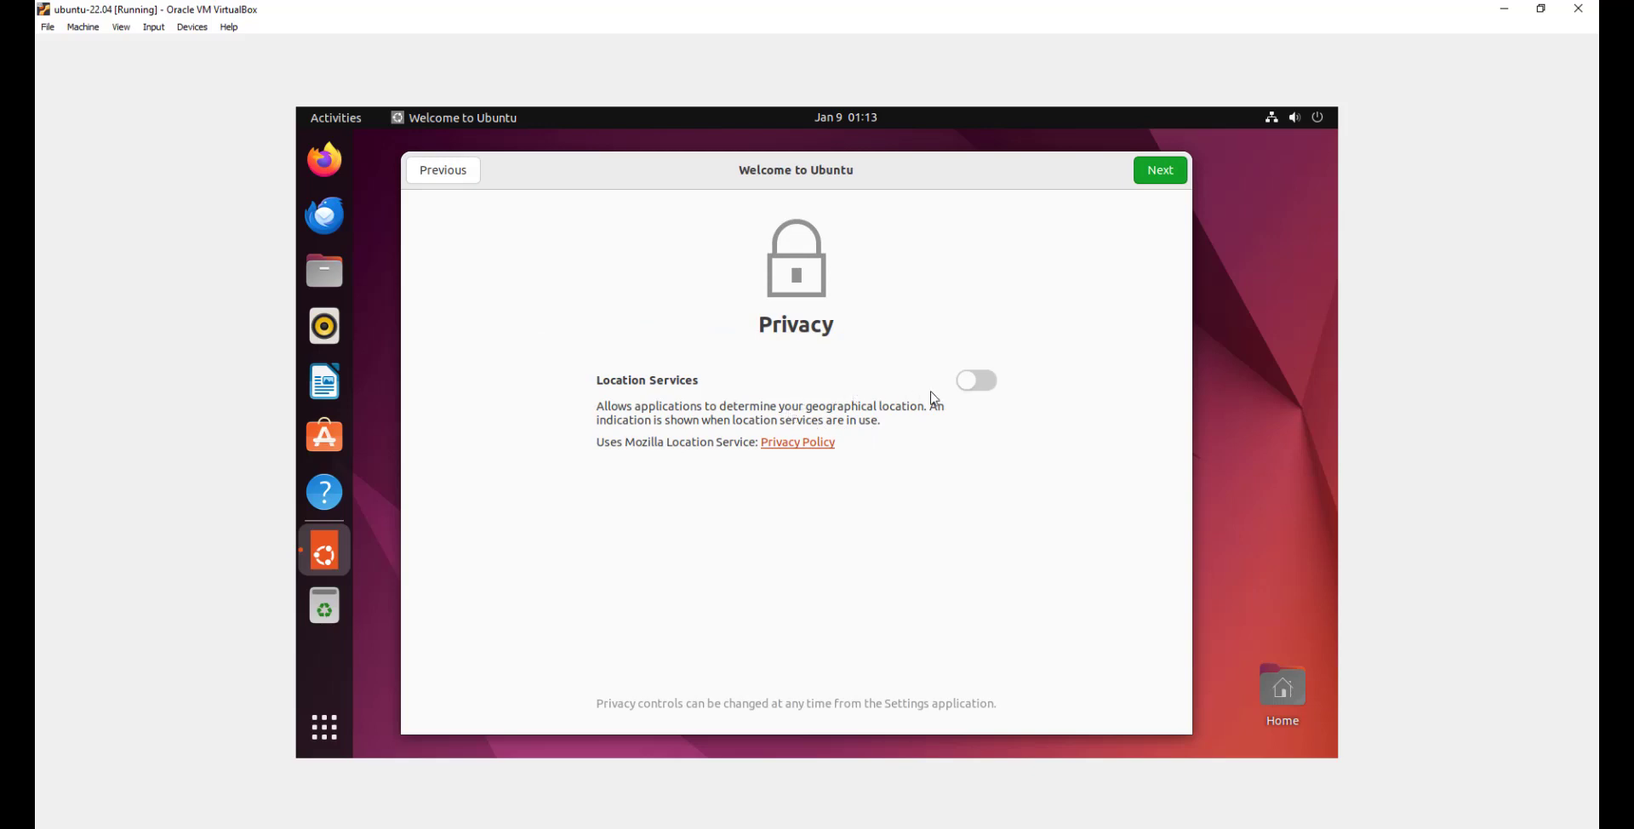
{"action": "left_click", "coordinate": [974, 380]}
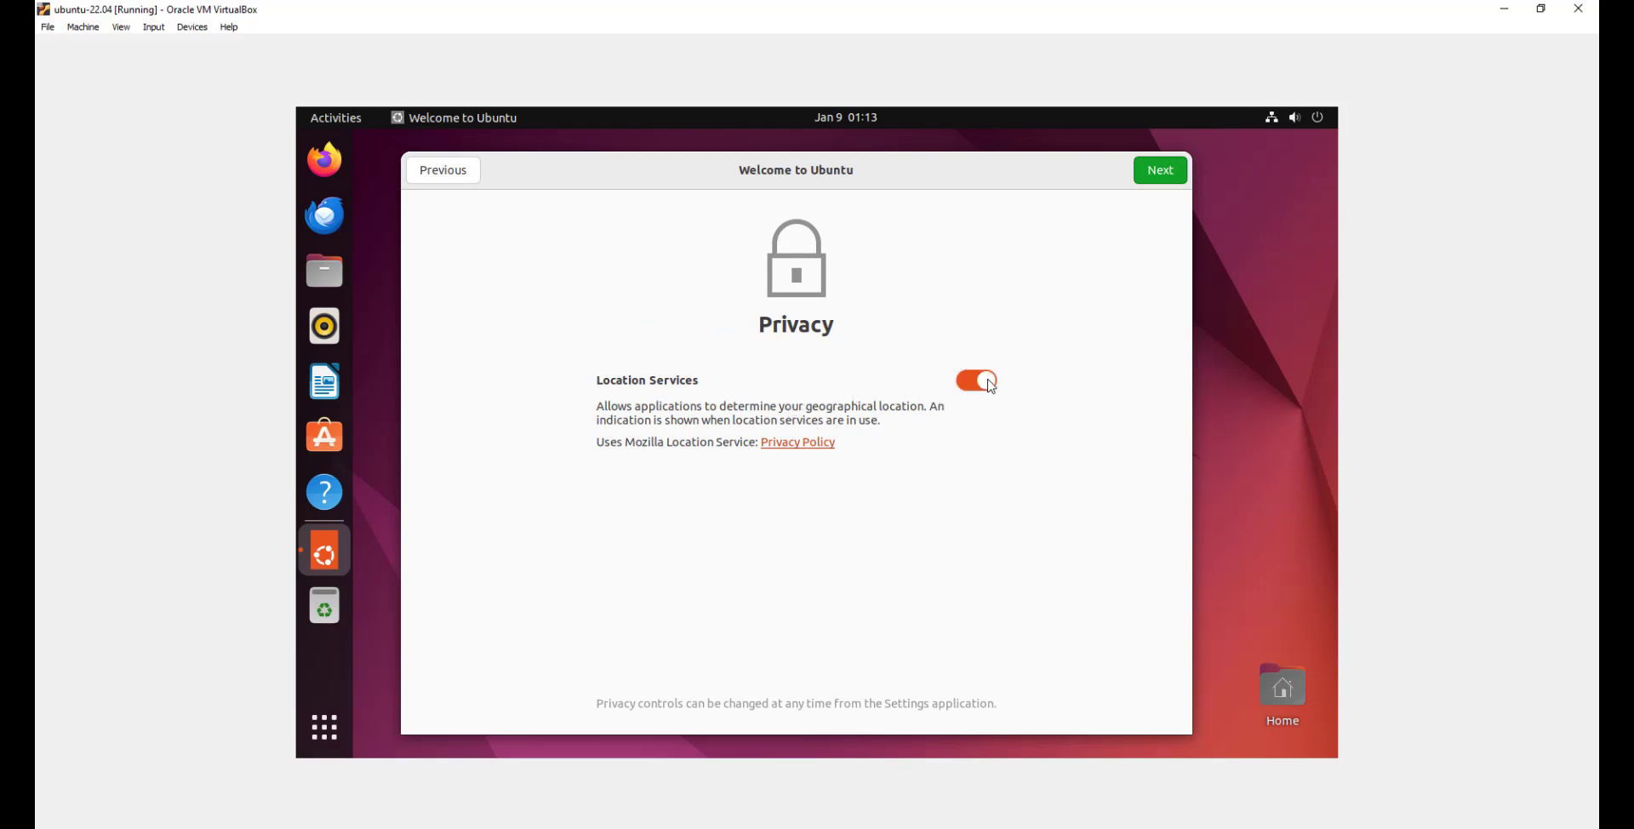
{"action": "left_click", "coordinate": [975, 380]}
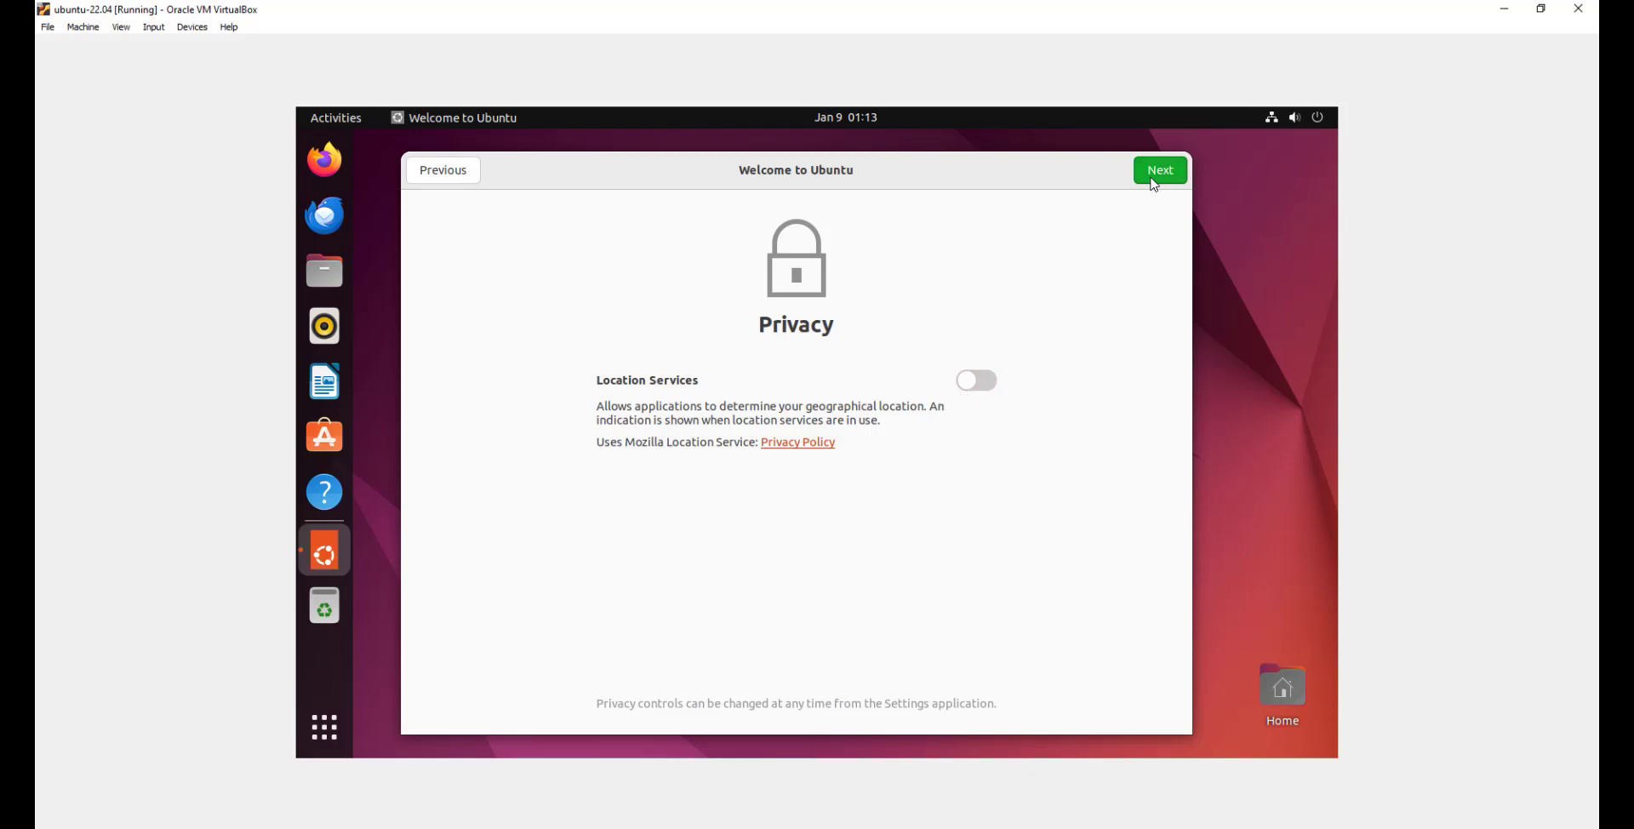
Advance past Privacy to the 'Ready to go' page and select Done
{"action": "left_click", "coordinate": [1159, 171]}
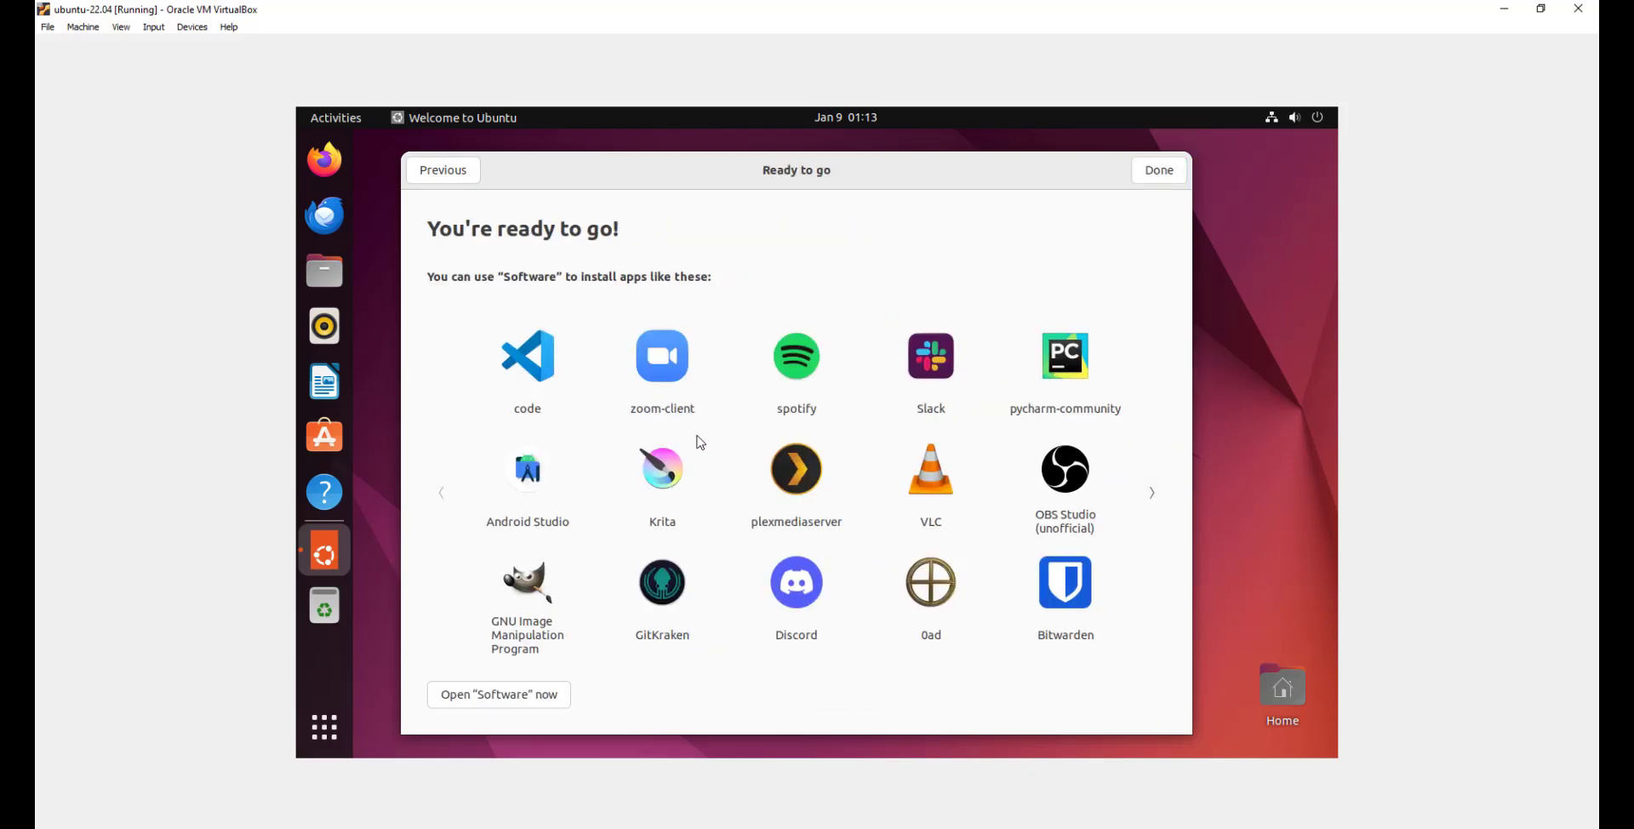
{"action": "mouse_move", "coordinate": [494, 299]}
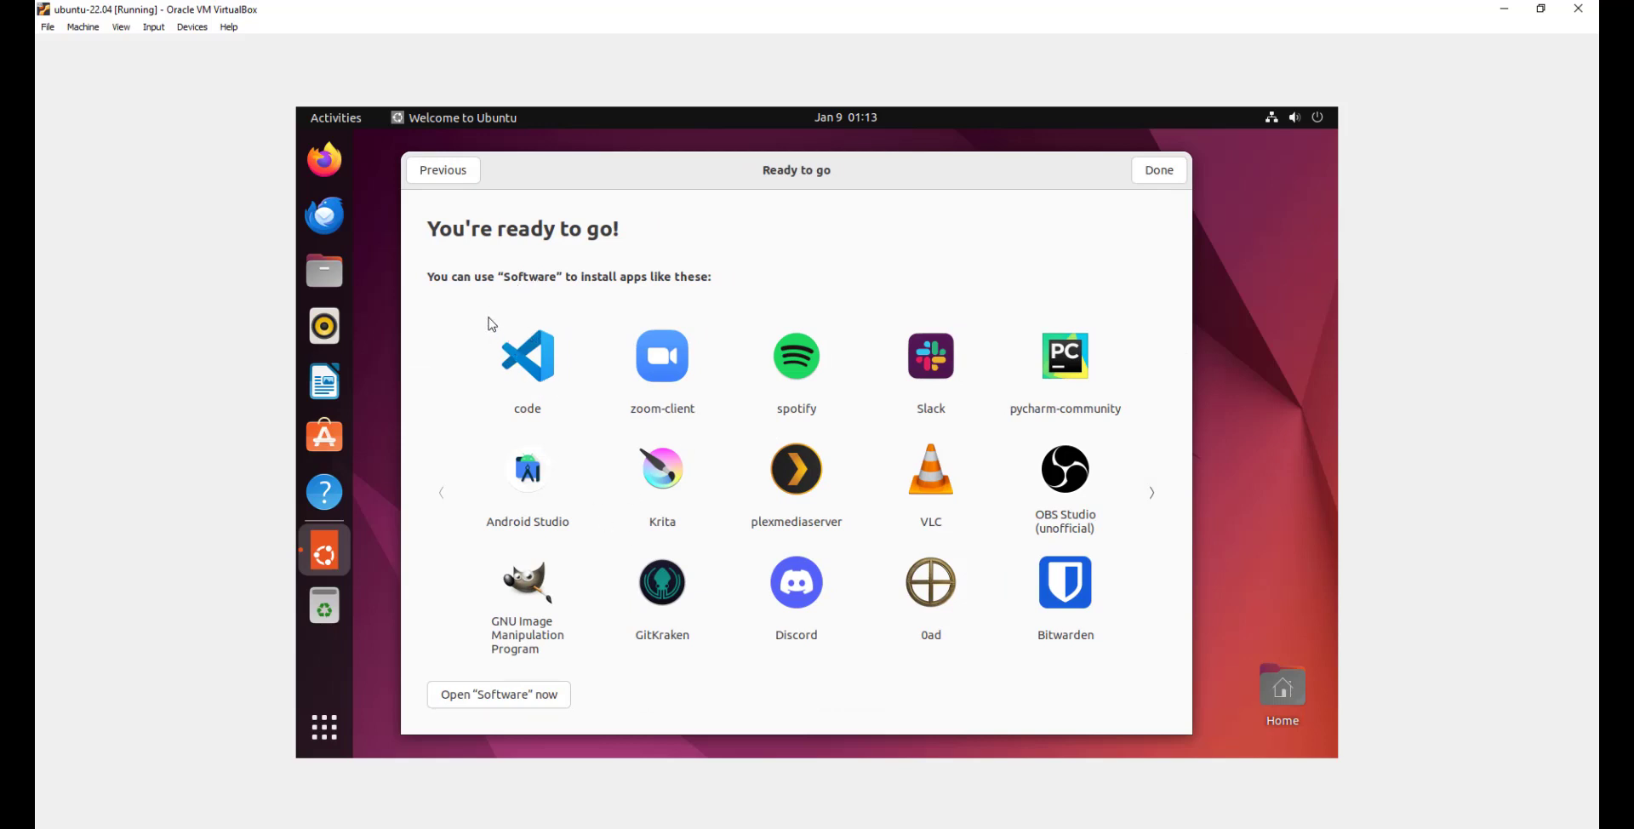
{"action": "mouse_move", "coordinate": [562, 314]}
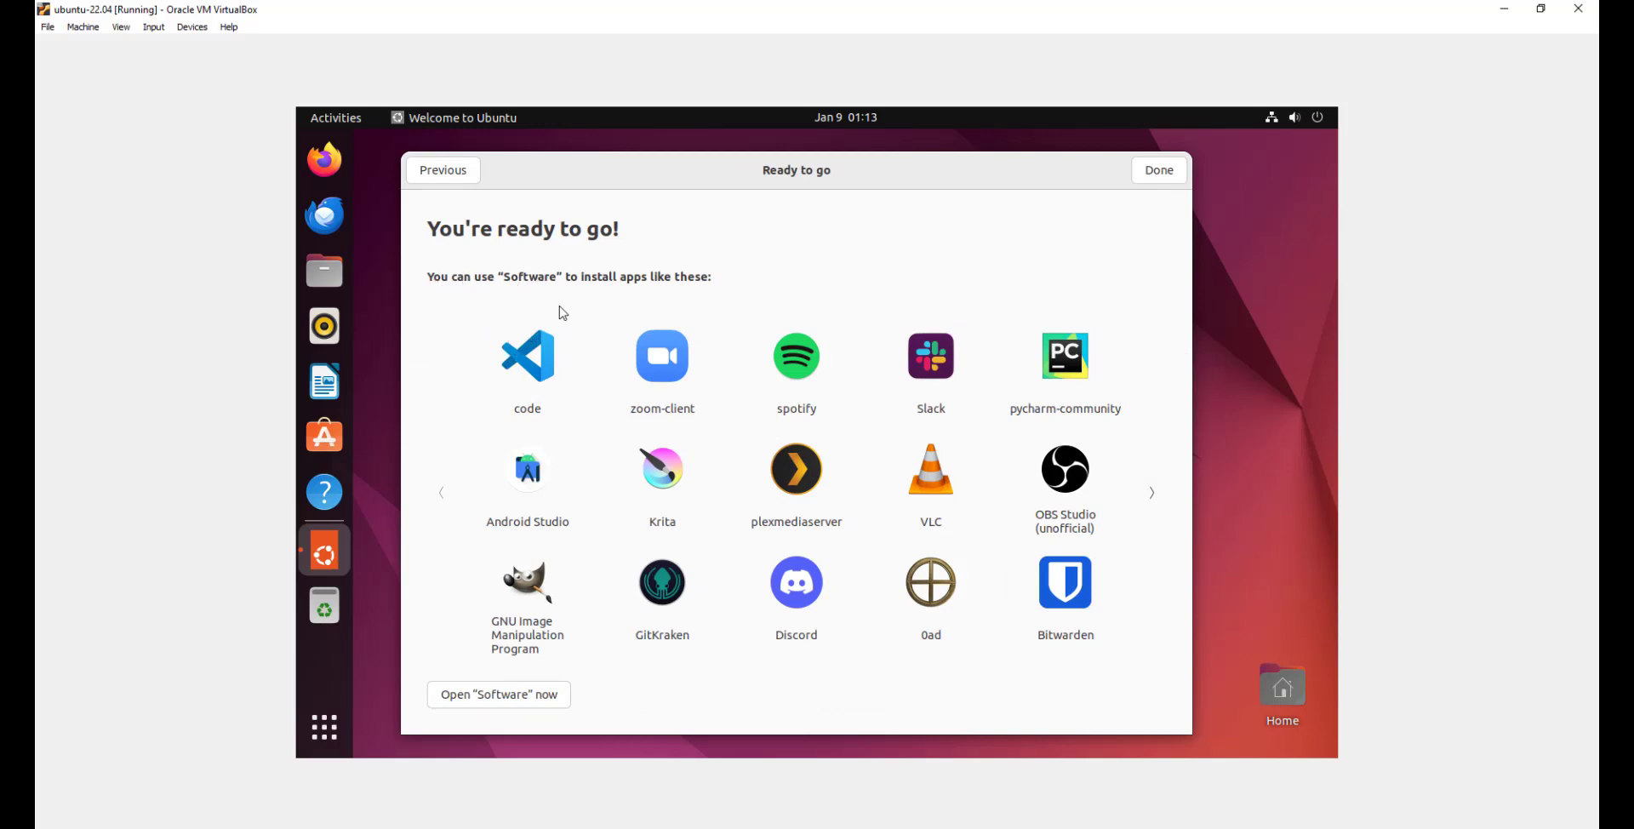
{"action": "mouse_move", "coordinate": [904, 435]}
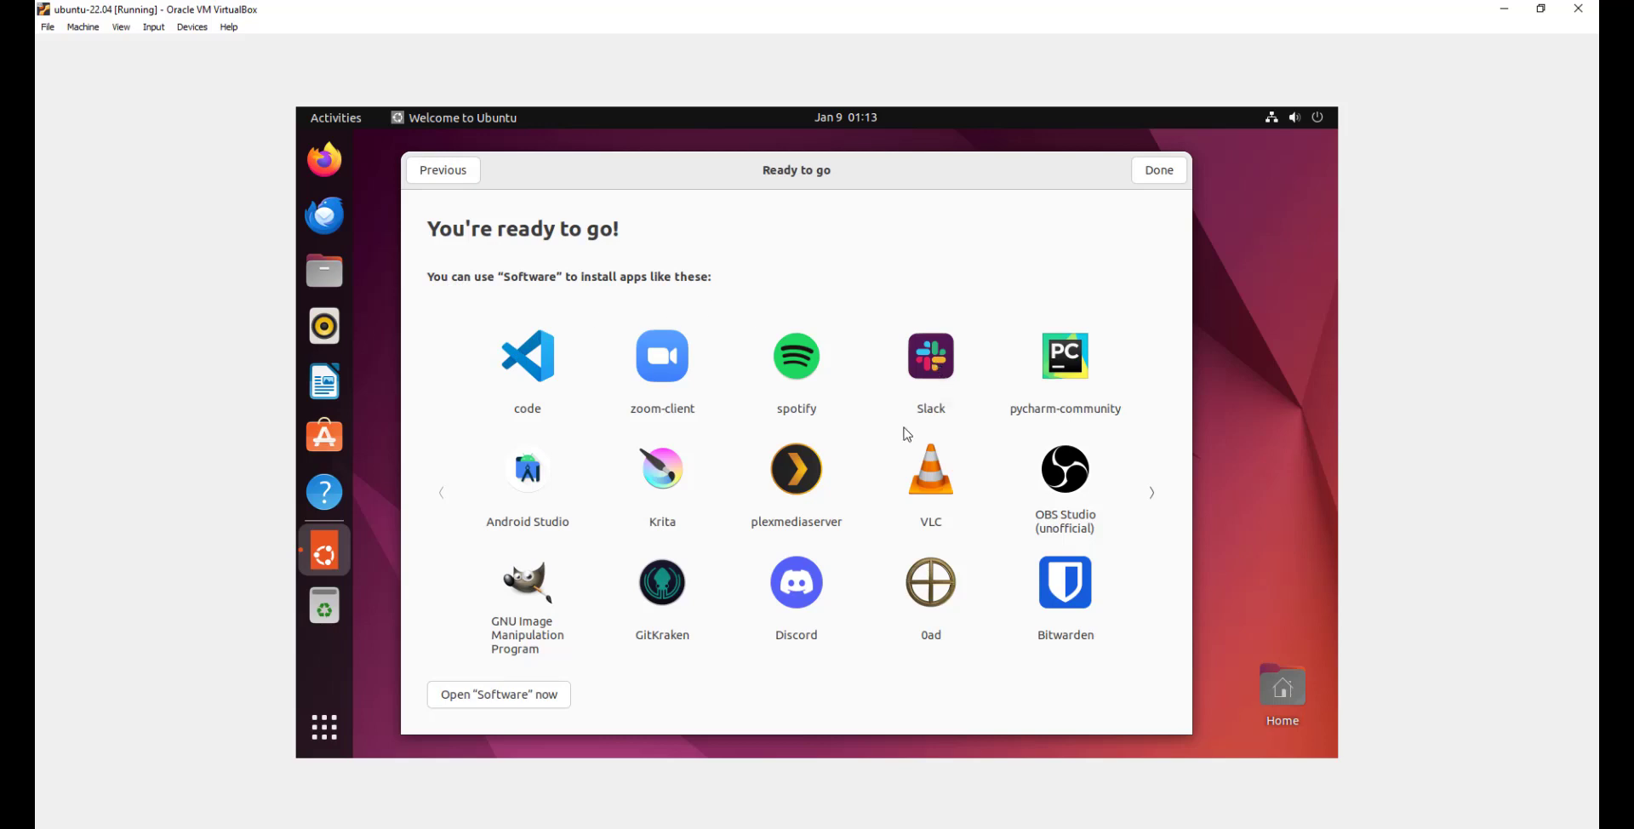
{"action": "mouse_move", "coordinate": [1123, 175]}
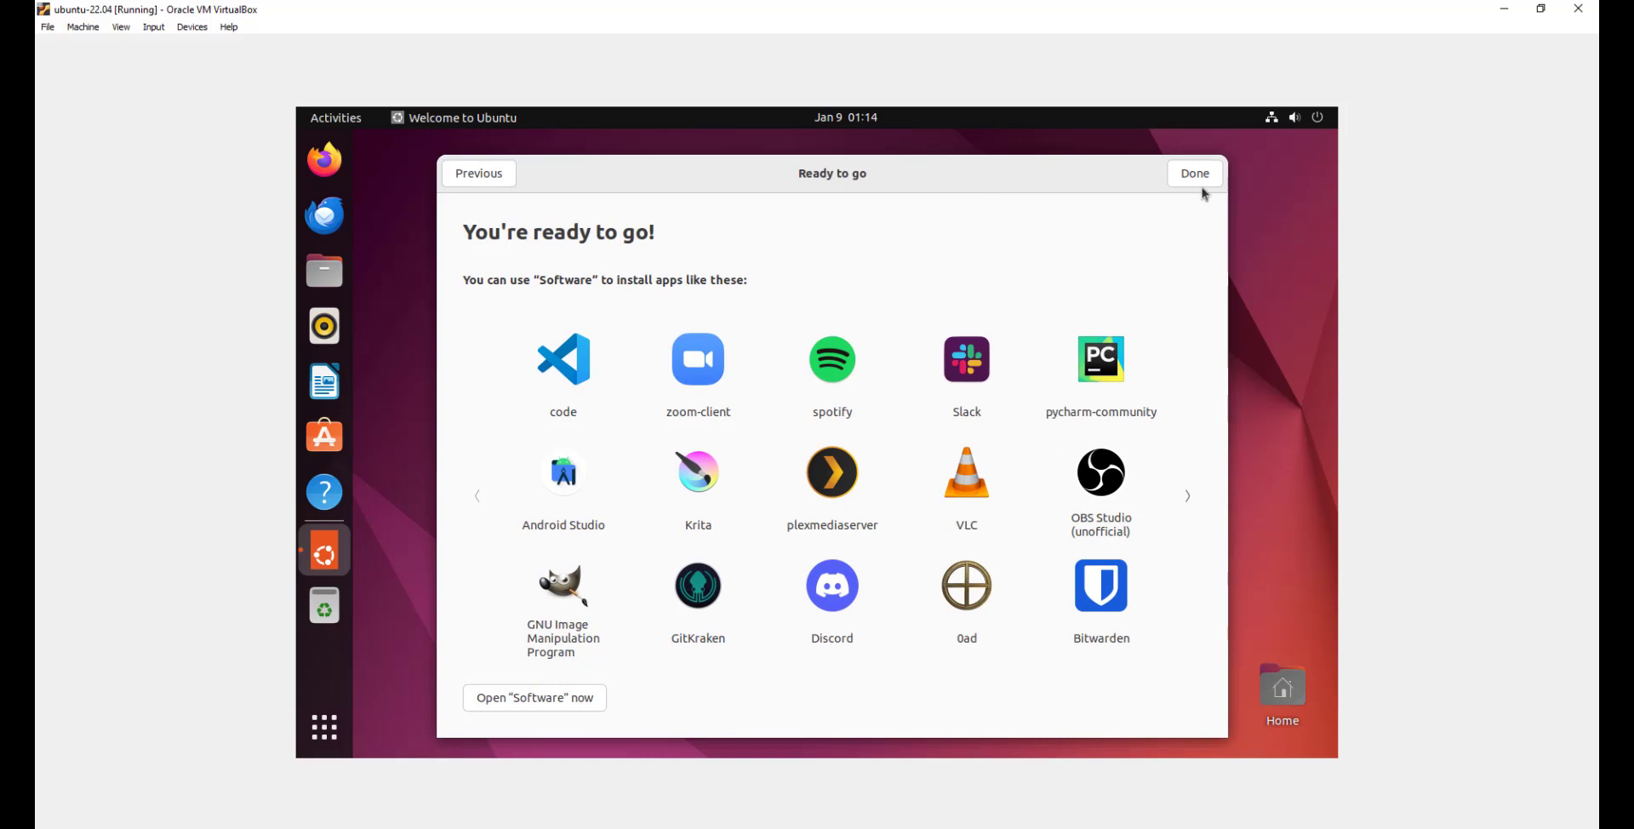
{"action": "left_click", "coordinate": [1194, 172]}
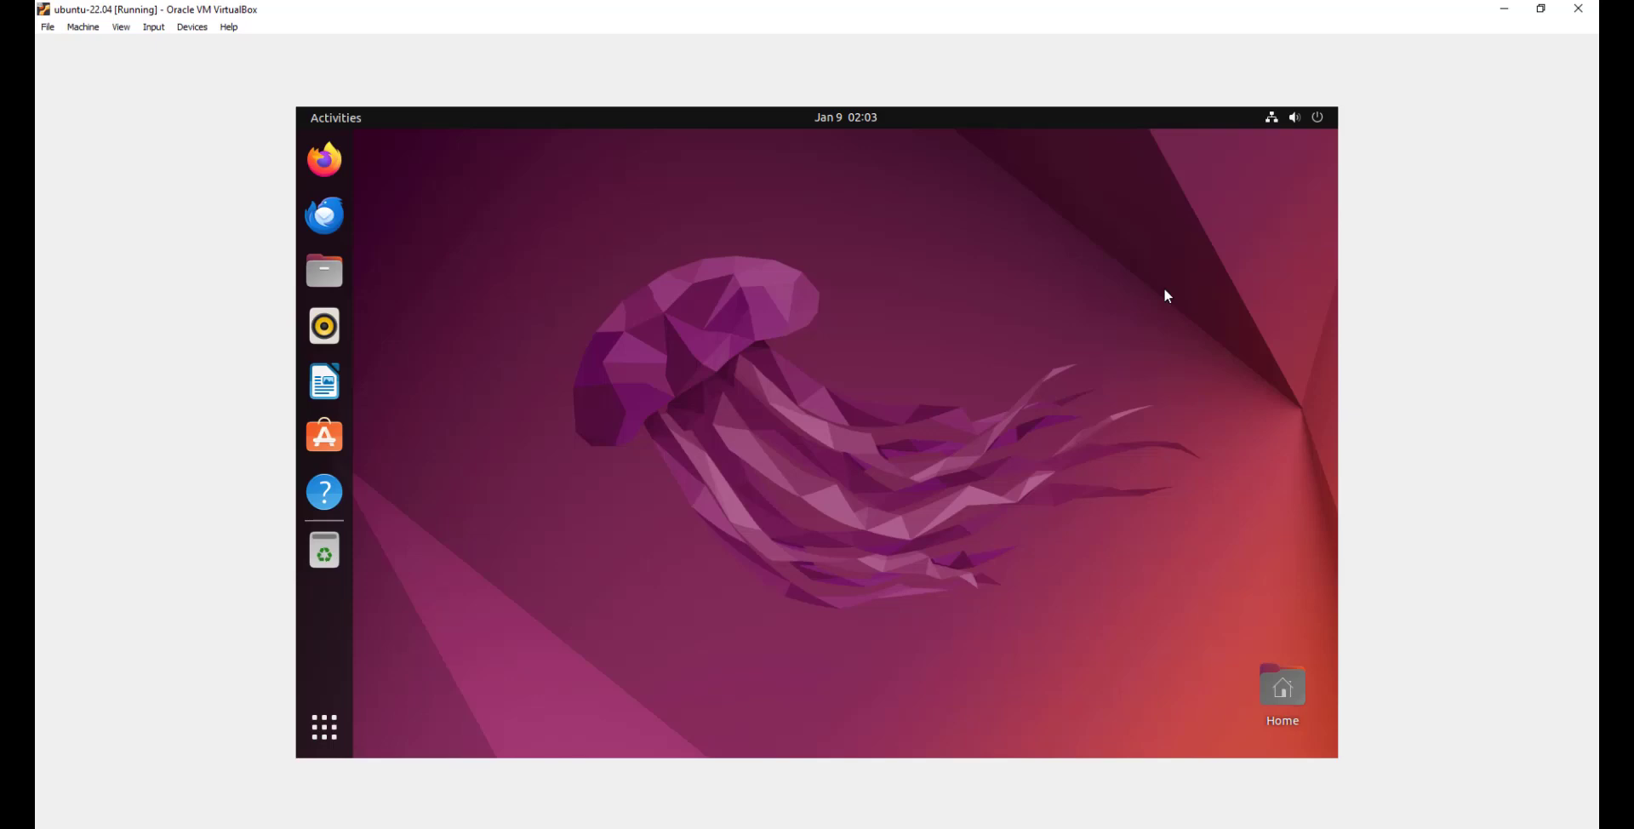
{"action": "mouse_move", "coordinate": [687, 103]}
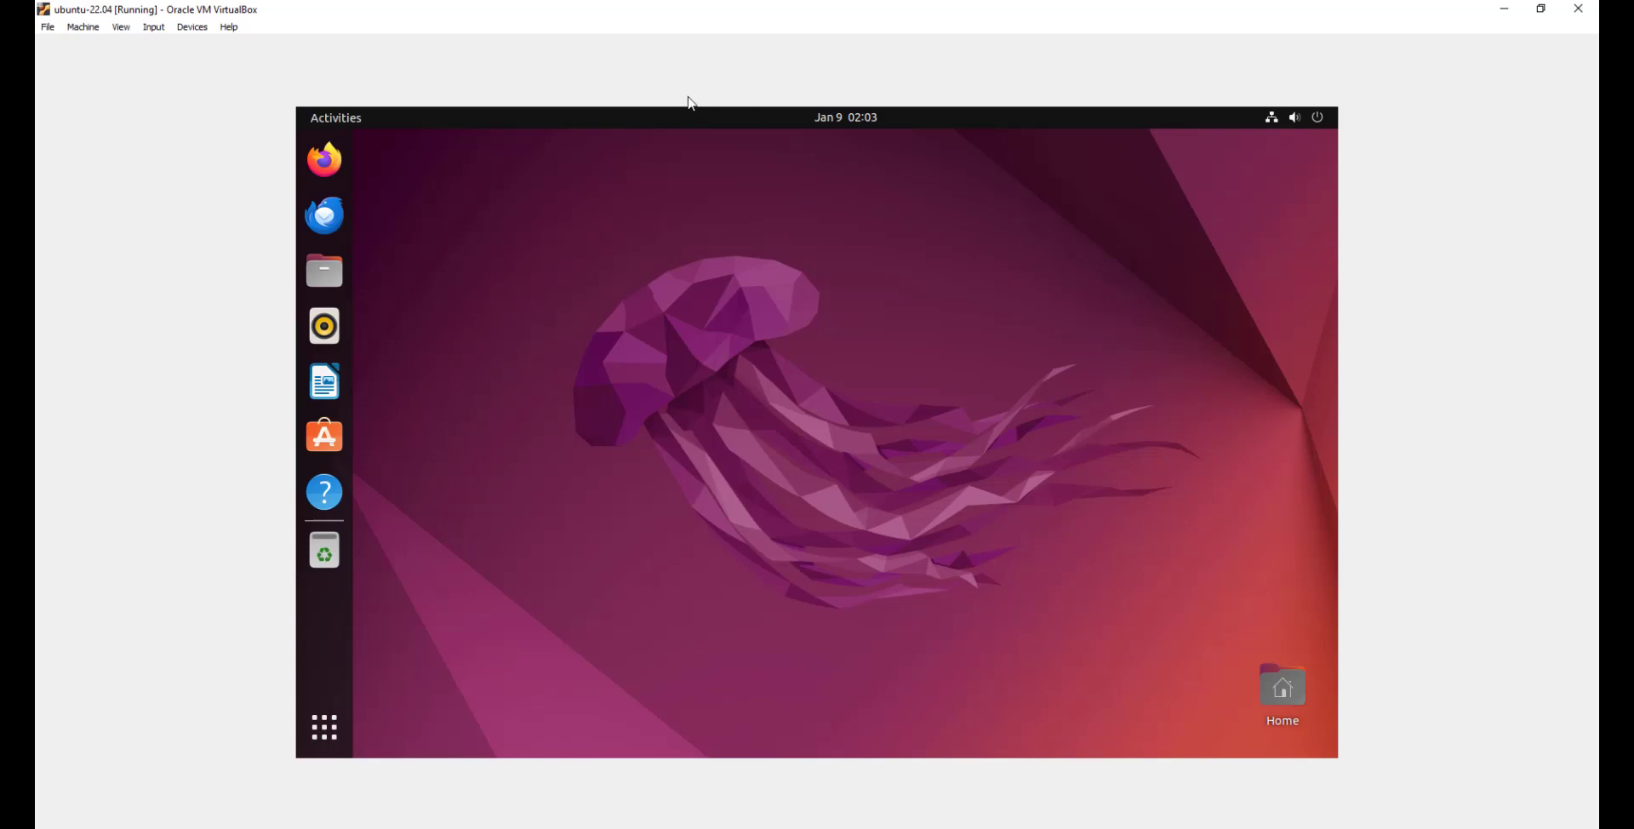
{"action": "mouse_move", "coordinate": [668, 18]}
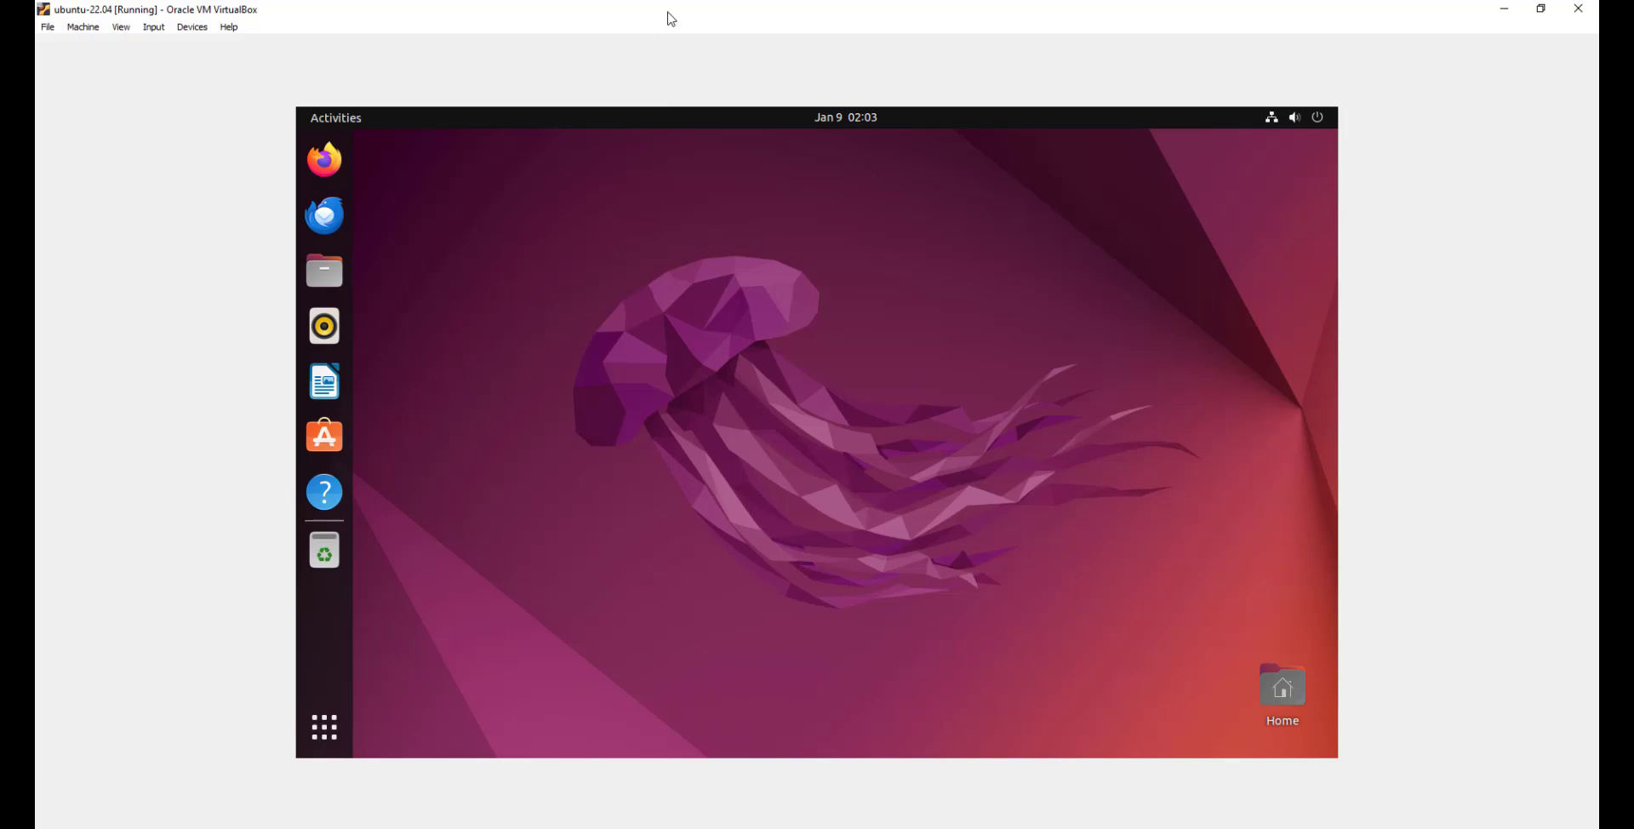
{"action": "mouse_move", "coordinate": [713, 81]}
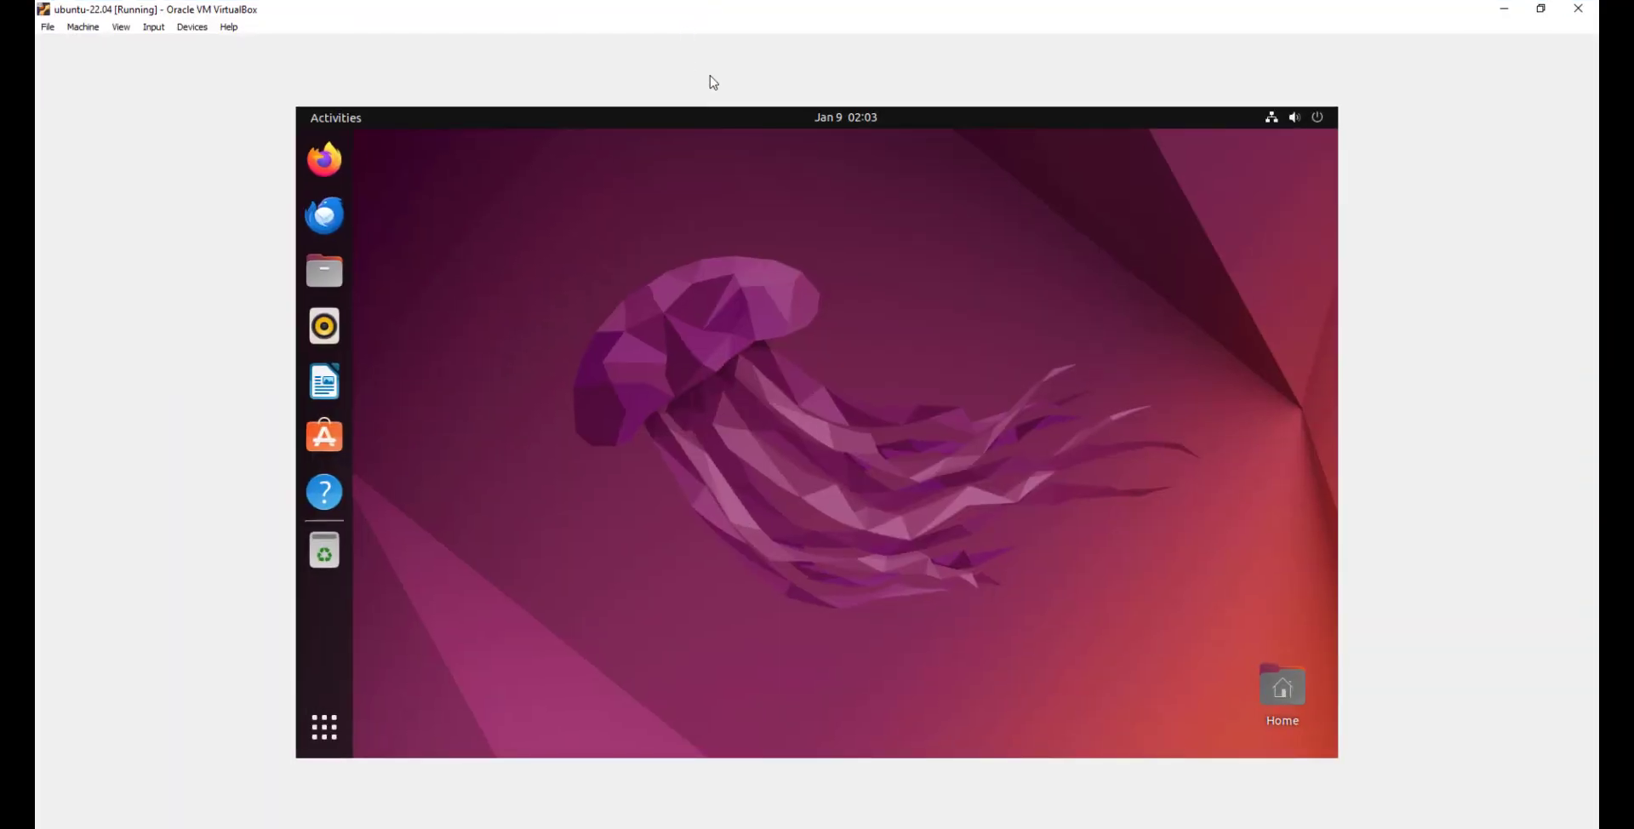
{"action": "mouse_move", "coordinate": [695, 49]}
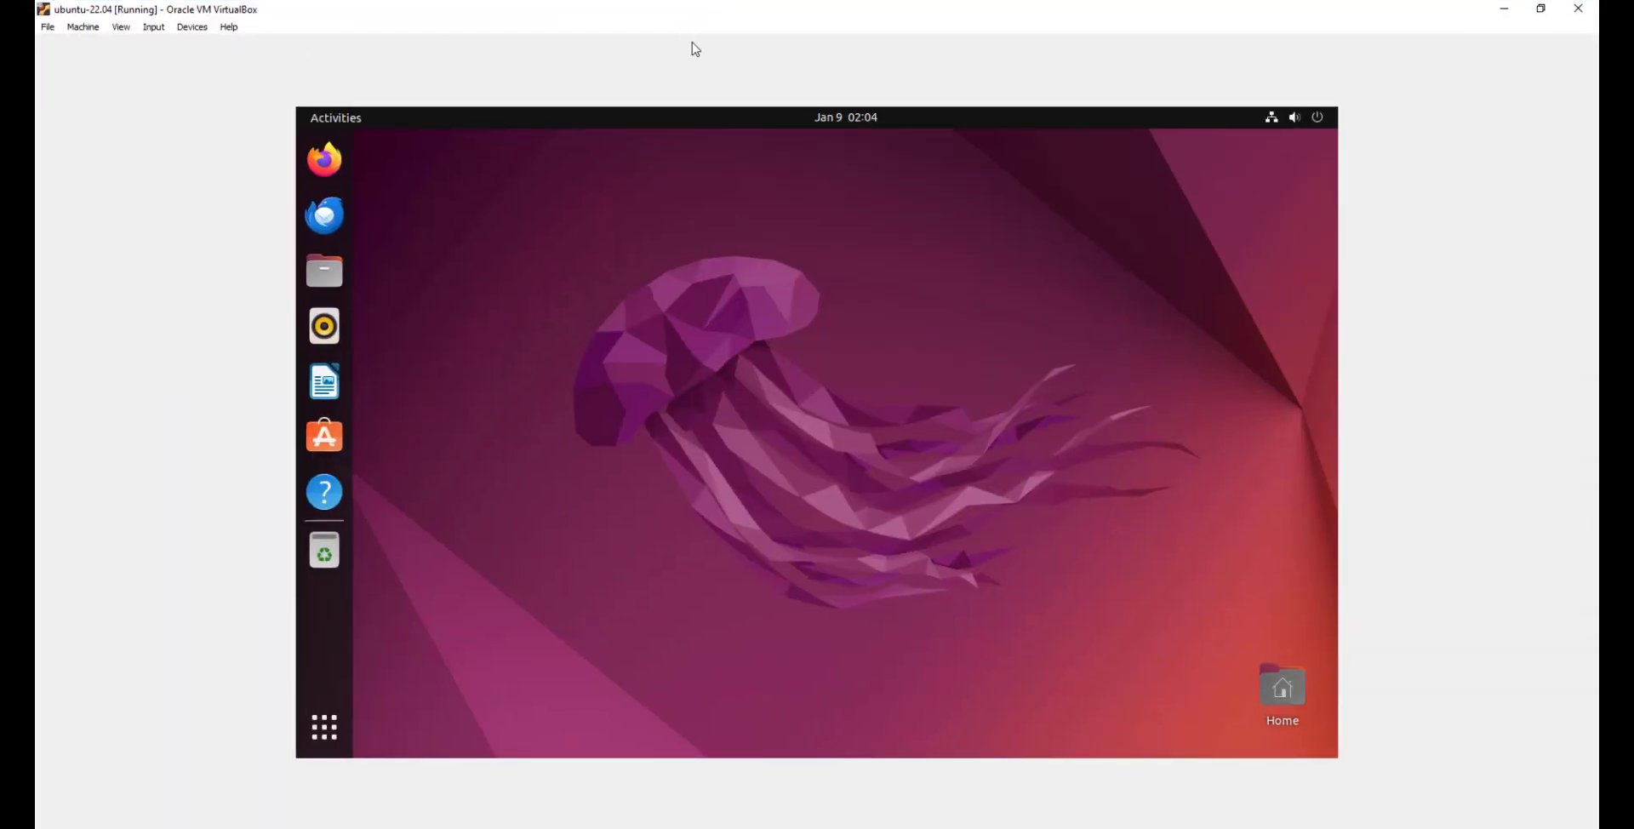
{"action": "mouse_move", "coordinate": [871, 224]}
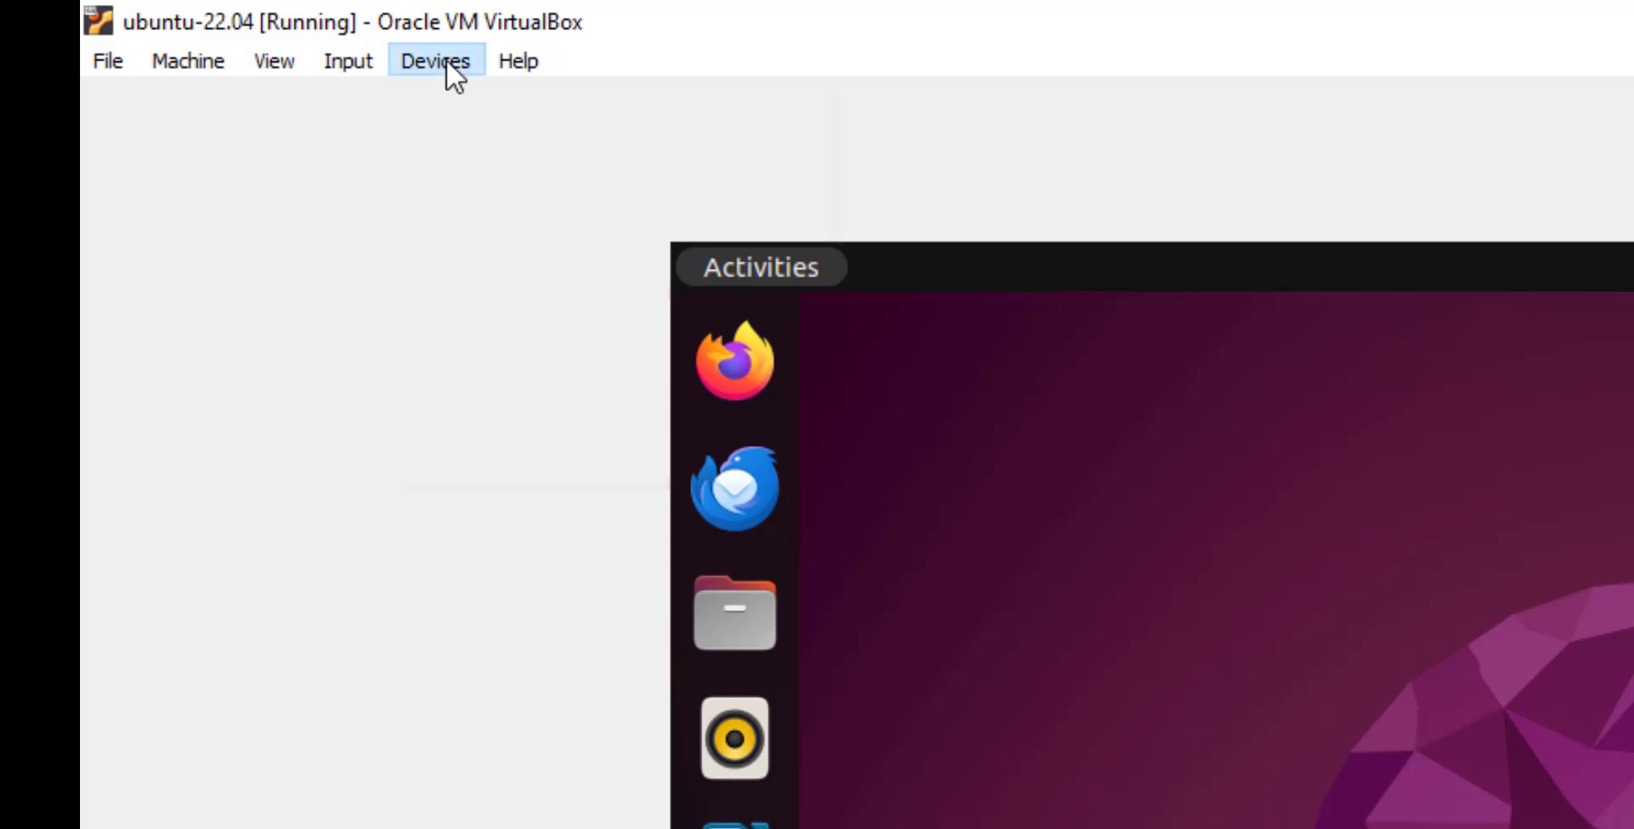
Insert the Guest Additions CD image via Devices and open the VBox_GAs_7.0.12 disc
{"action": "left_click", "coordinate": [435, 60]}
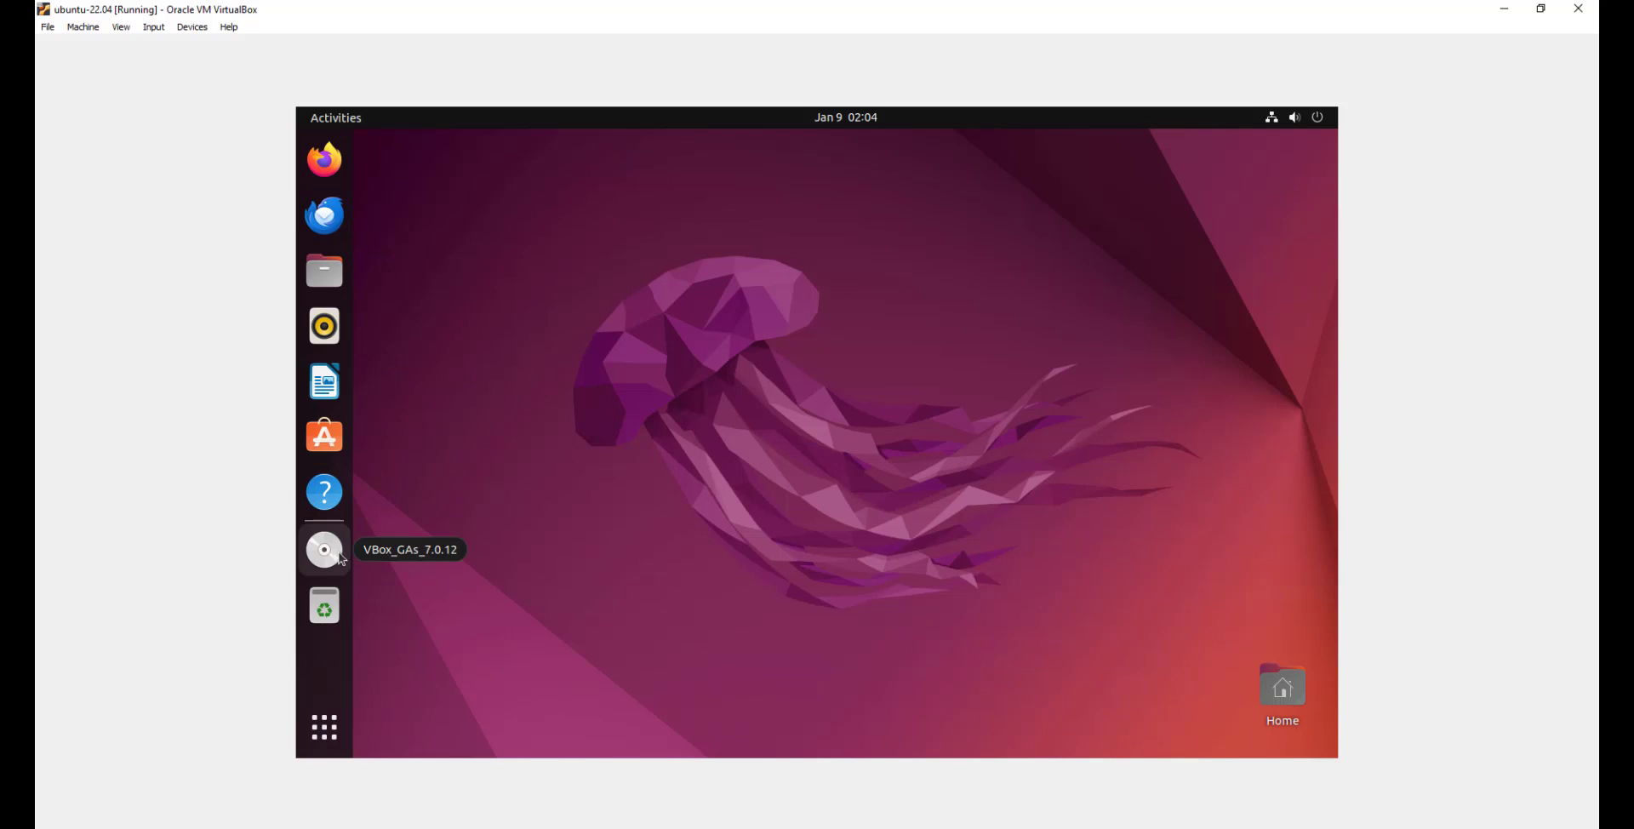
{"action": "left_click", "coordinate": [323, 550]}
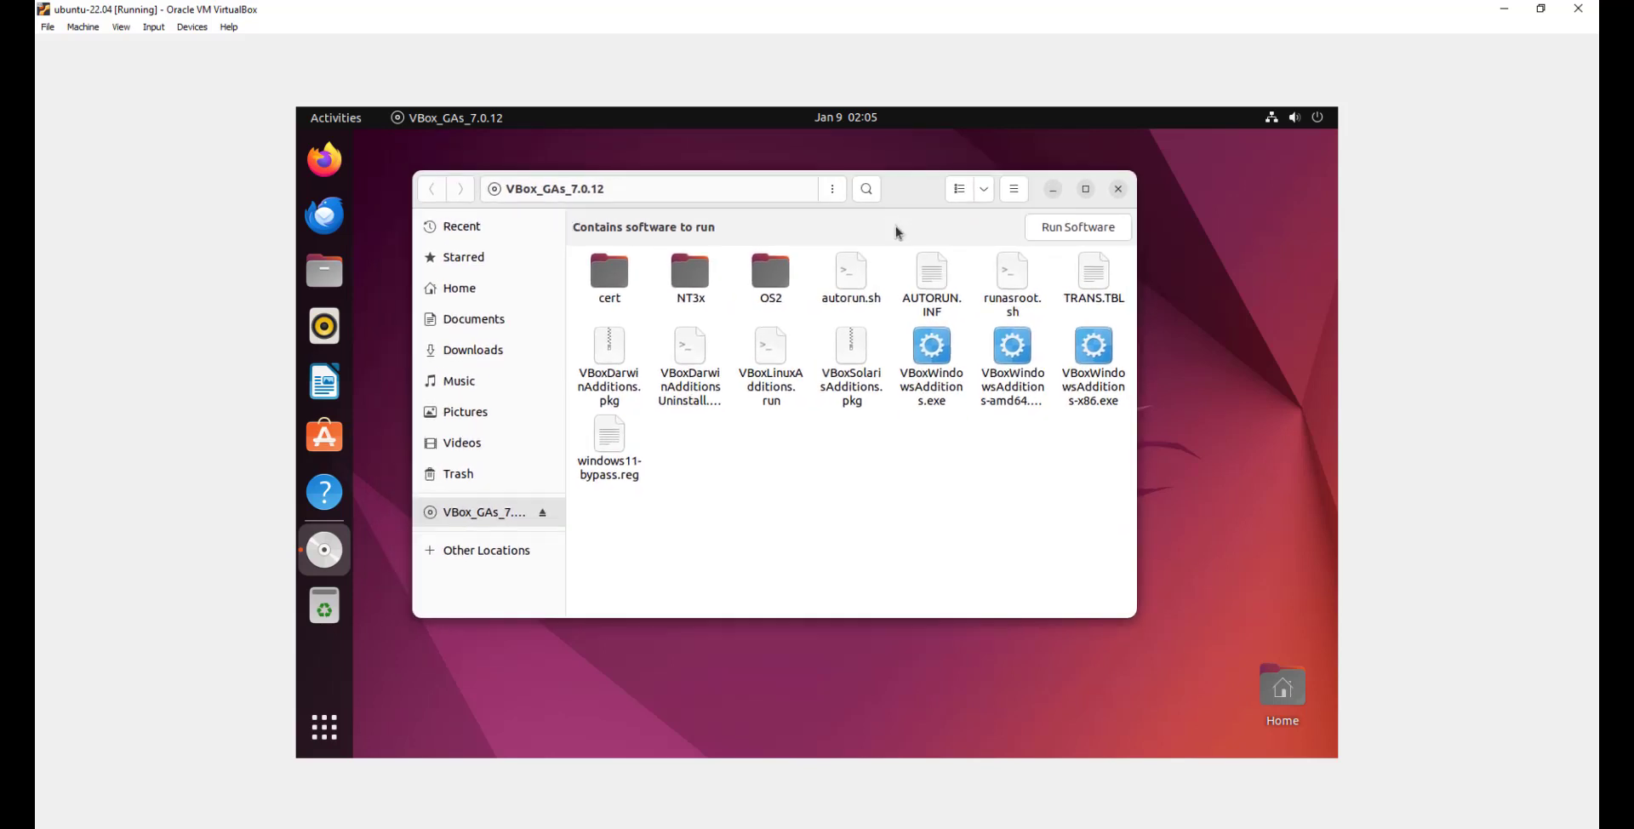
{"action": "mouse_move", "coordinate": [878, 260]}
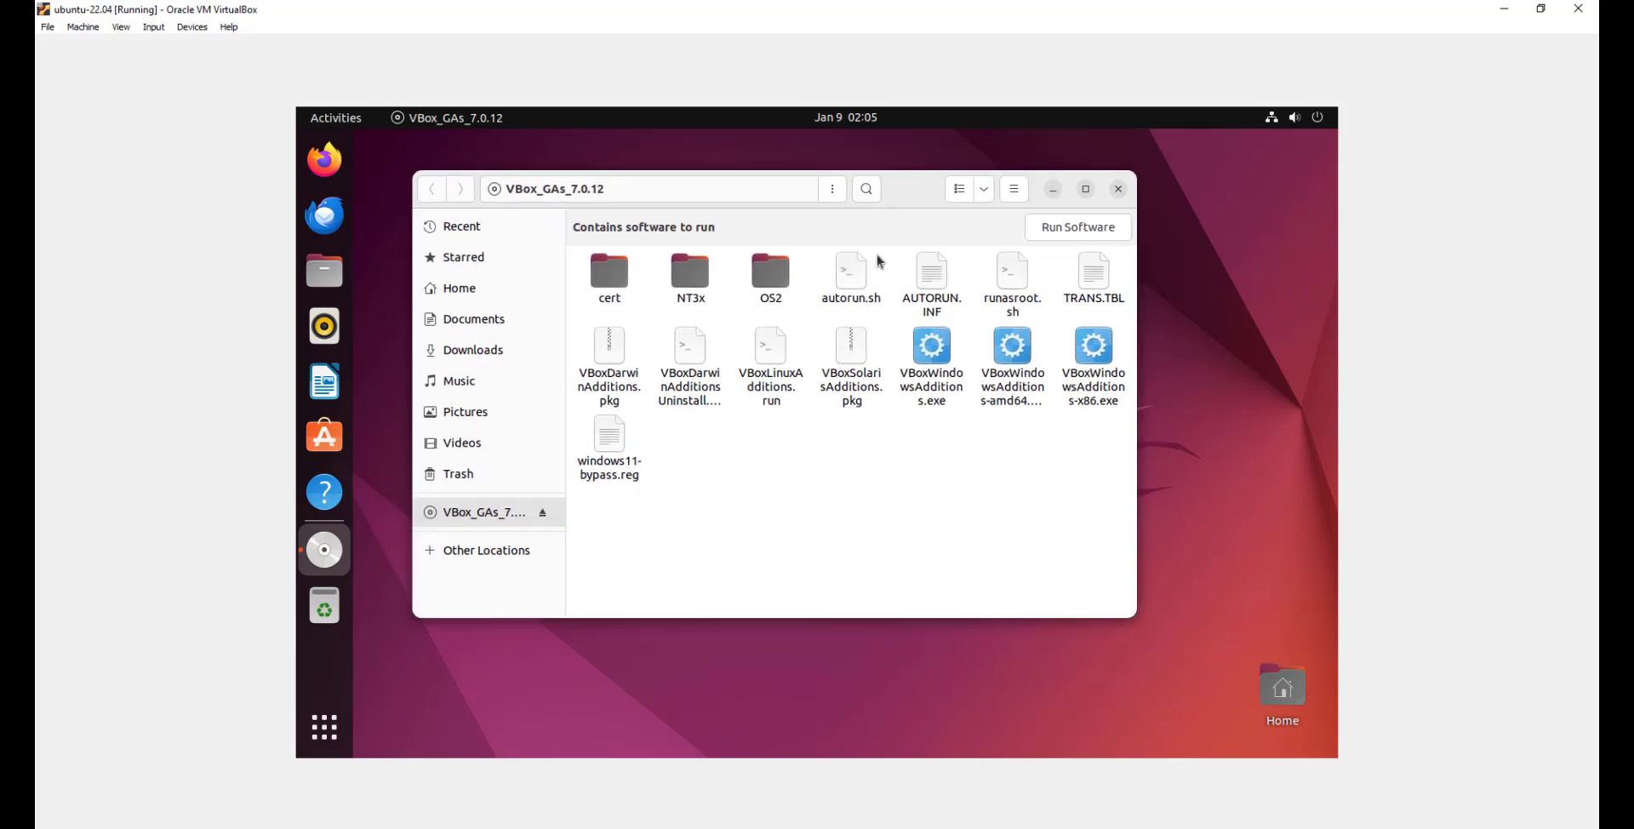
{"action": "mouse_move", "coordinate": [842, 495]}
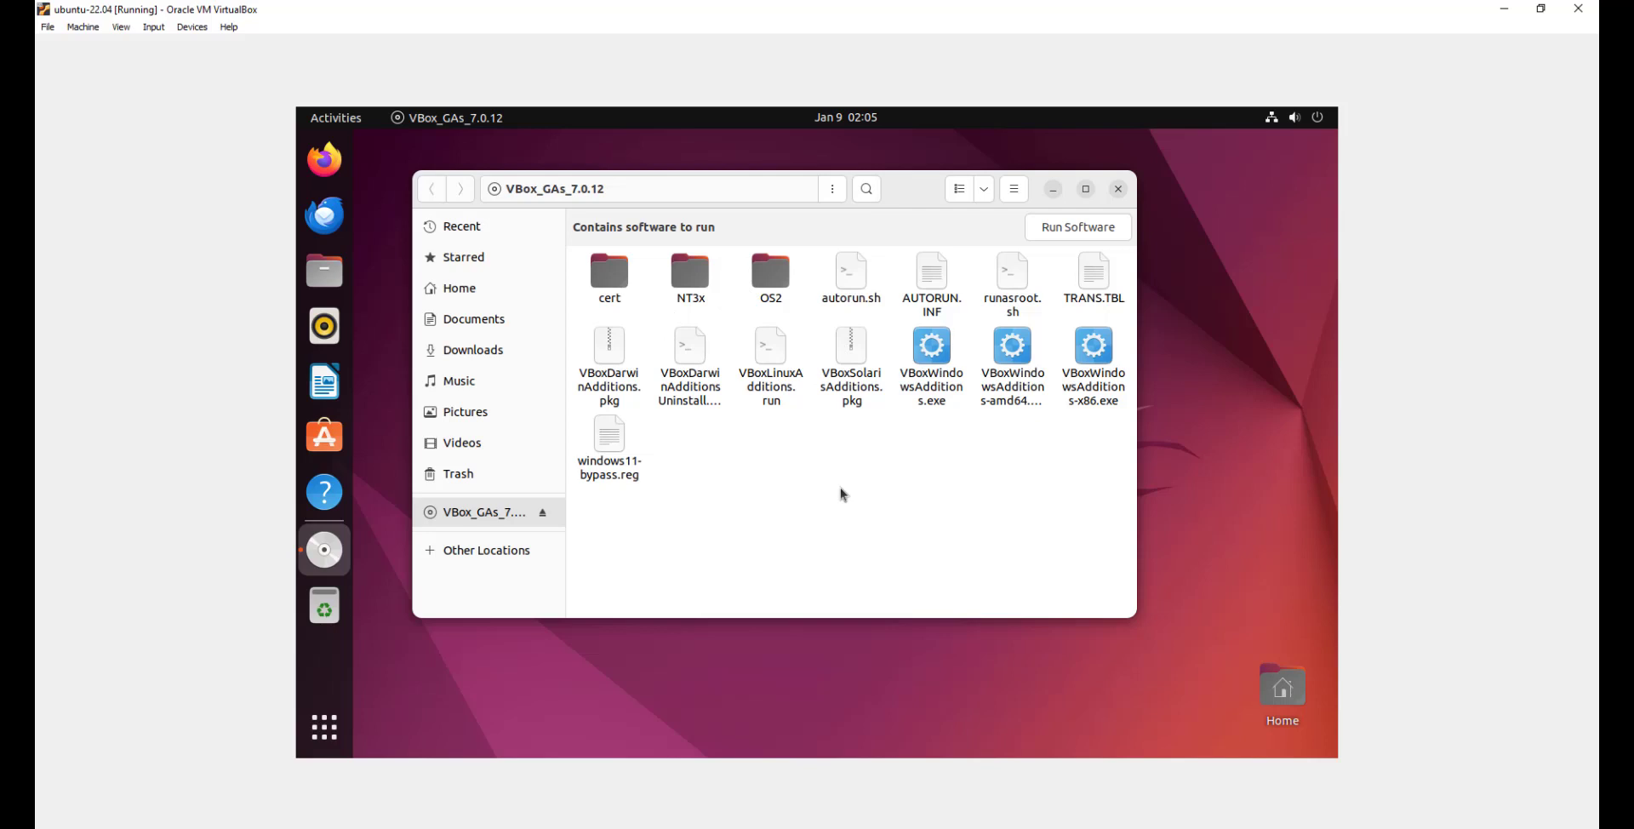
Run autorun.sh as a program and authenticate with the password
{"action": "left_click", "coordinate": [850, 271]}
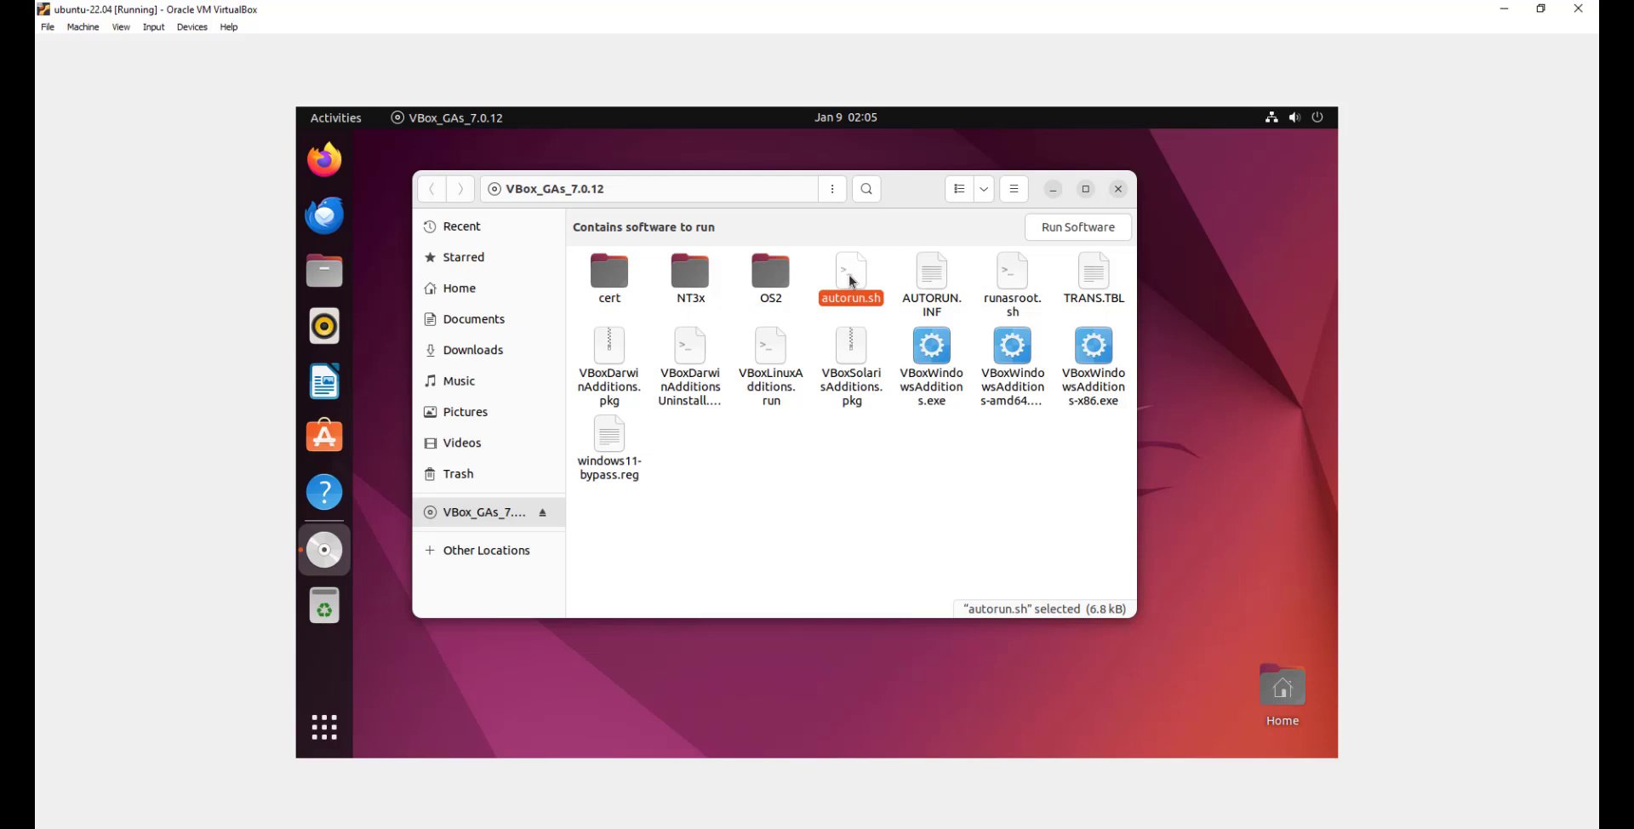
{"action": "right_click", "coordinate": [850, 273]}
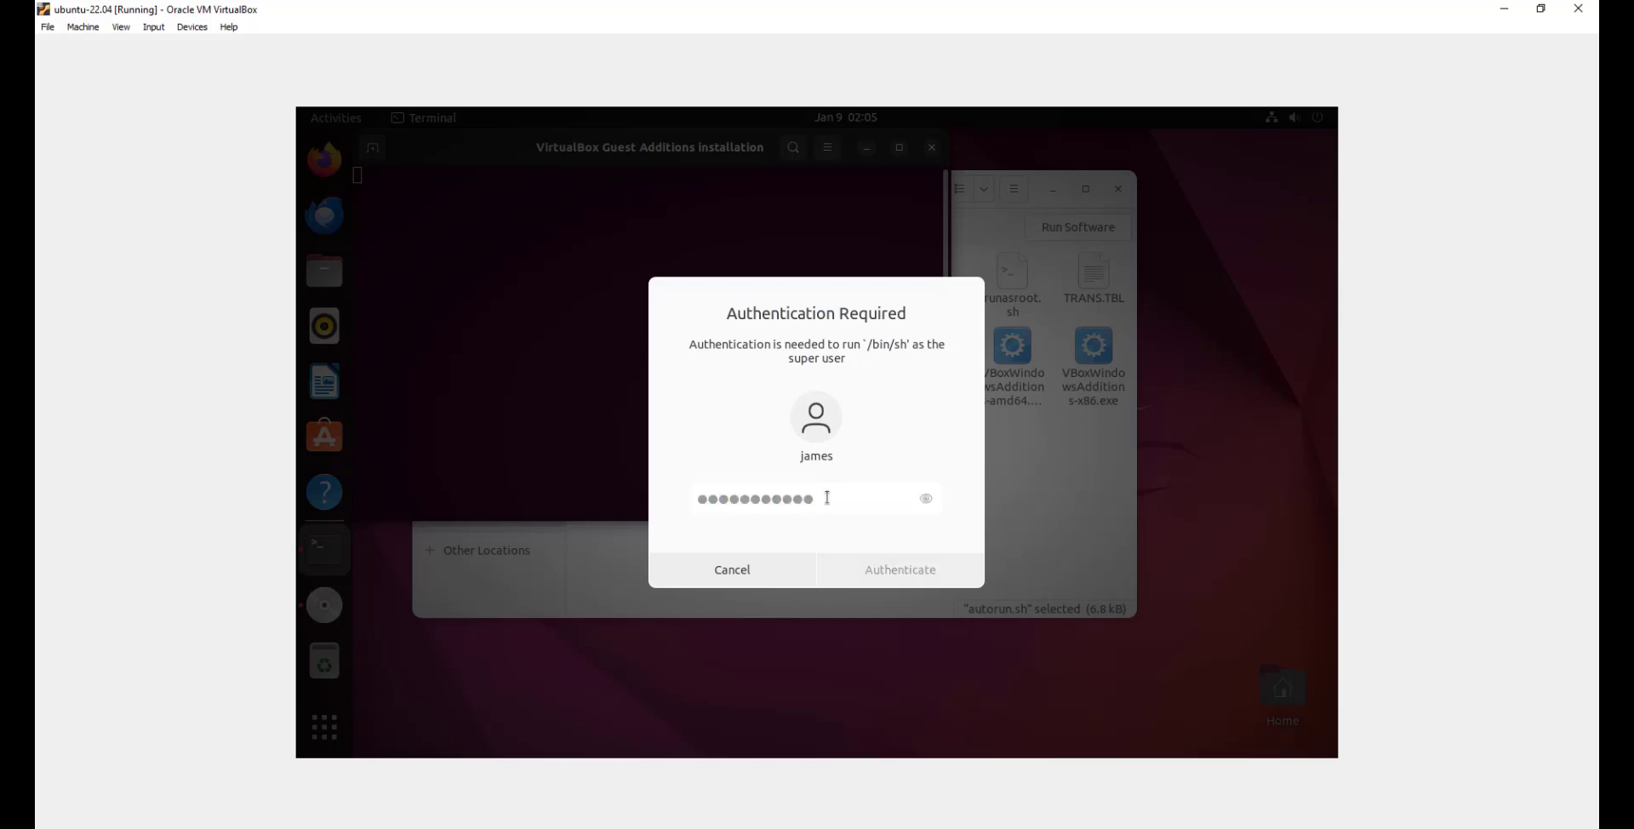
{"action": "left_click", "coordinate": [899, 569]}
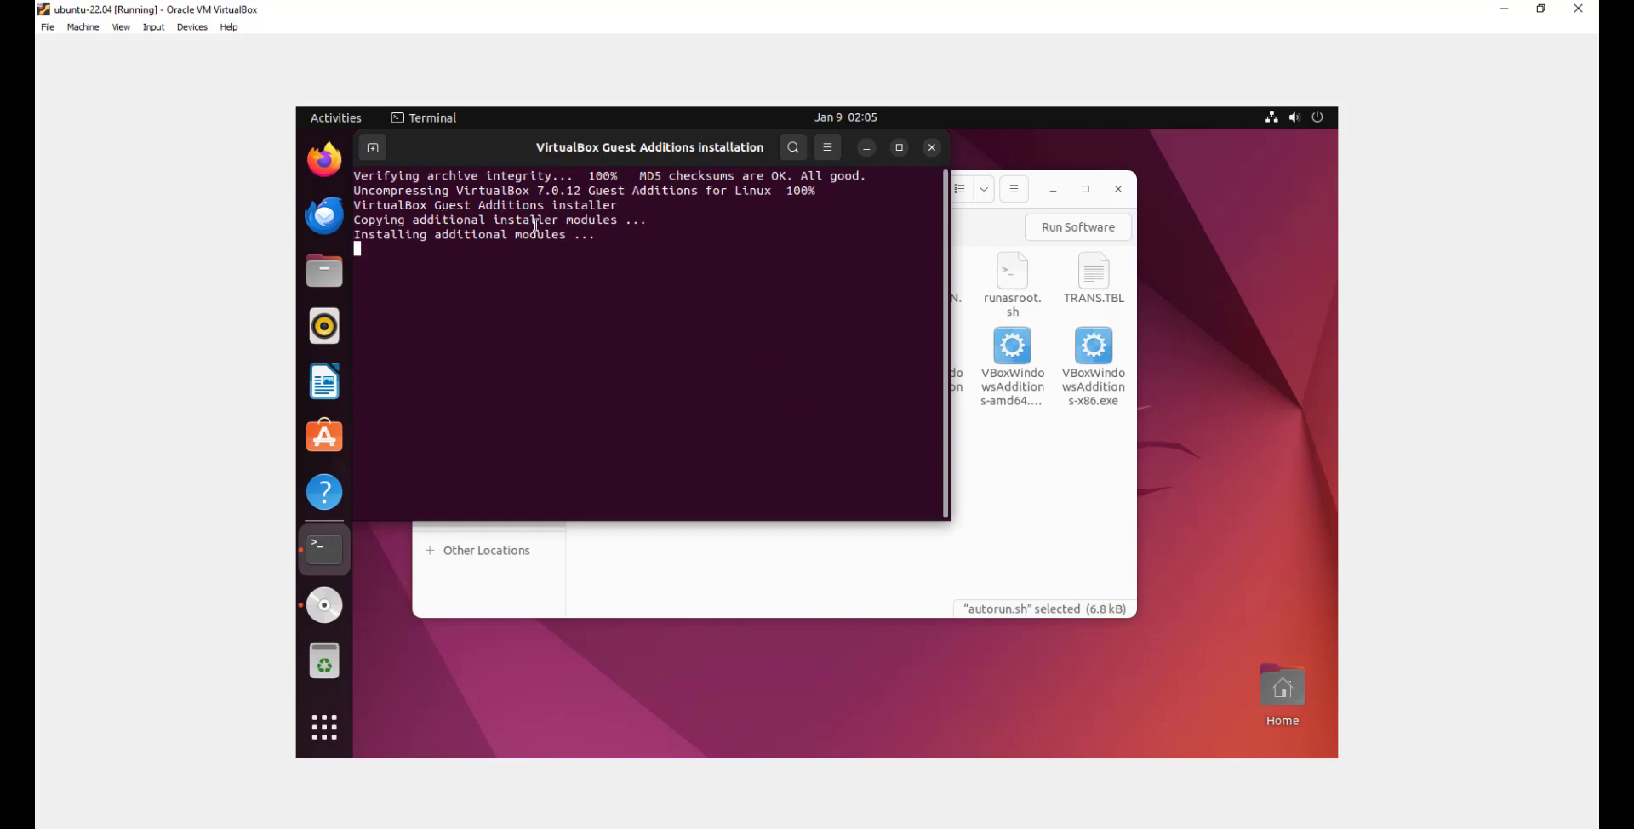
{"action": "mouse_move", "coordinate": [602, 240]}
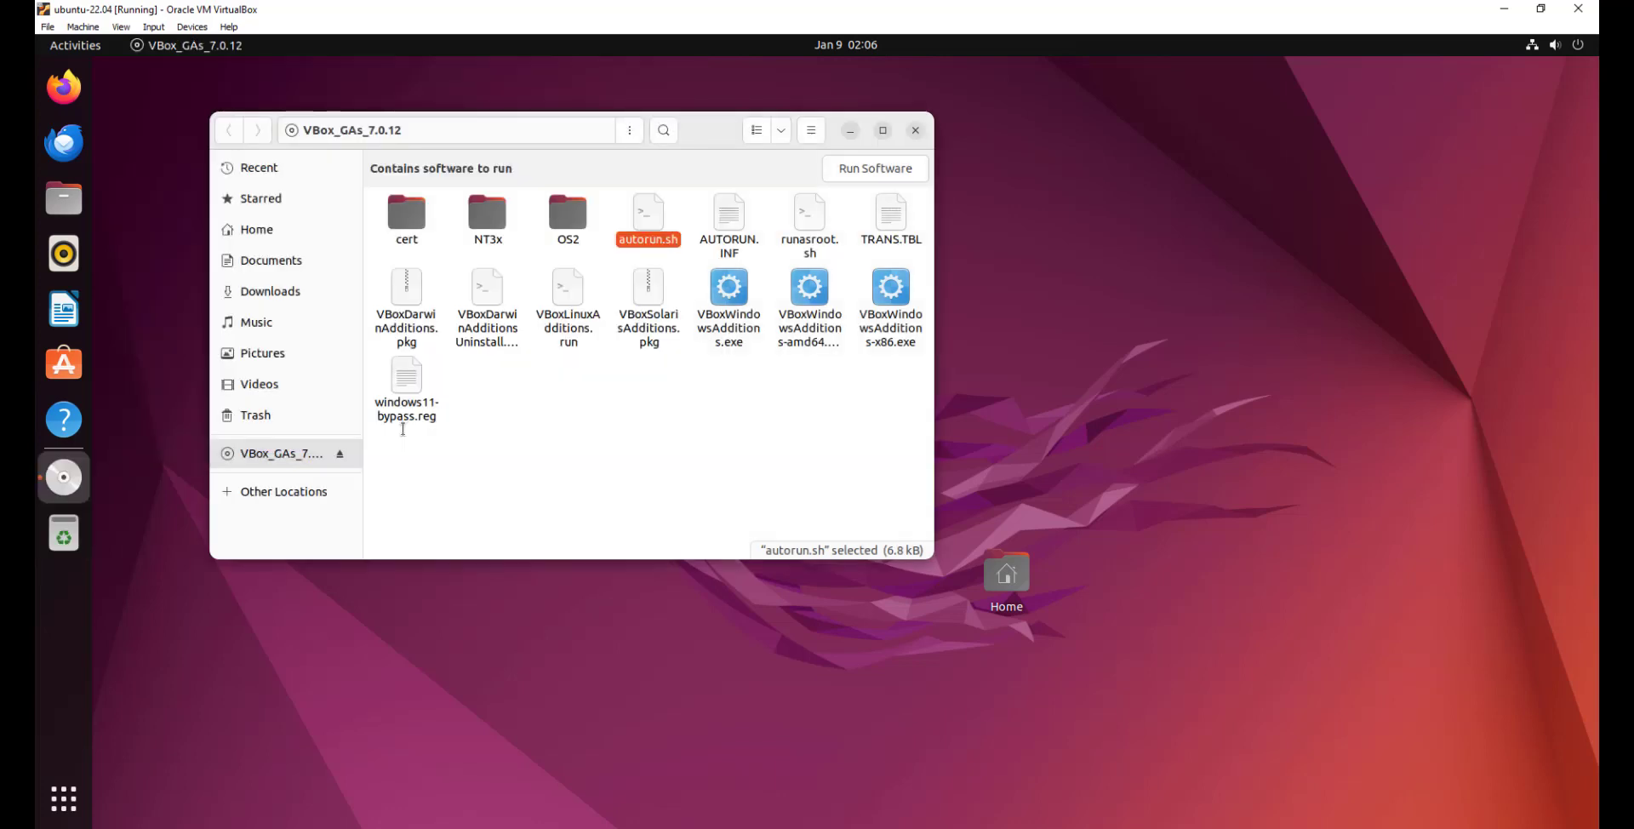
{"action": "mouse_move", "coordinate": [709, 135]}
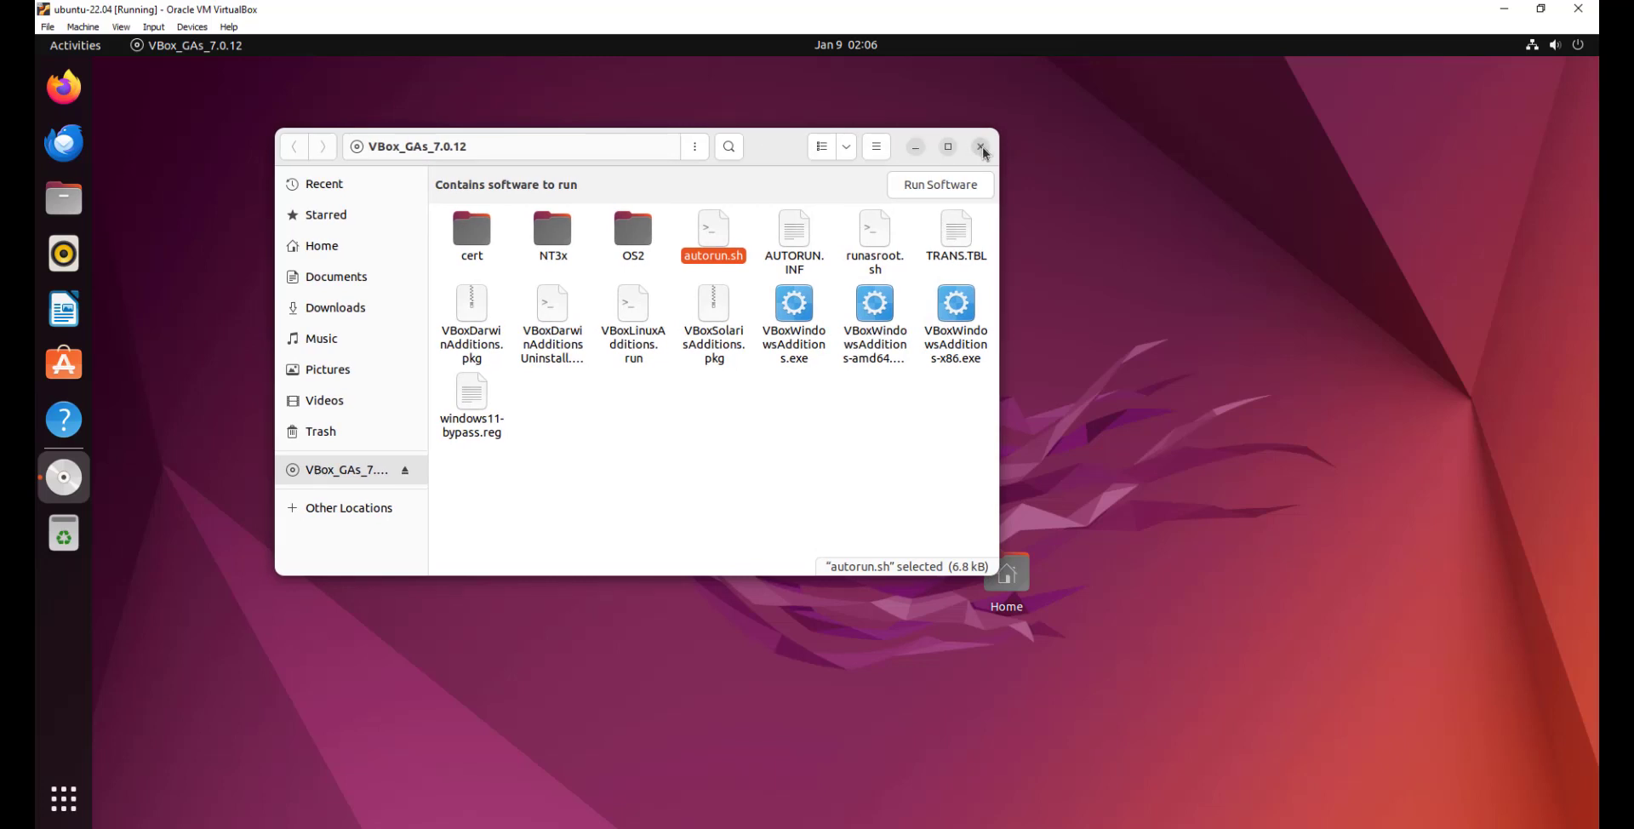
Close the VBox_GAs_7.0.12 file manager window
{"action": "left_click", "coordinate": [980, 146]}
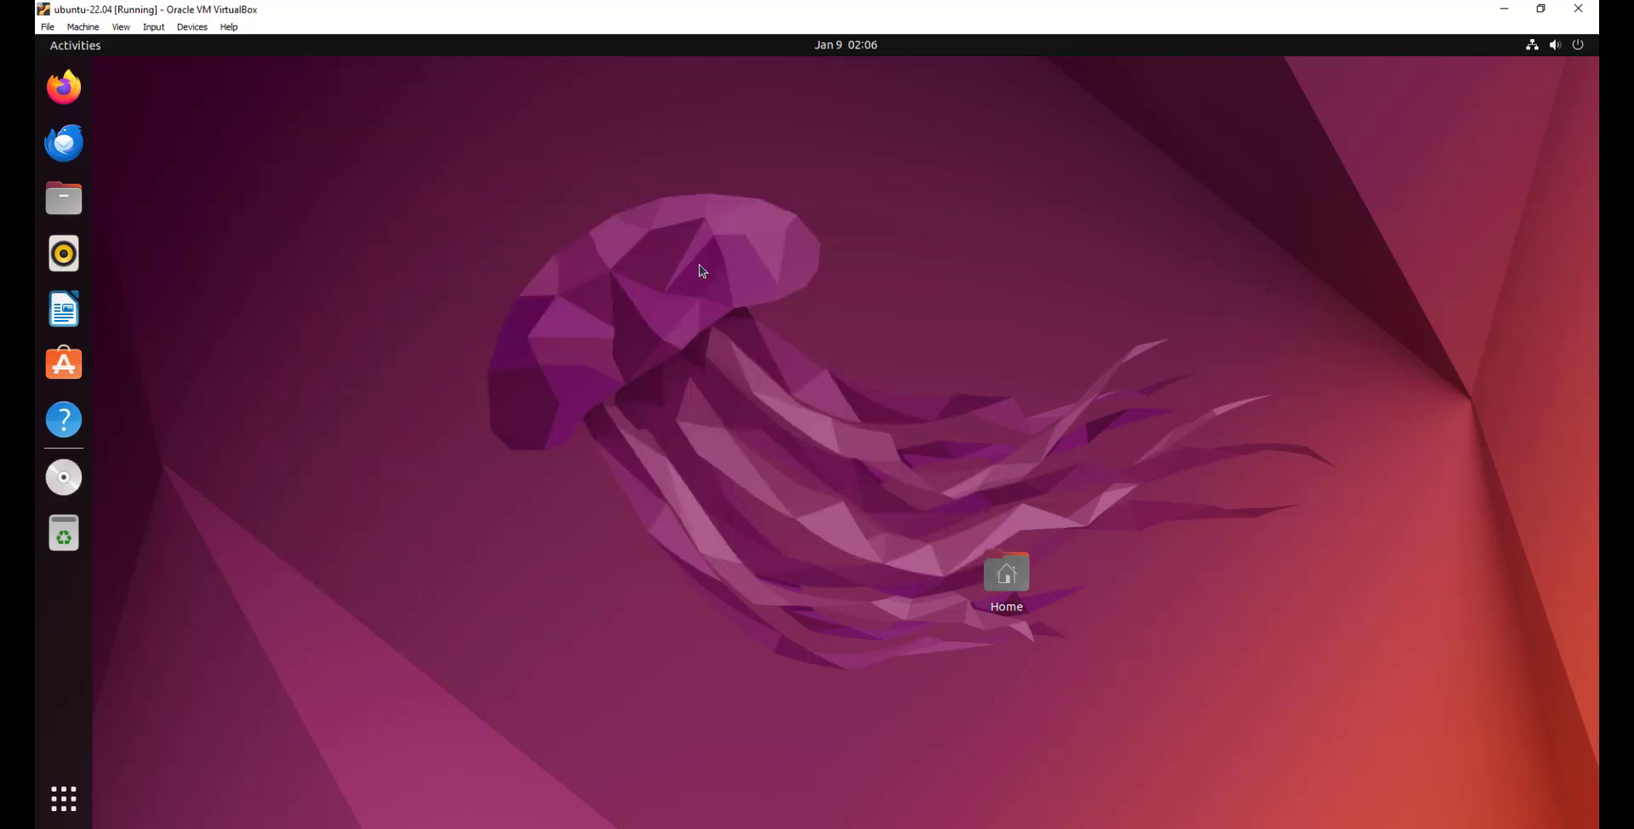
{"action": "mouse_move", "coordinate": [585, 363]}
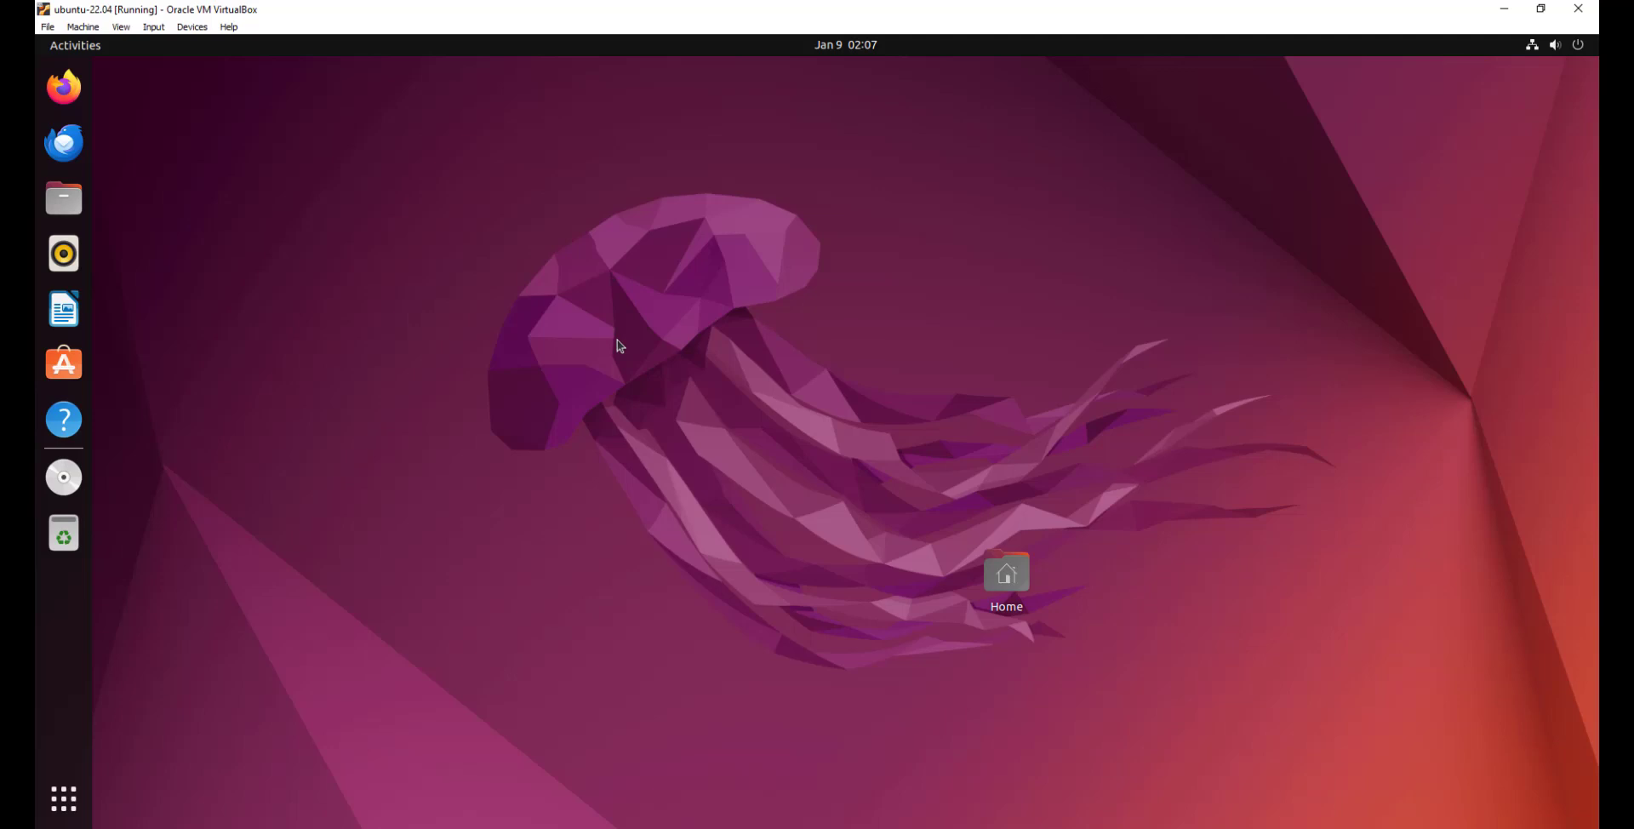
{"action": "mouse_move", "coordinate": [869, 268]}
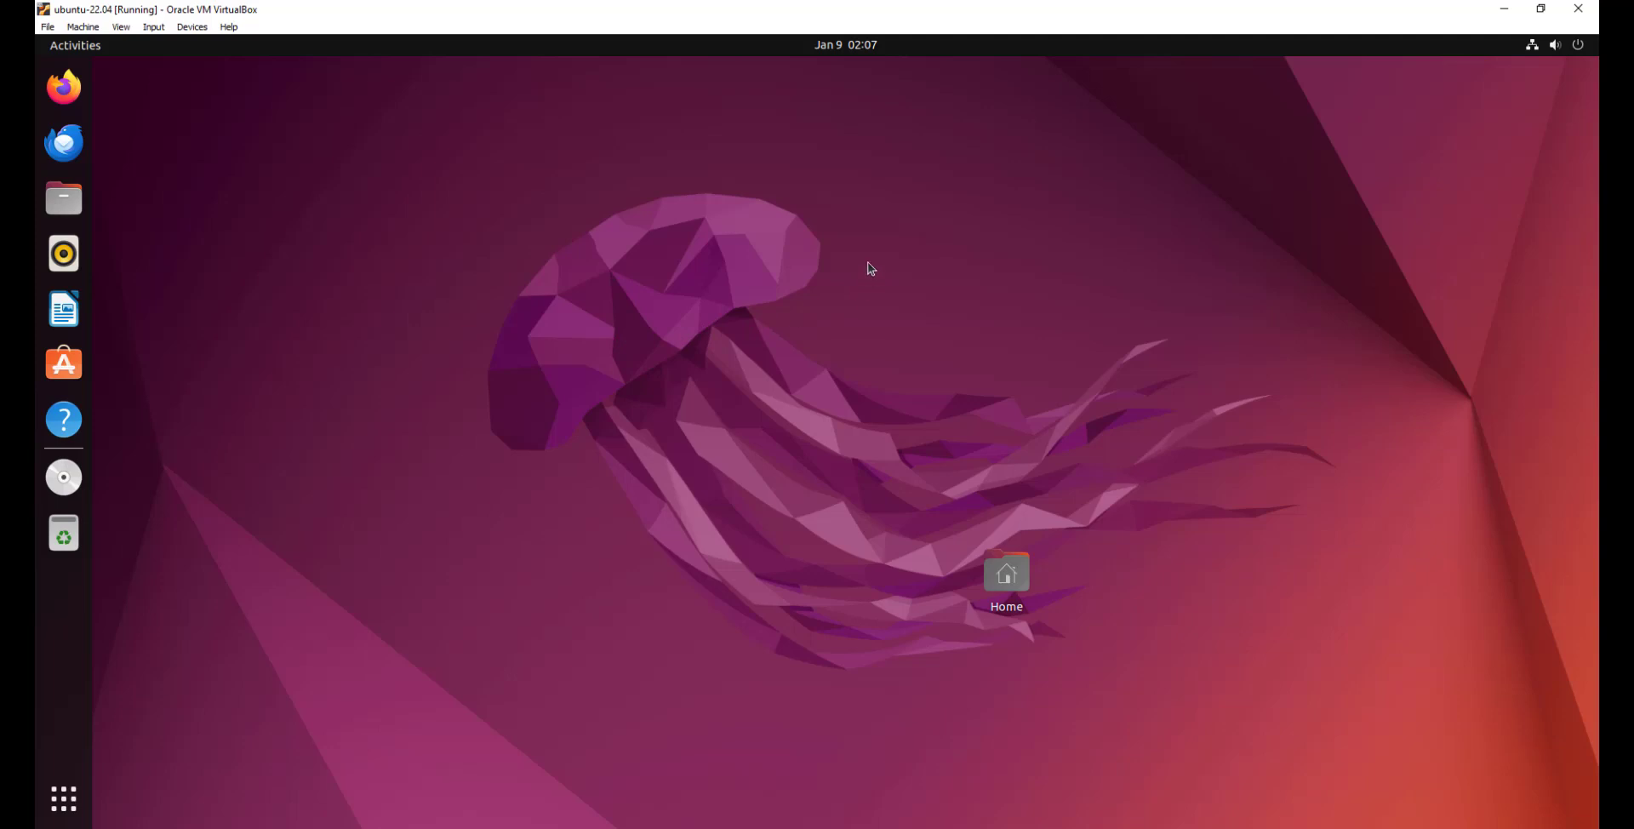